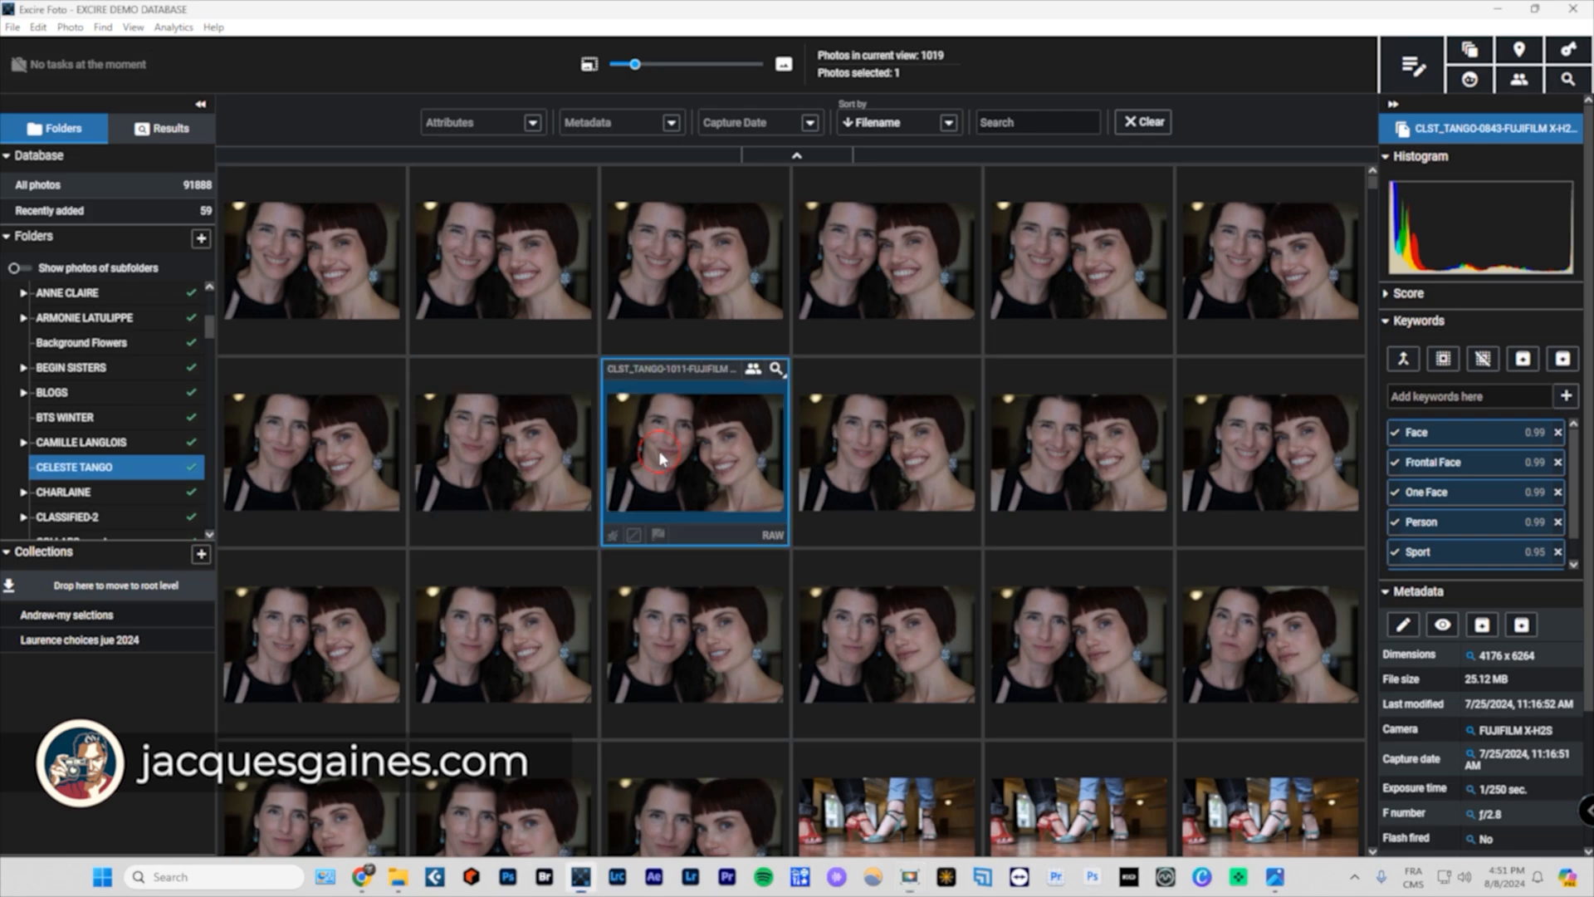
View the CLST_TANGO-1011 portrait full-size, then look through the attribute filters and sort options.
double_click(694, 457)
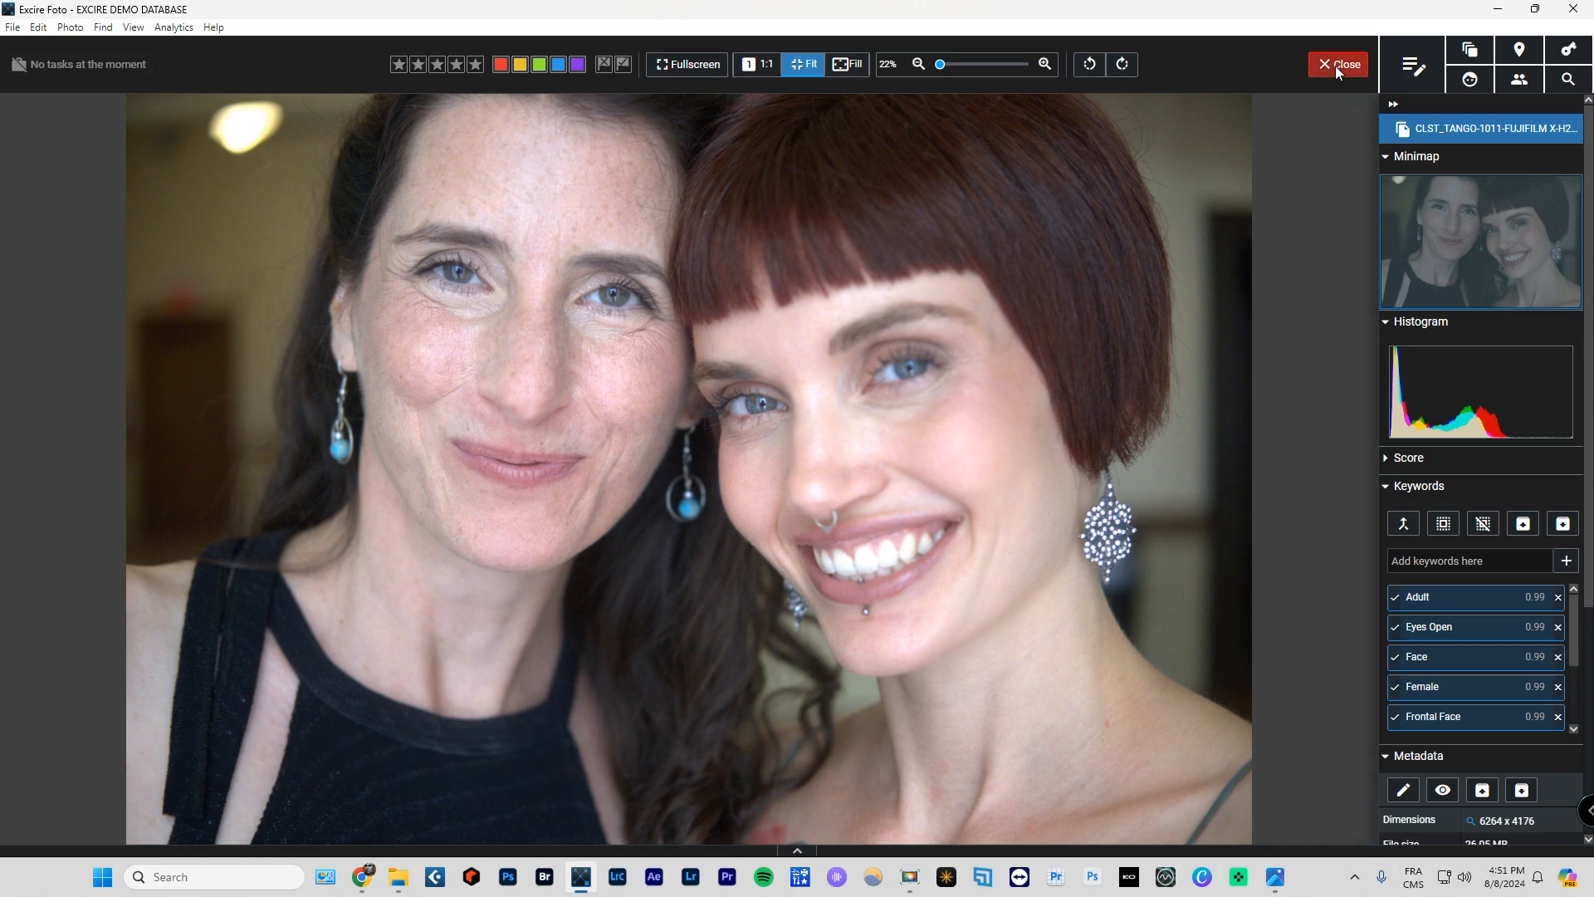
left_click(1337, 64)
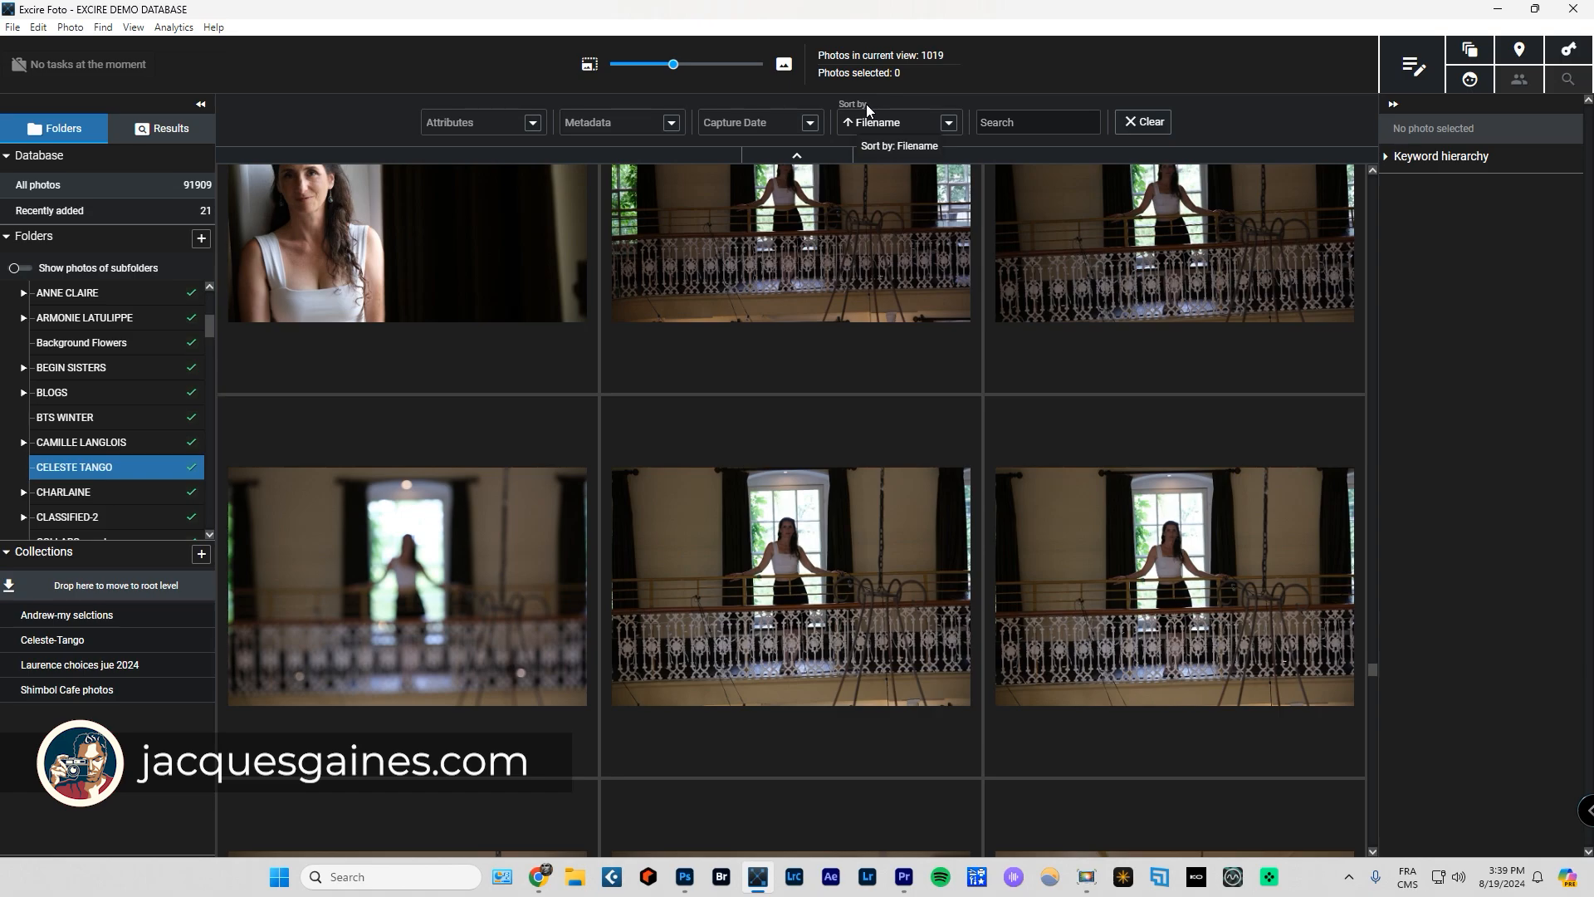
mouse_move(531, 122)
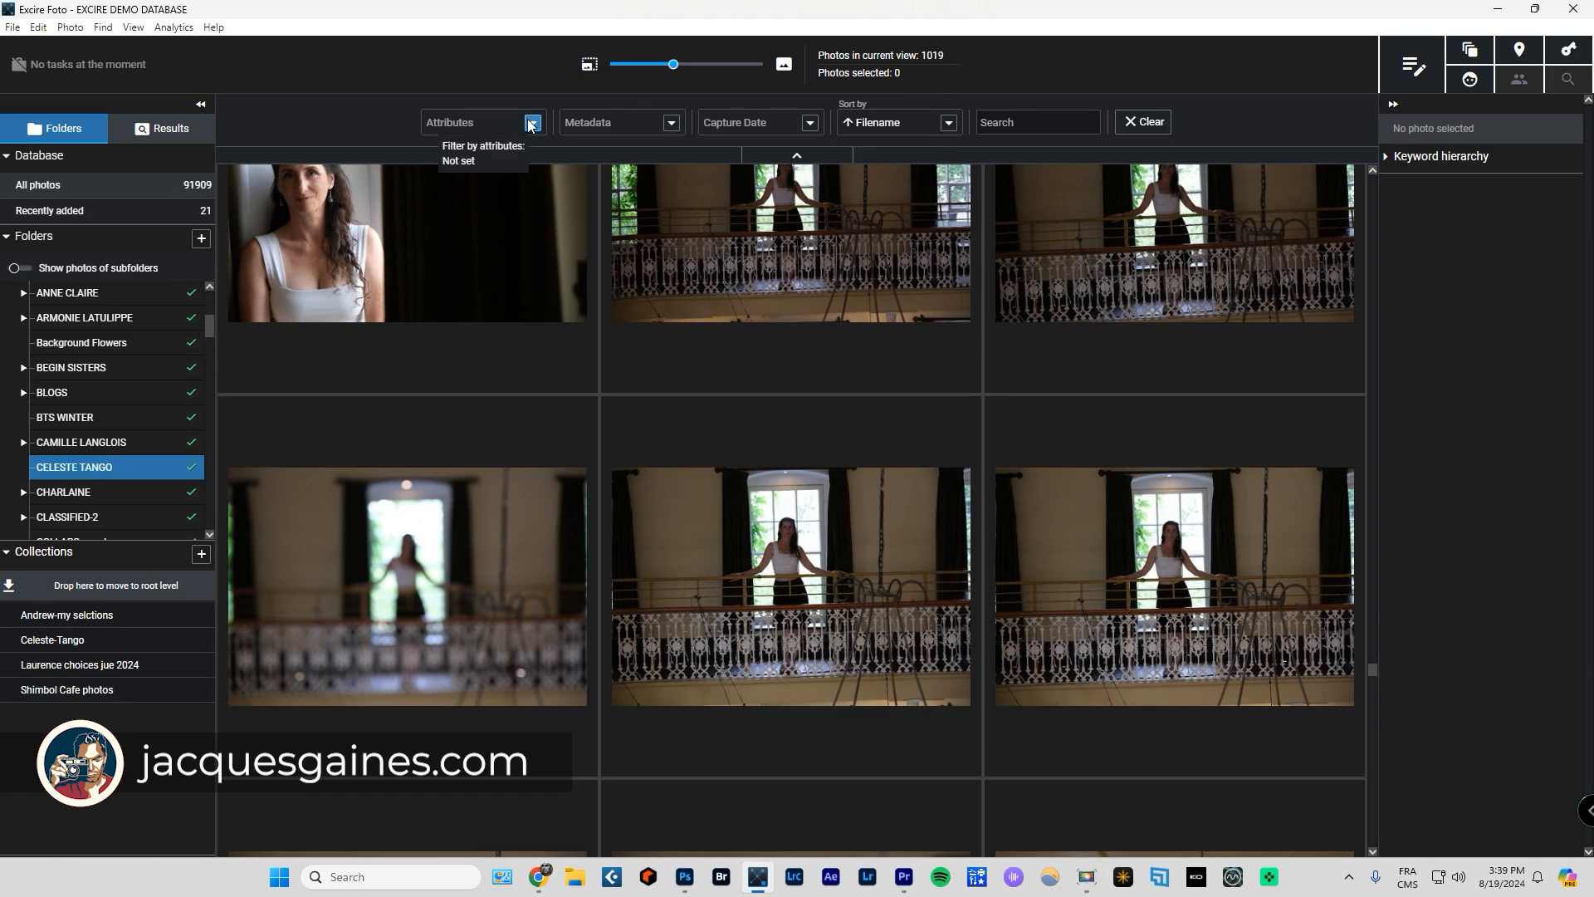
left_click(530, 122)
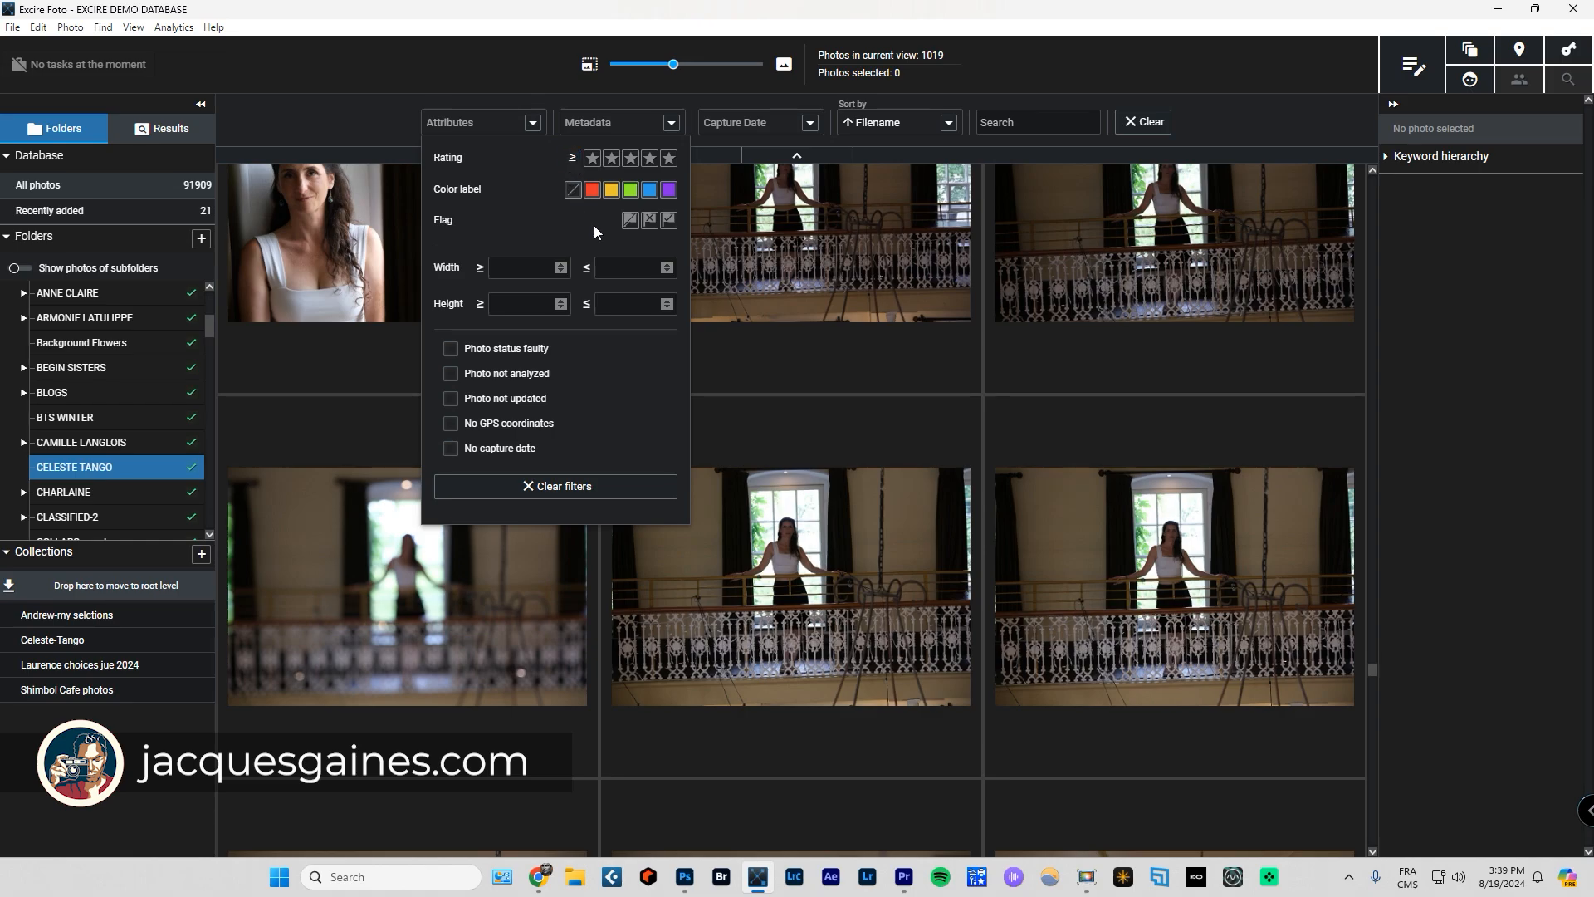
mouse_move(593, 234)
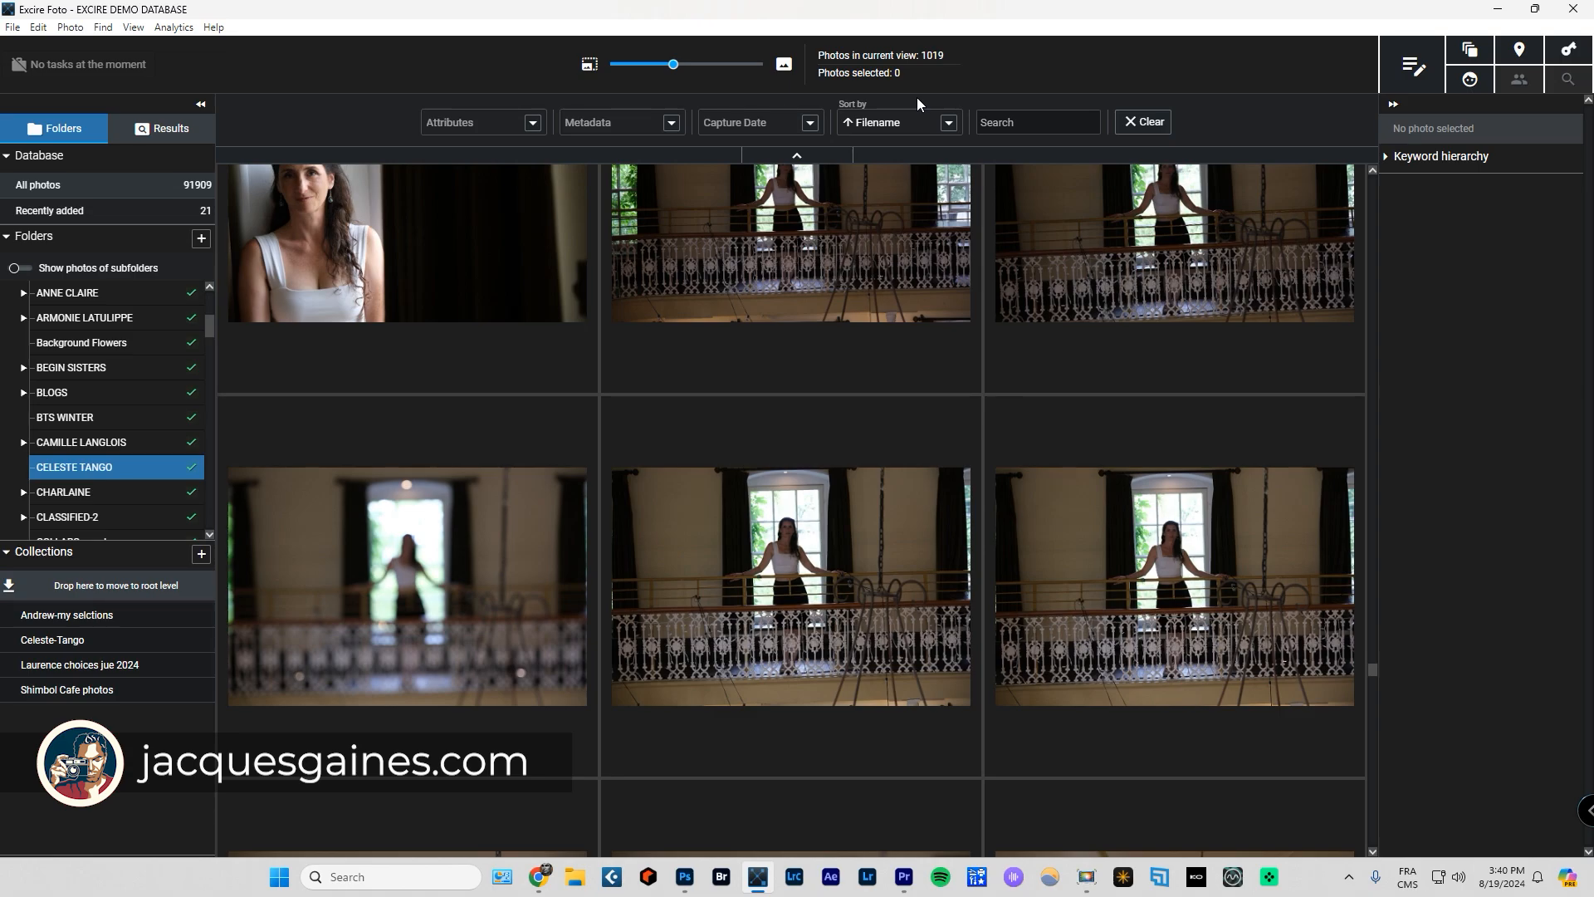
left_click(946, 122)
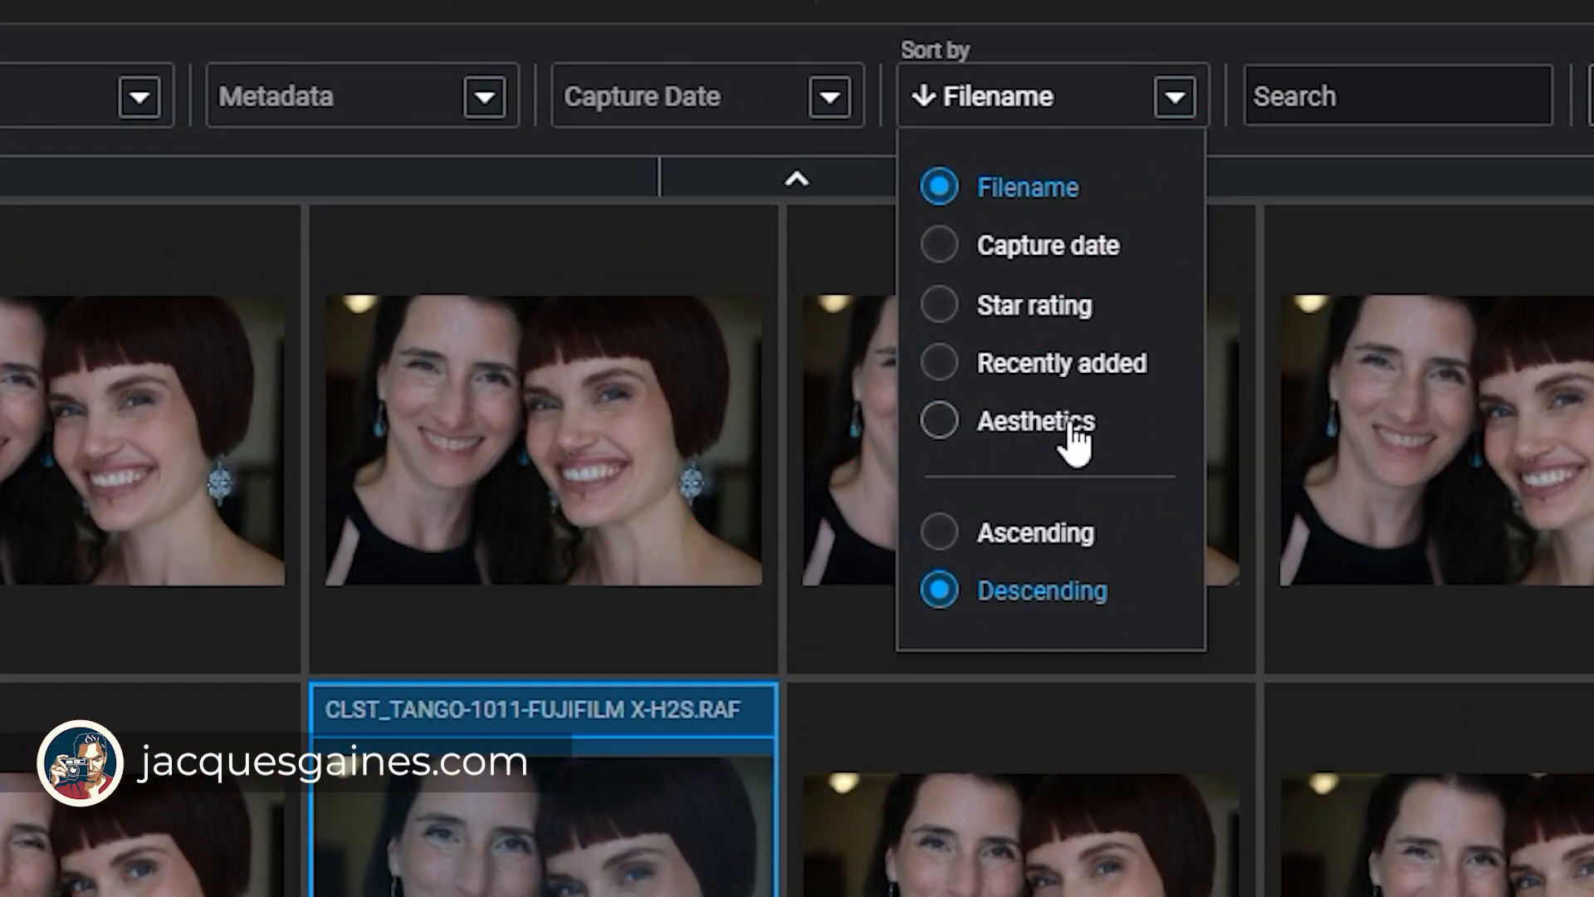
mouse_move(1304, 698)
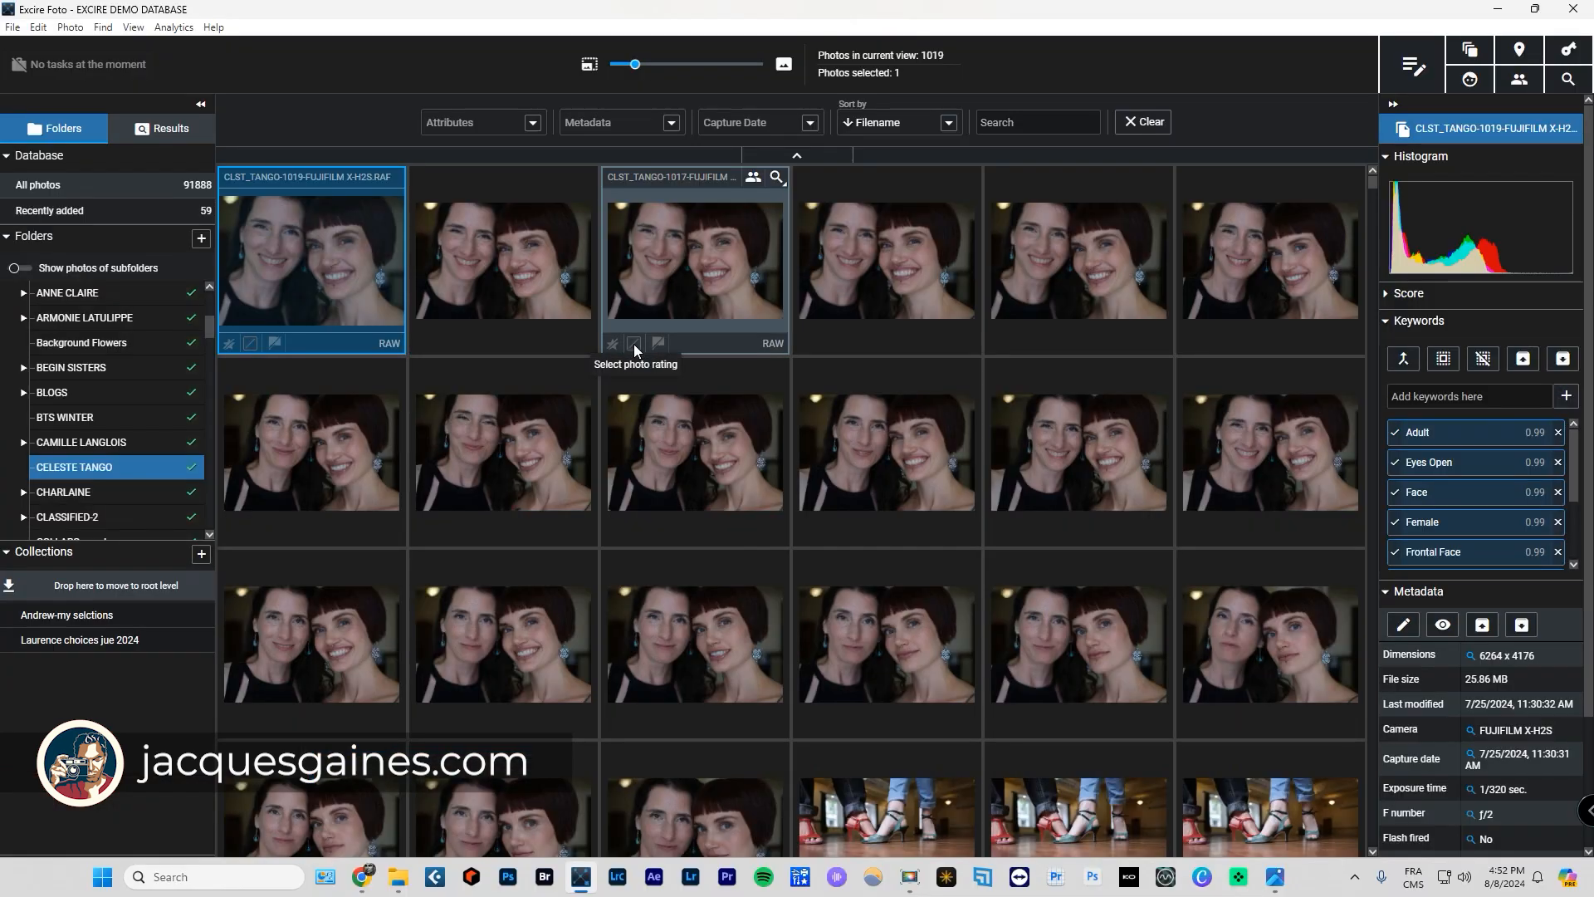
mouse_move(602, 303)
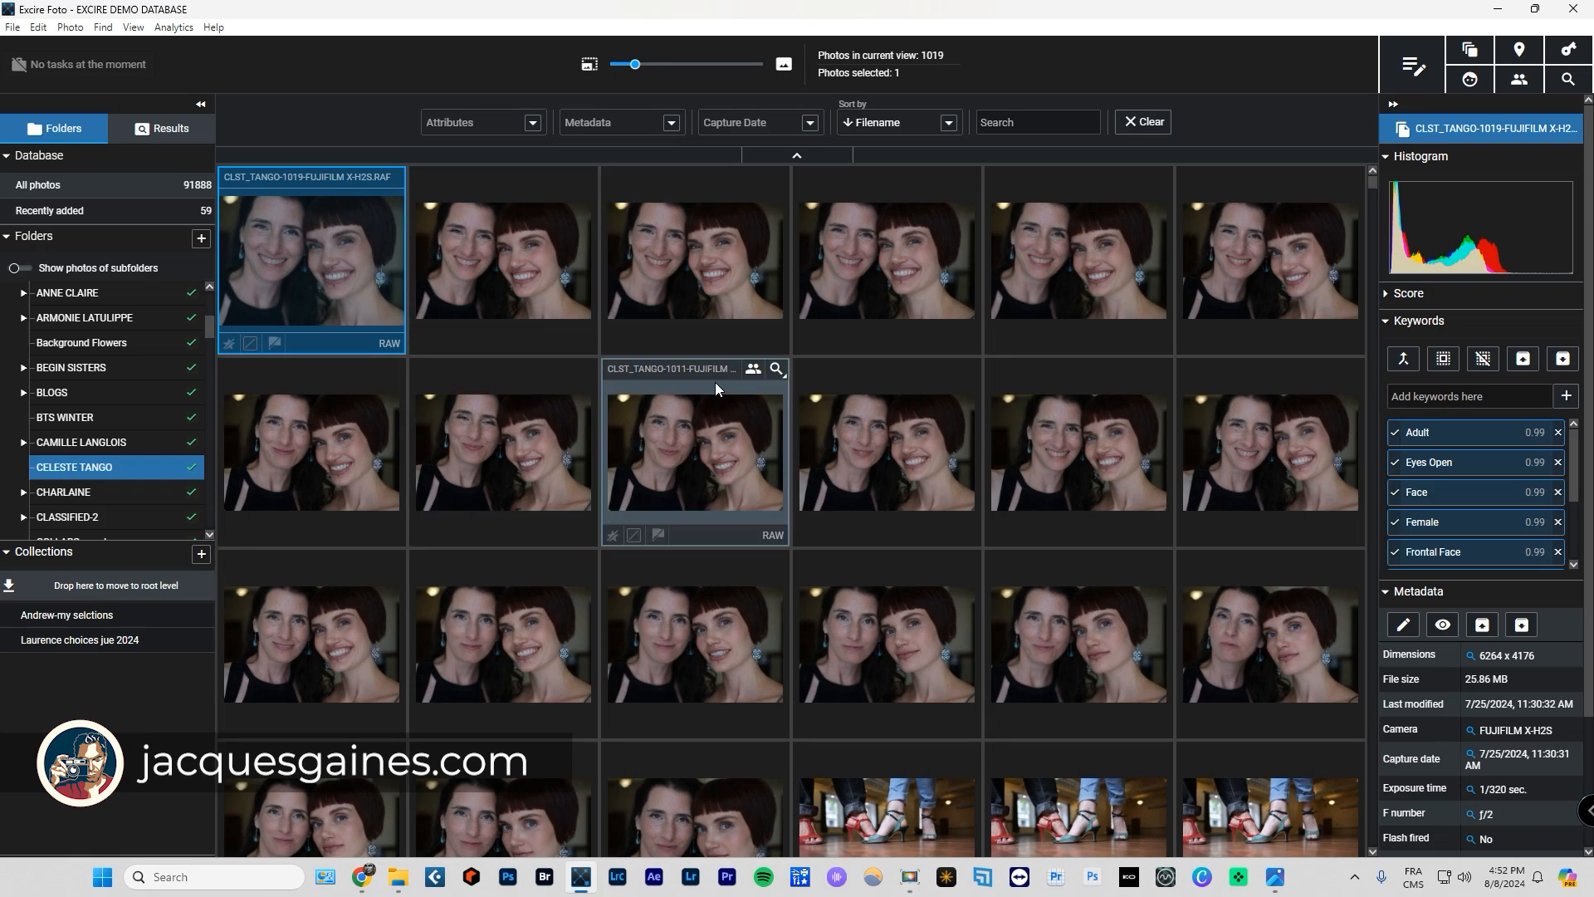
left_click(947, 122)
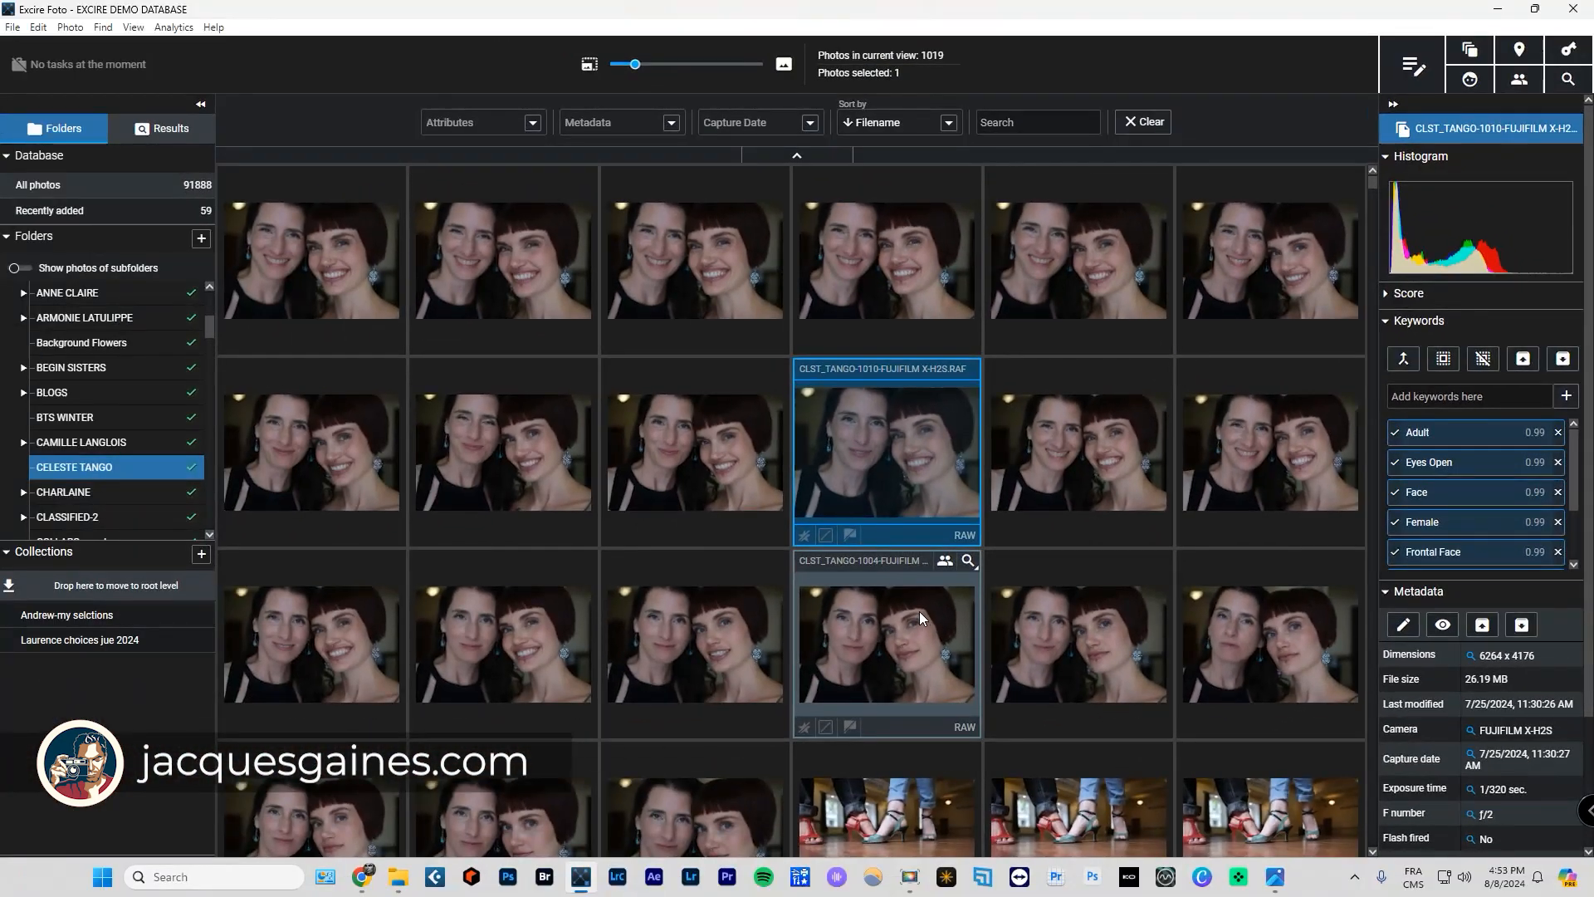
mouse_move(910, 615)
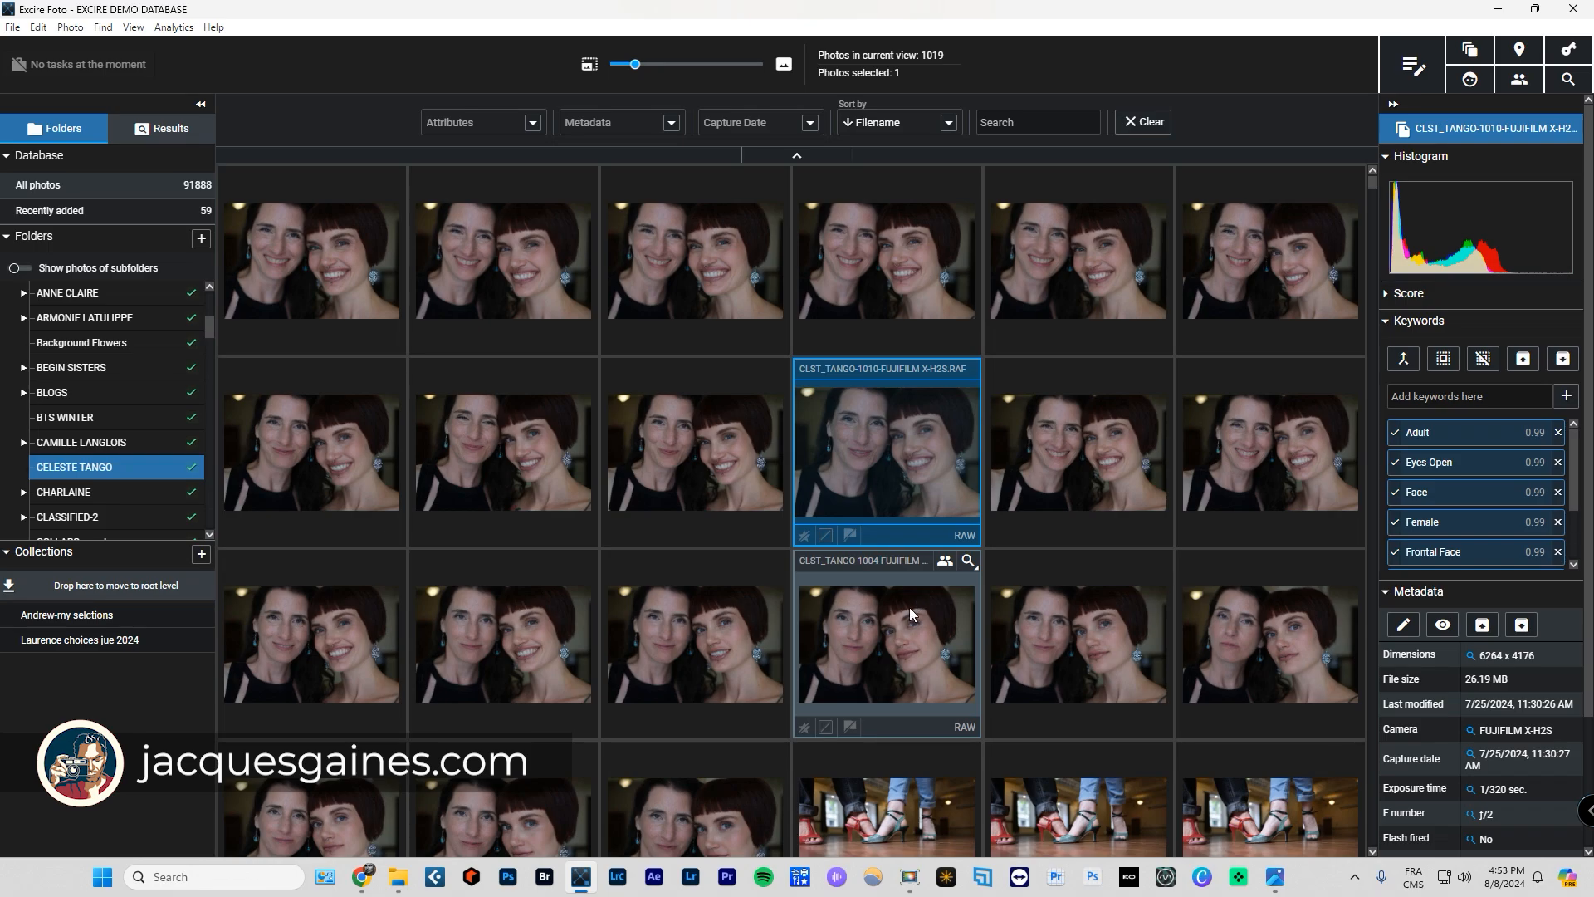
mouse_move(692, 605)
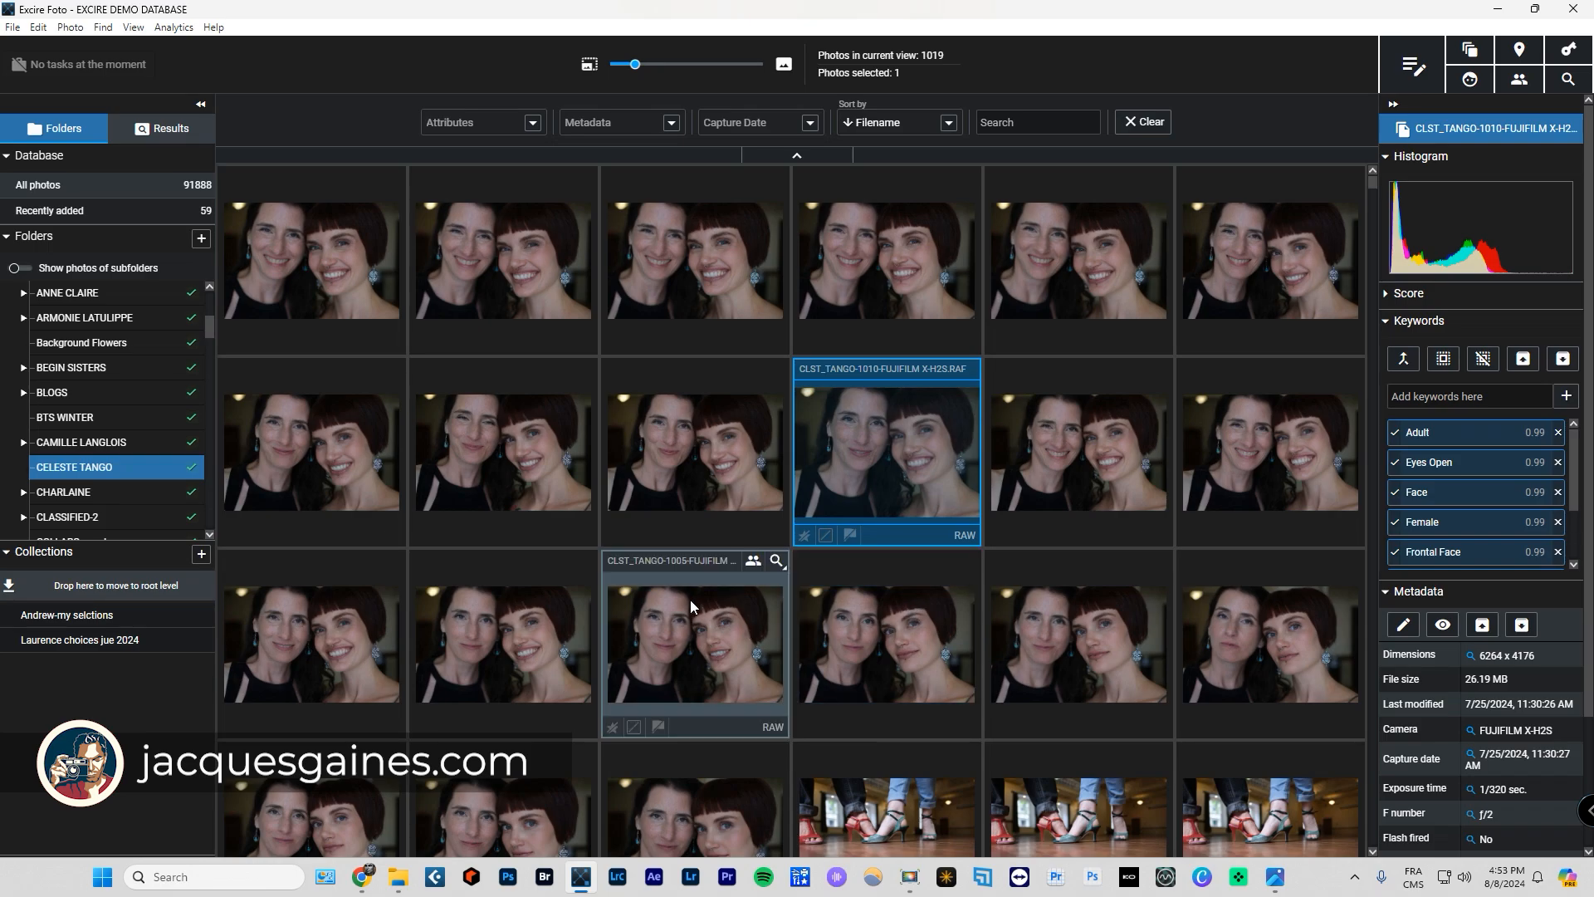
Select the CLST_TANGO-1009 and 1008 portraits, then sort the grid by filename ascending.
scroll("down", 3)
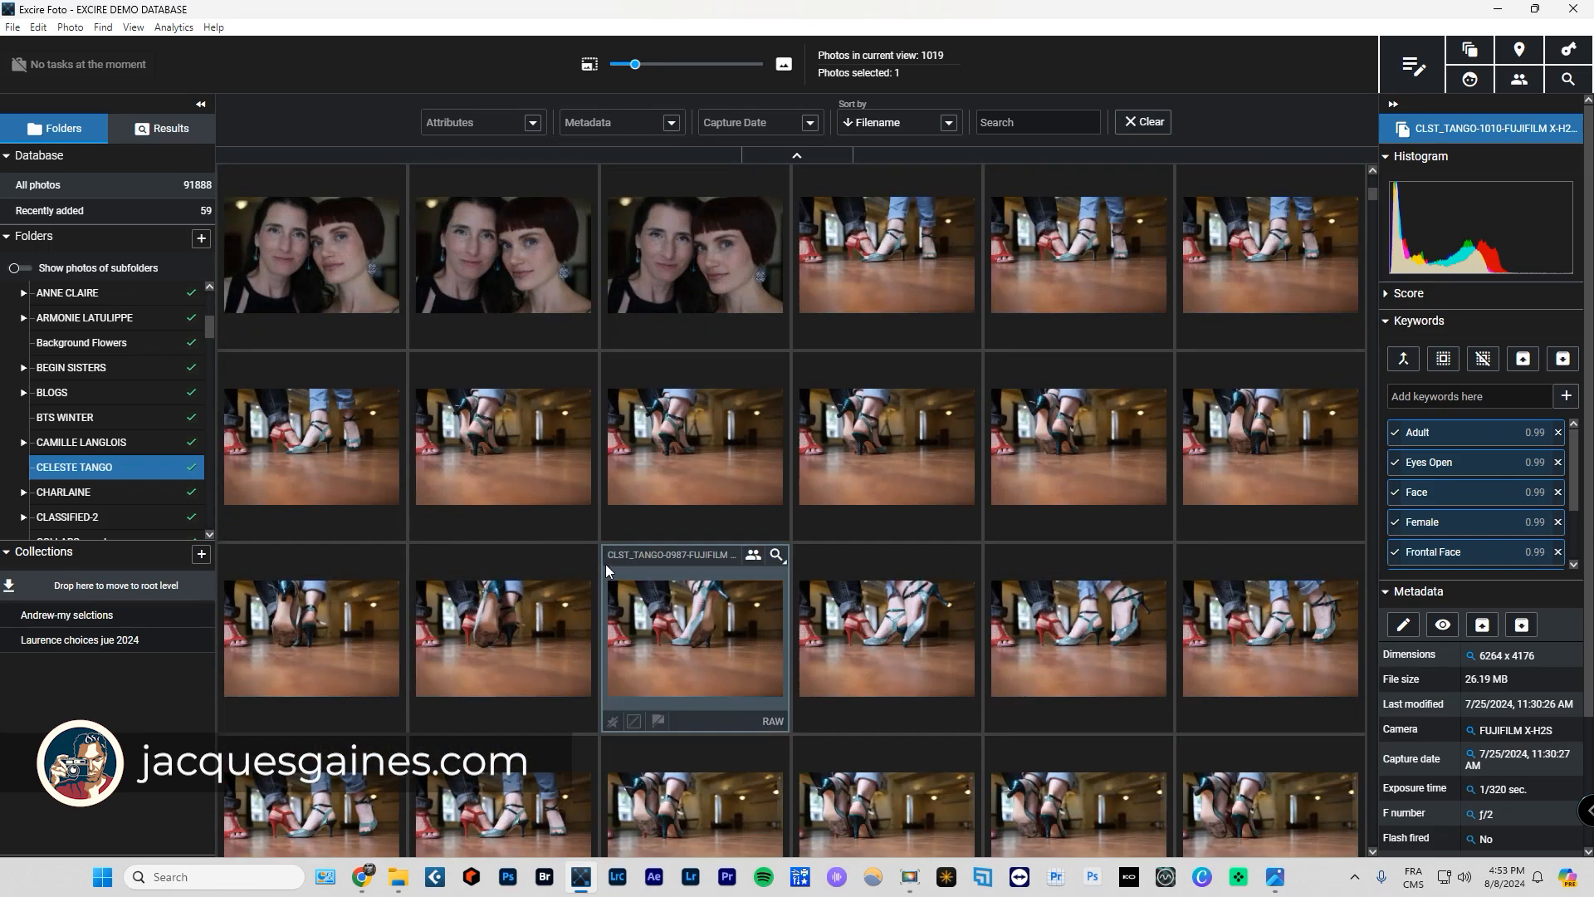
scroll("down", 3)
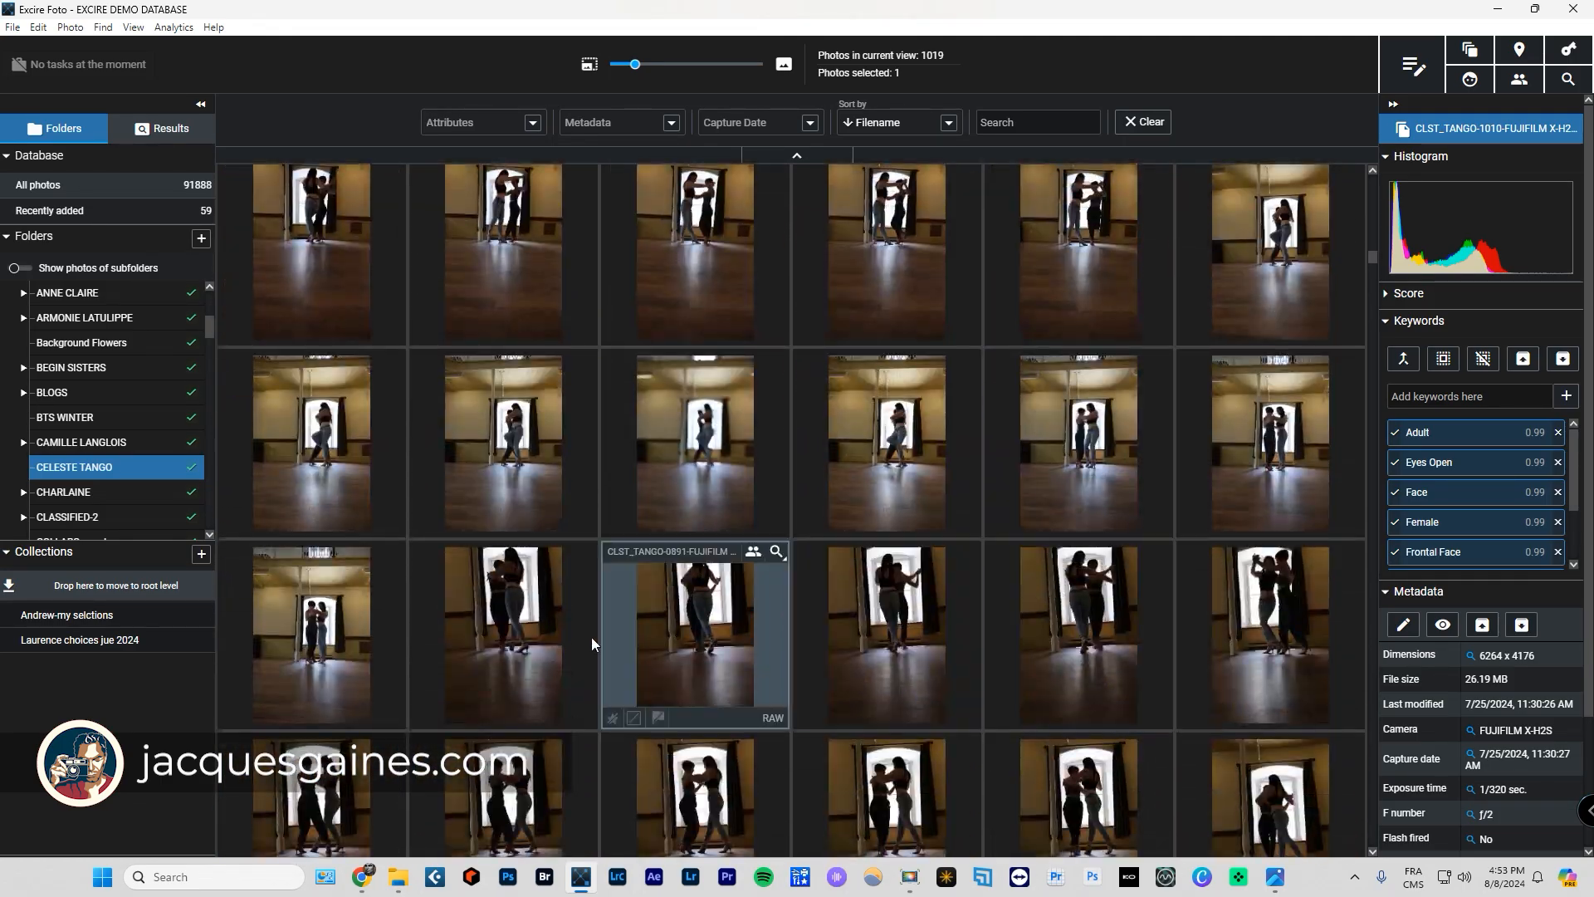
scroll("down", 3)
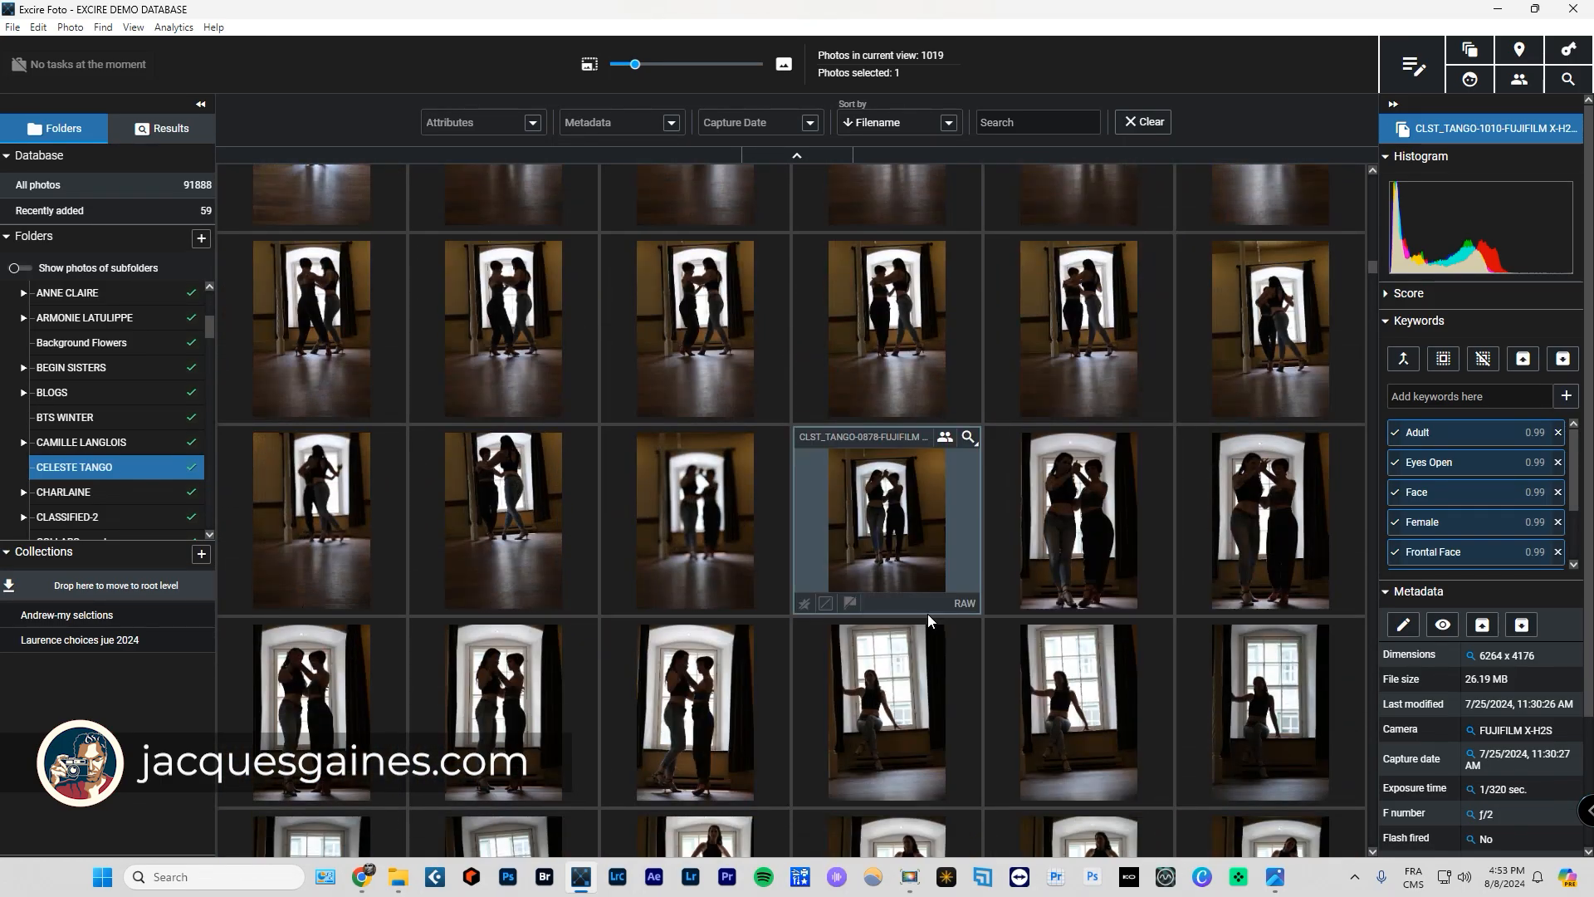
scroll("down", 3)
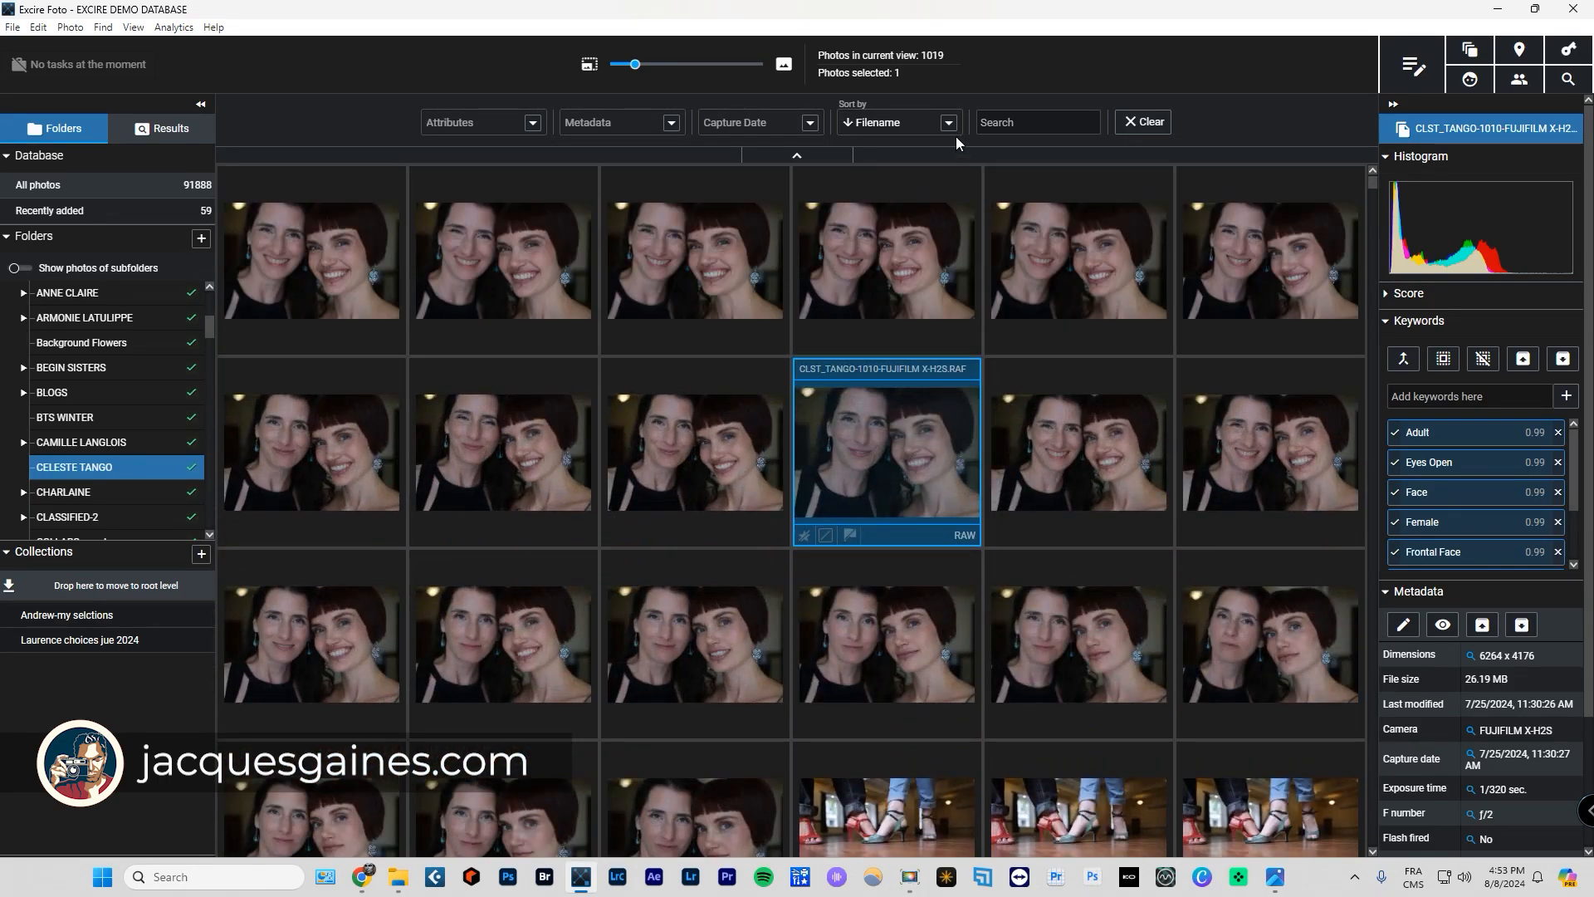
left_click(947, 122)
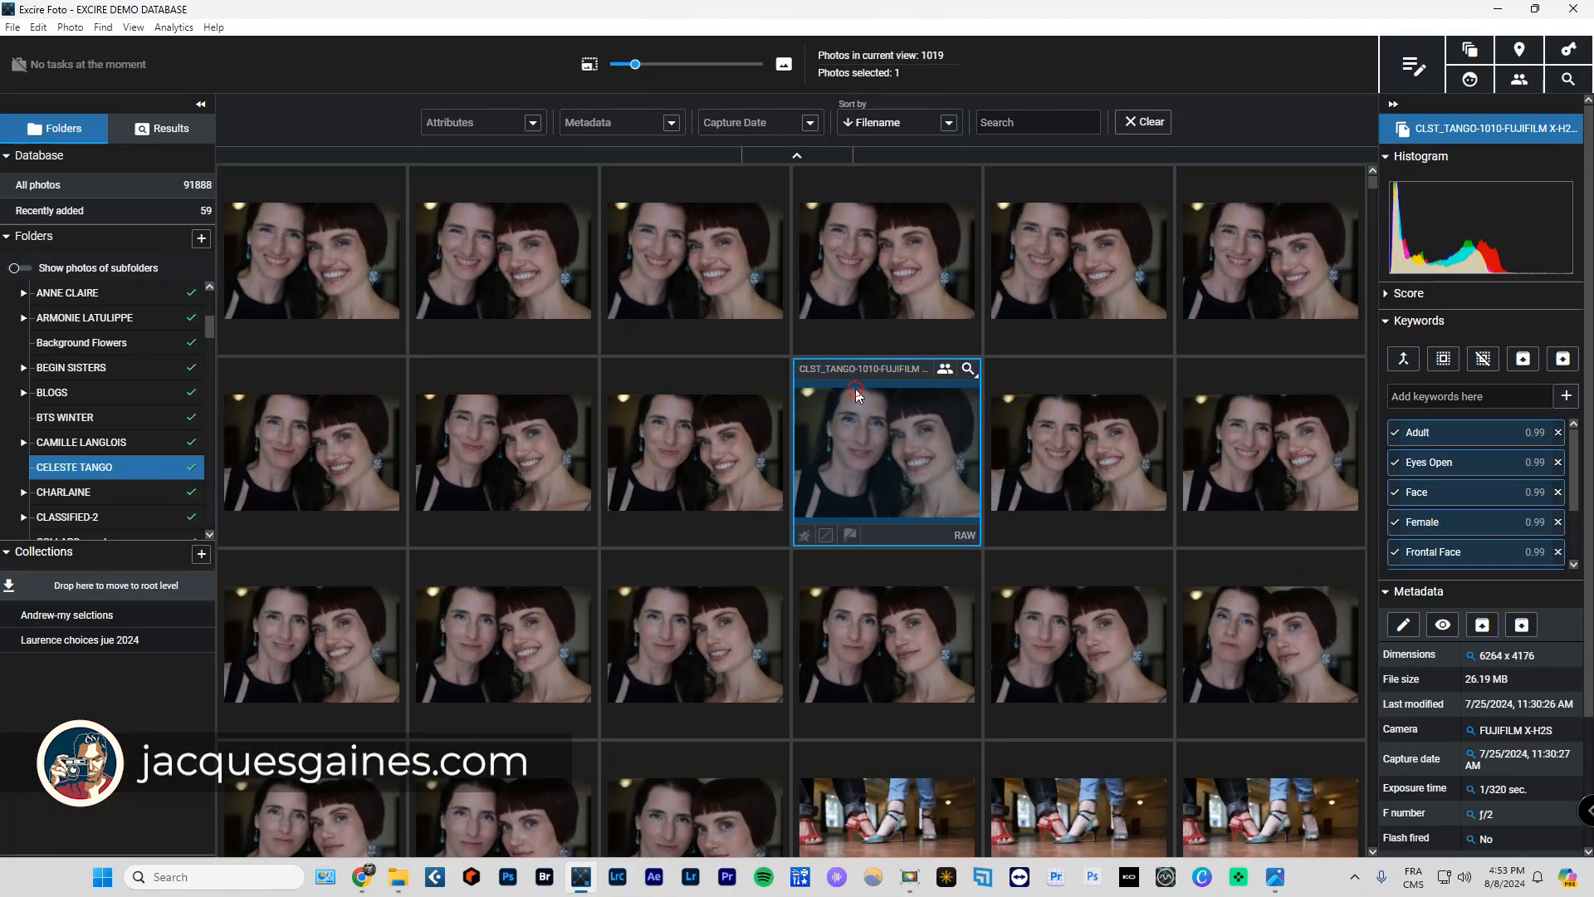
left_click(1076, 453)
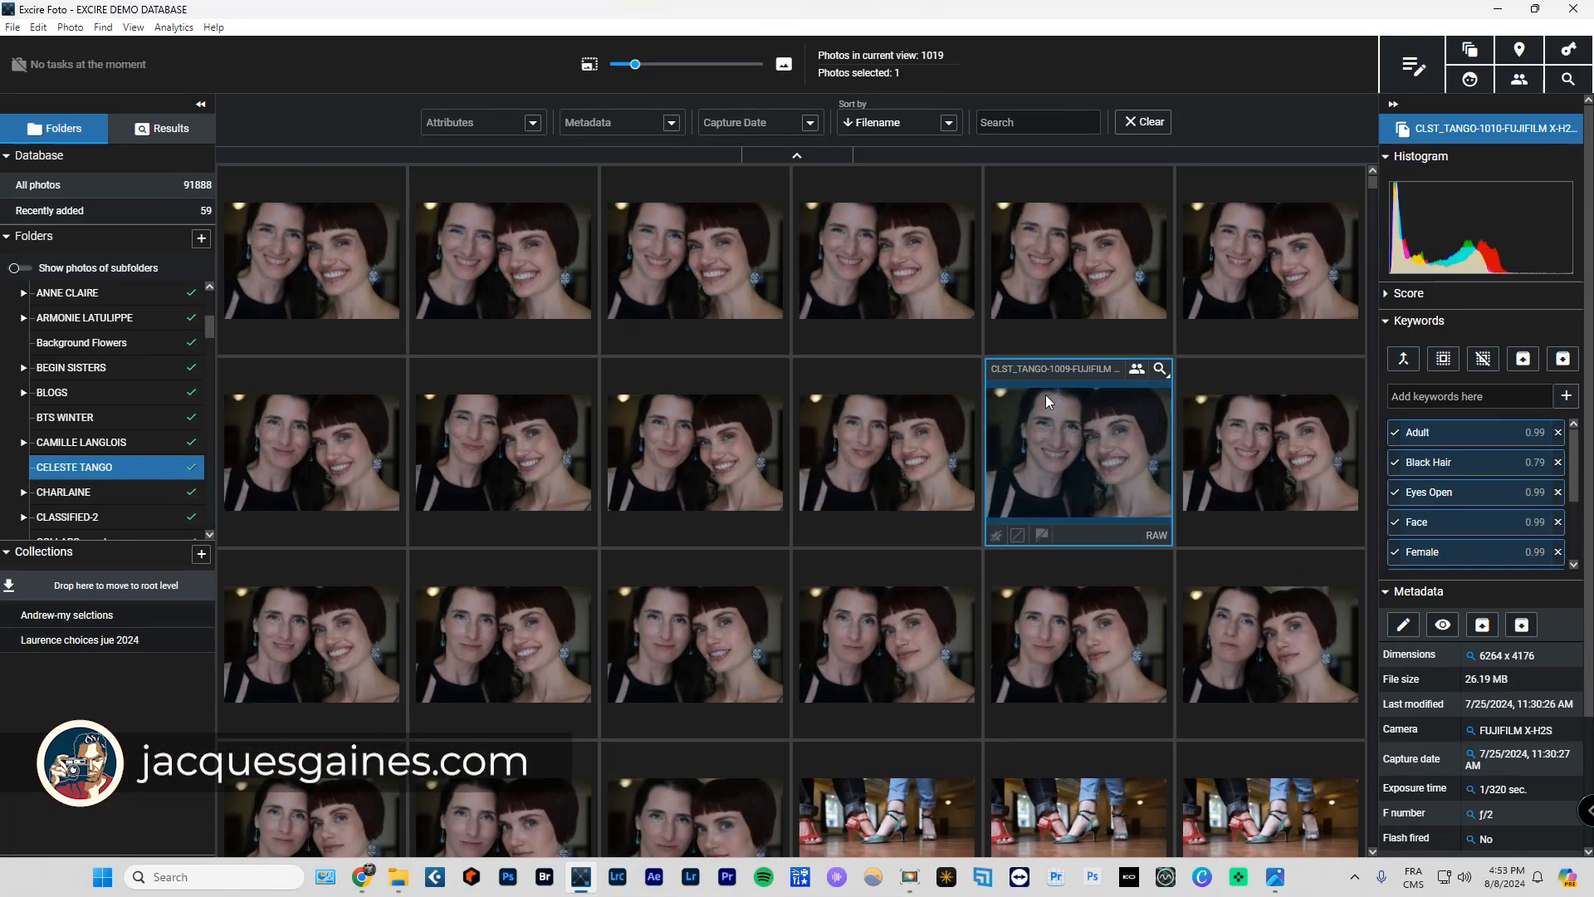
left_click(1077, 450)
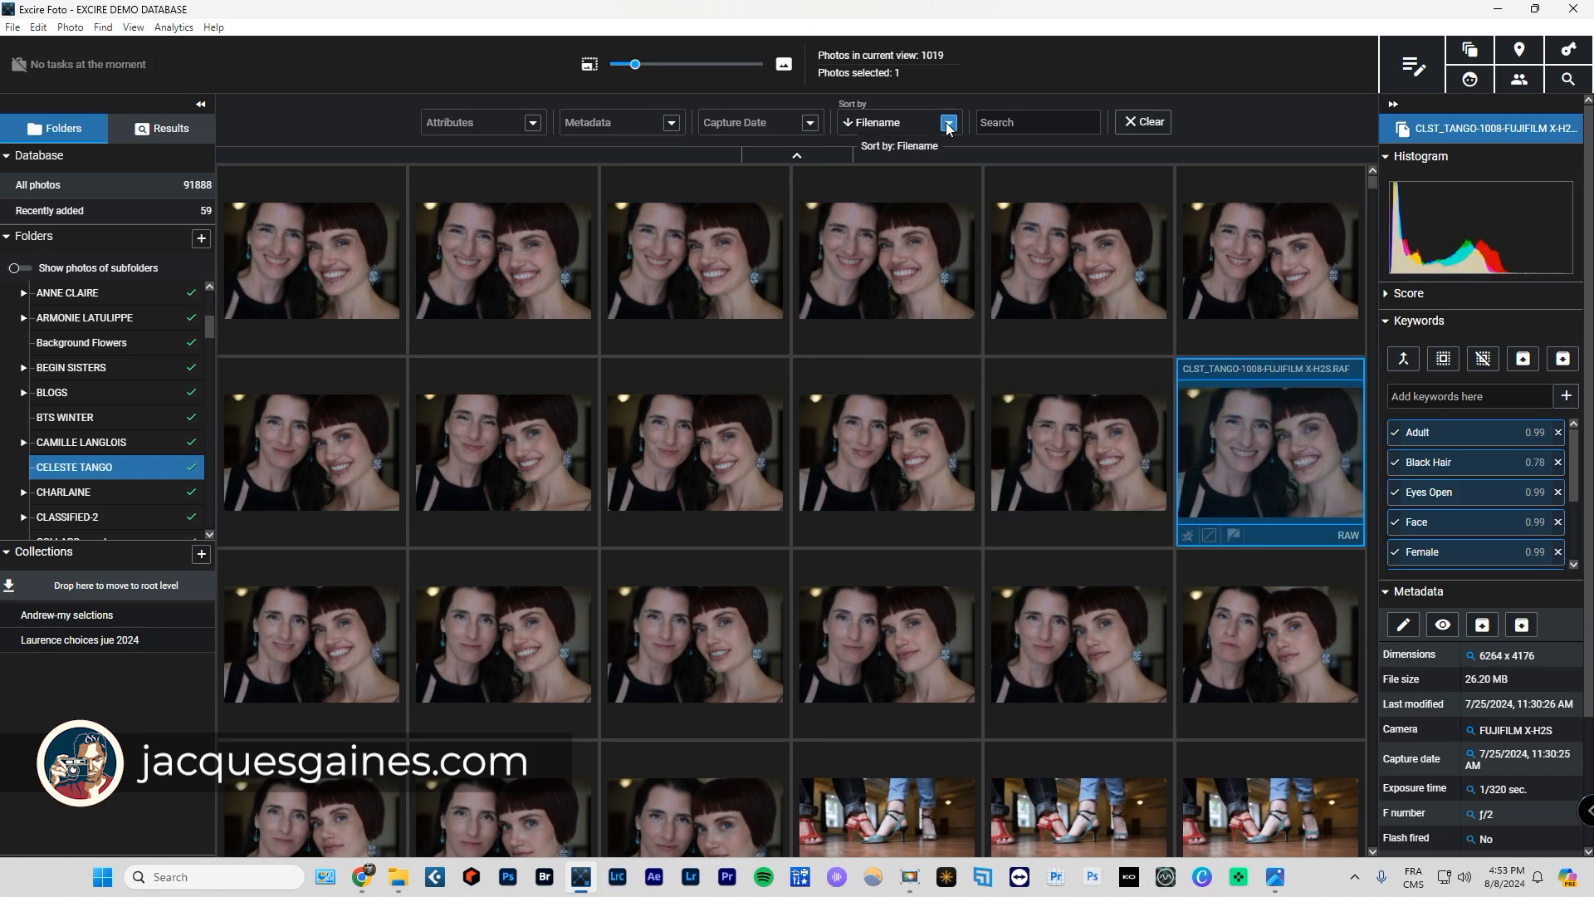
left_click(947, 122)
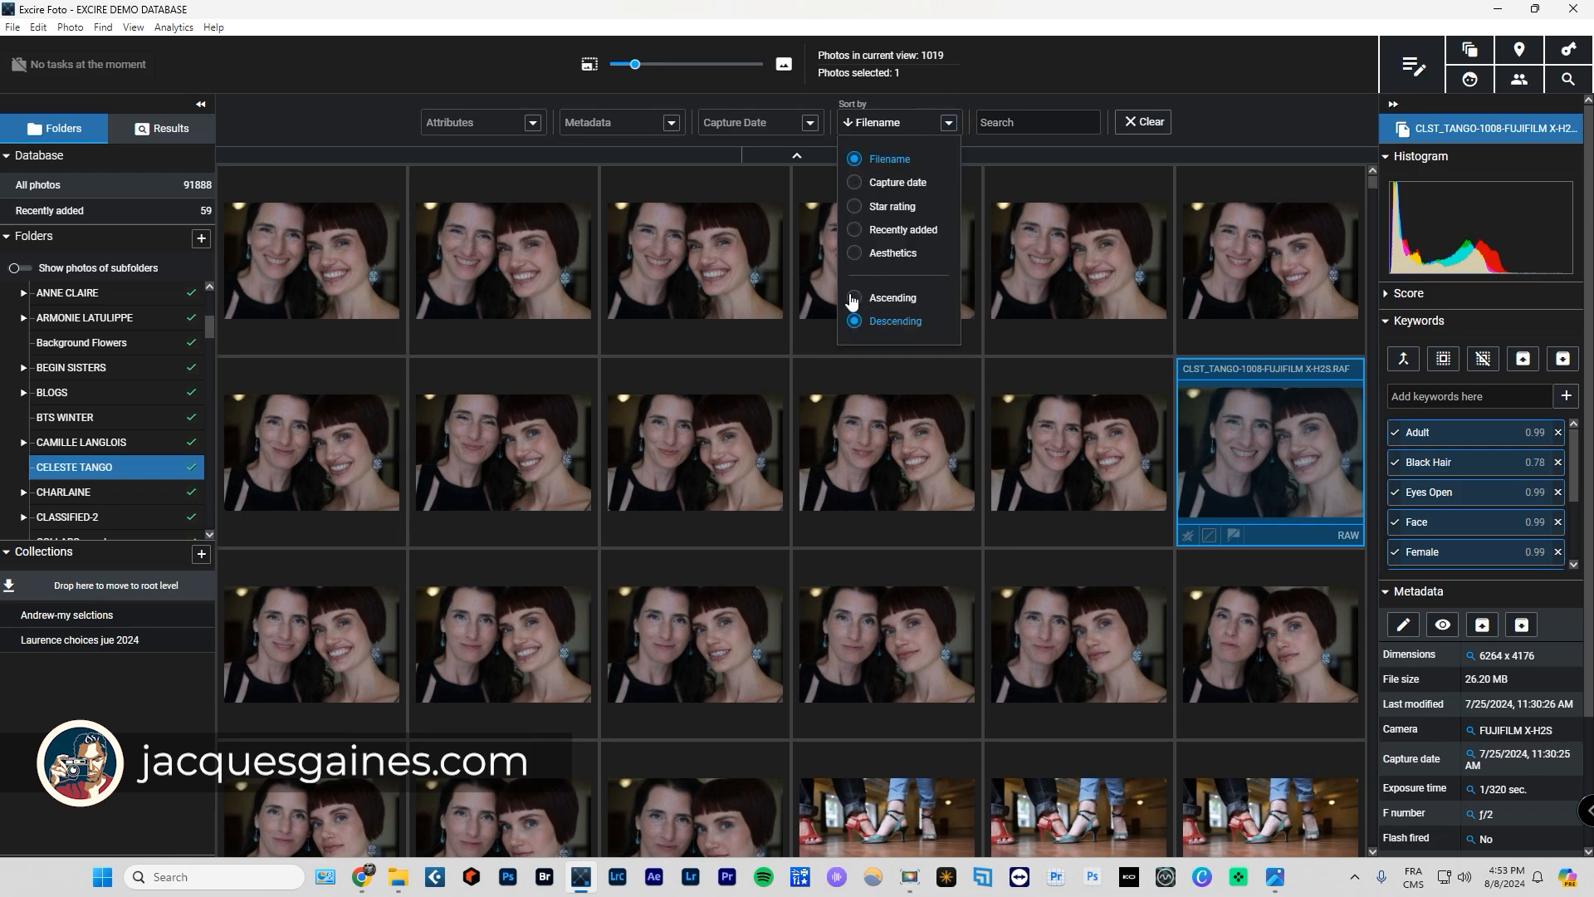
left_click(855, 298)
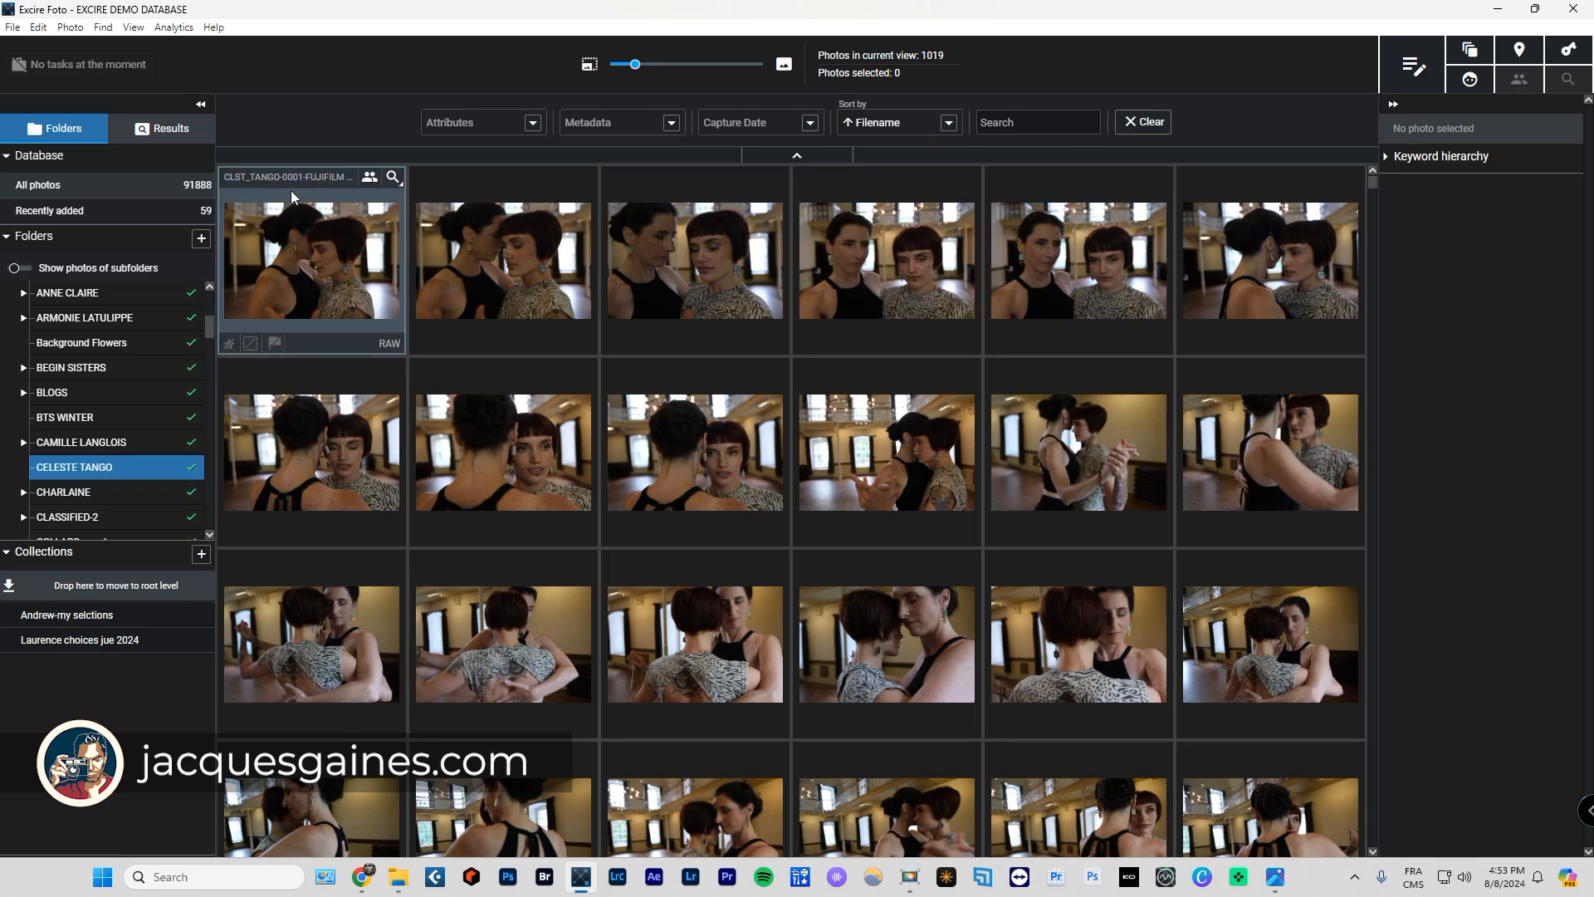
left_click(312, 259)
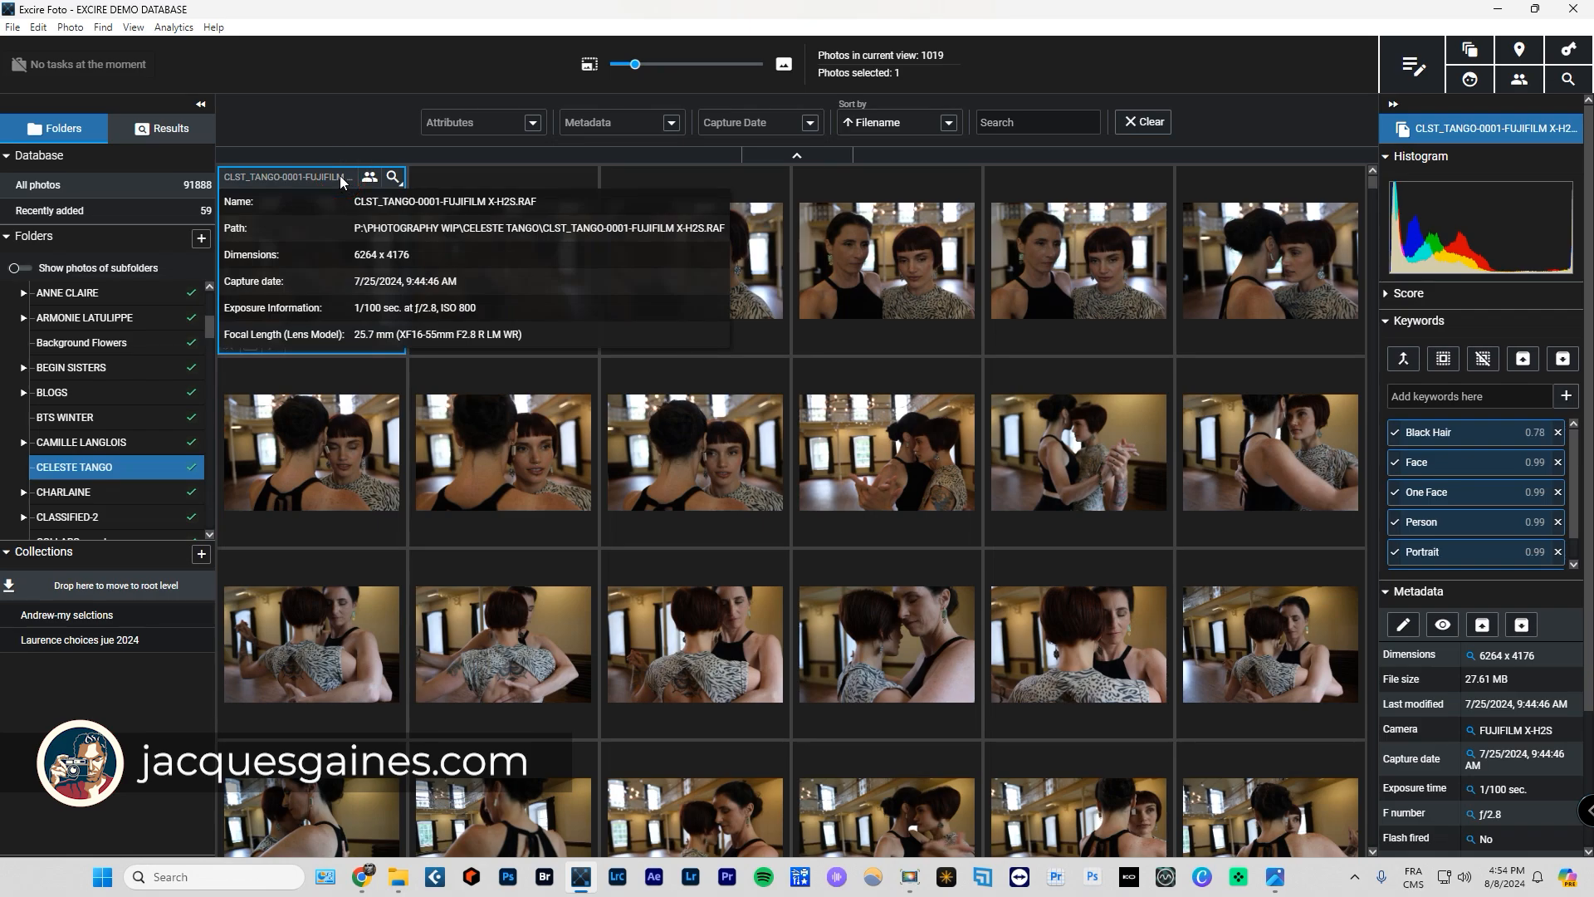
left_click(501, 259)
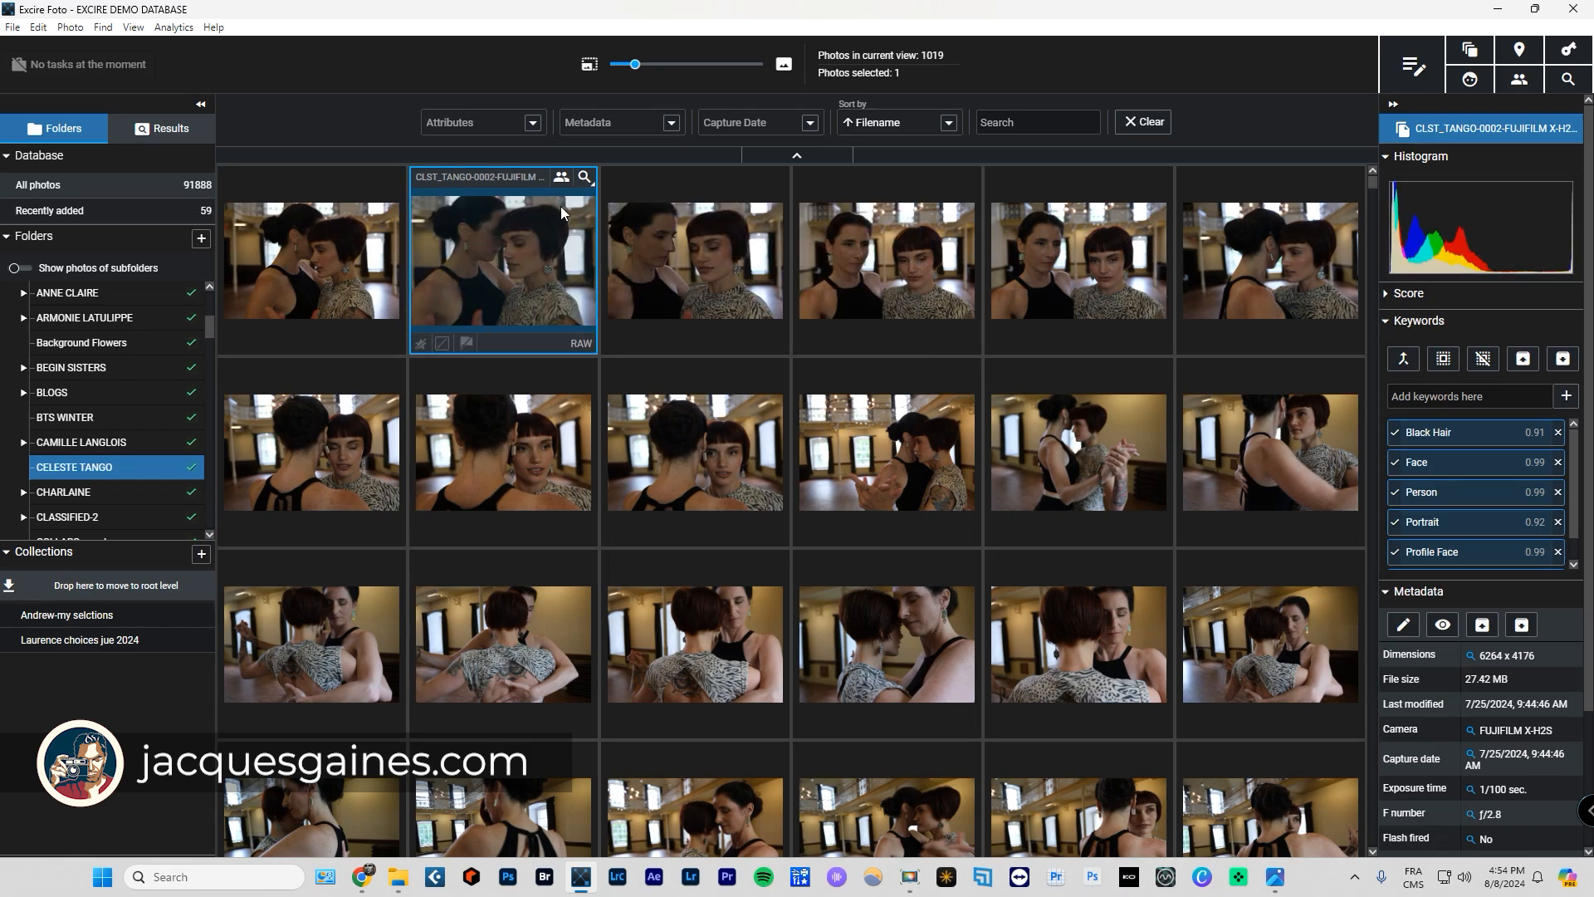
mouse_move(571, 239)
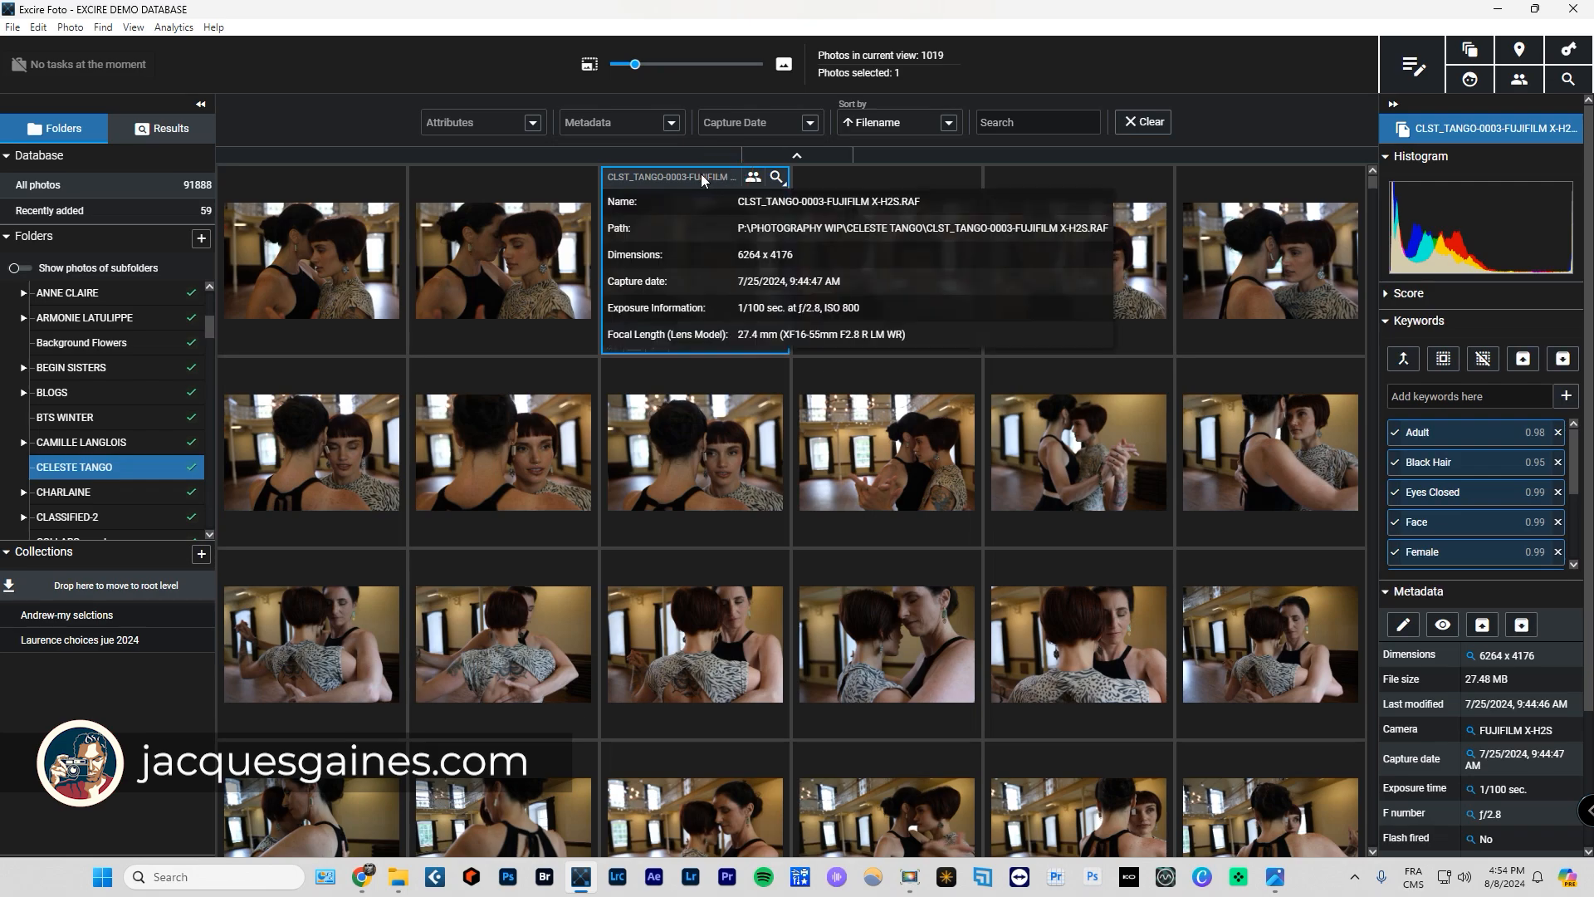
mouse_move(557, 298)
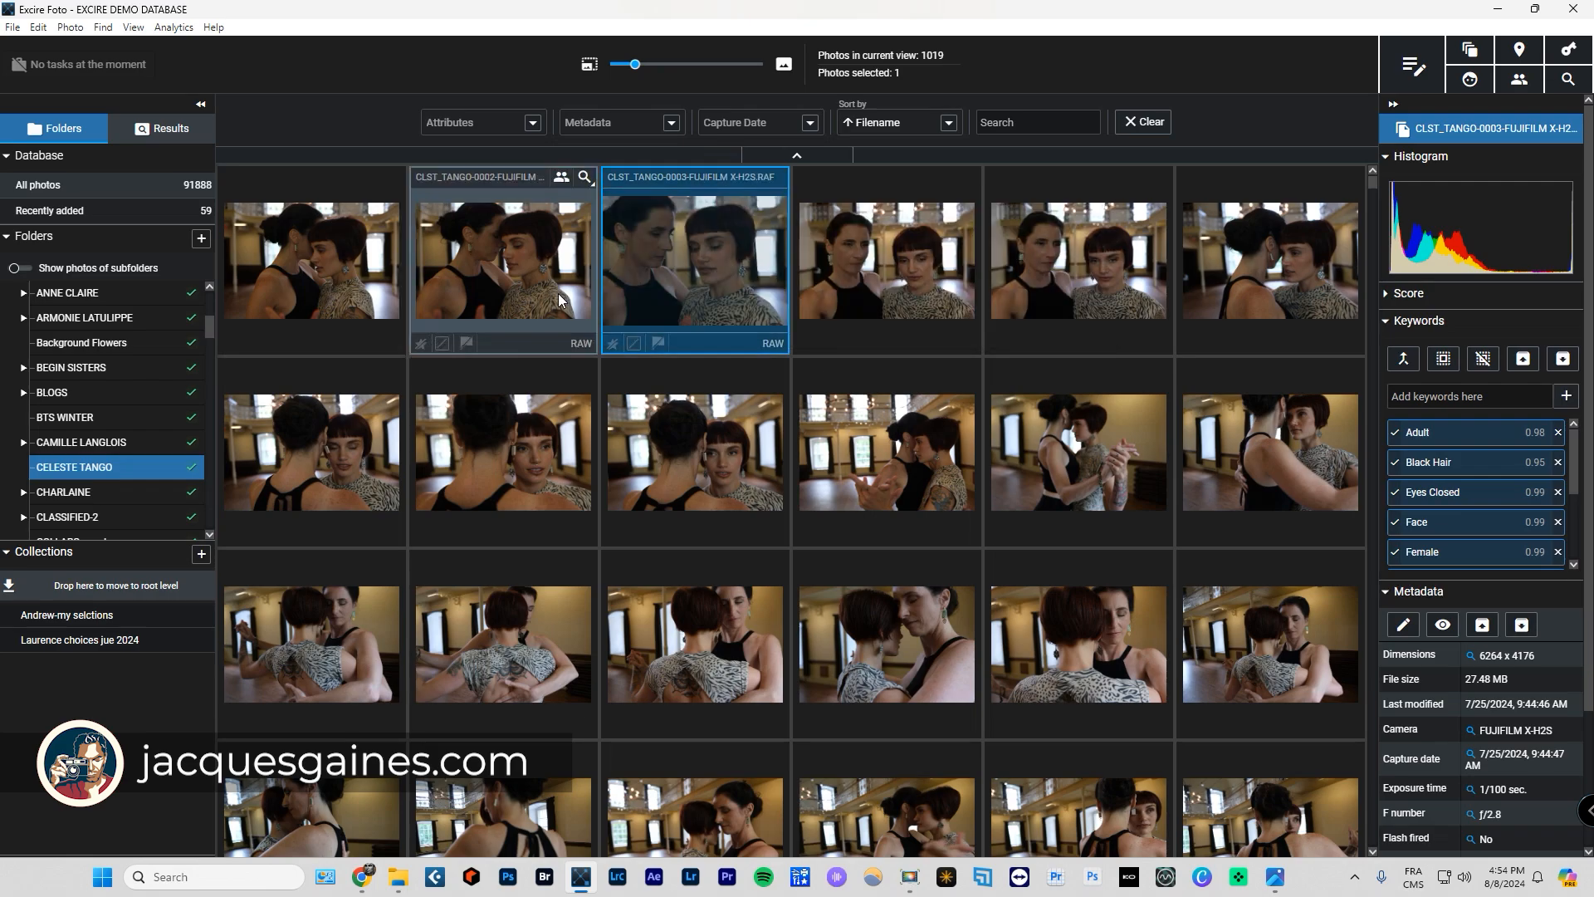
mouse_move(559, 293)
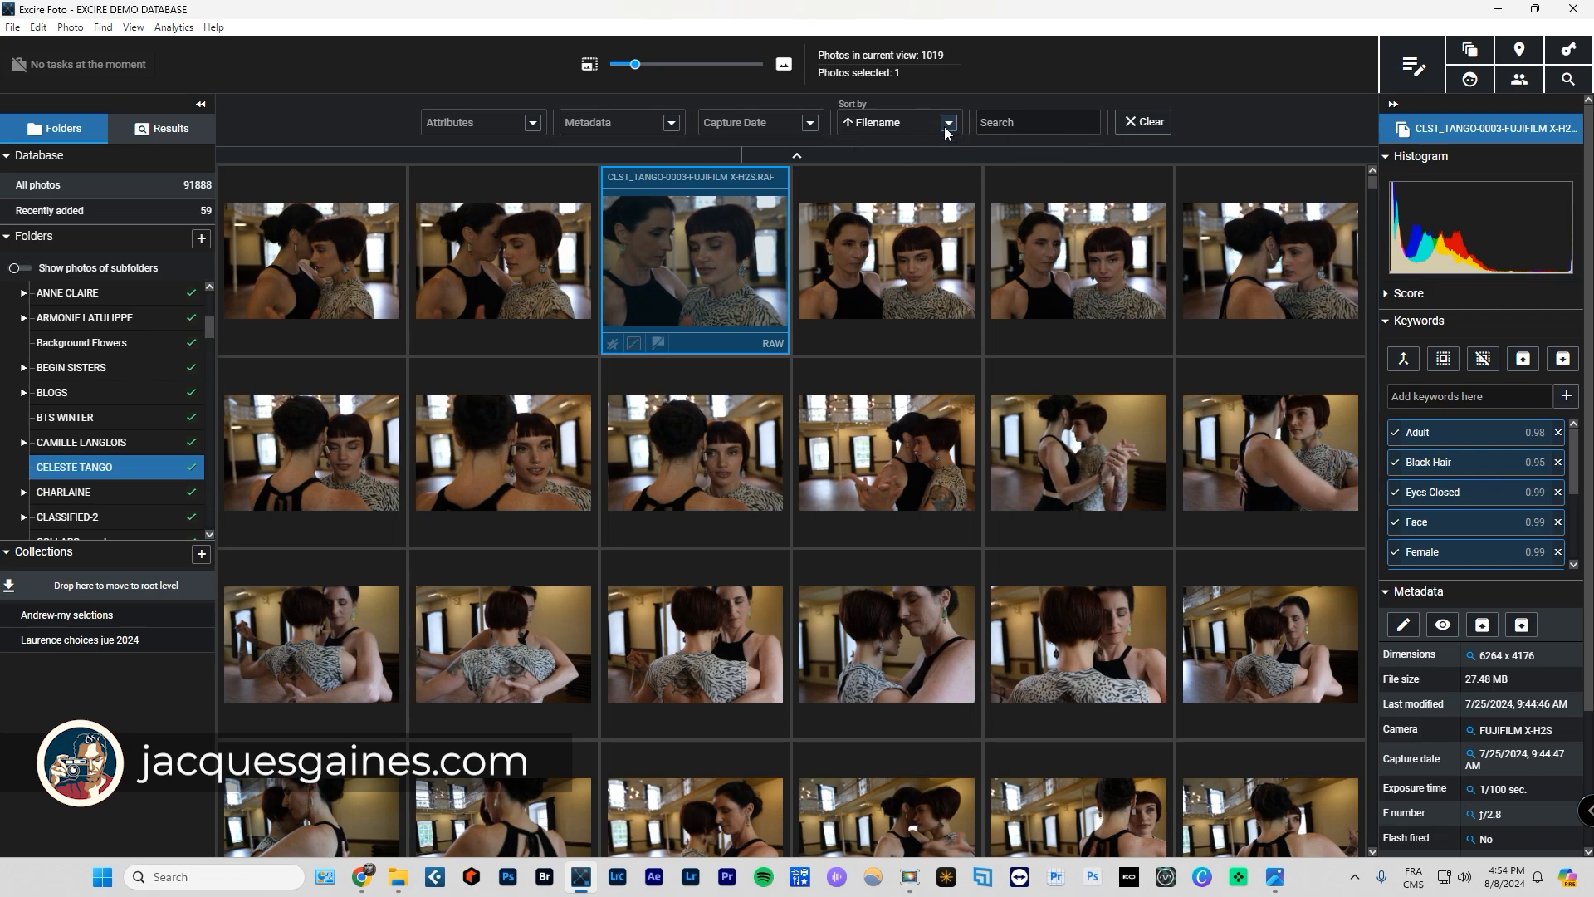
left_click(946, 122)
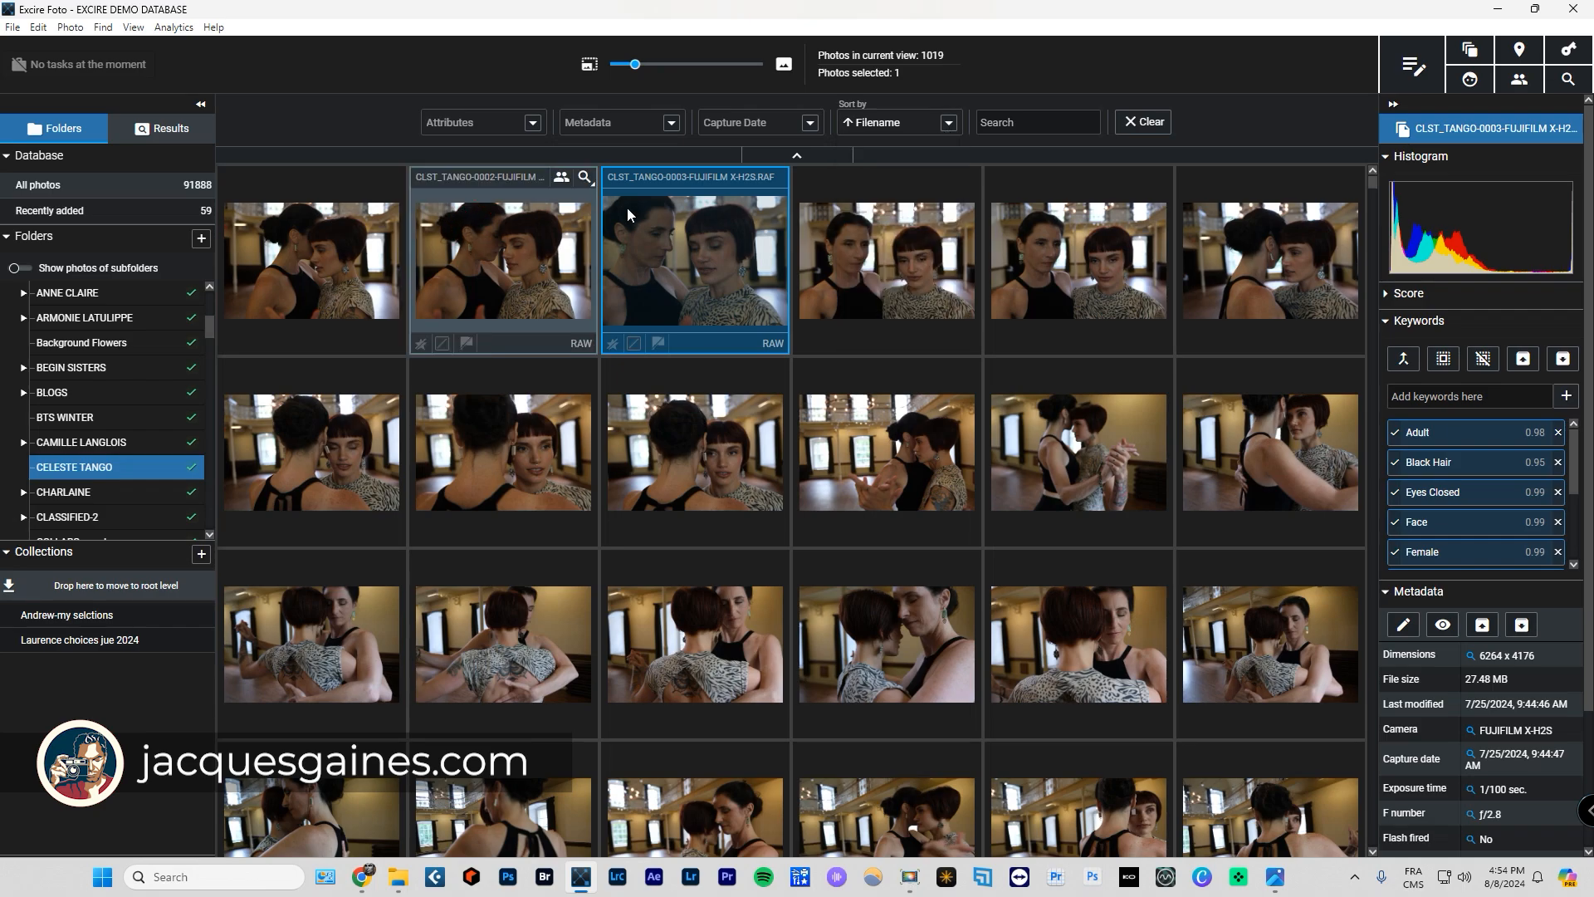
left_click(944, 122)
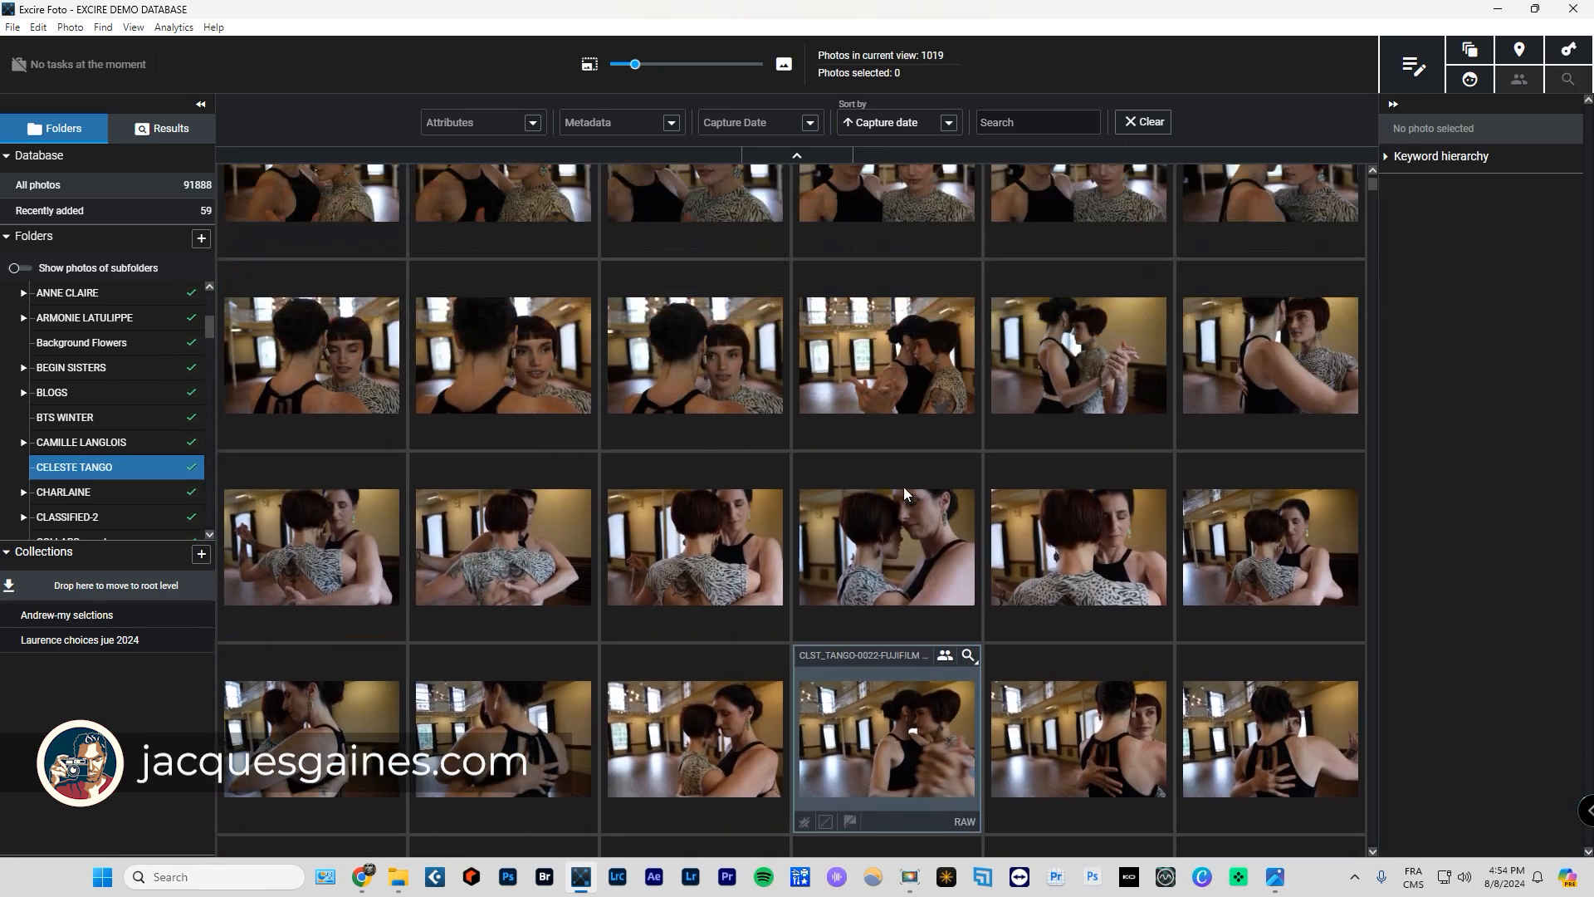
scroll("down", 3)
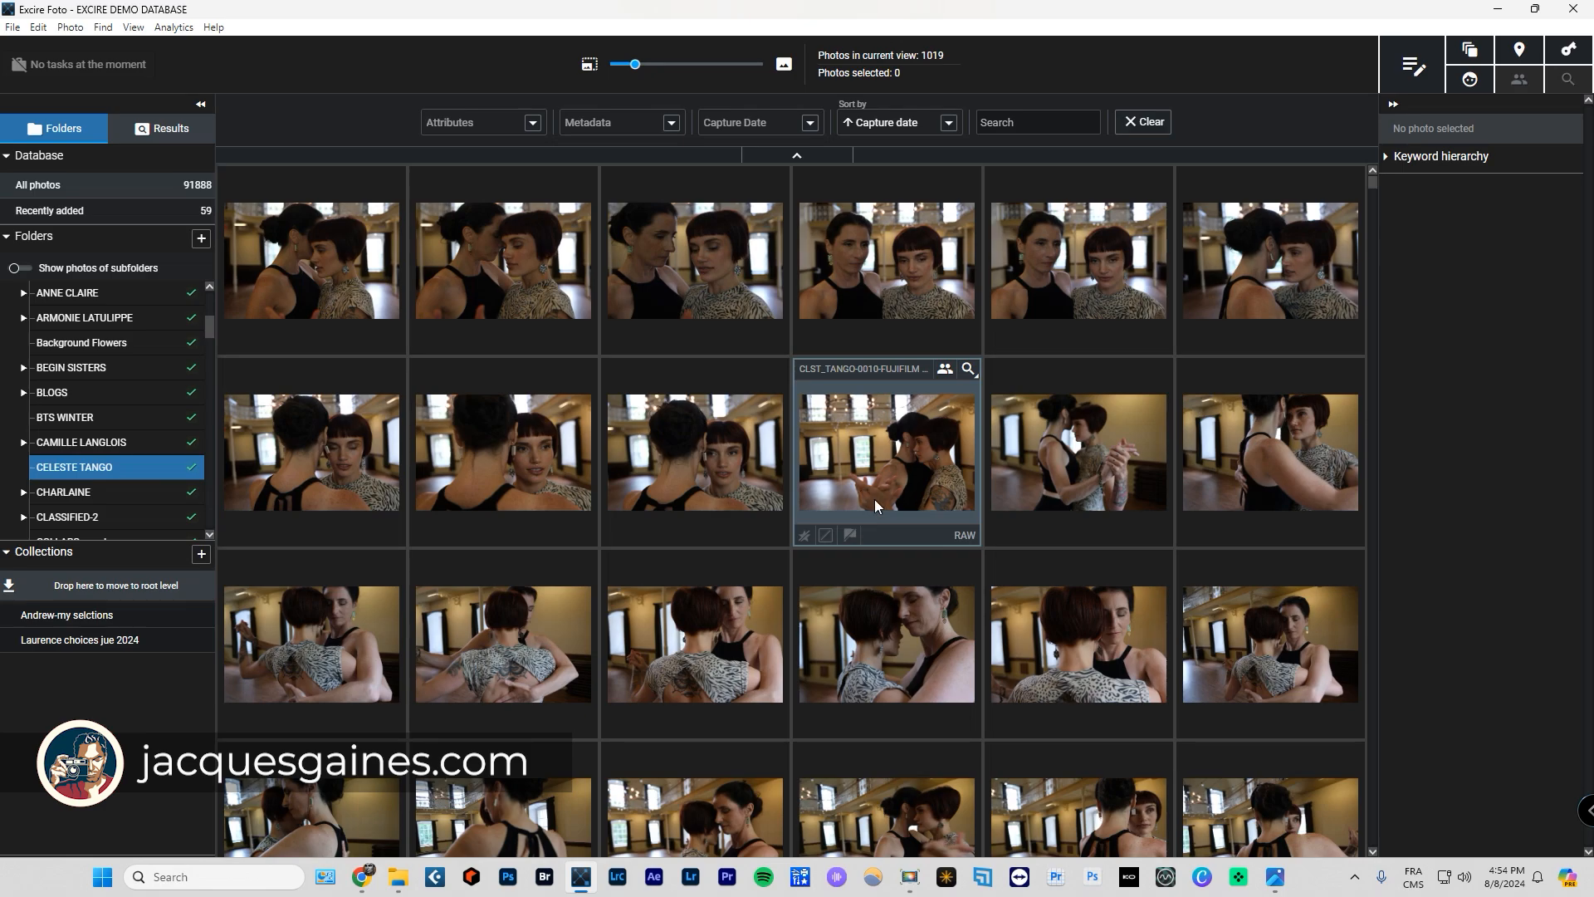
left_click(948, 122)
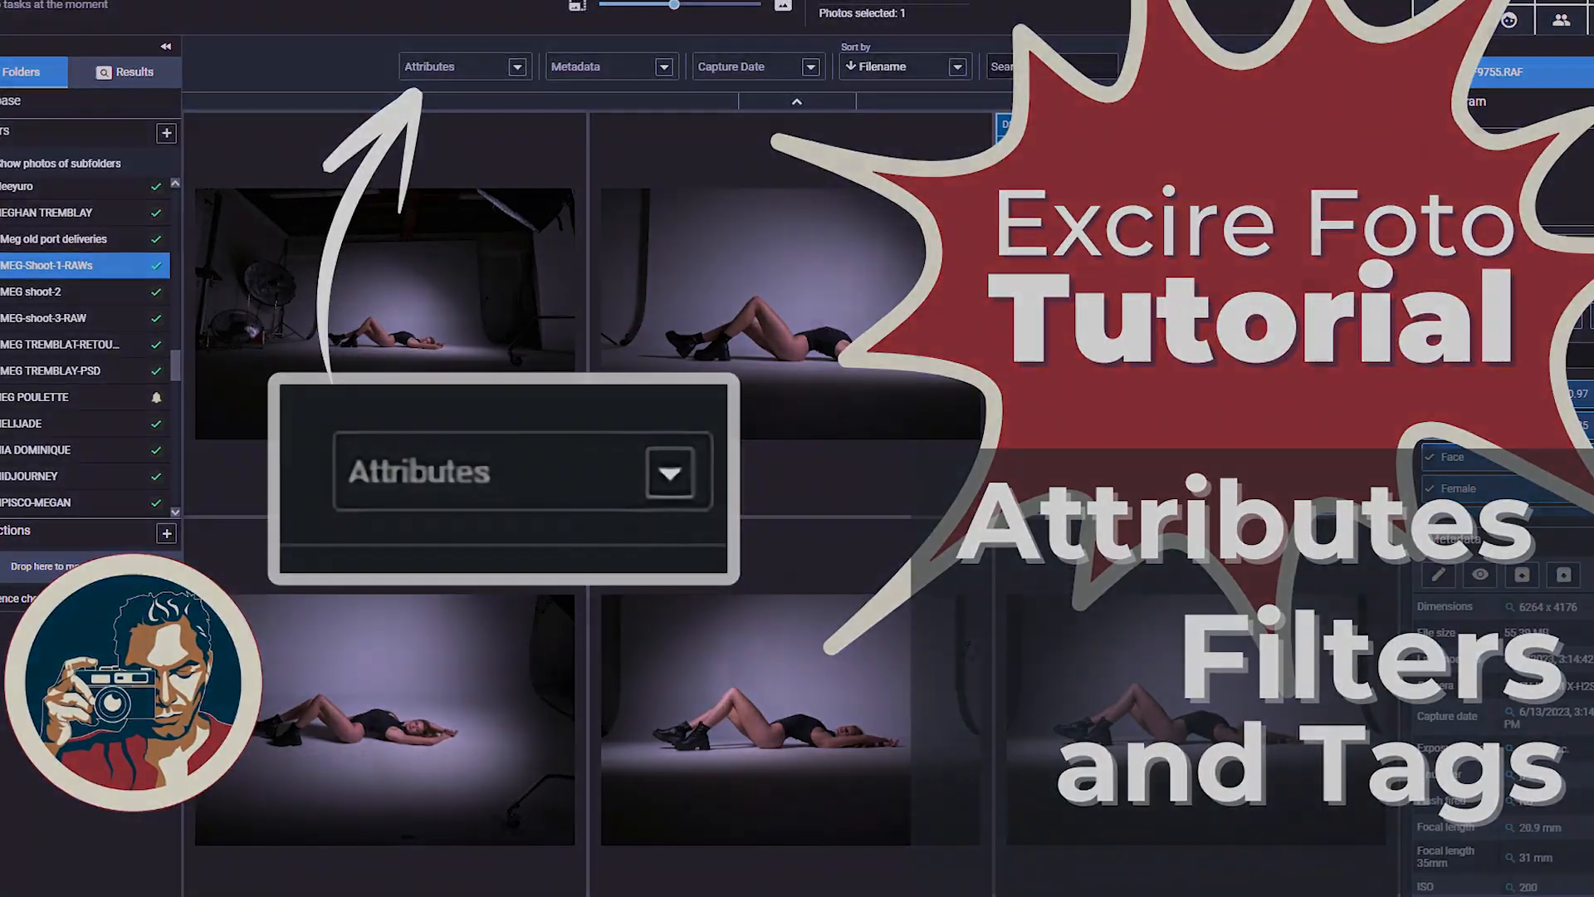
Order the Celeste Tango photos by star rating instead of capture date.
left_click(947, 122)
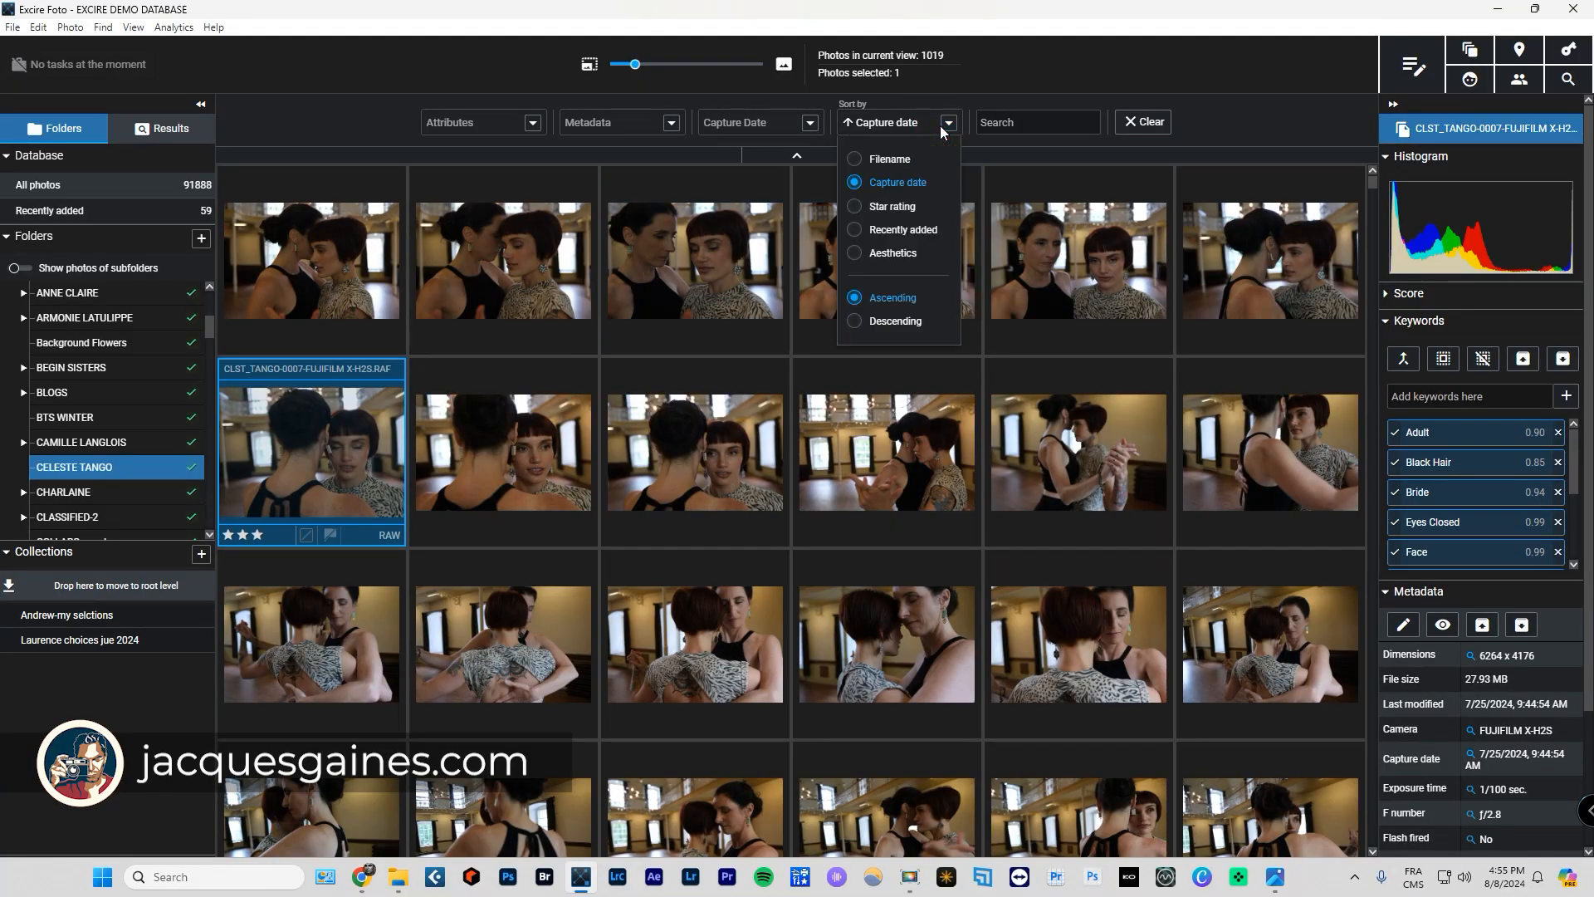
left_click(890, 205)
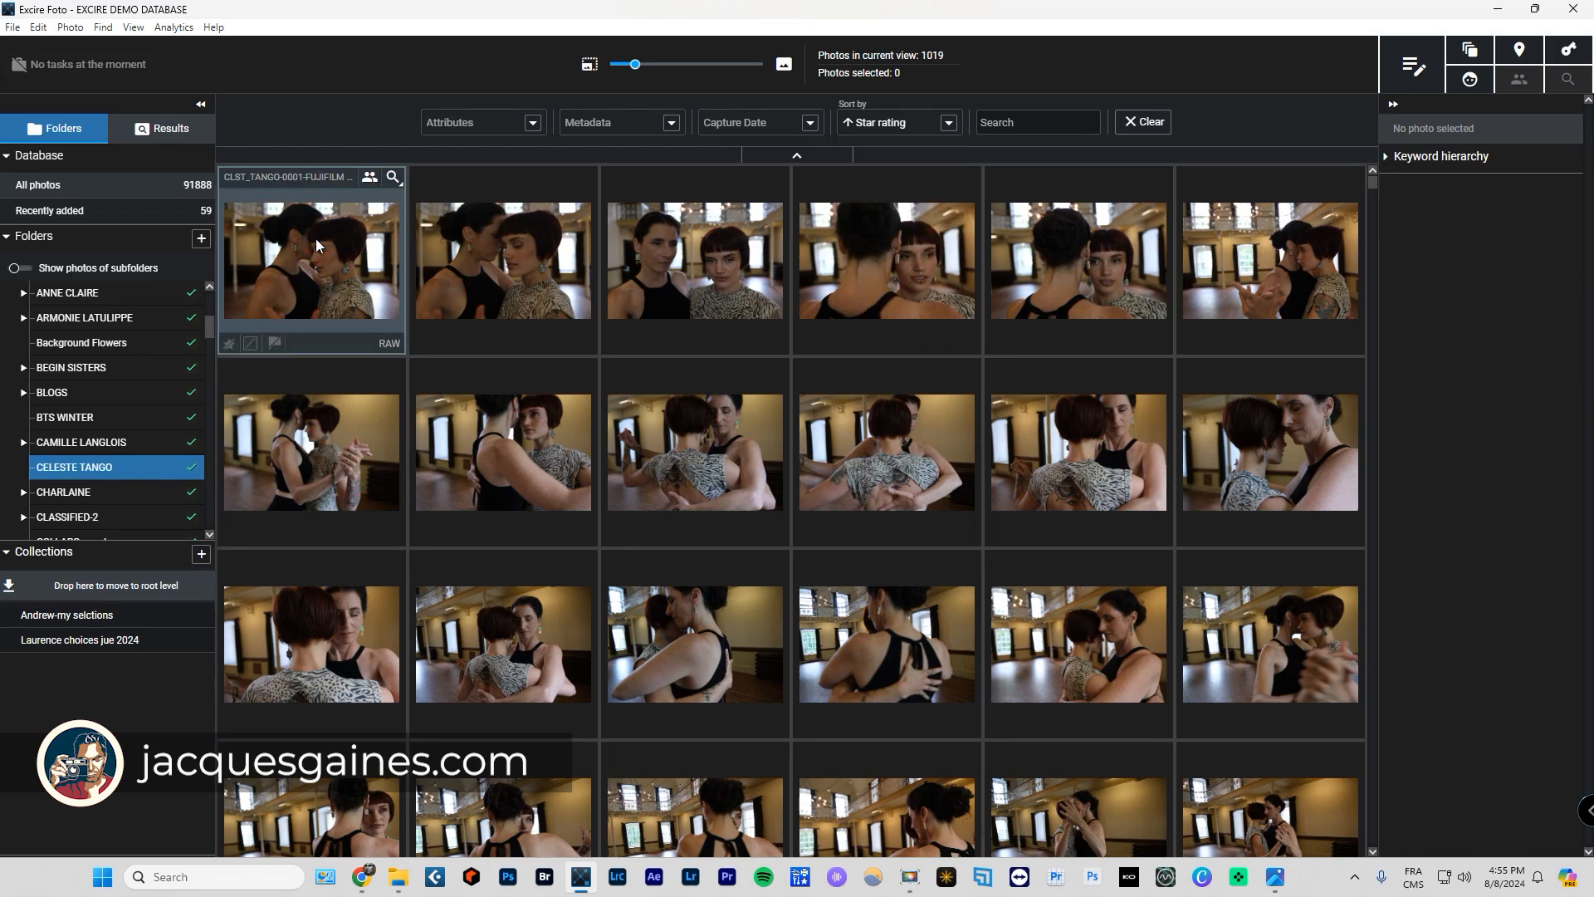
mouse_move(316, 248)
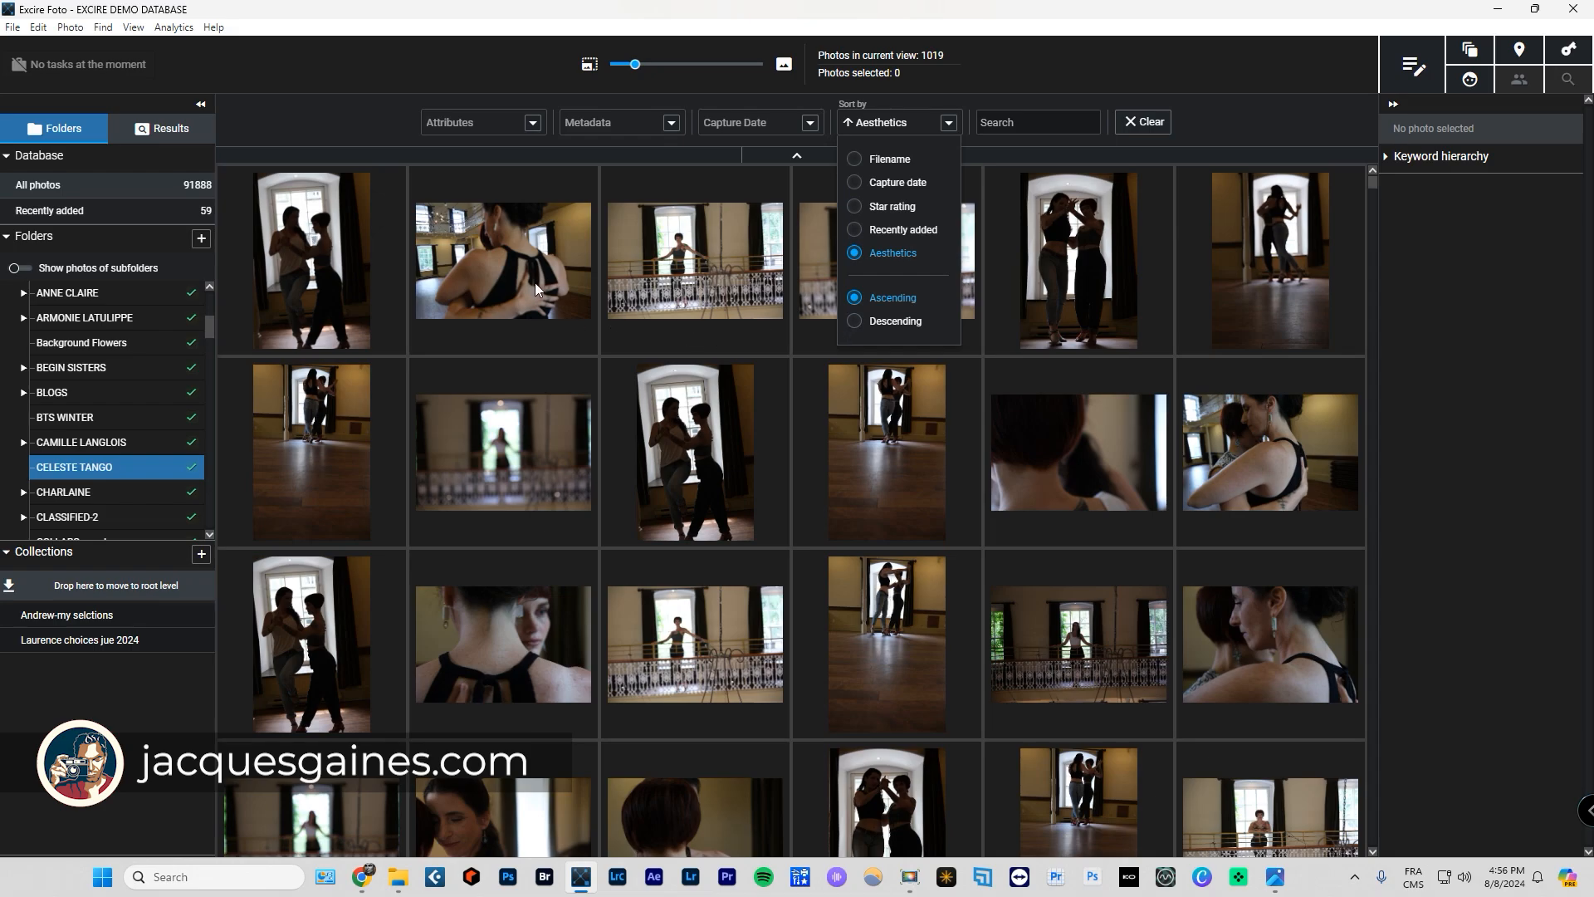
Switch the aesthetics order to descending and check a close-up portrait's keywords.
left_click(854, 321)
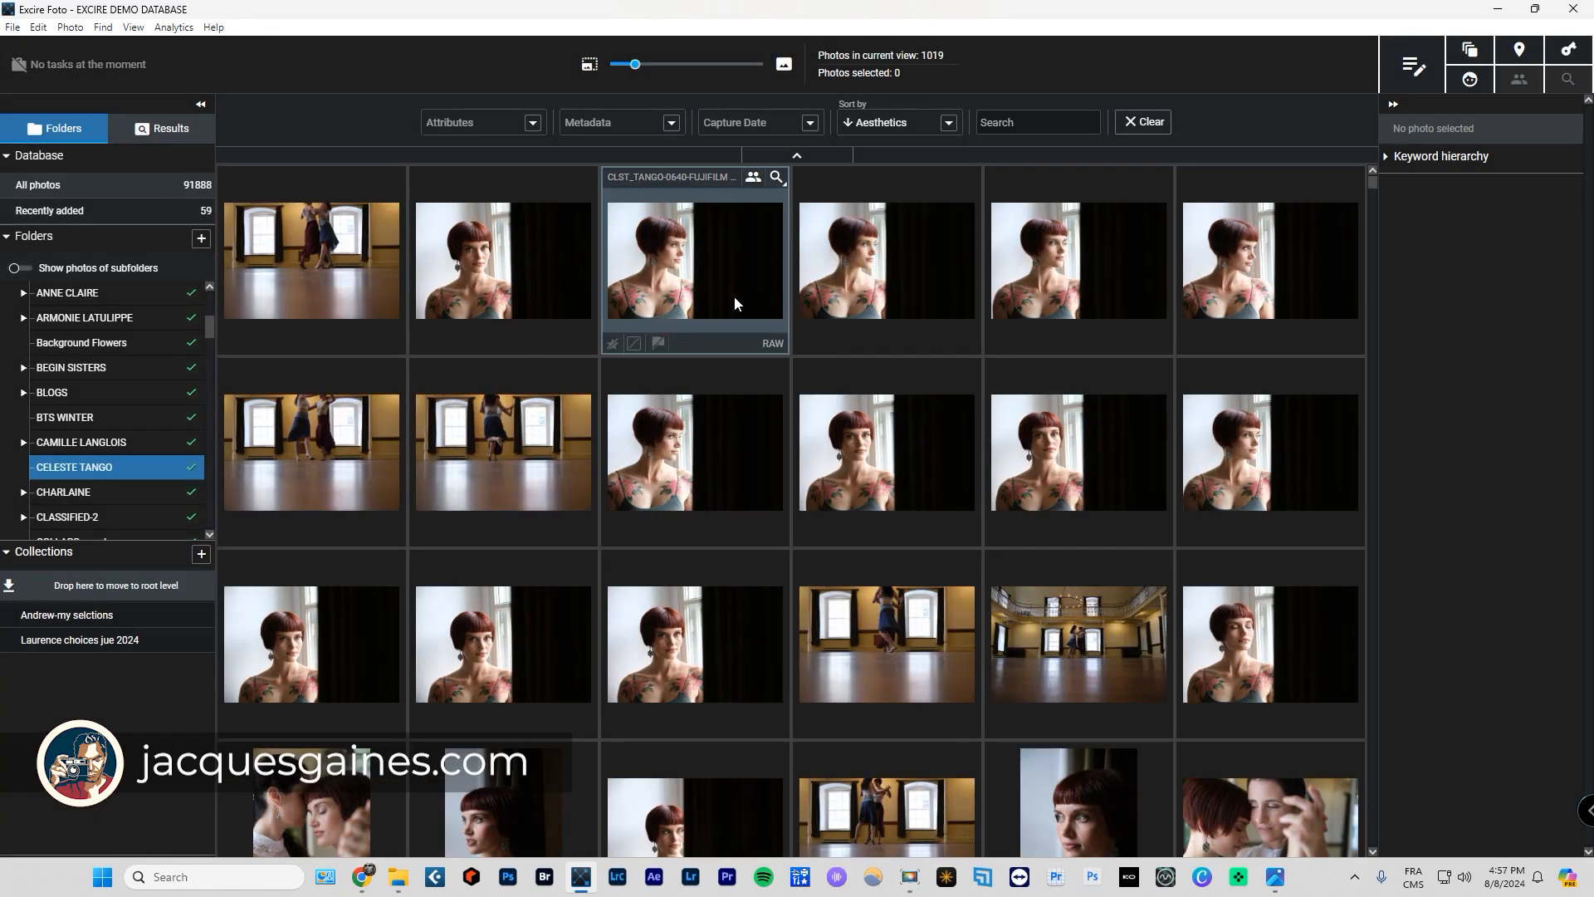
scroll("down", 3)
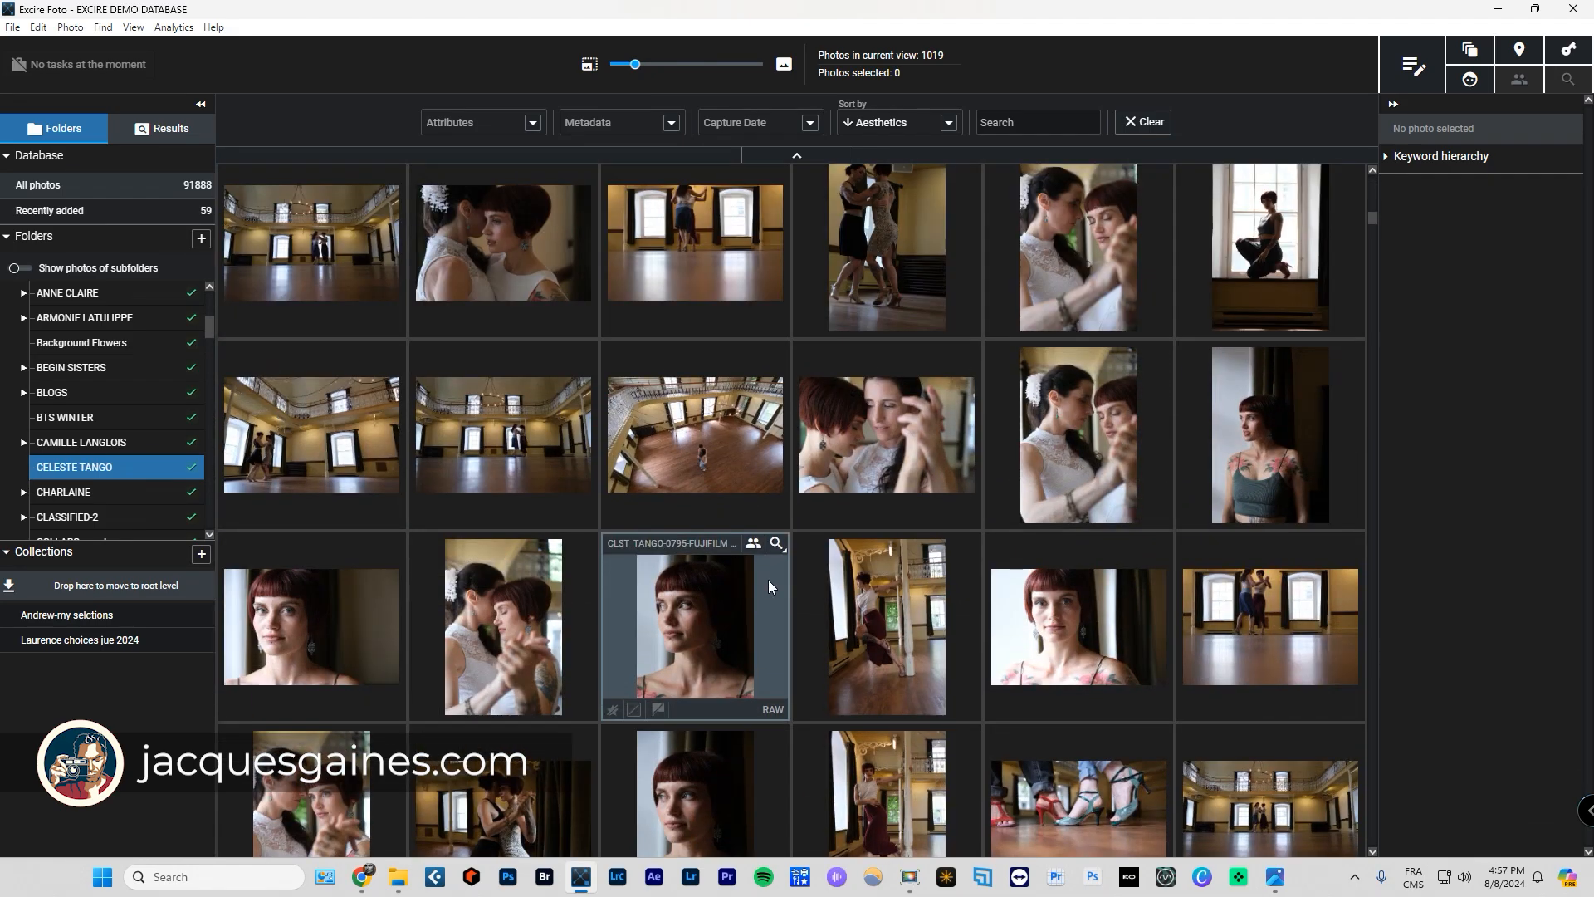
scroll("down", 3)
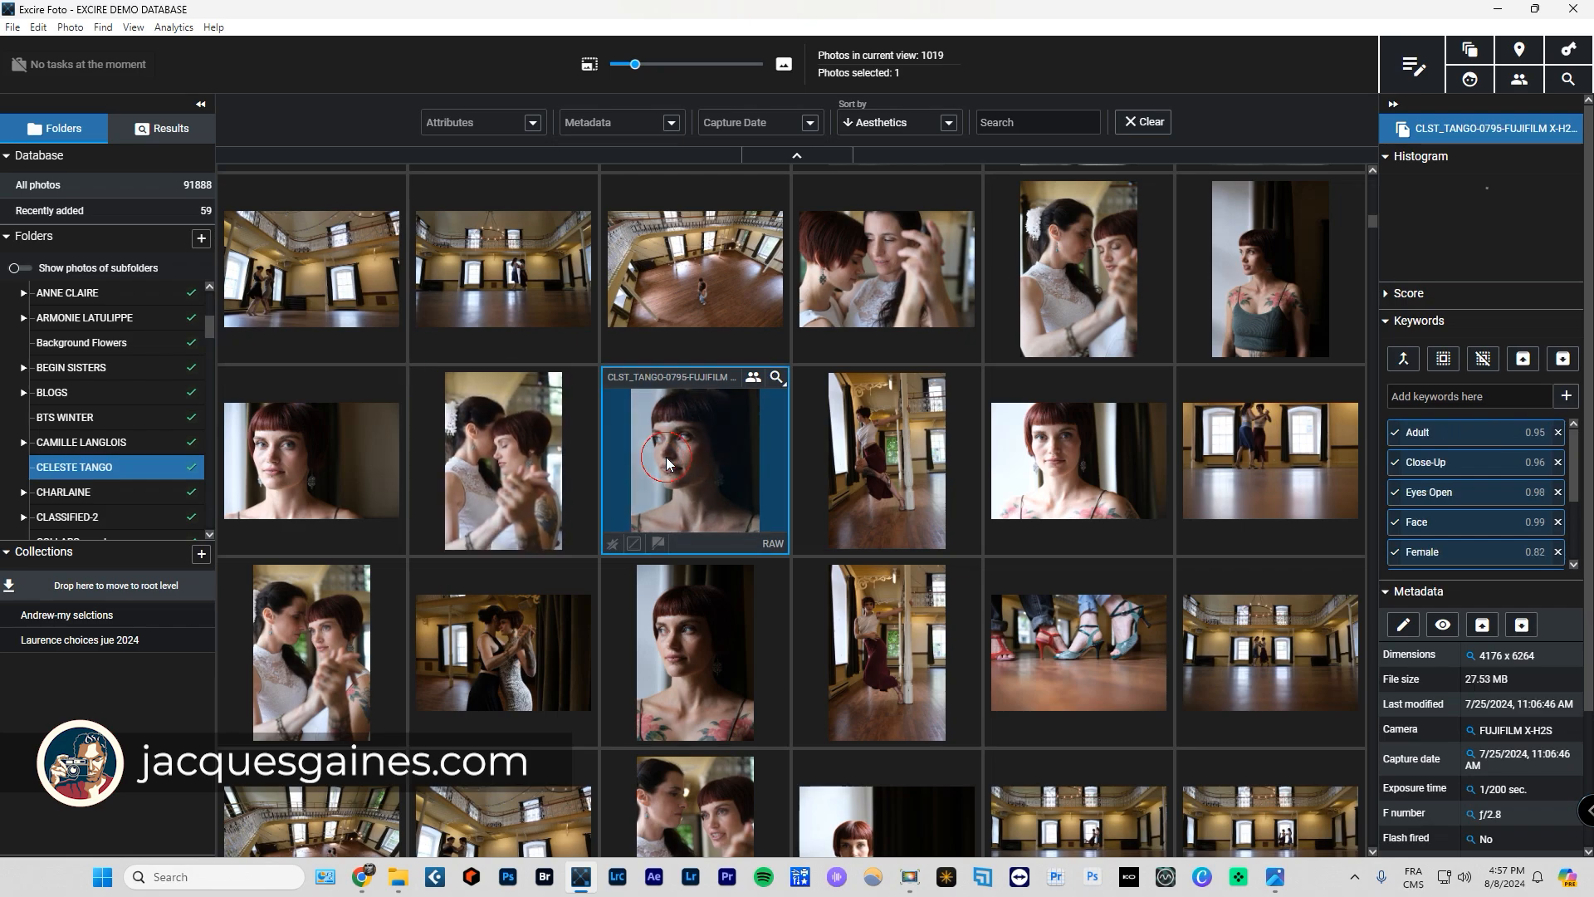
left_click(1077, 652)
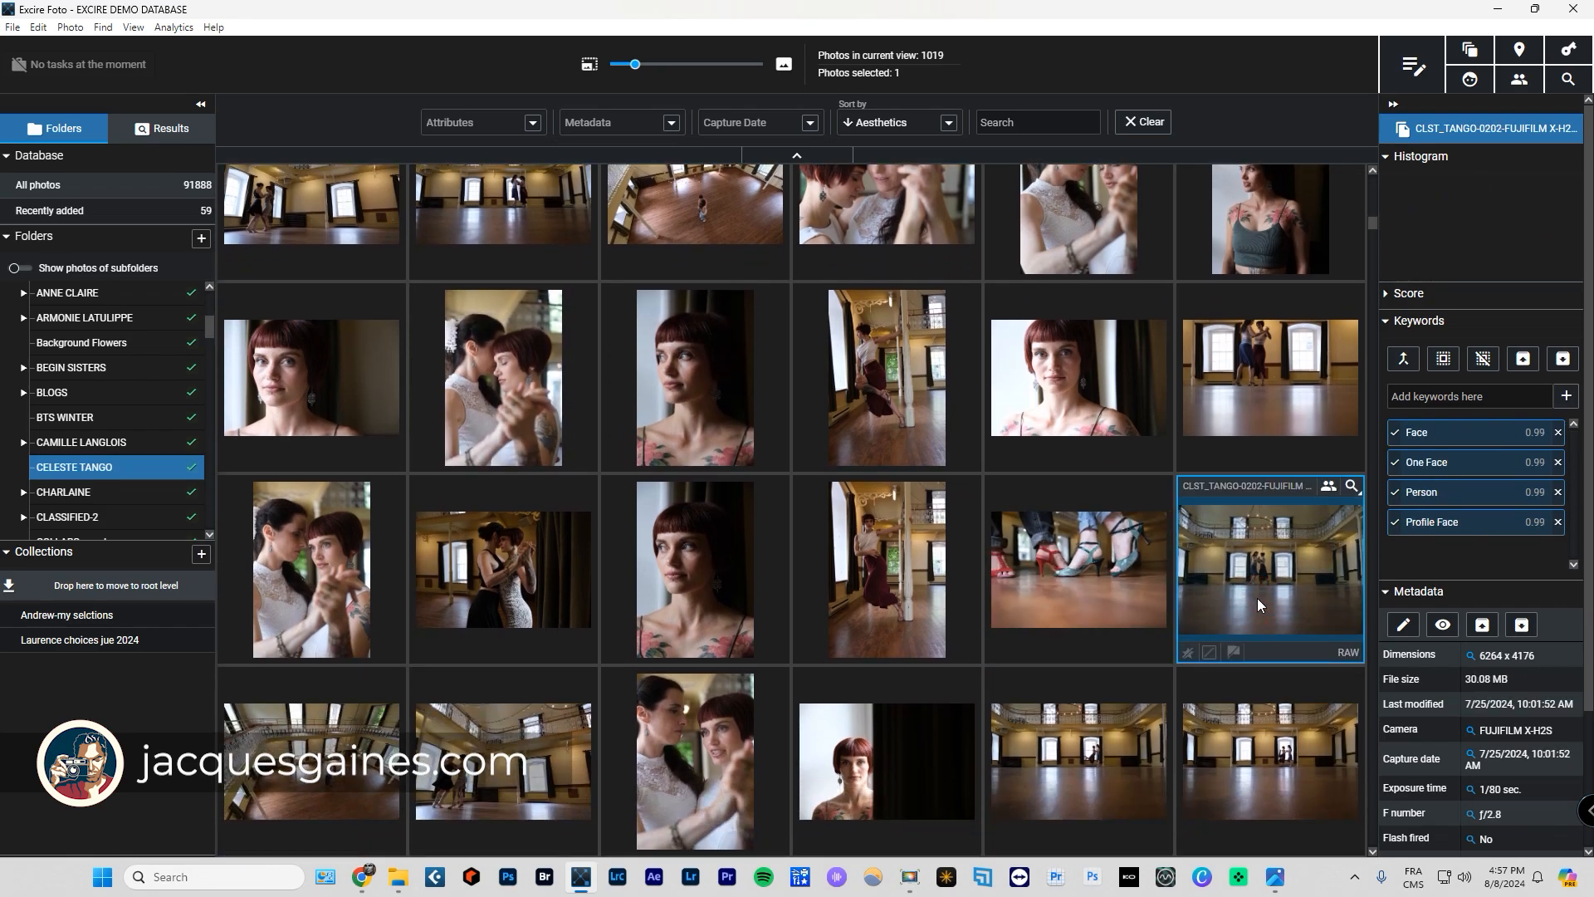
double_click(1268, 570)
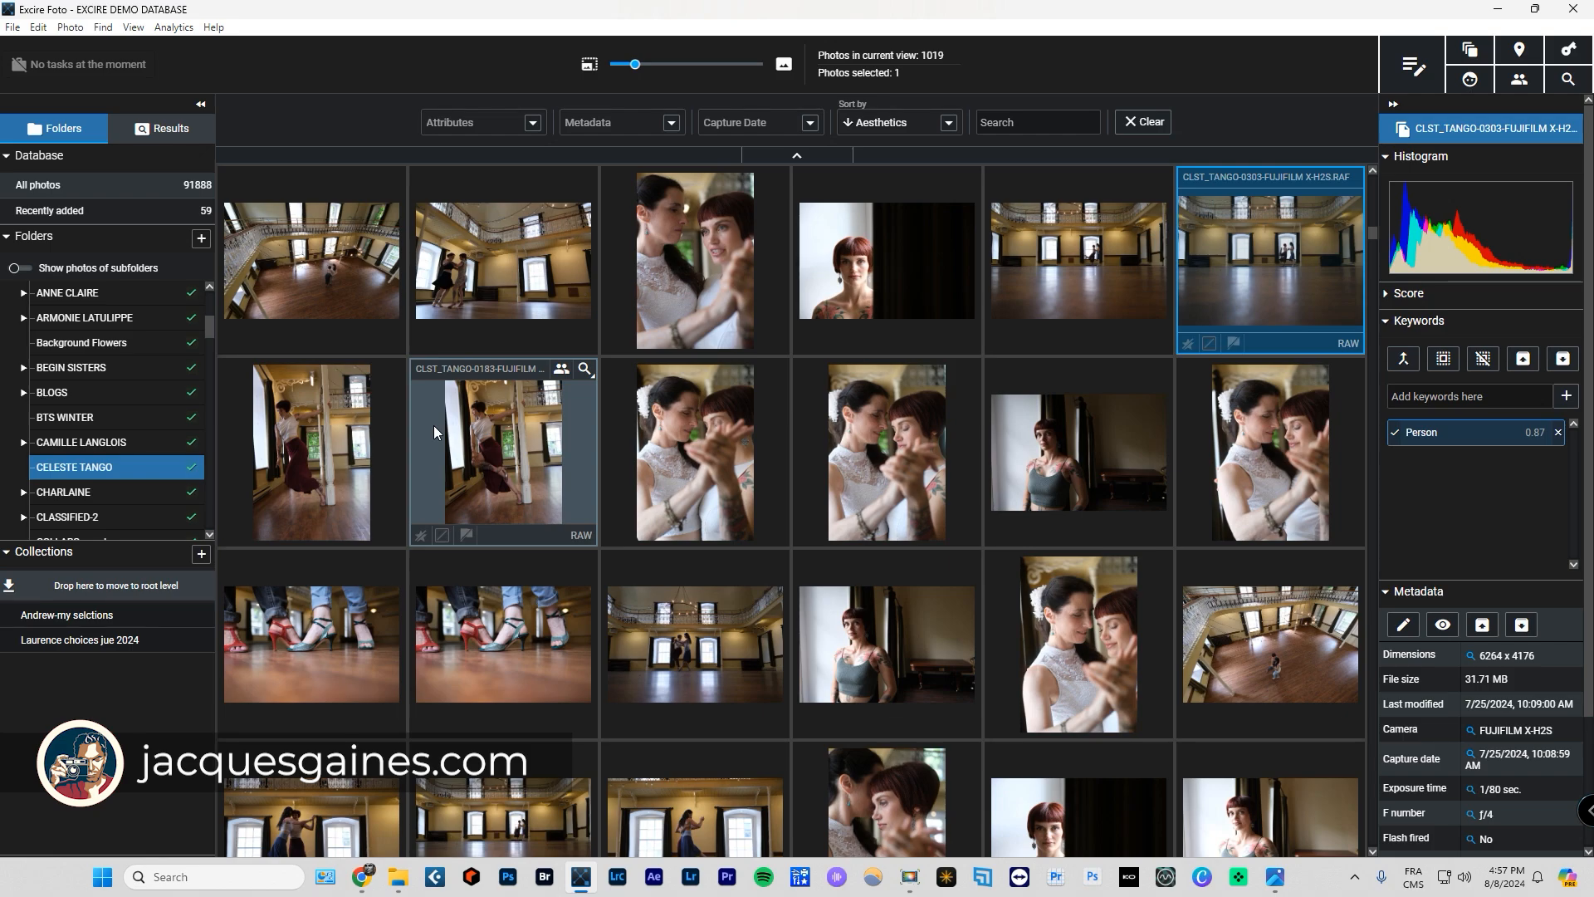
left_click(895, 122)
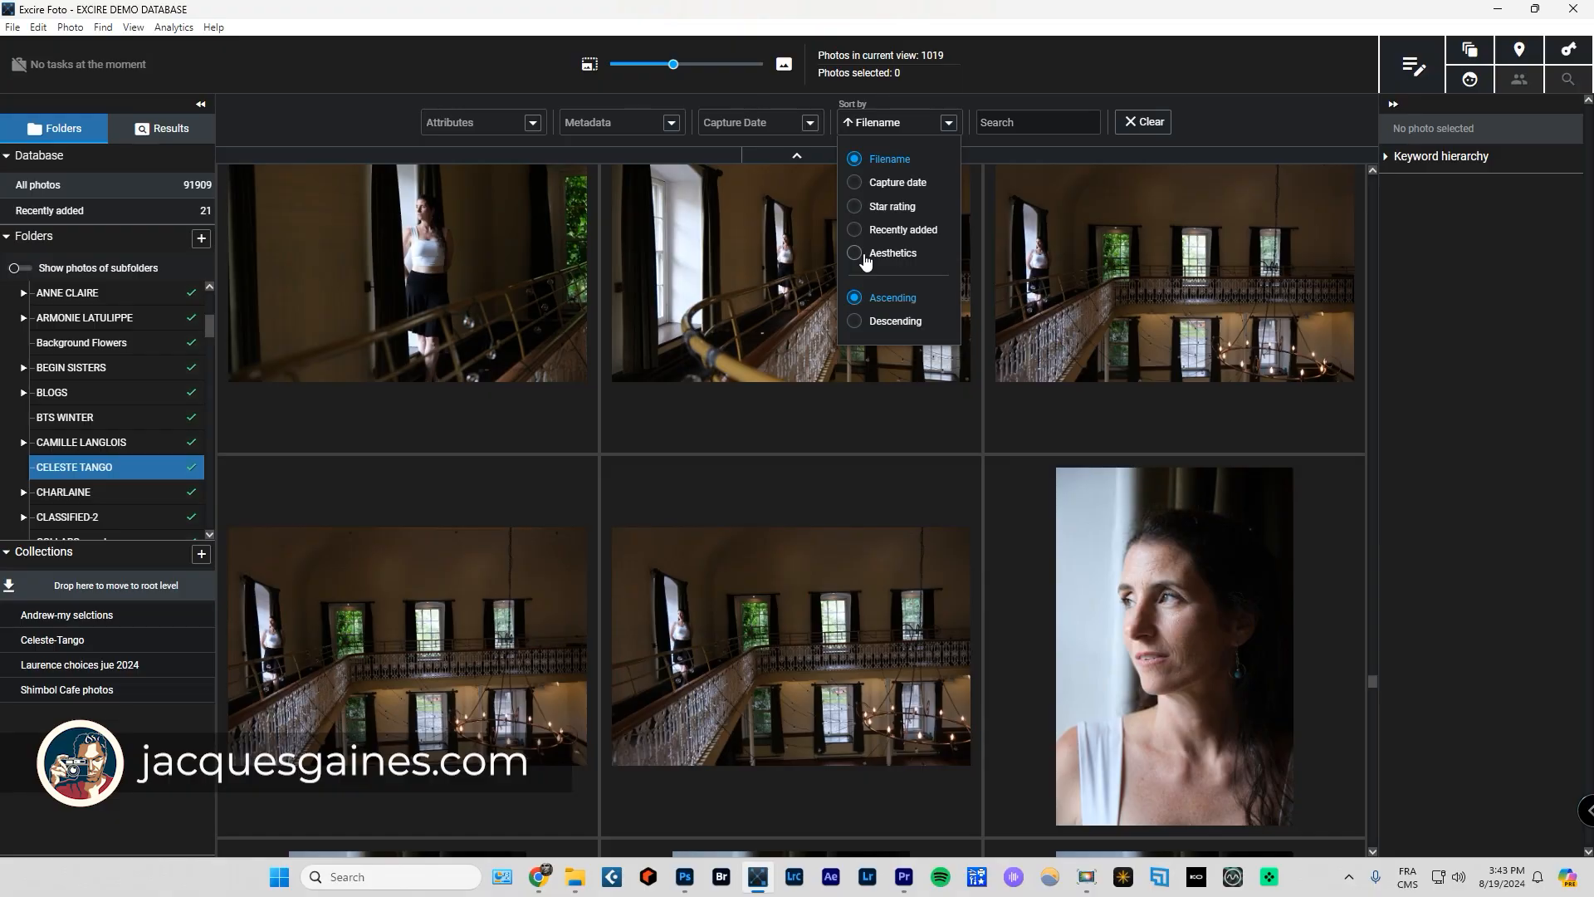
mouse_move(777, 216)
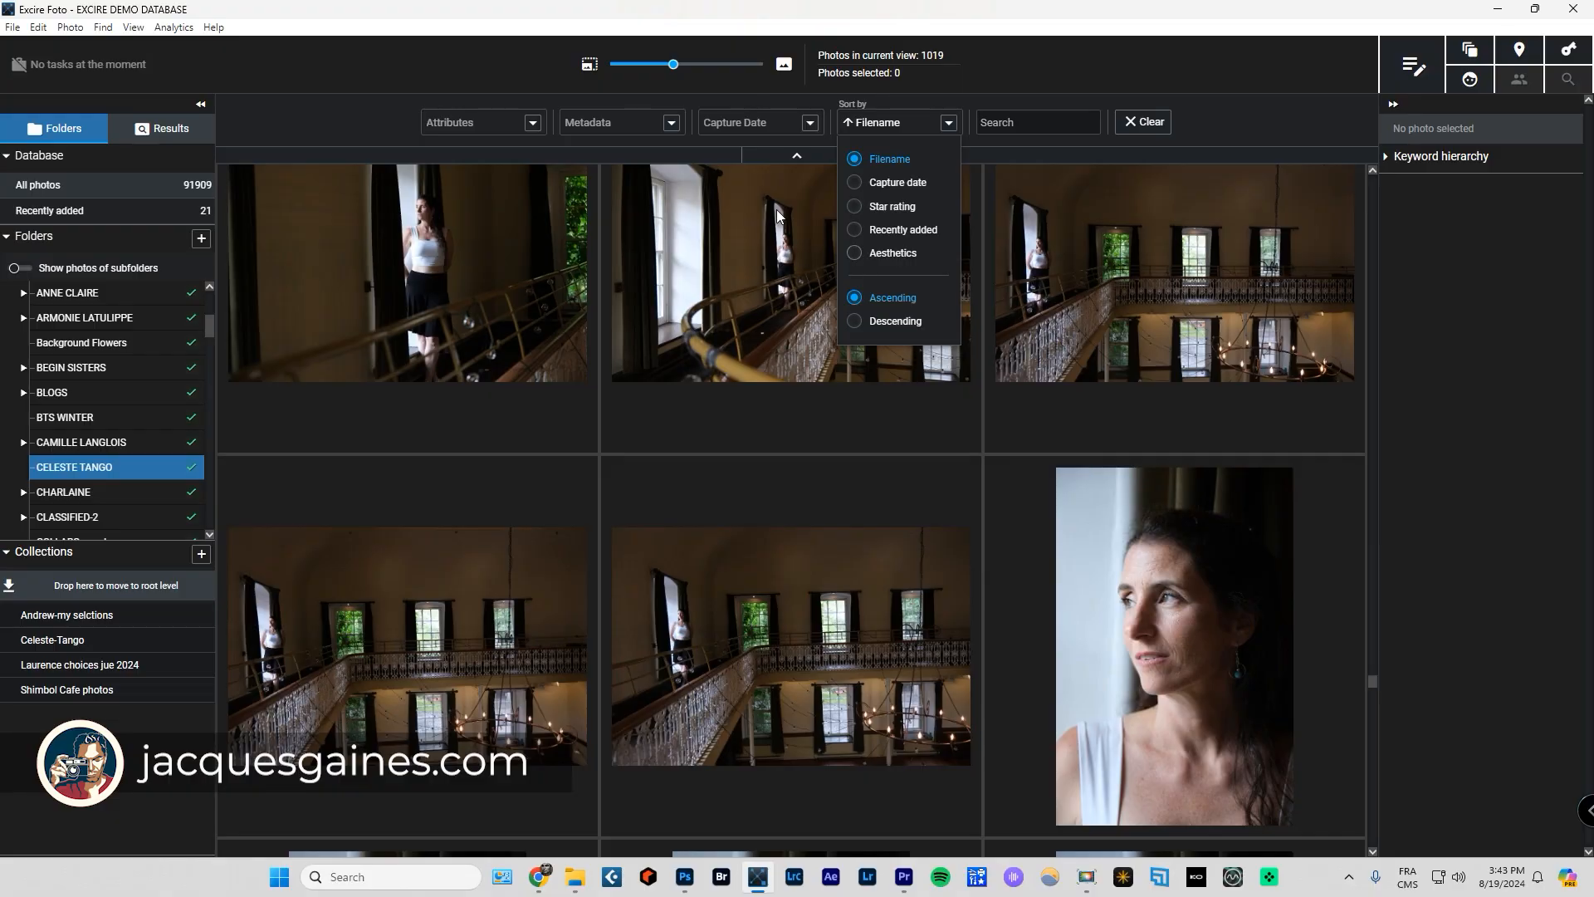
Dismiss the sort choices without changing the current order.
left_click(1412, 64)
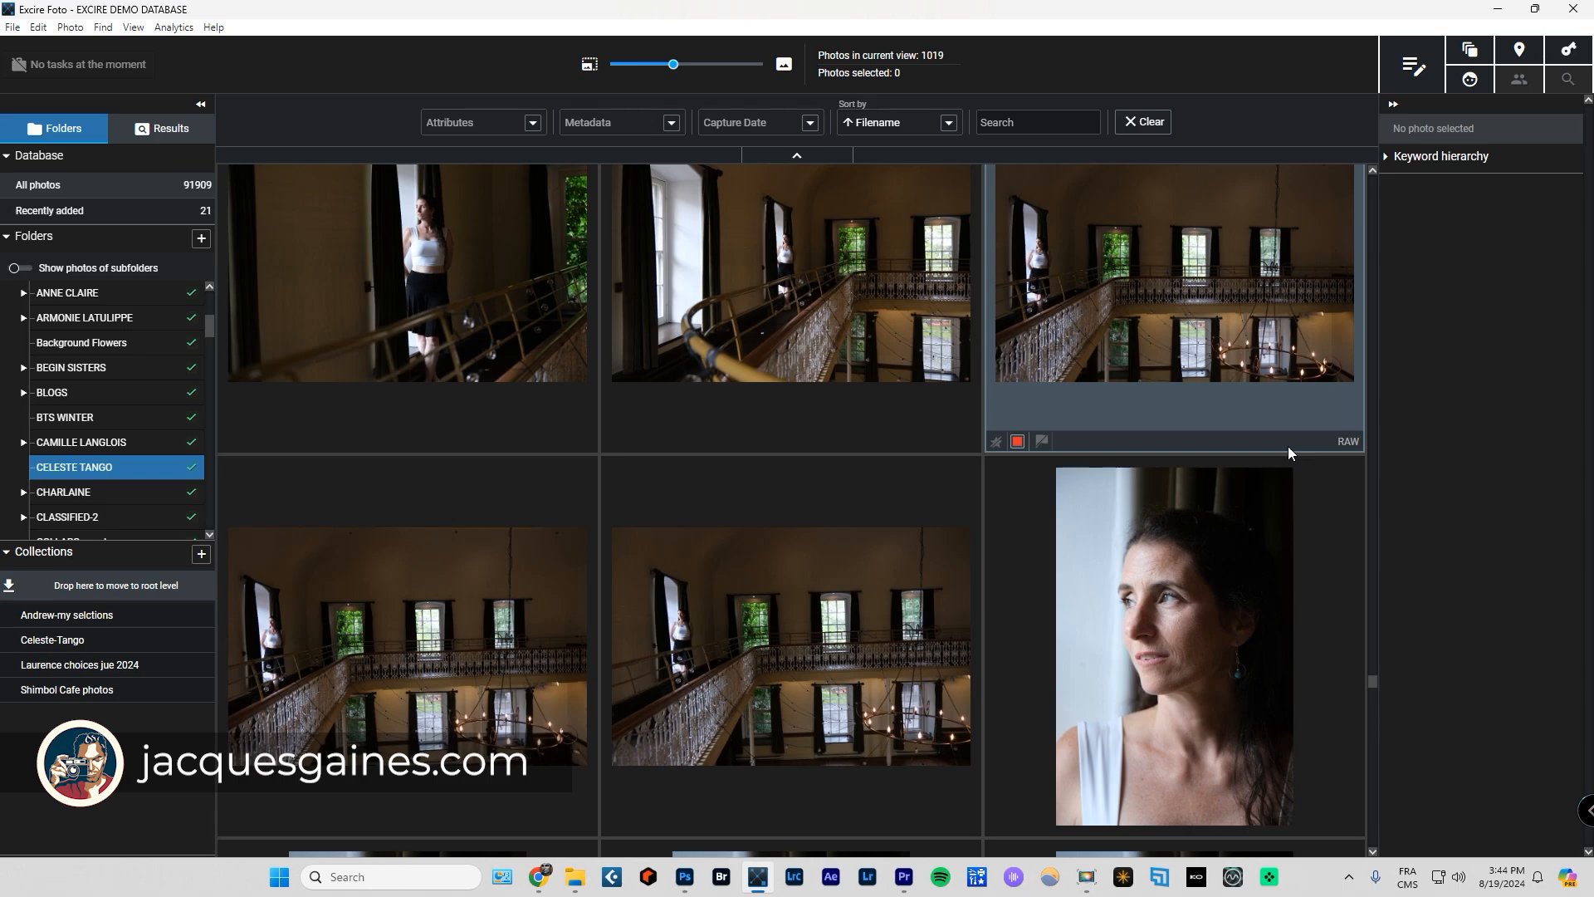
mouse_move(1269, 454)
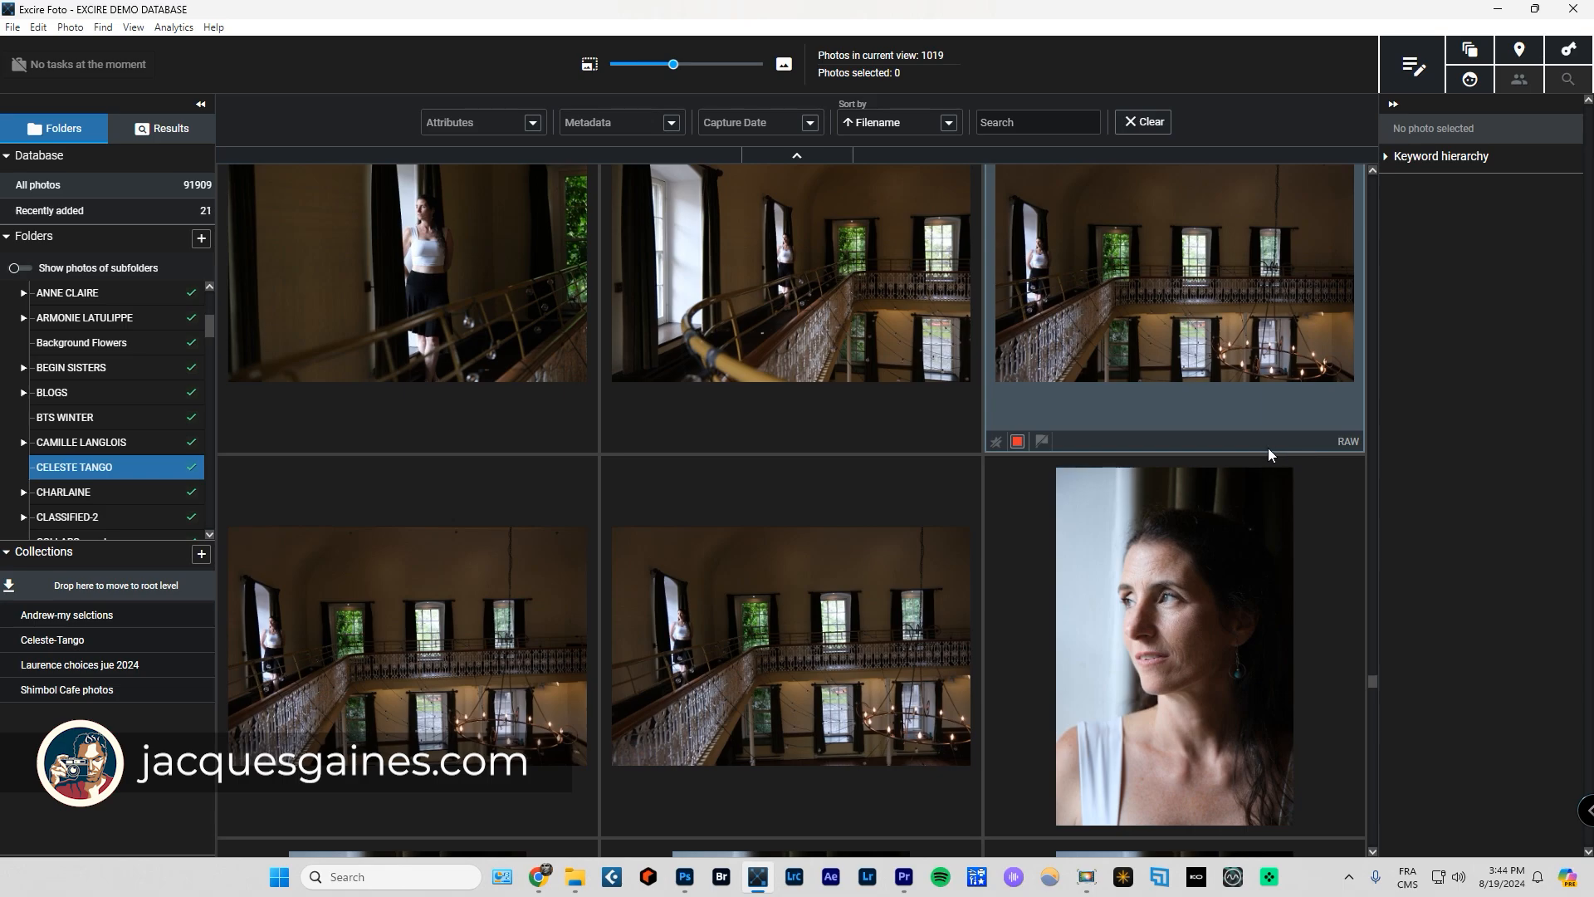
mouse_move(1274, 459)
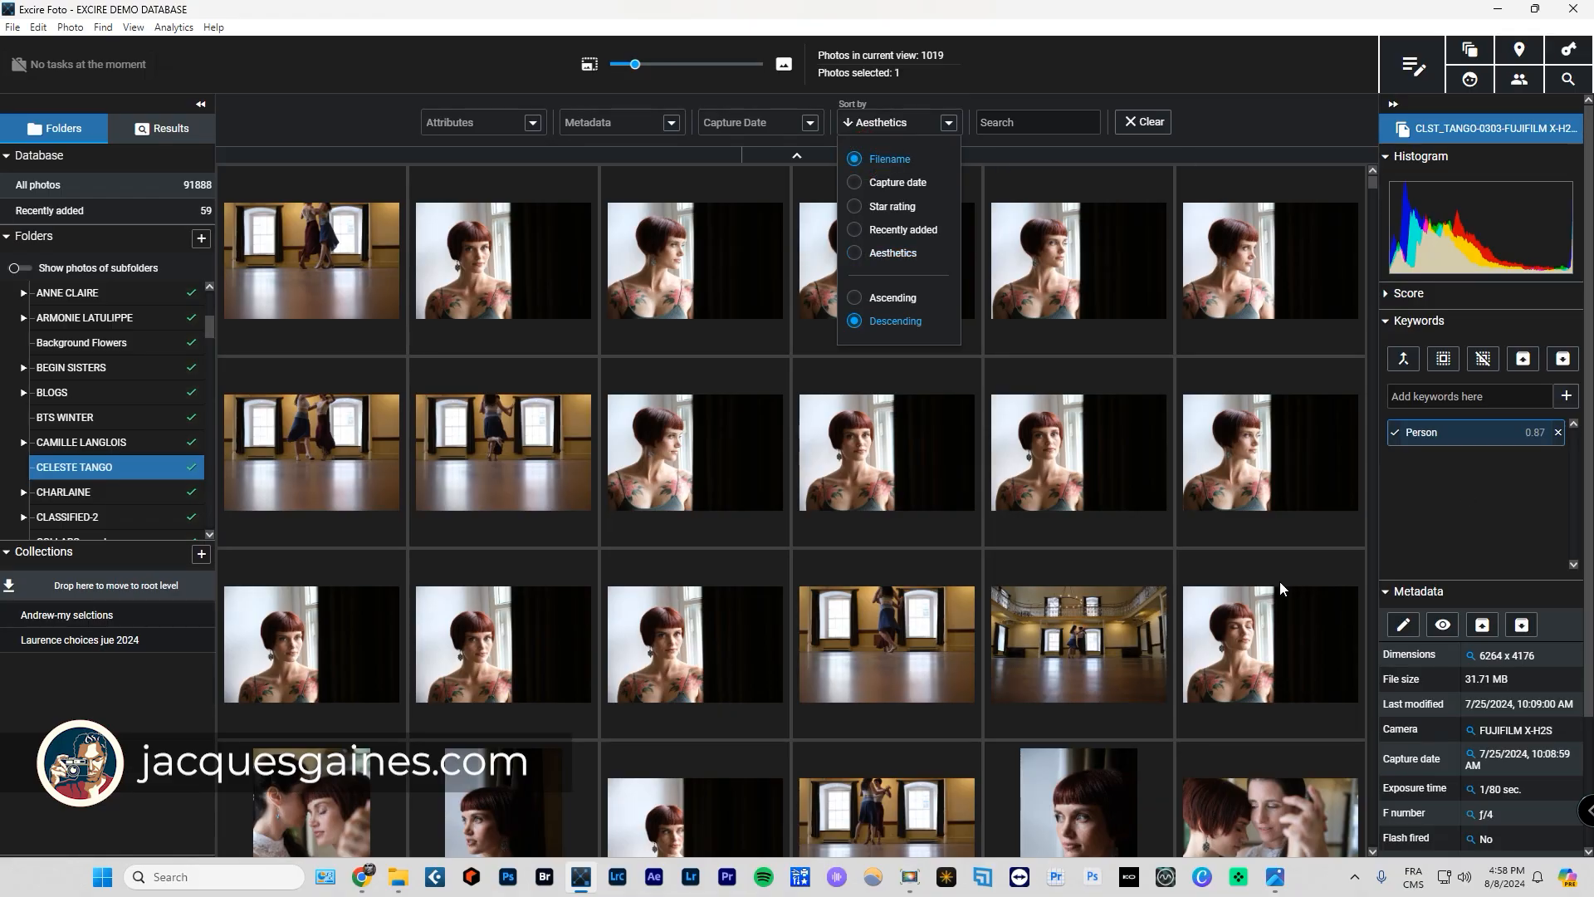
Sort by filename descending, view CLST_TANGO-1019 full-size, then close the viewer.
left_click(887, 158)
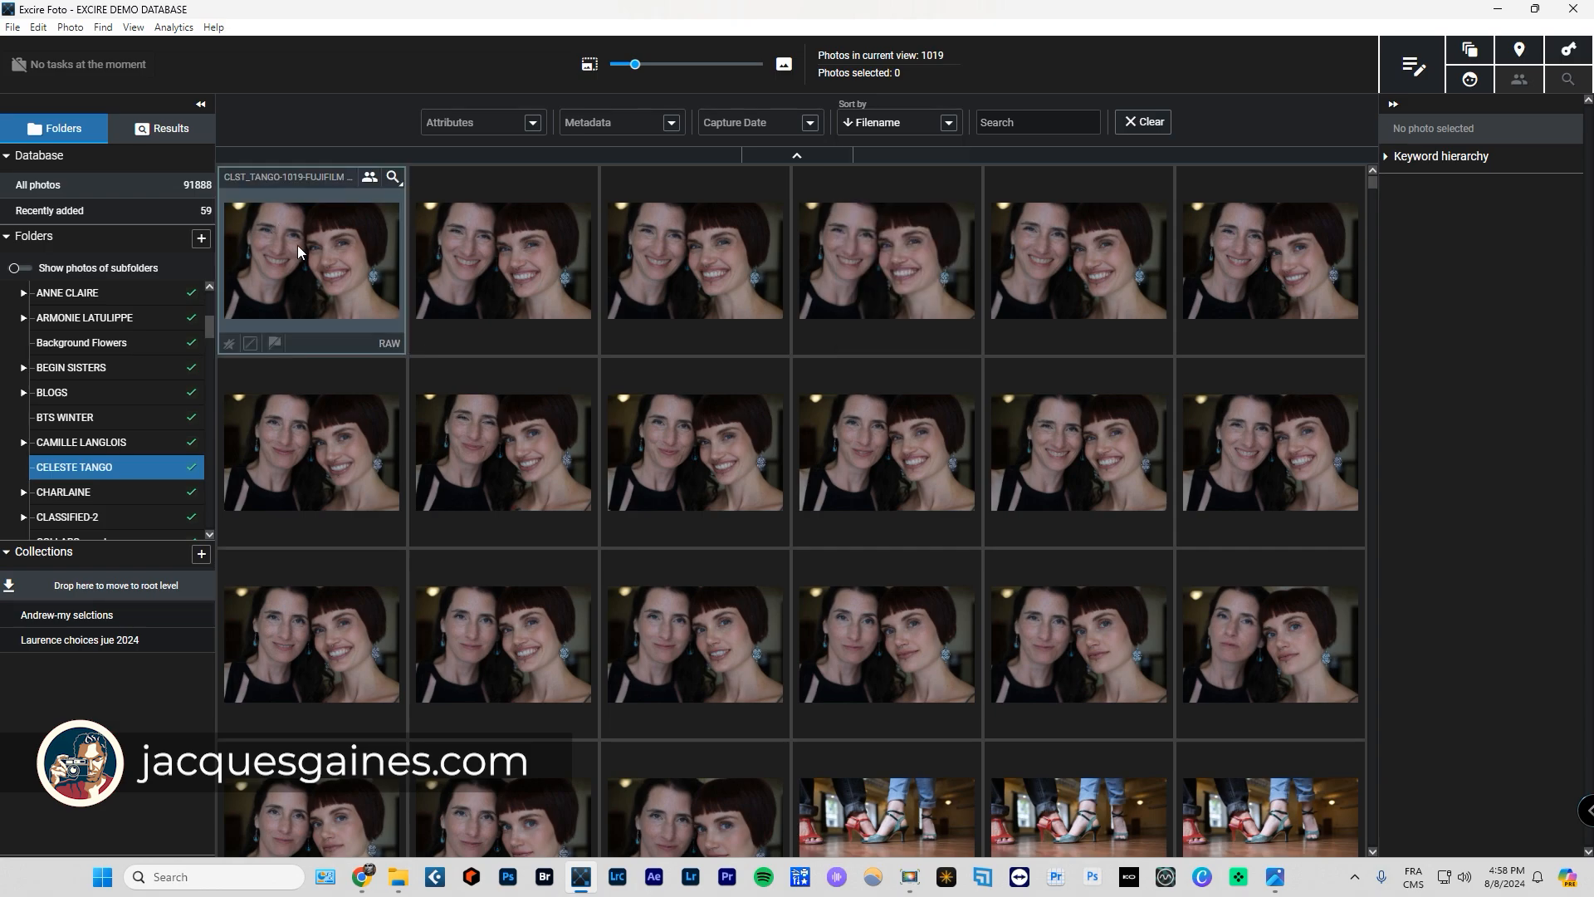
double_click(310, 260)
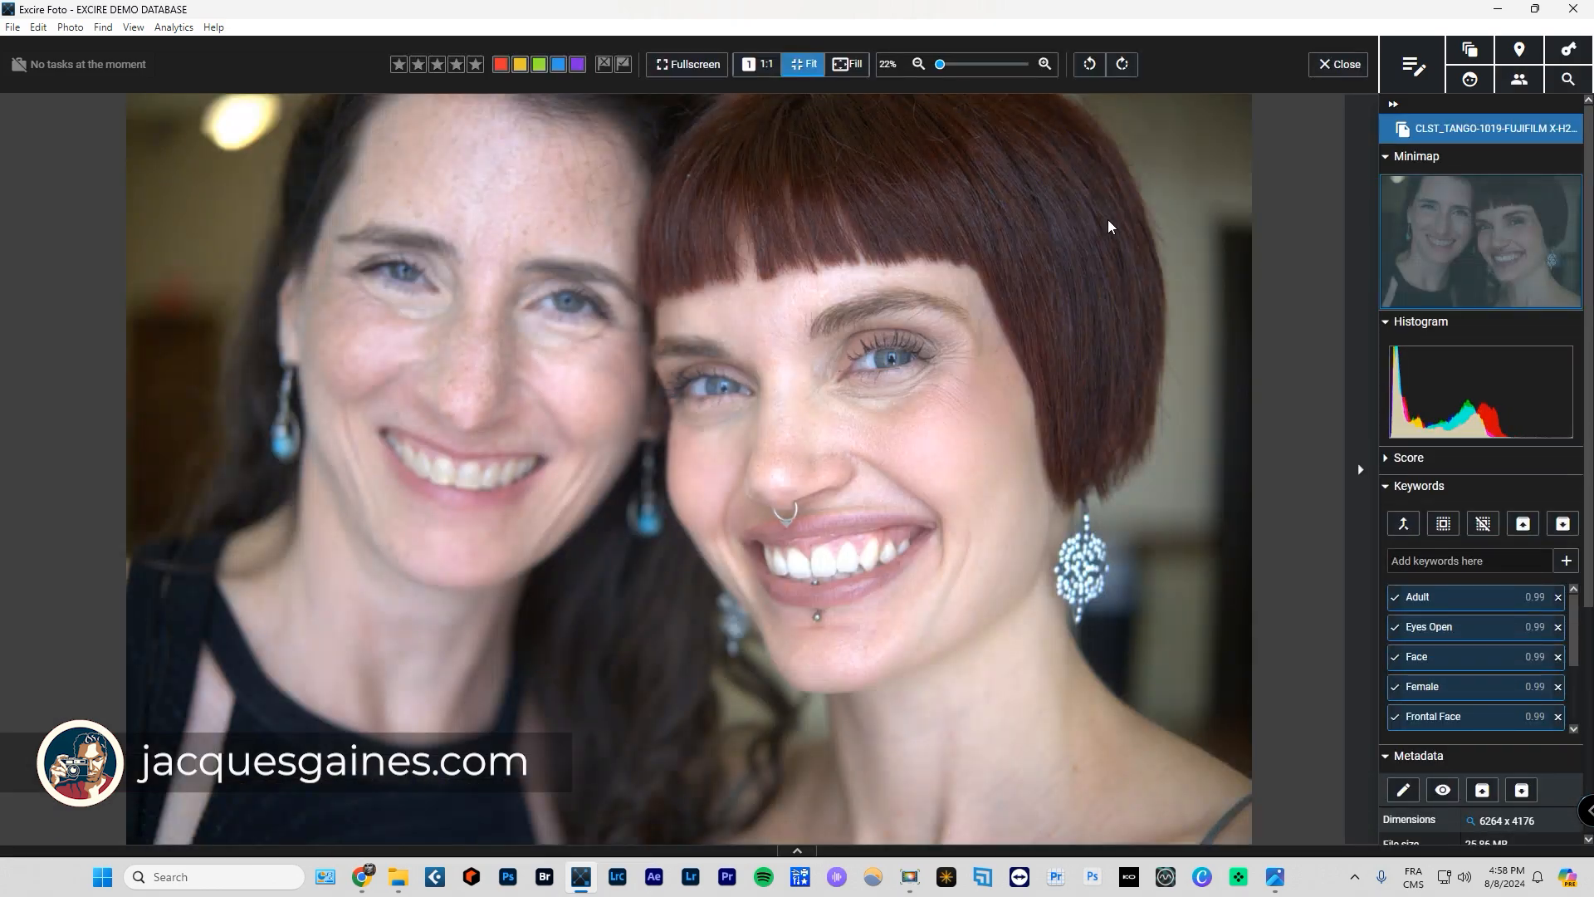
left_click(416, 64)
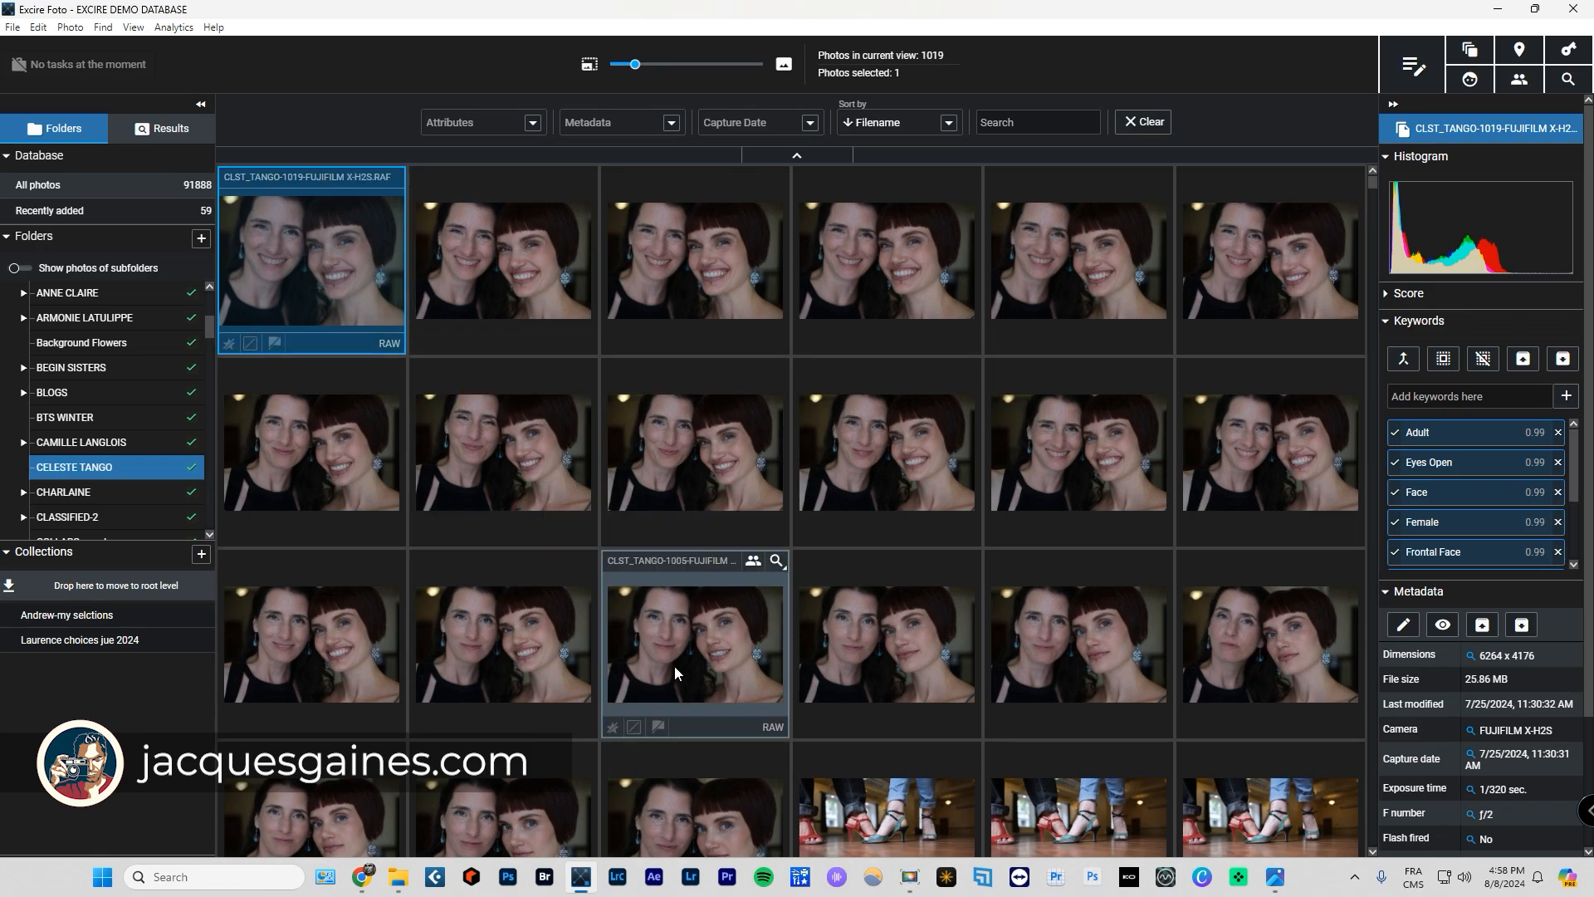
scroll("down", 3)
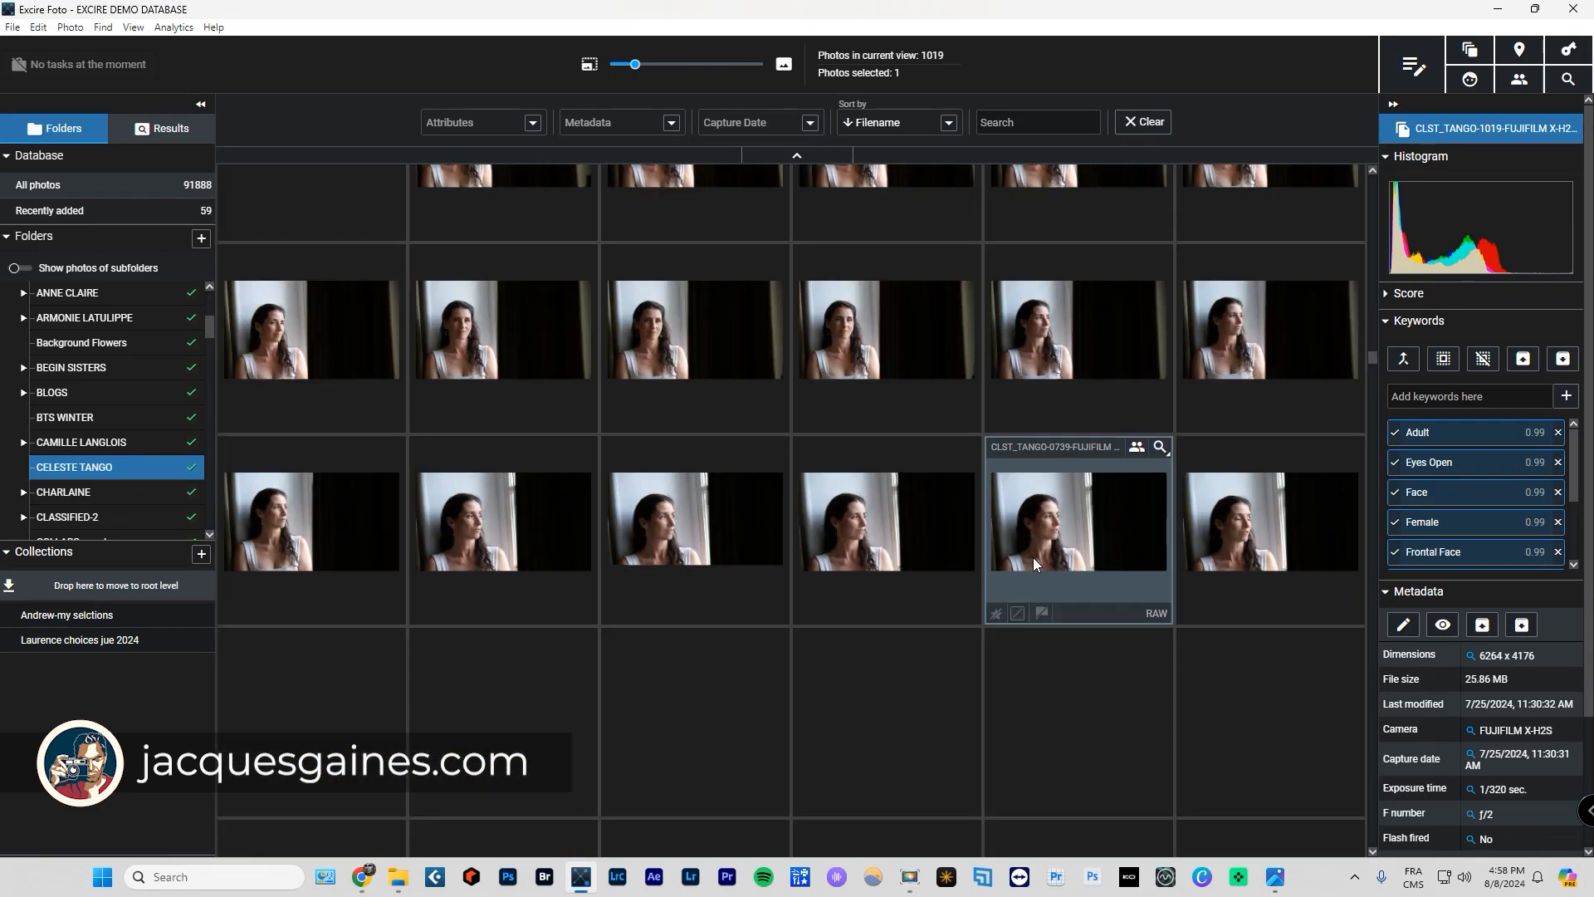
scroll("down", 3)
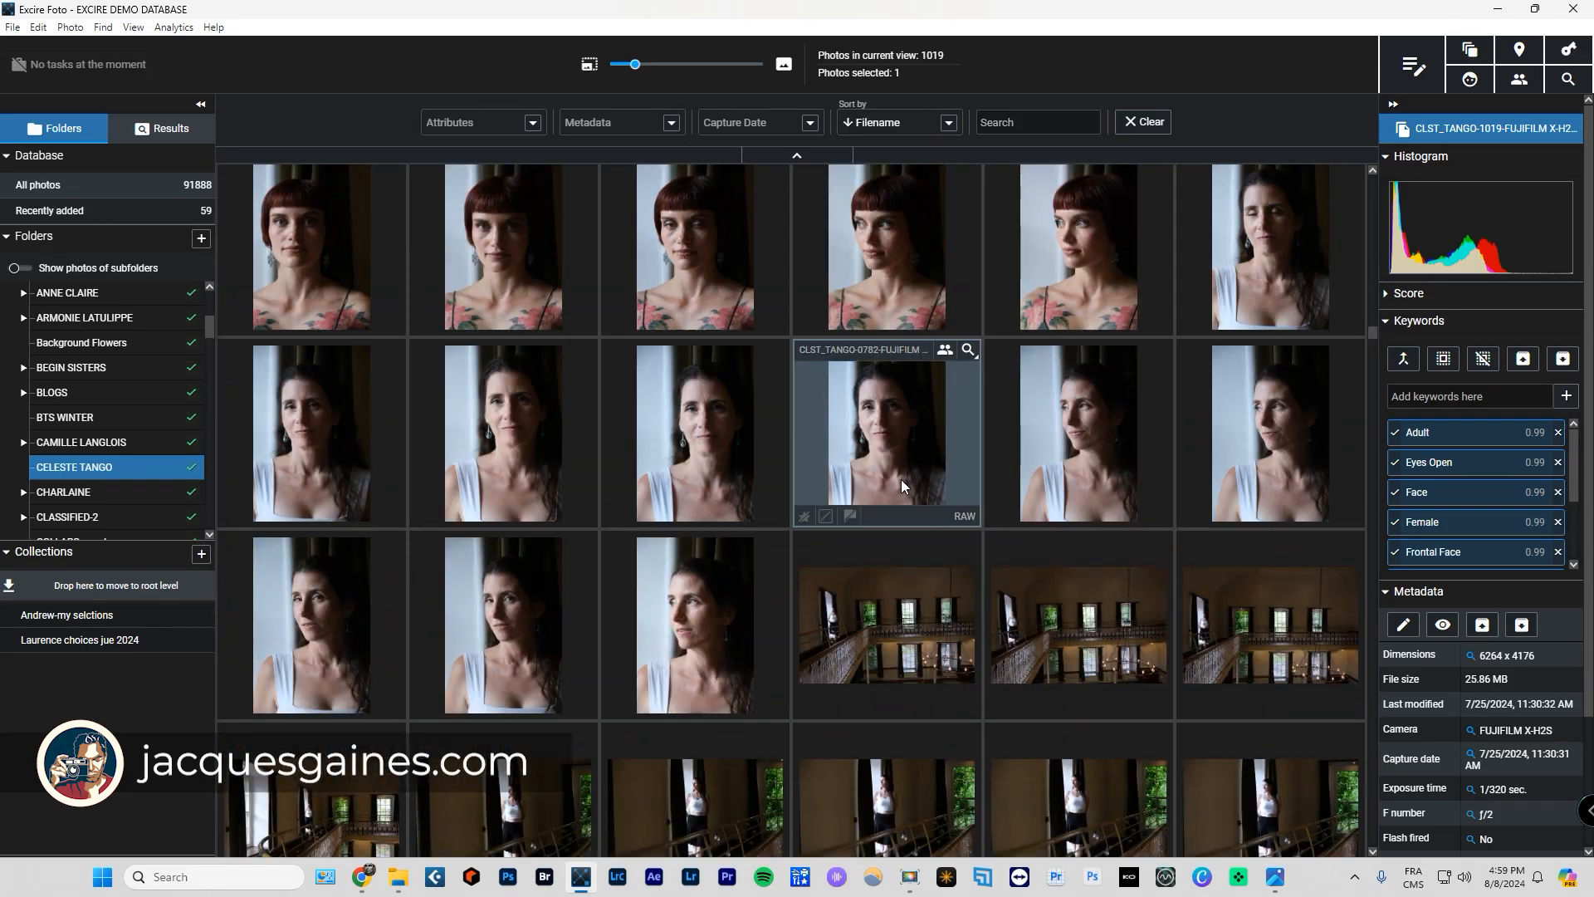
scroll("down", 3)
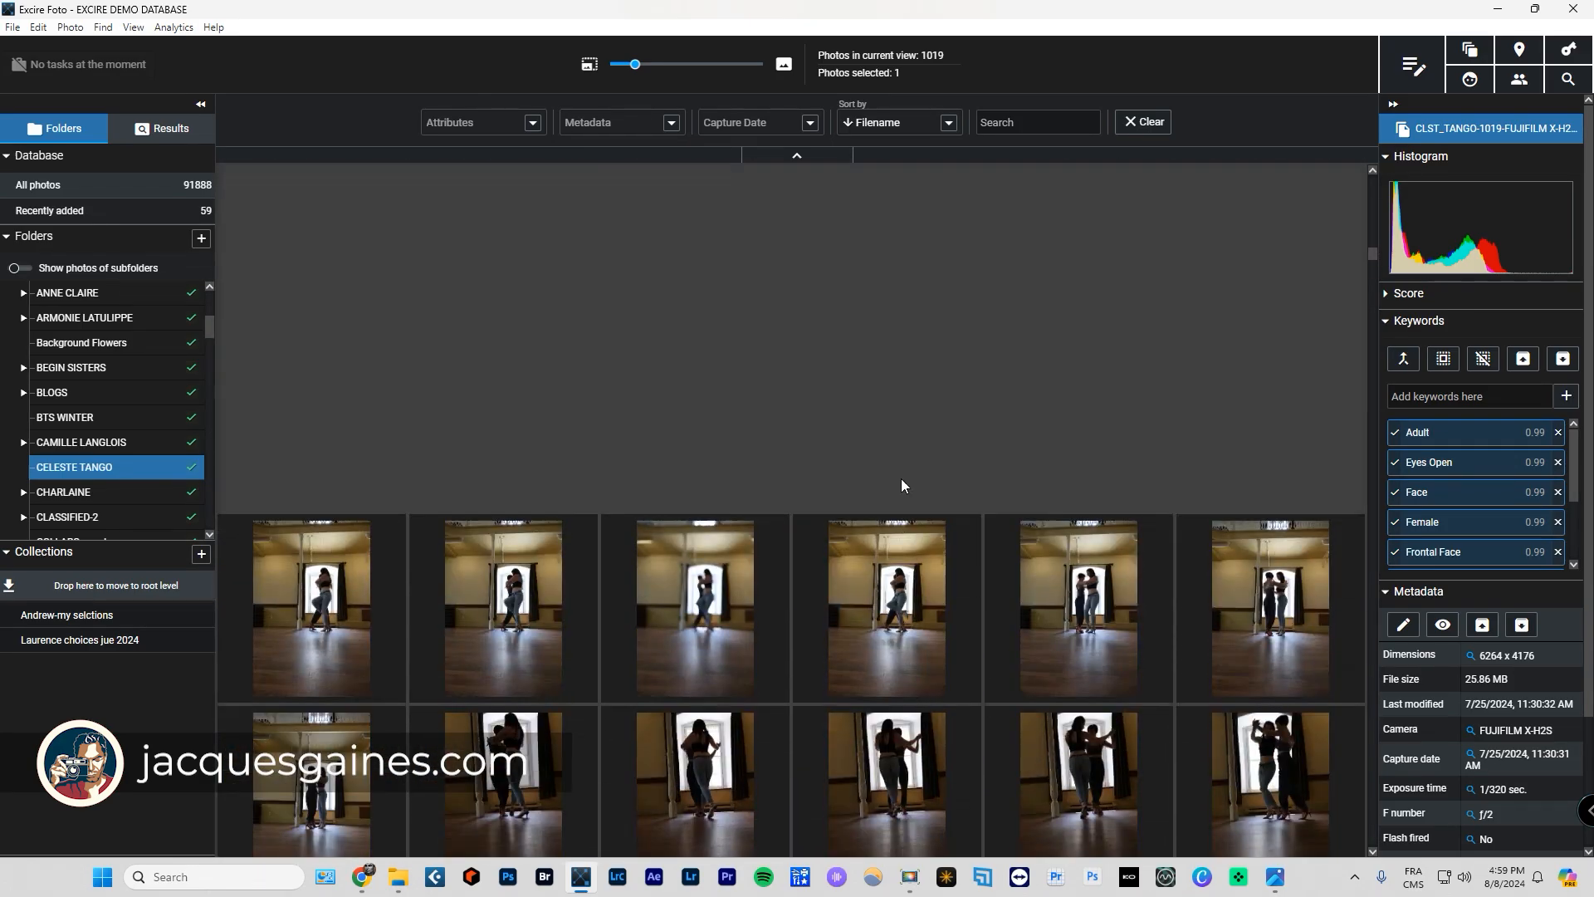
double_click(695, 608)
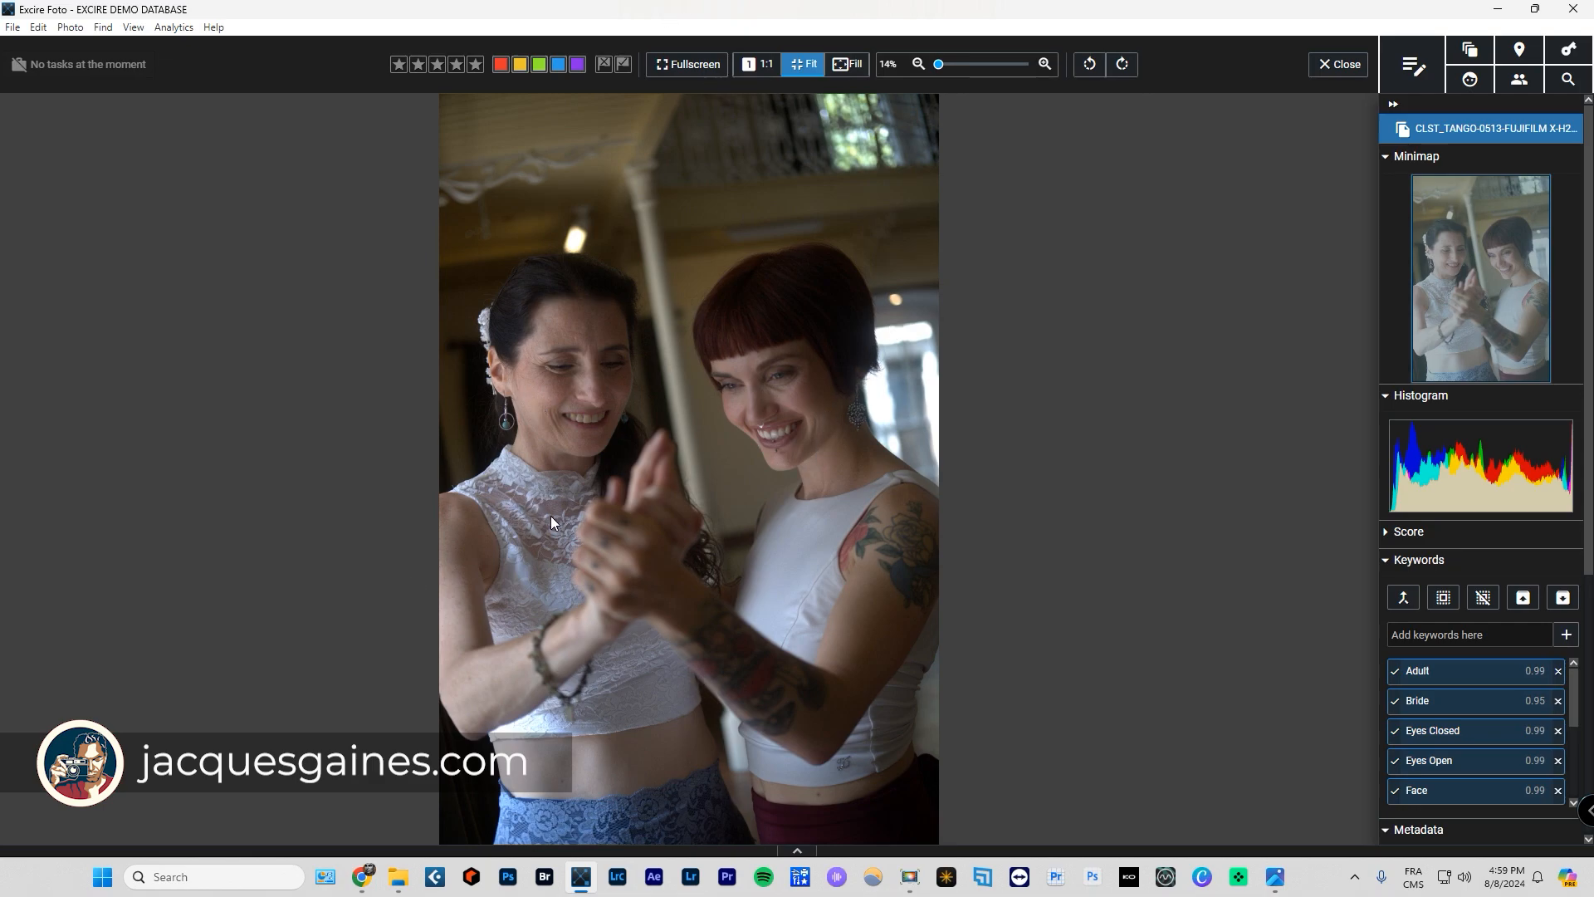
mouse_move(788, 391)
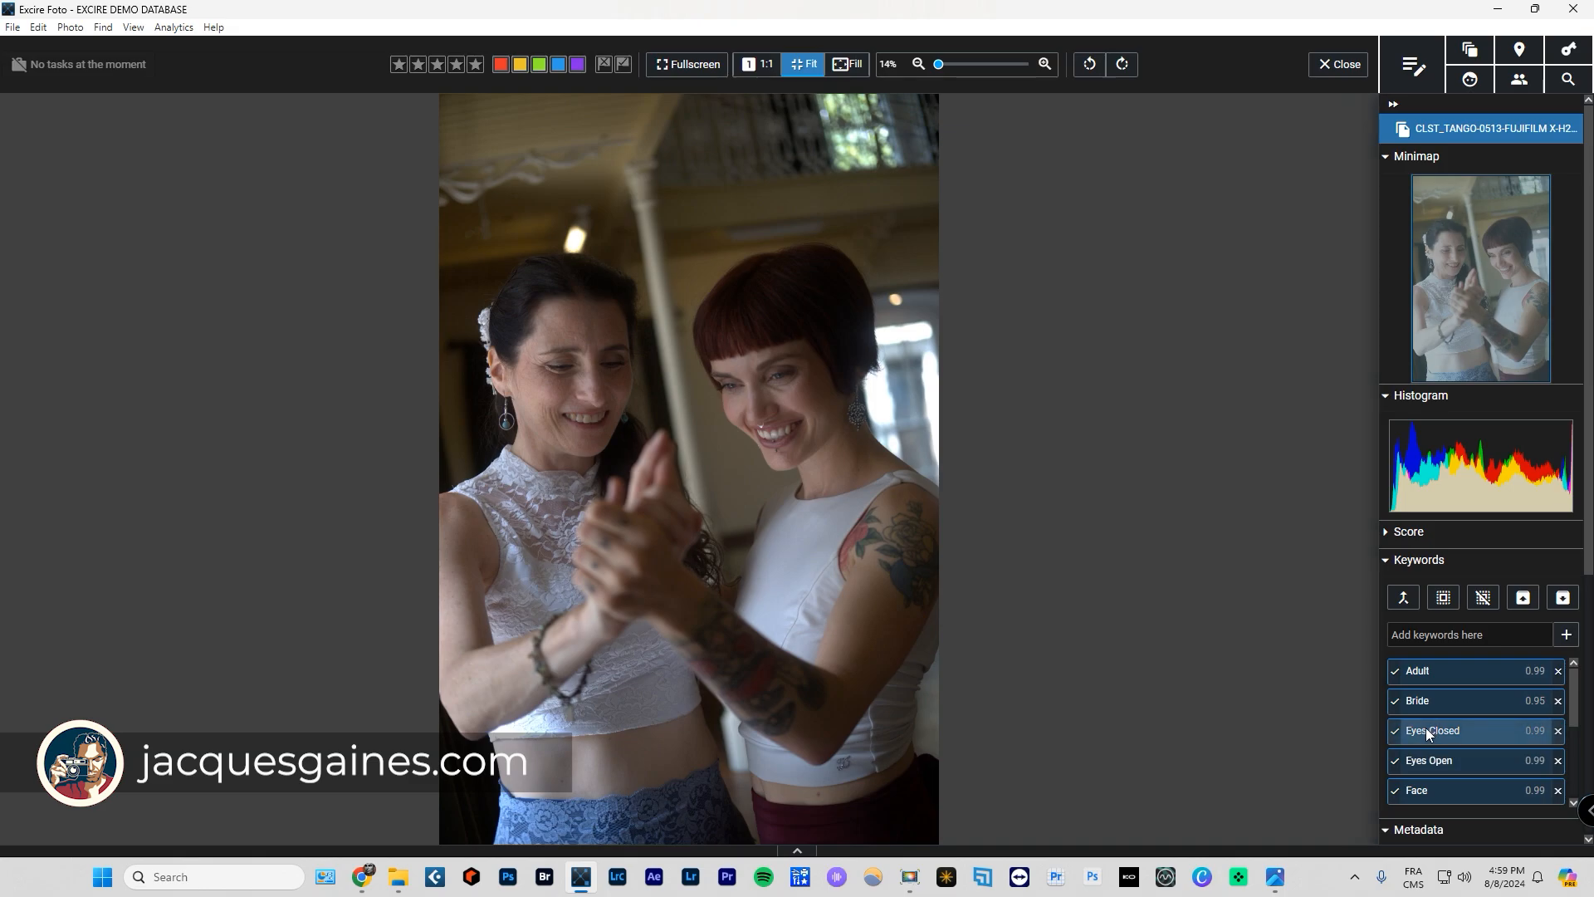
mouse_move(1419, 737)
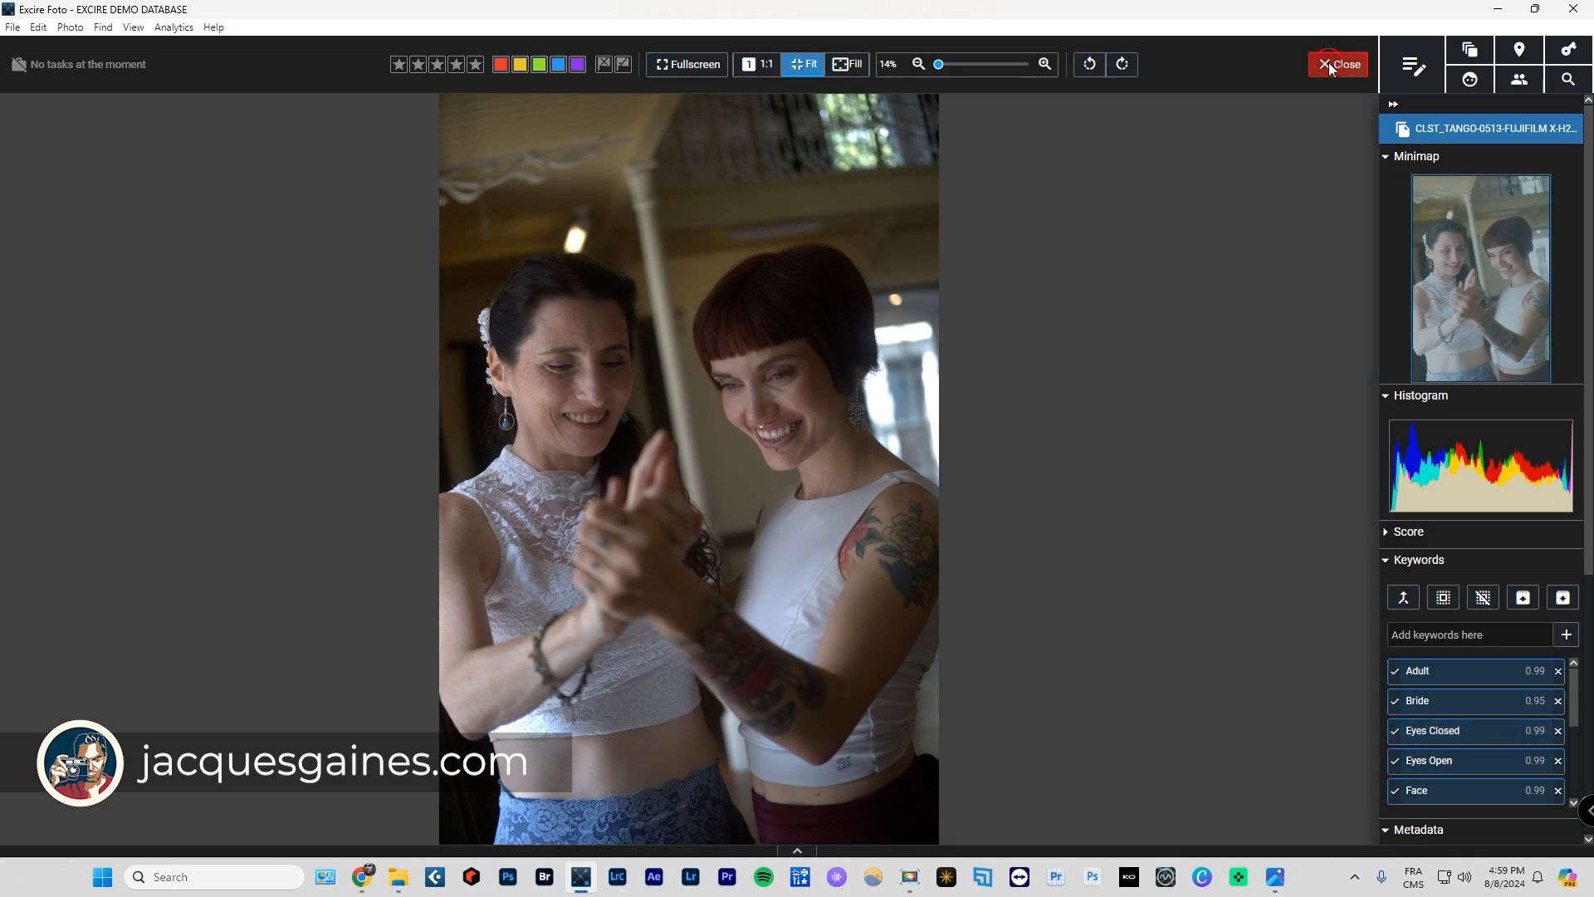
Leave the full-size view of CLST_TANGO-0513 and show the attribute filter options.
left_click(1337, 64)
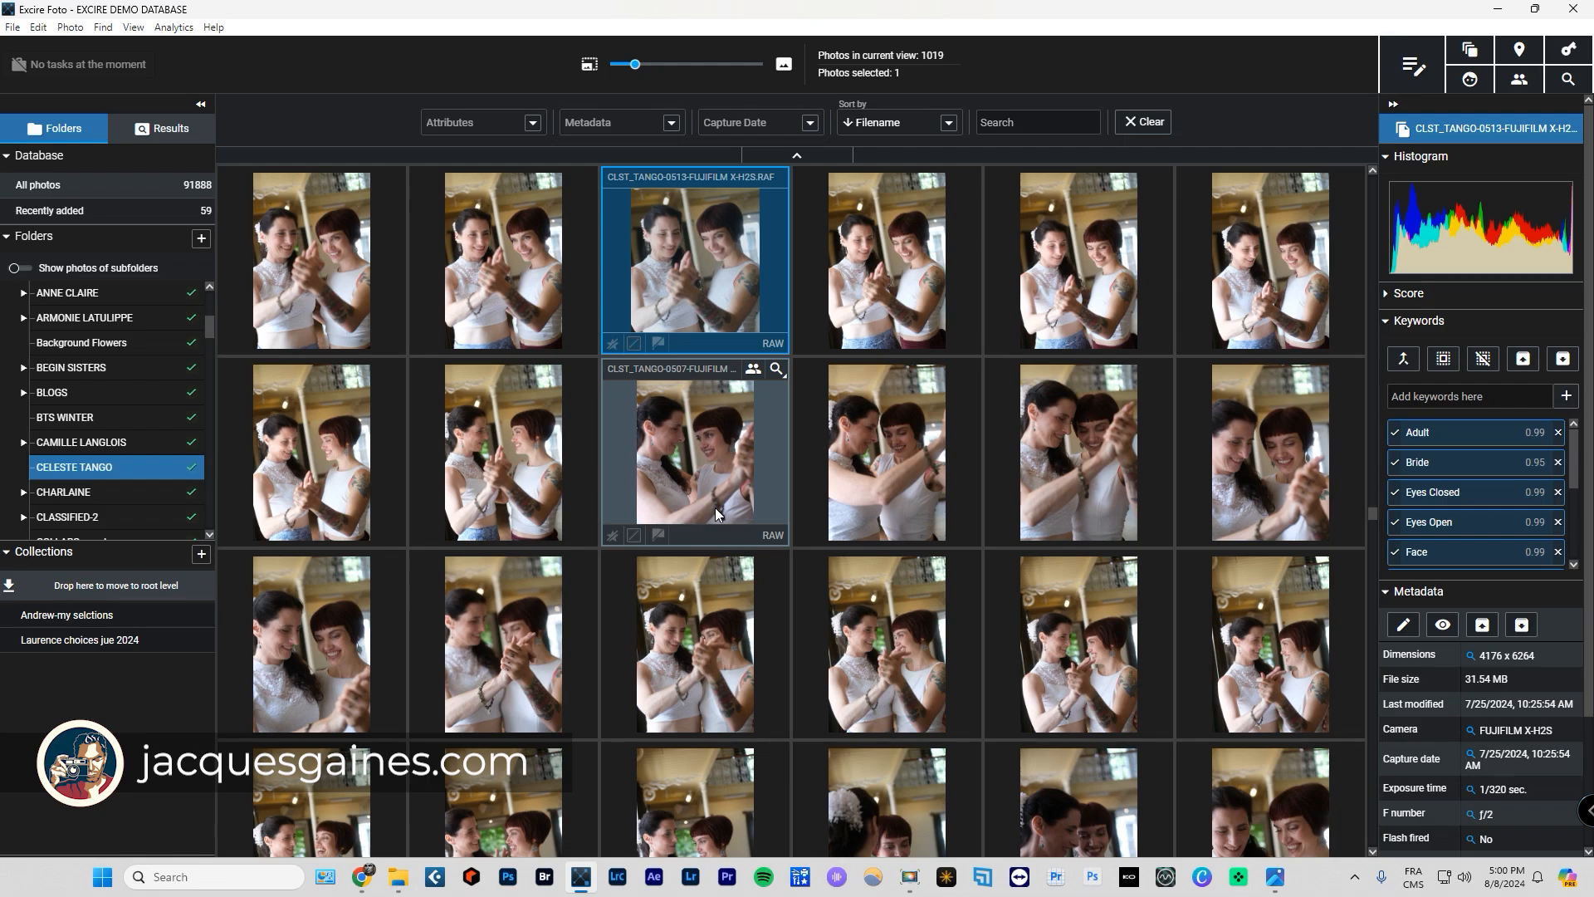
left_click(481, 122)
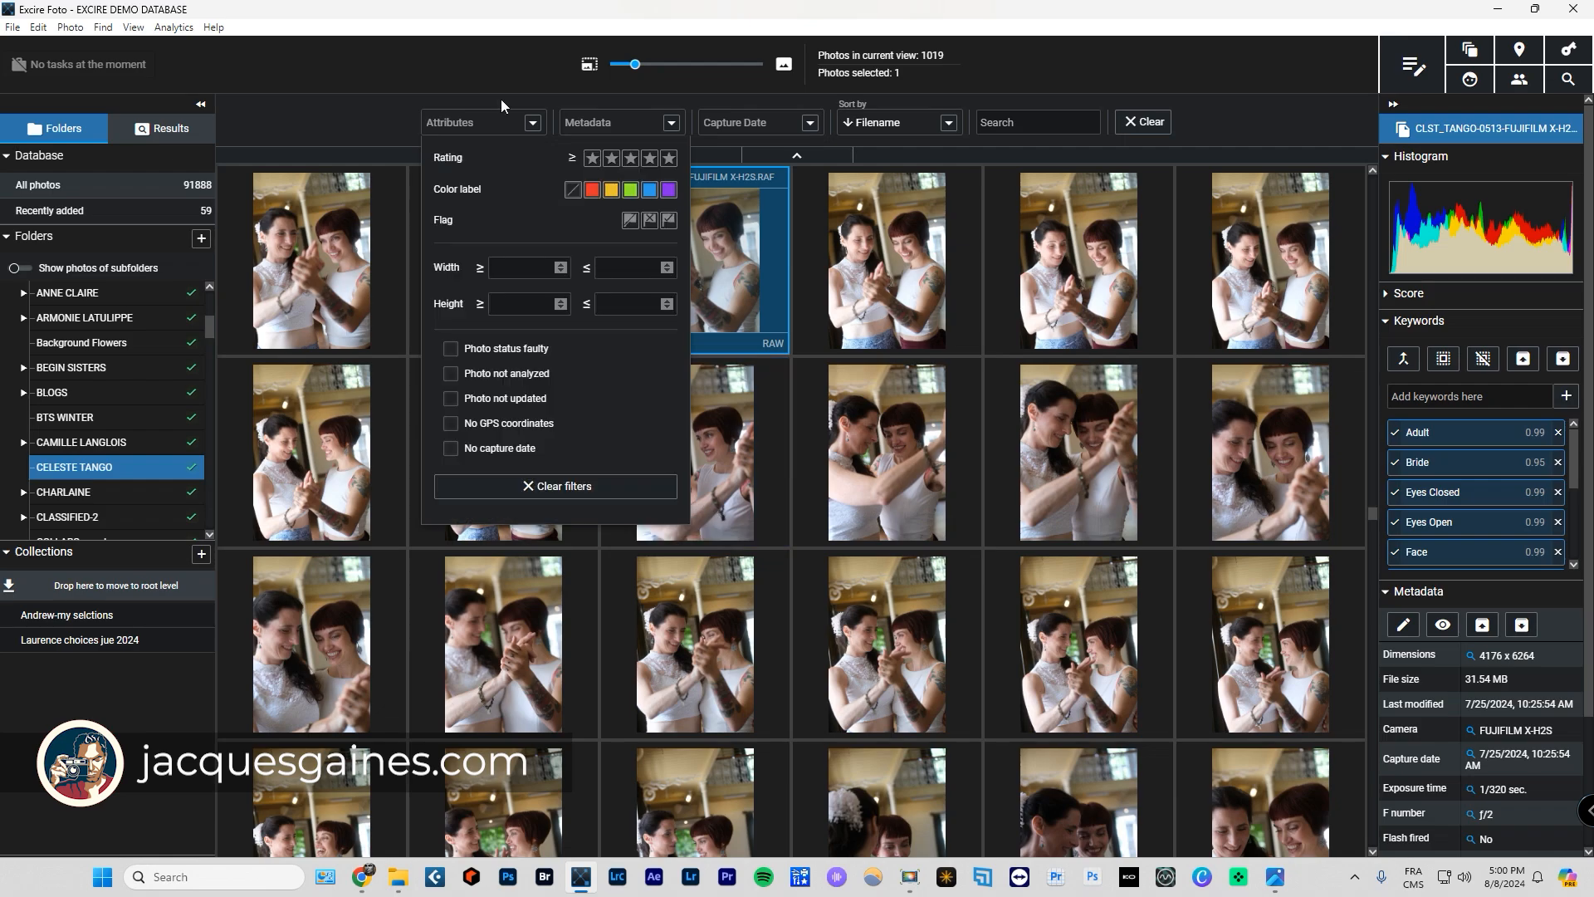
mouse_move(1016, 349)
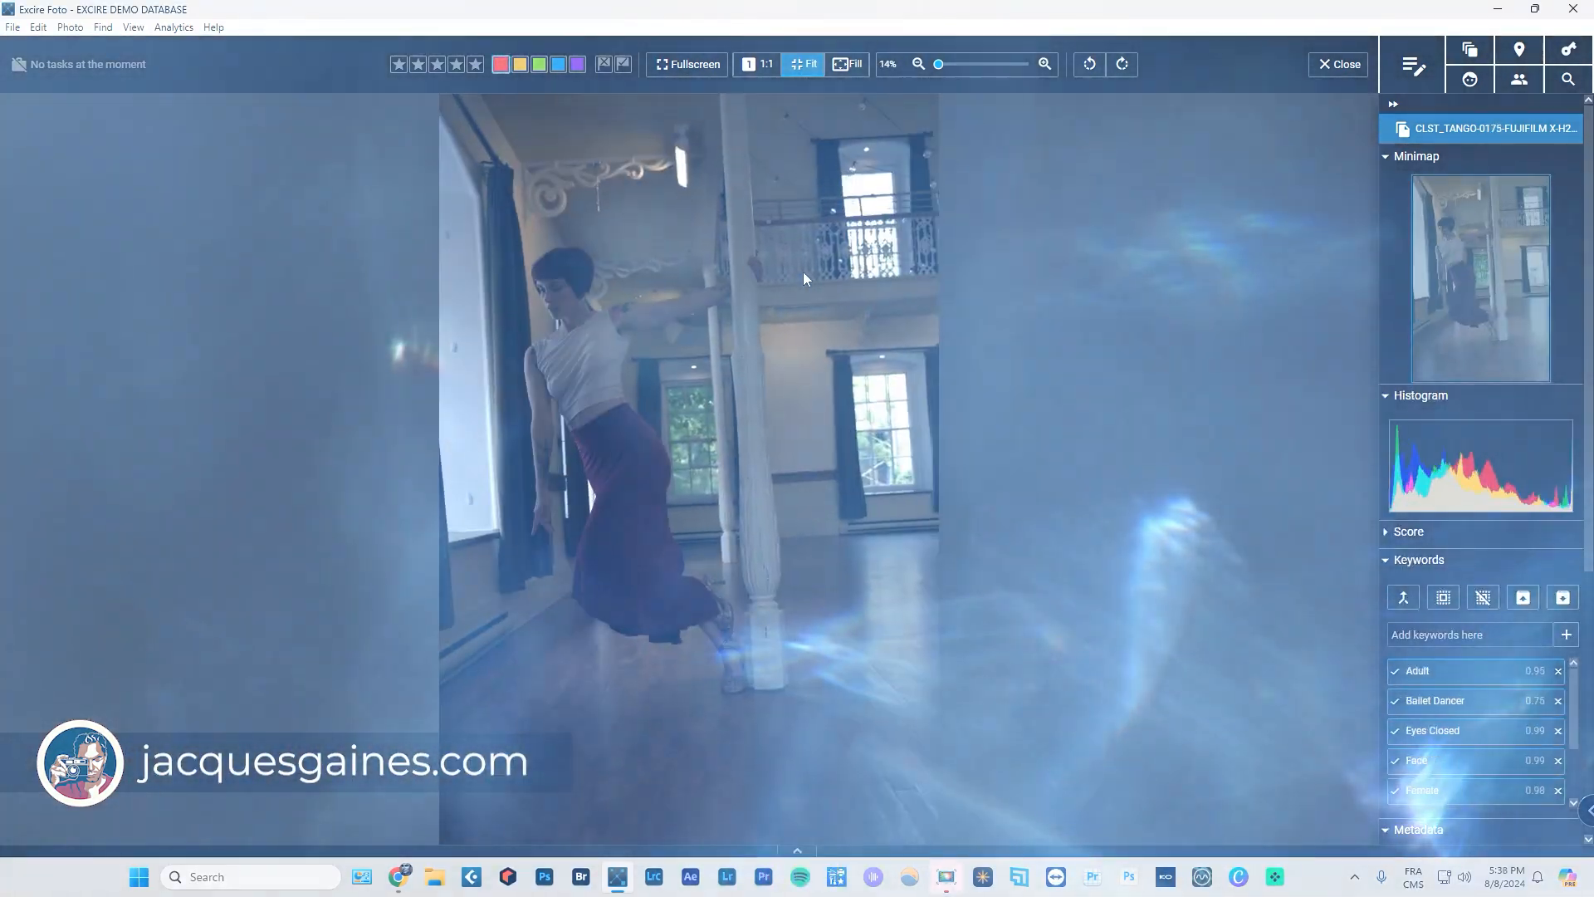
Advance through five more photos full-size, then return to the grid.
key("Right")
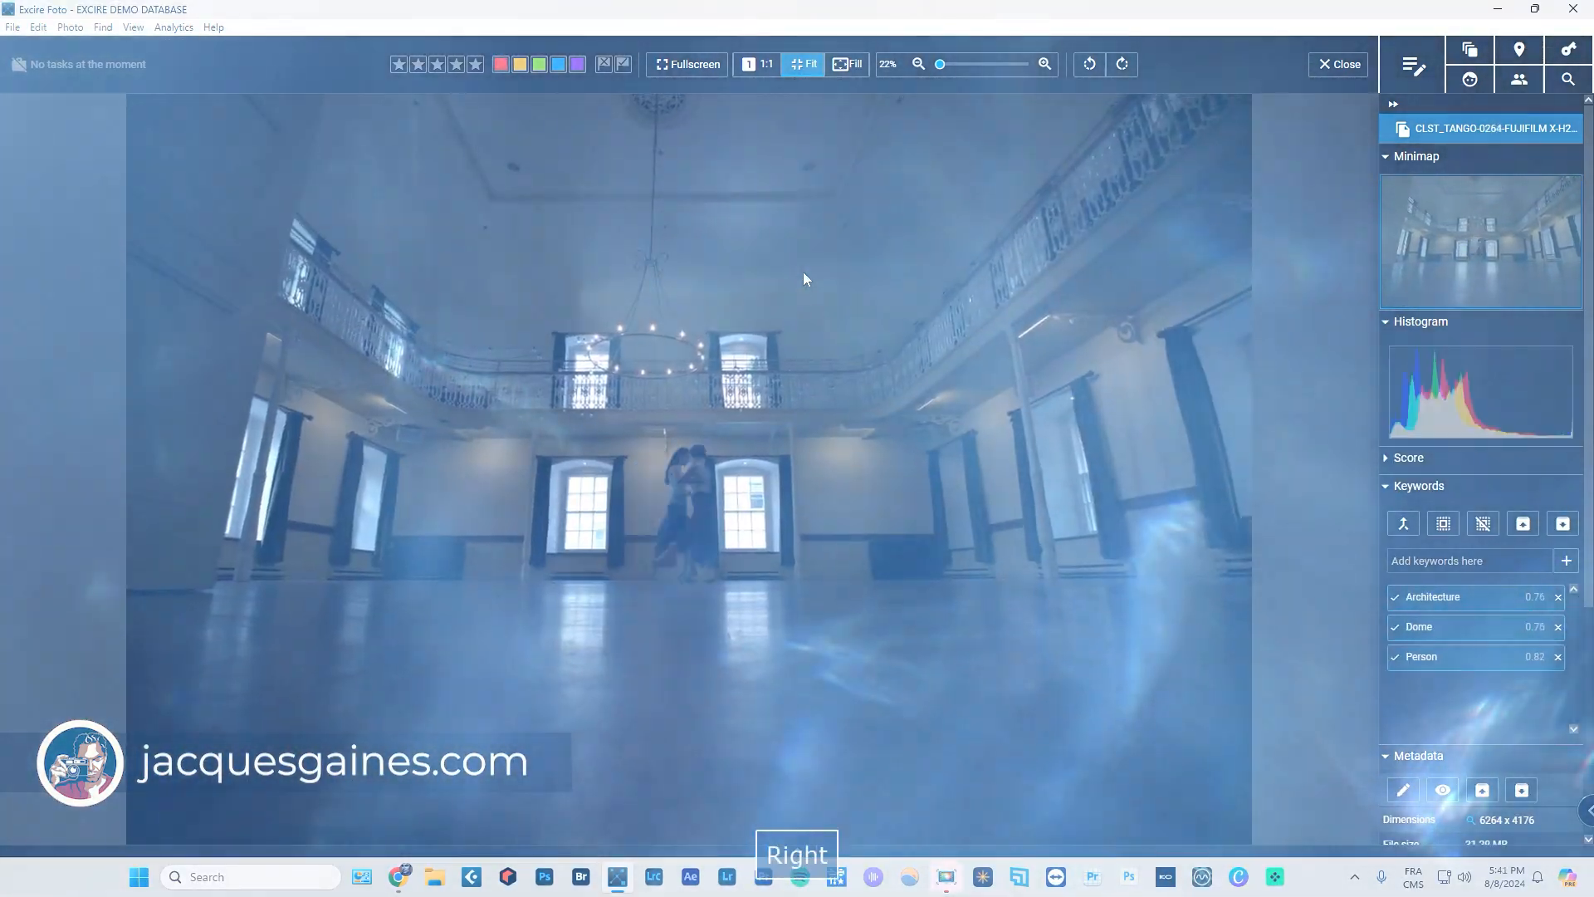
key("right")
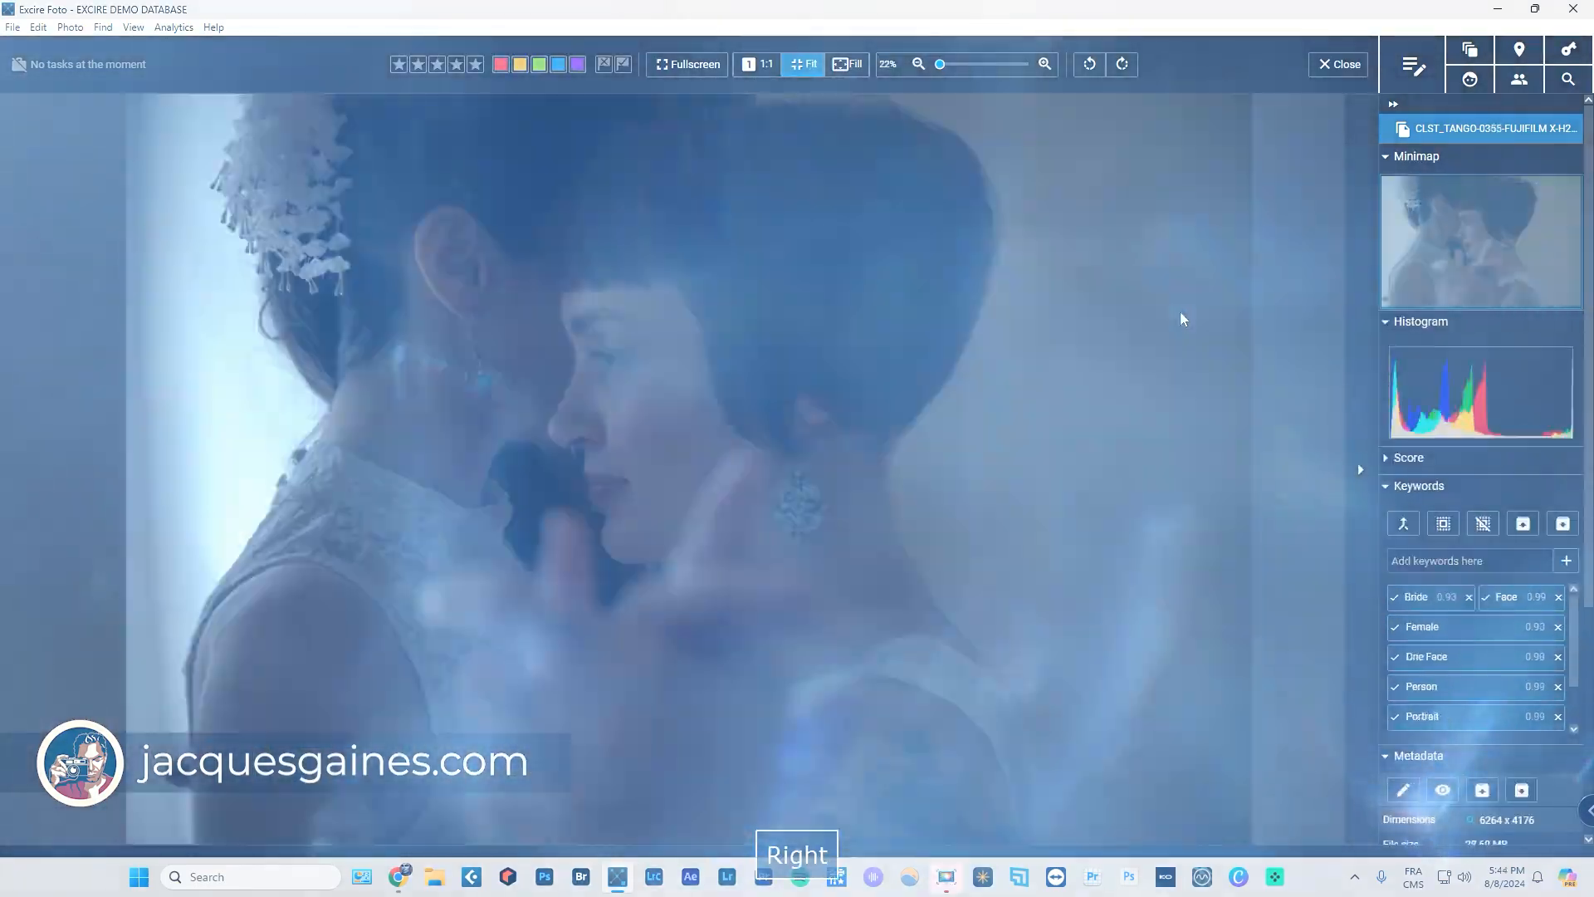
key("Right")
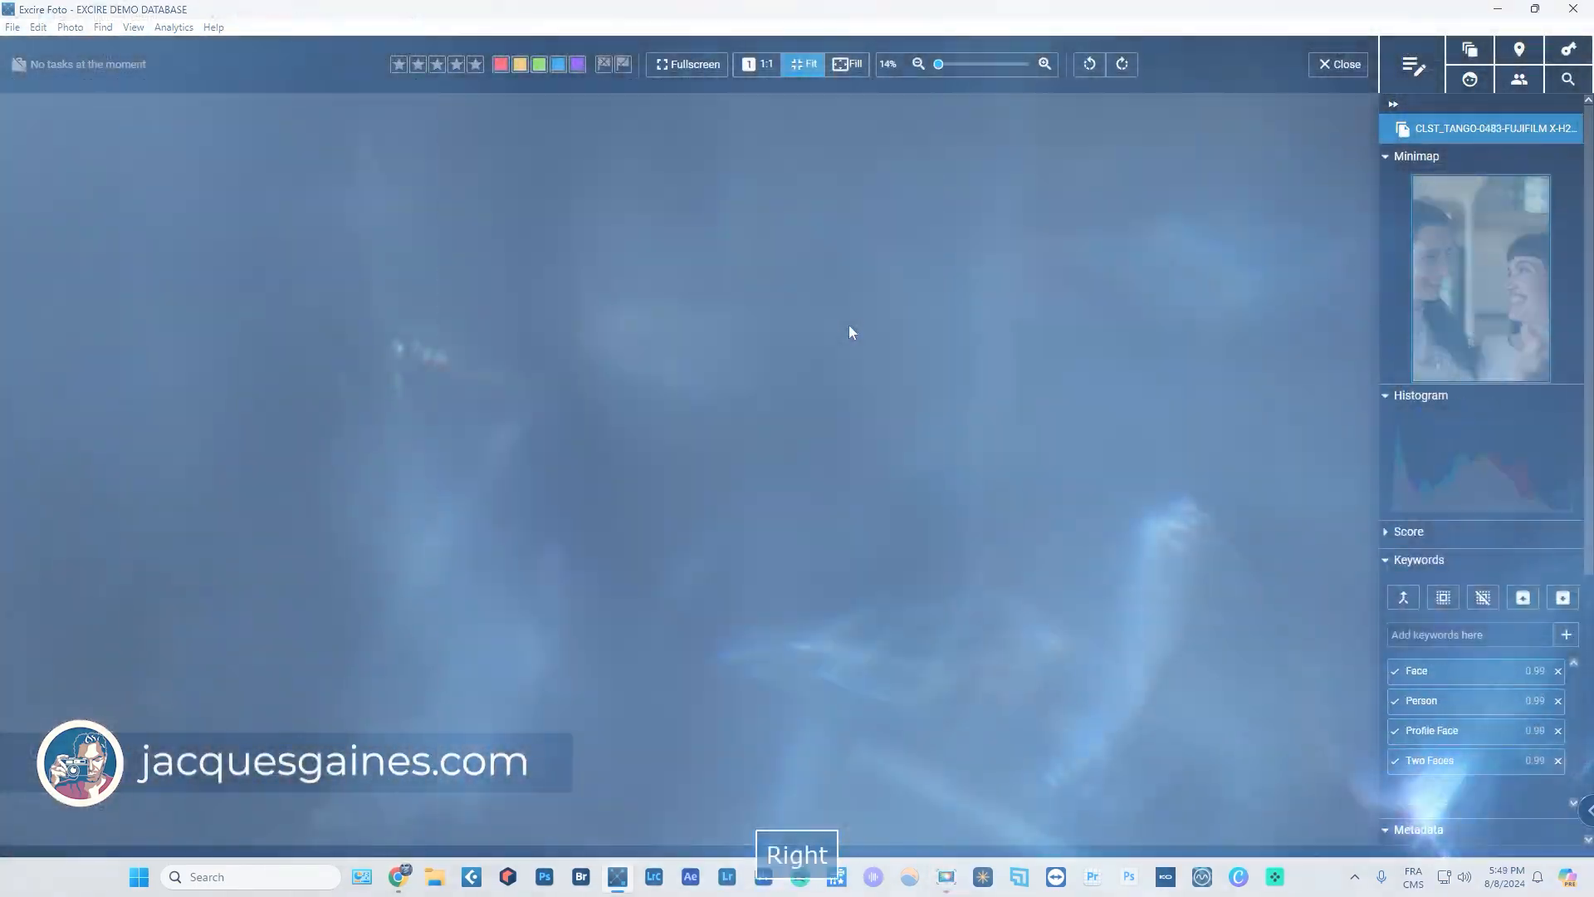
key("Right")
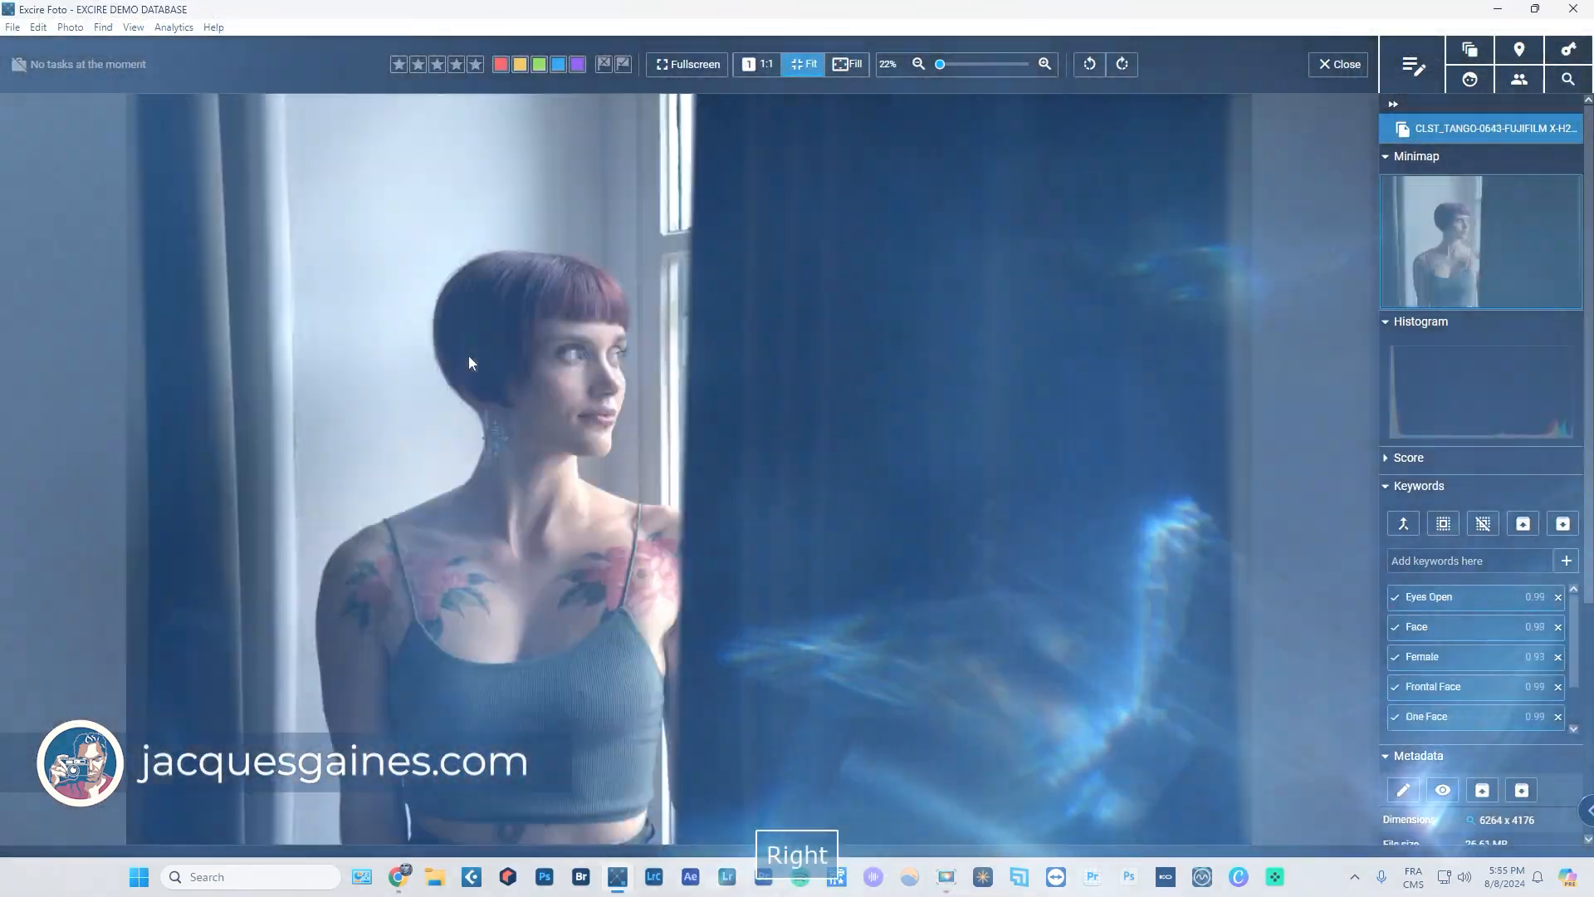
key("Right")
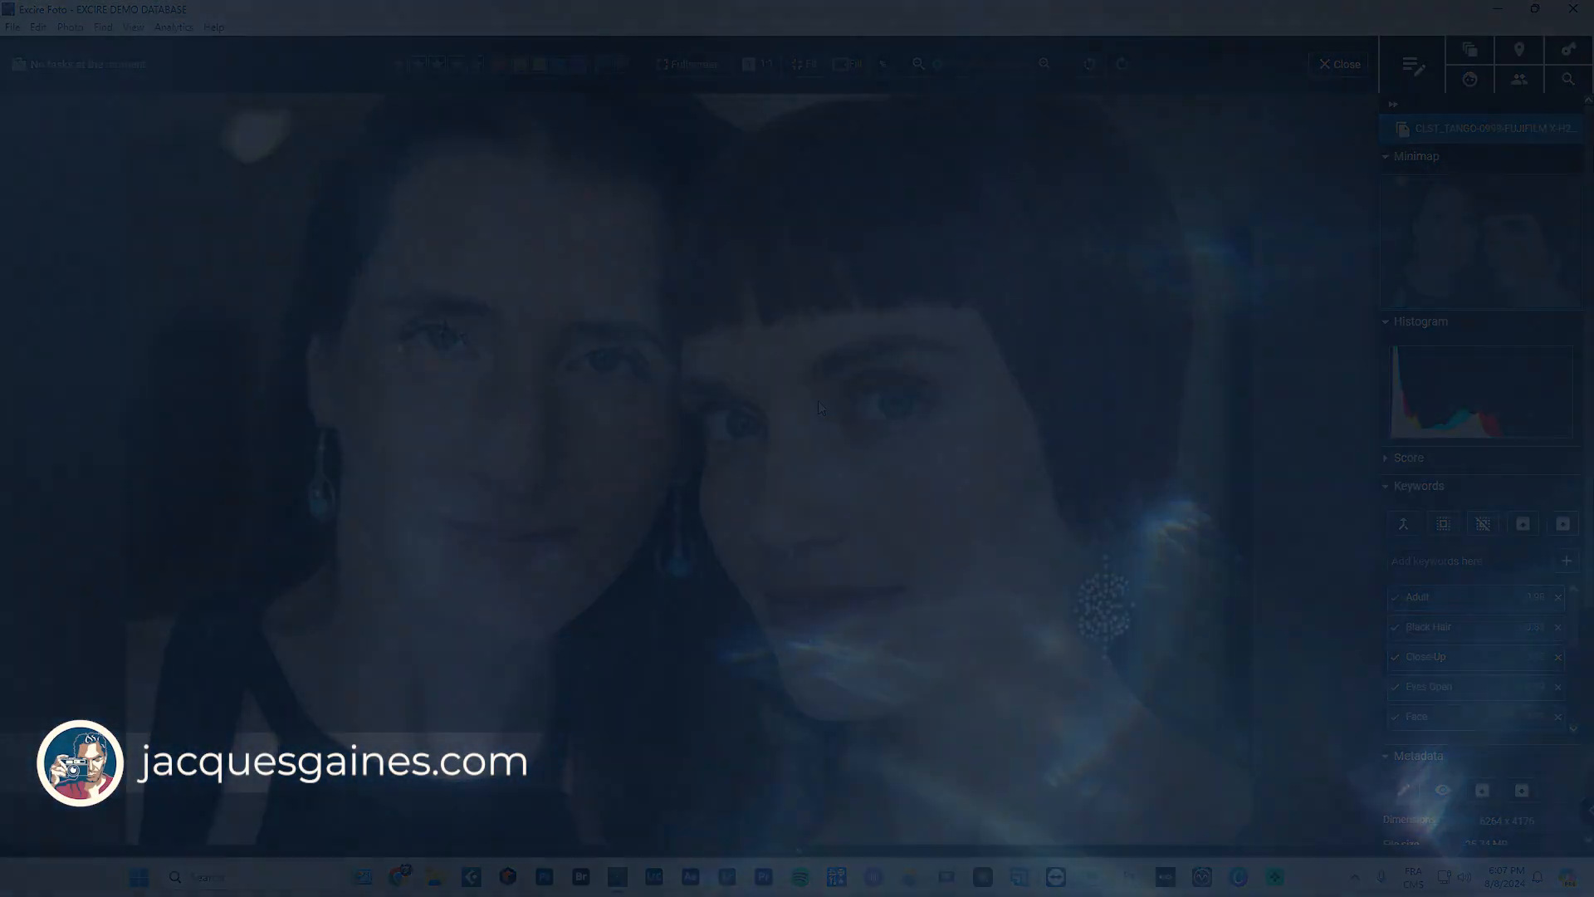
left_click(1338, 63)
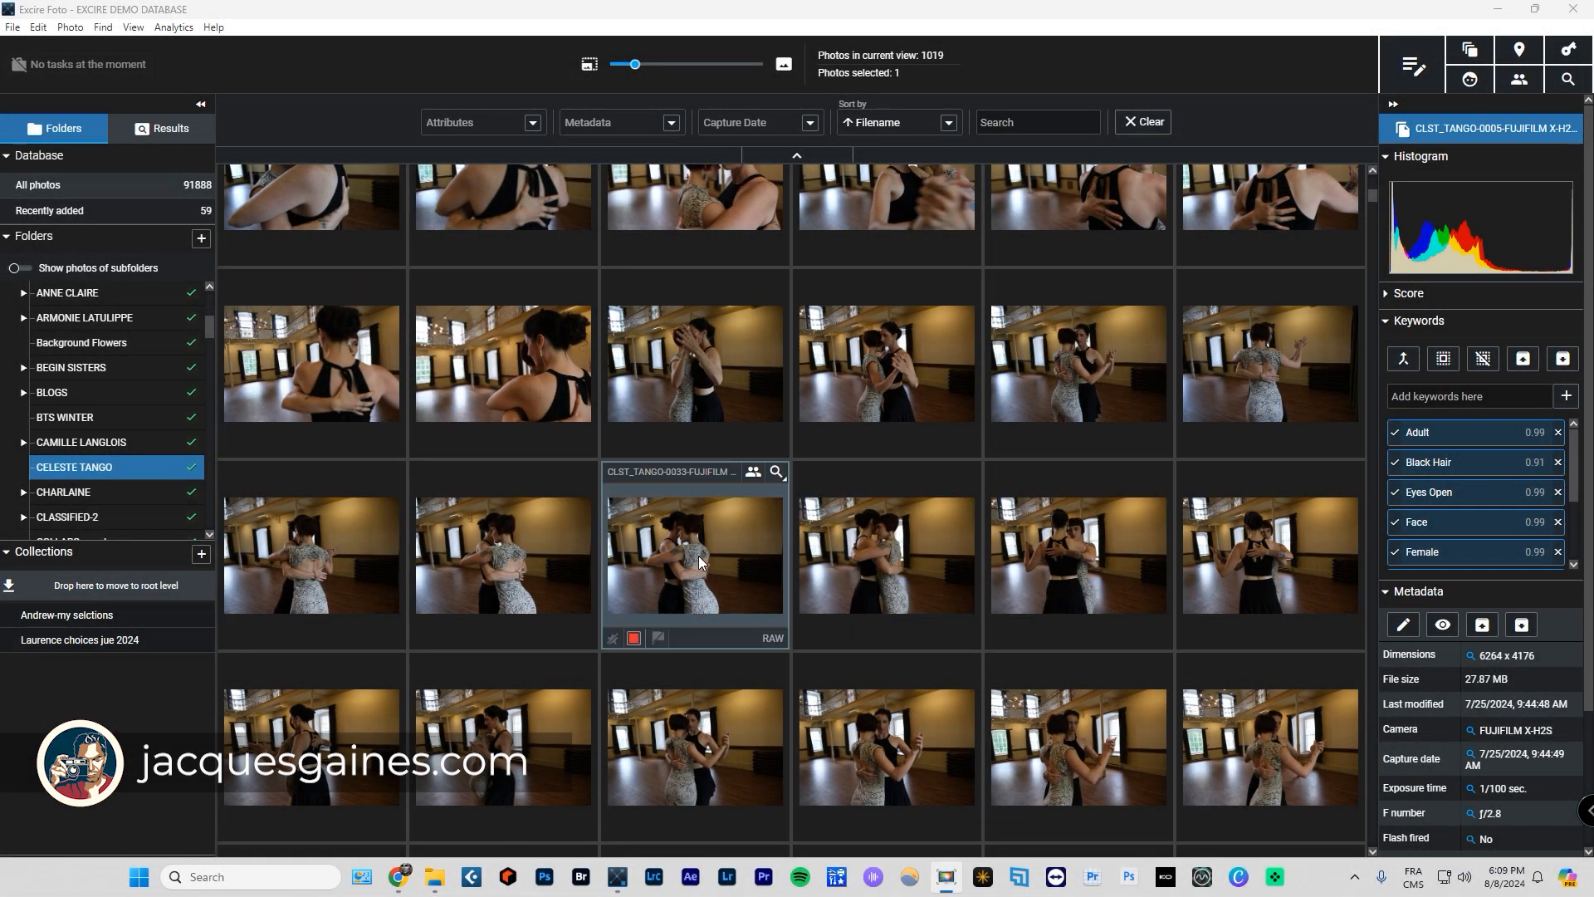
mouse_move(710, 622)
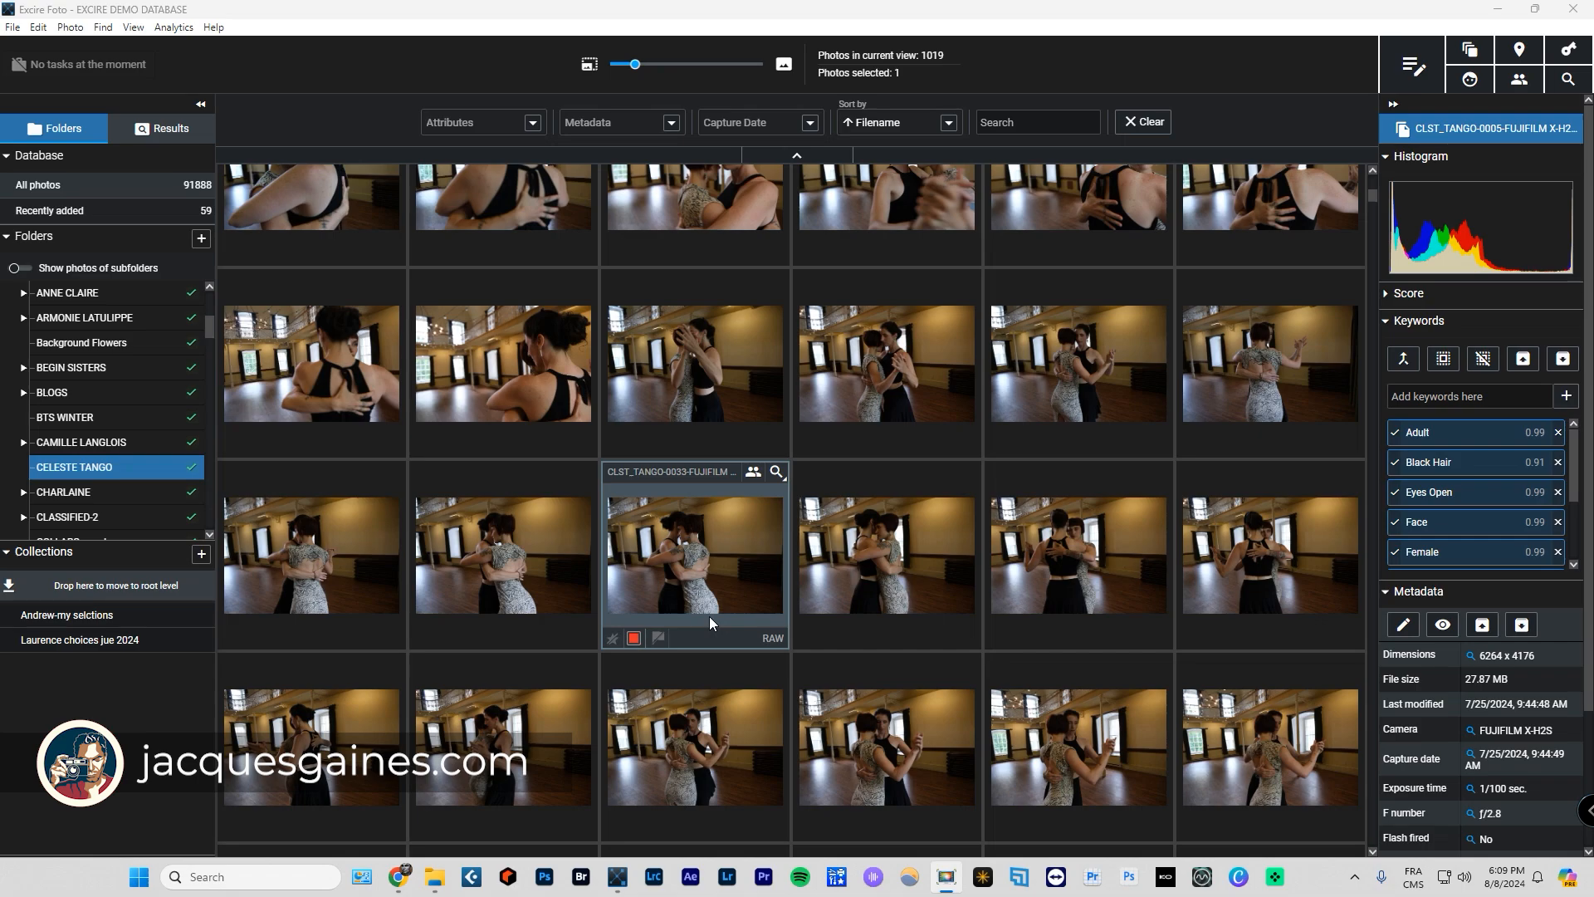
Filter the grid to the 538 red-labelled photos and select a two-women close-up.
left_click(531, 122)
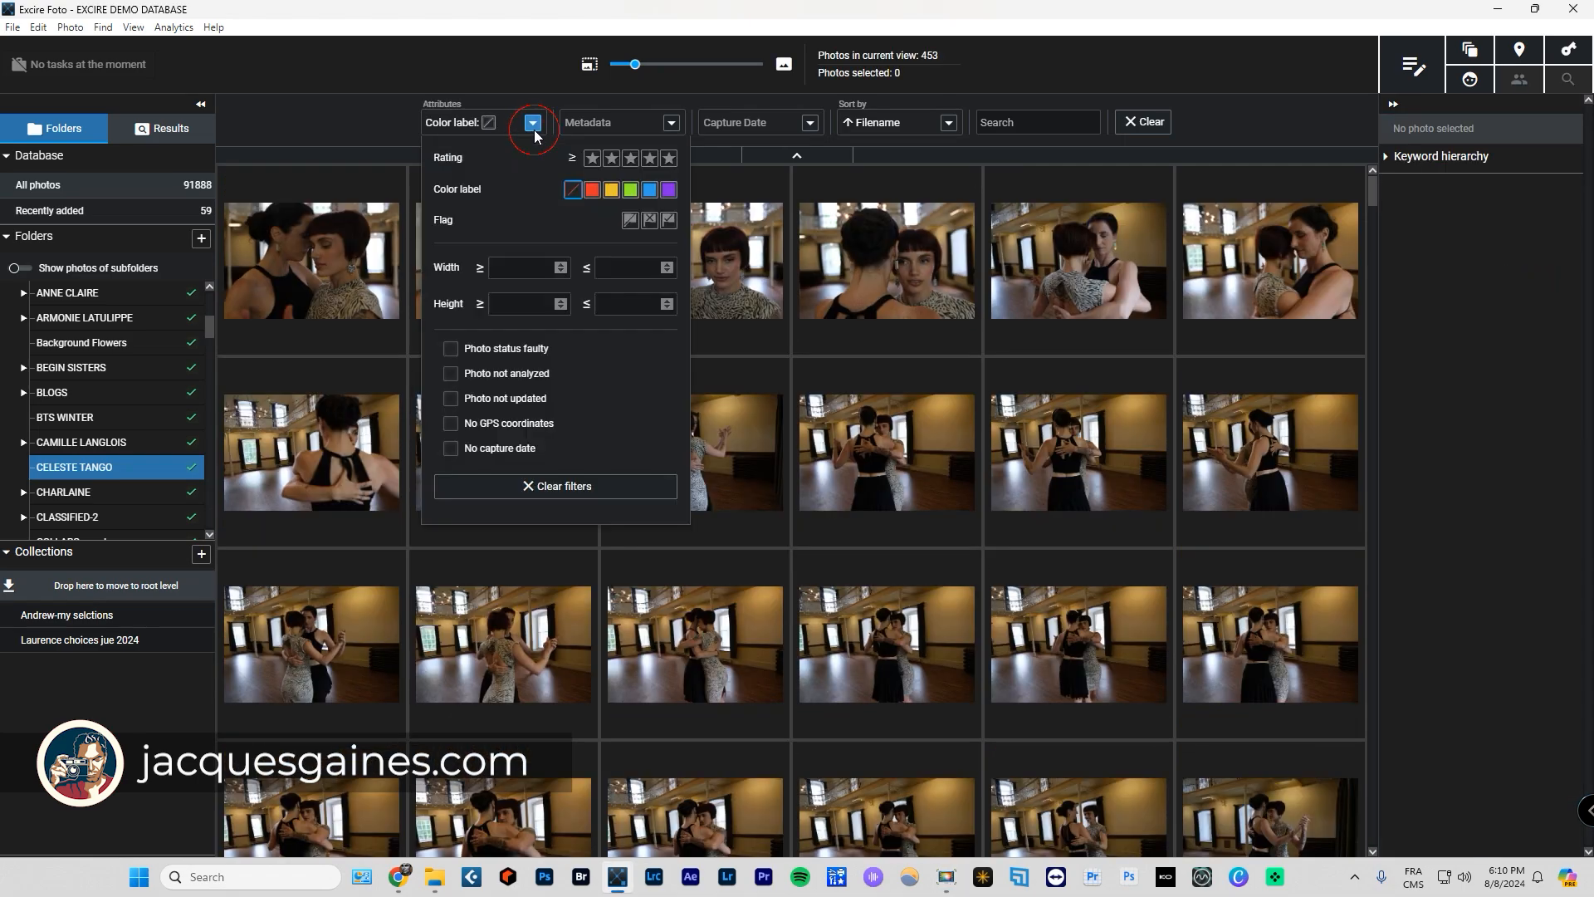
left_click(590, 191)
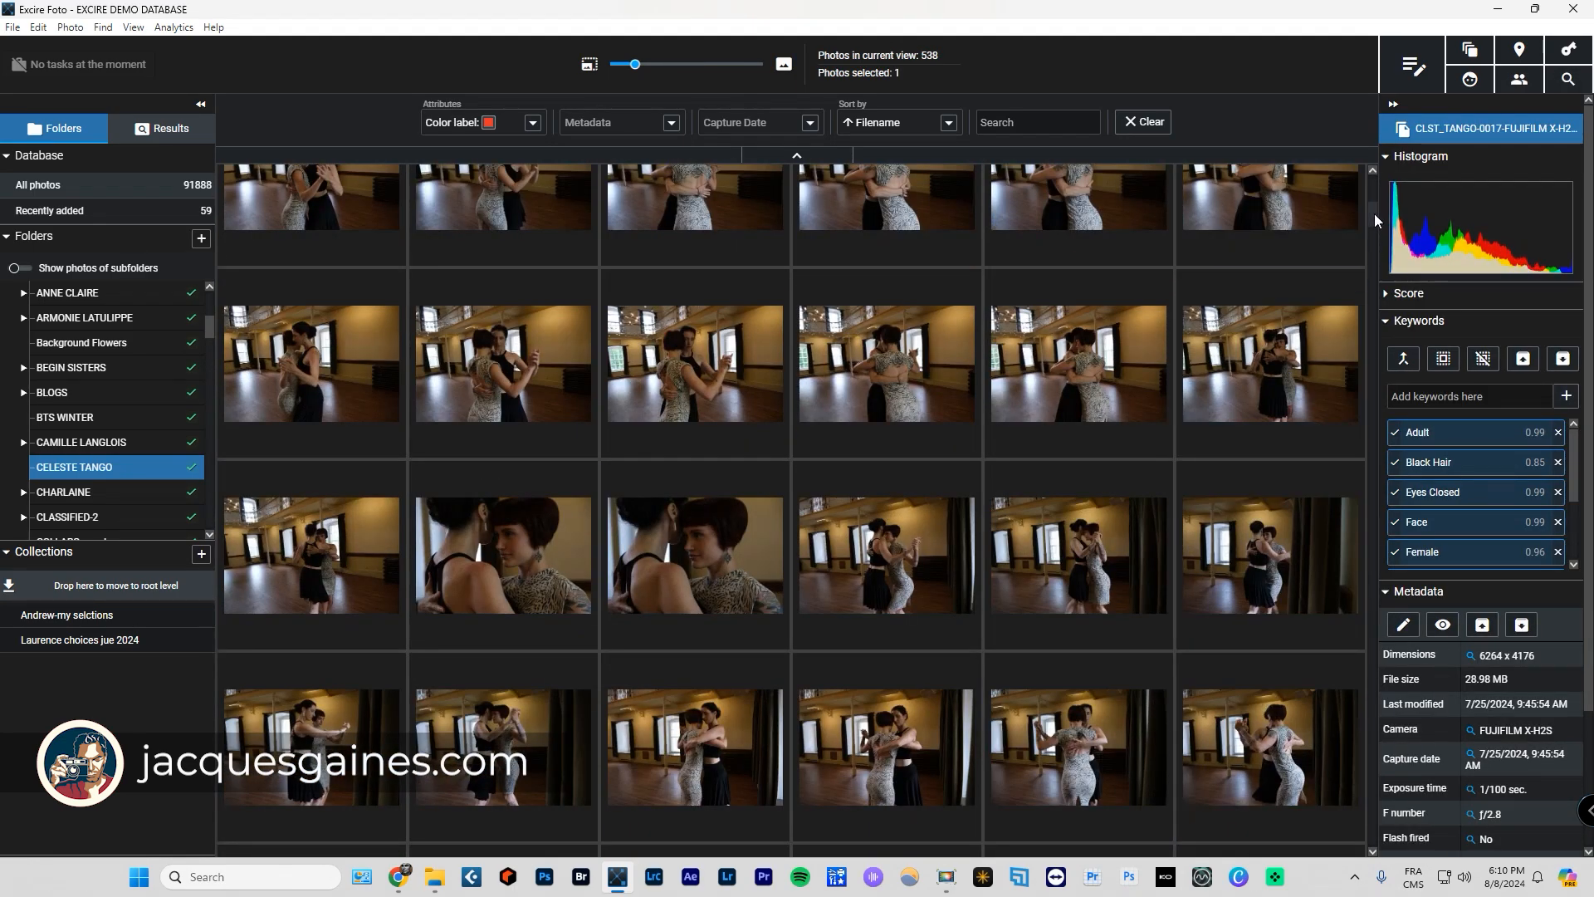
scroll("down", 3)
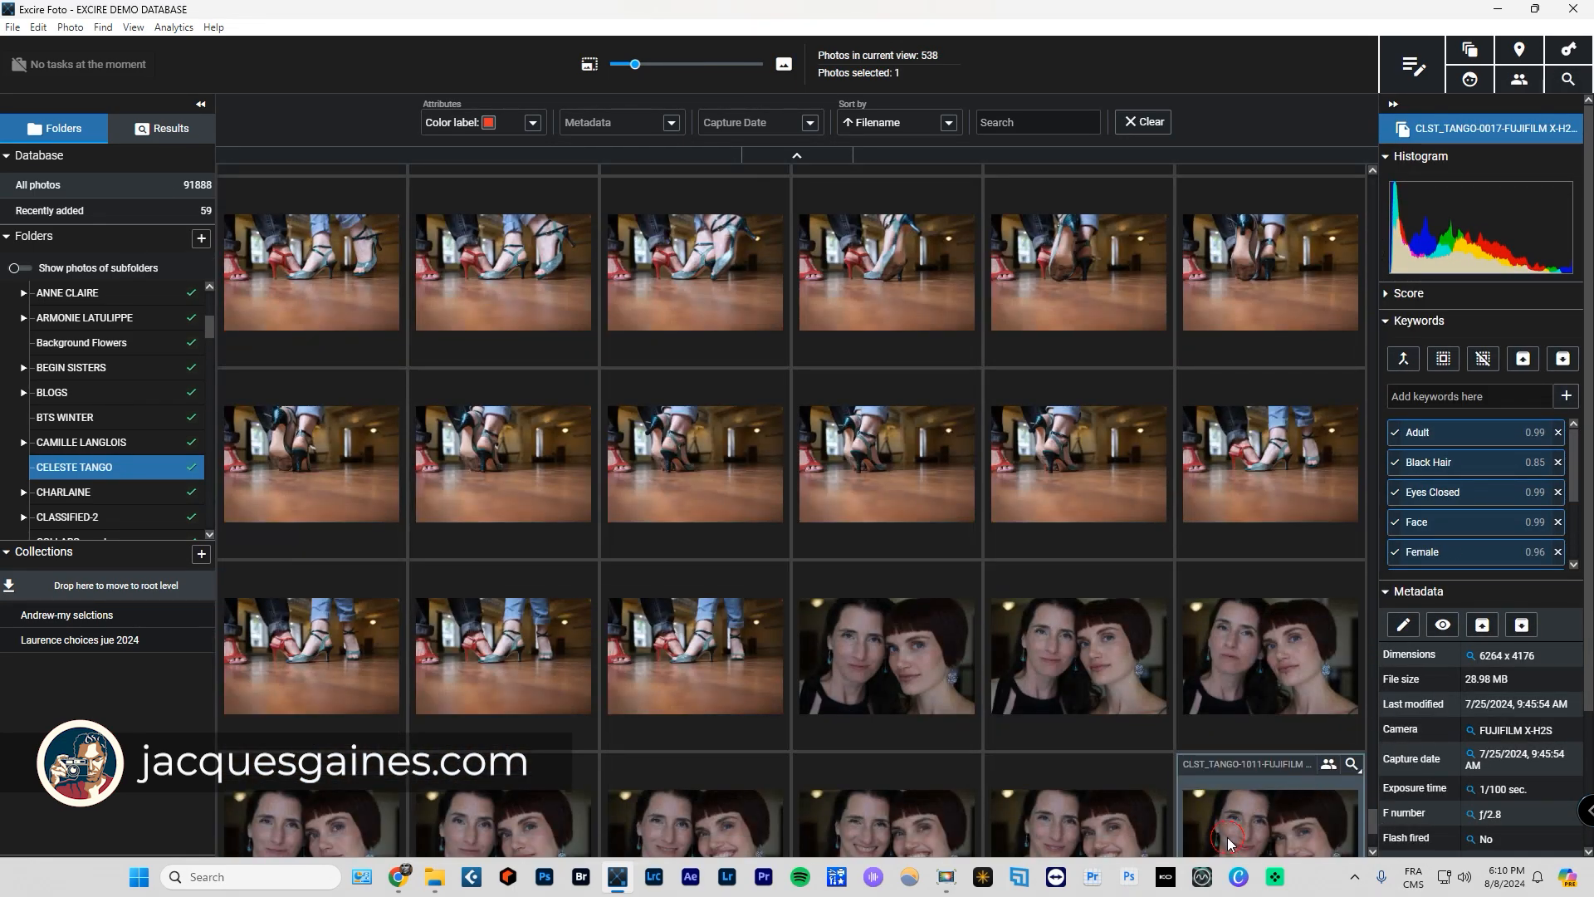
left_click(1077, 564)
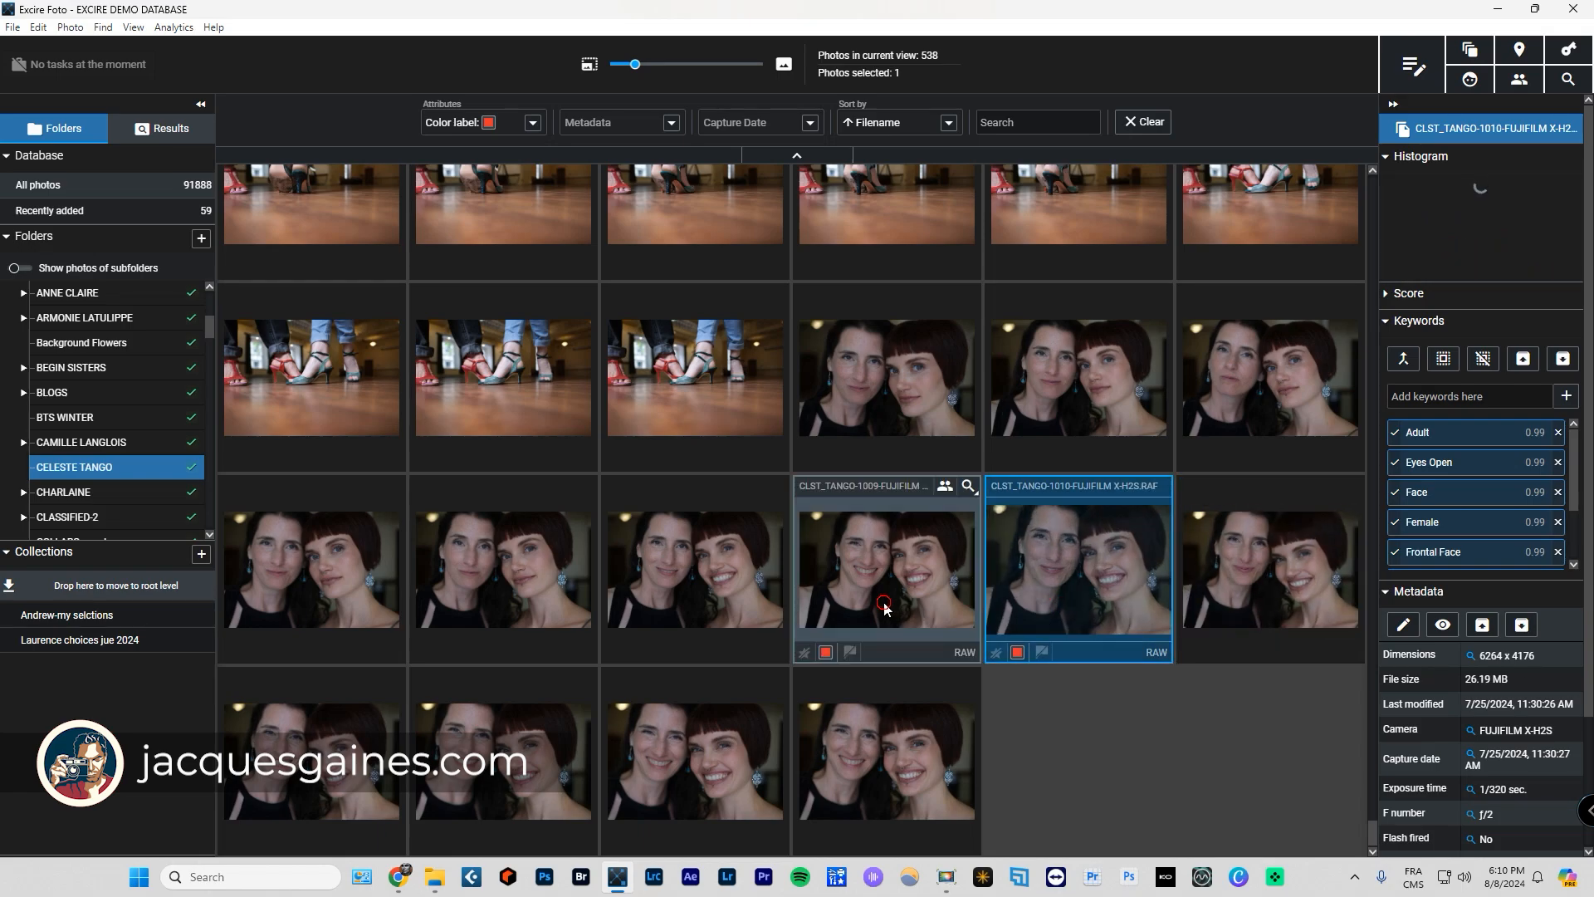
left_click(882, 569)
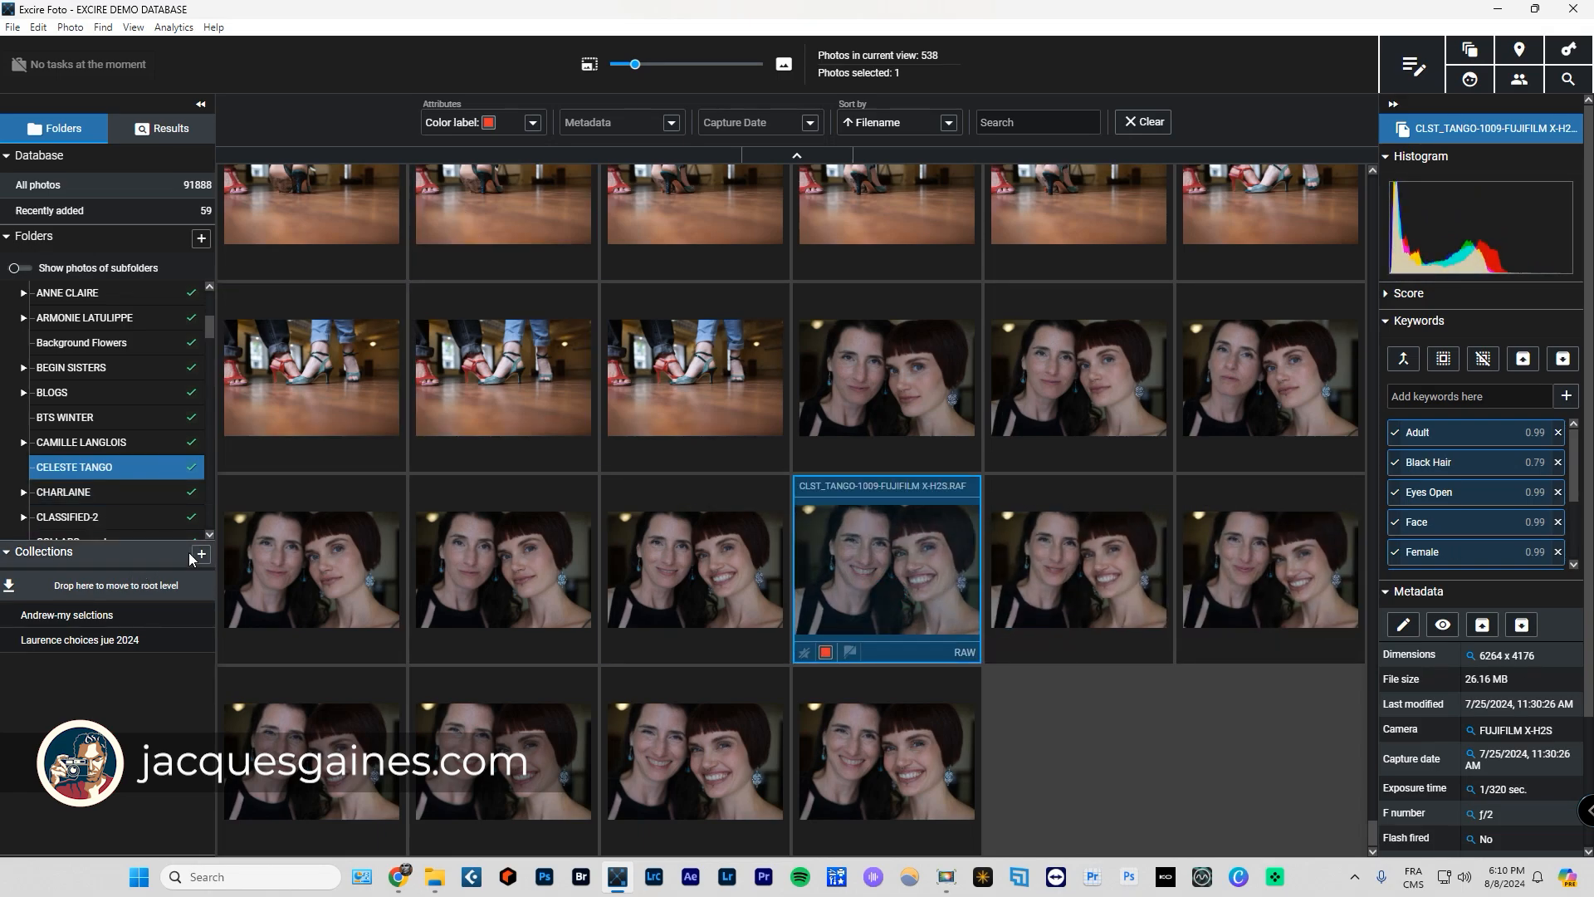
Add a new collection named Celeste-Tango and select all 538 red-labelled photos.
left_click(200, 556)
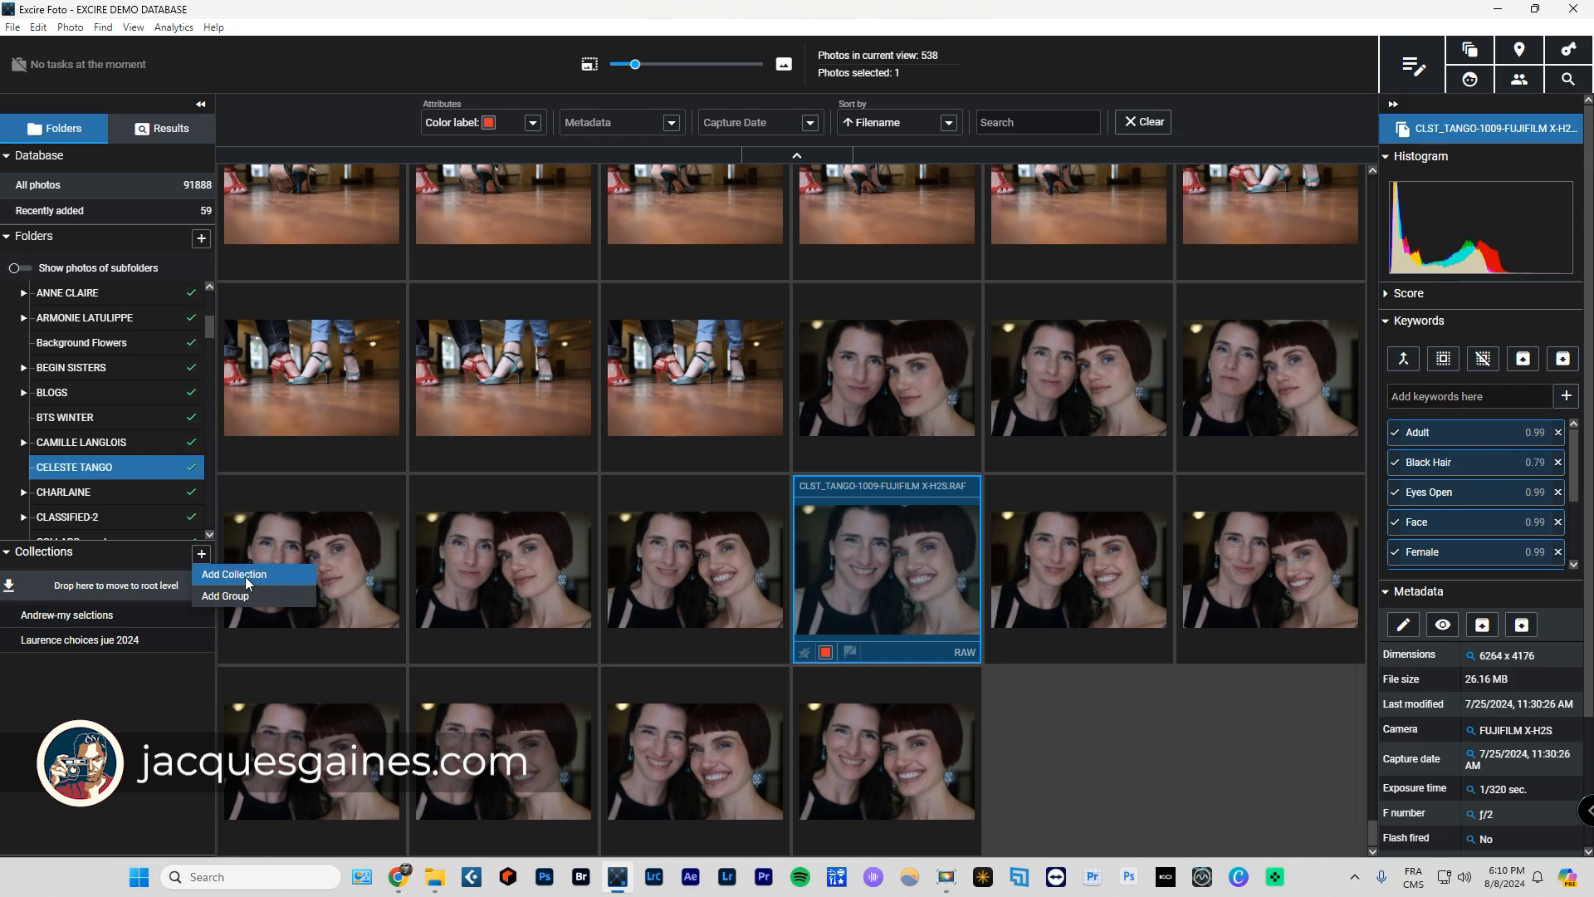
left_click(233, 573)
type("Celeste-Tango")
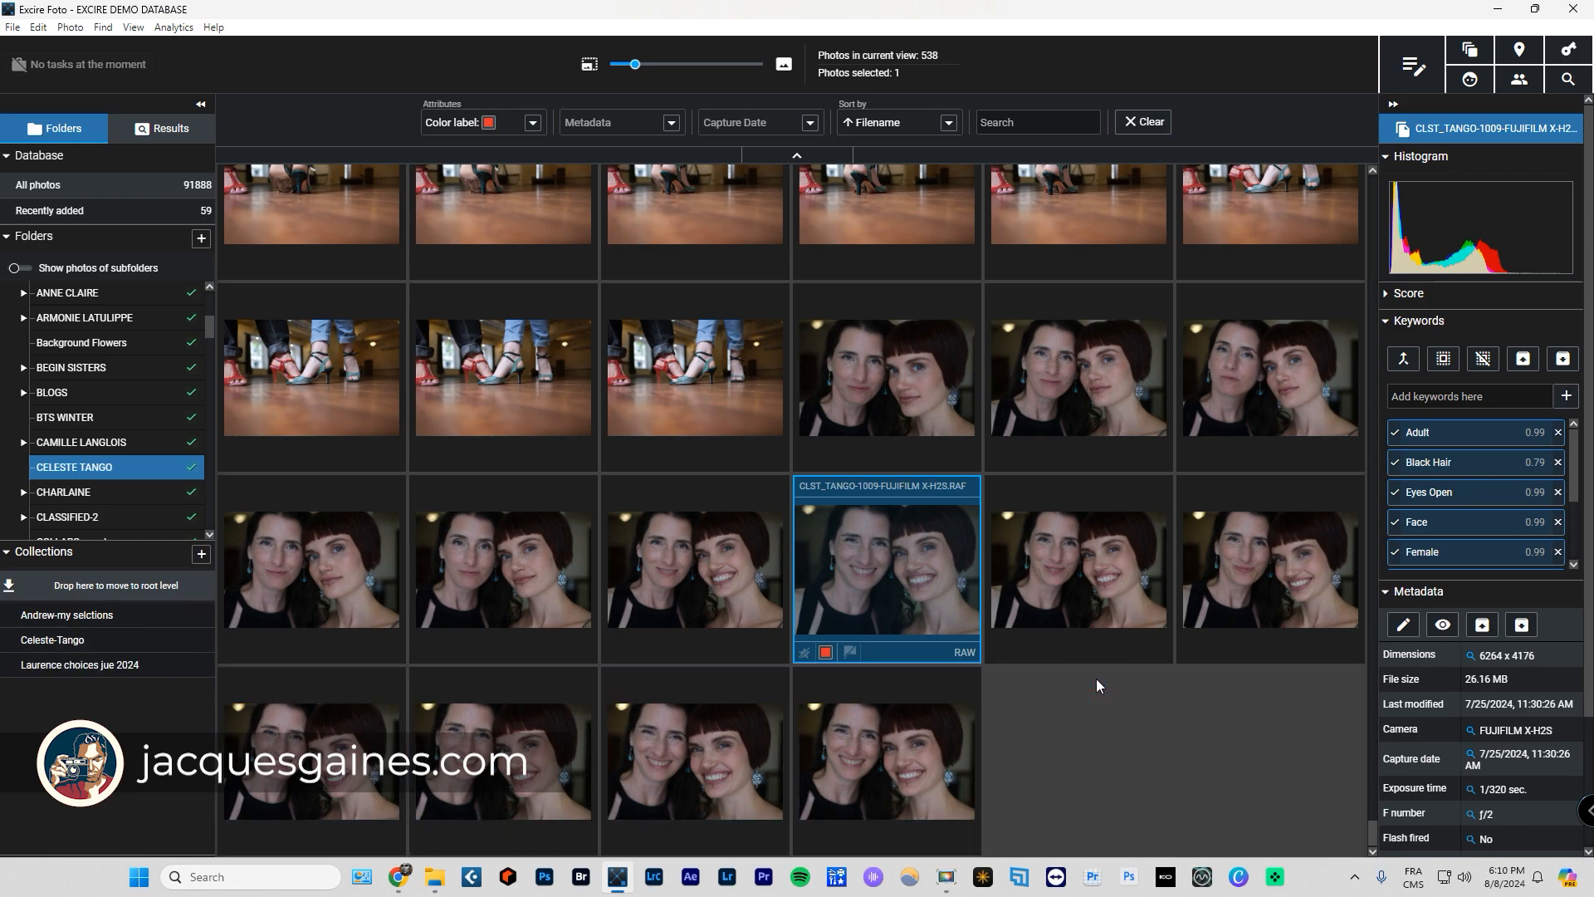
key("ctrl+a")
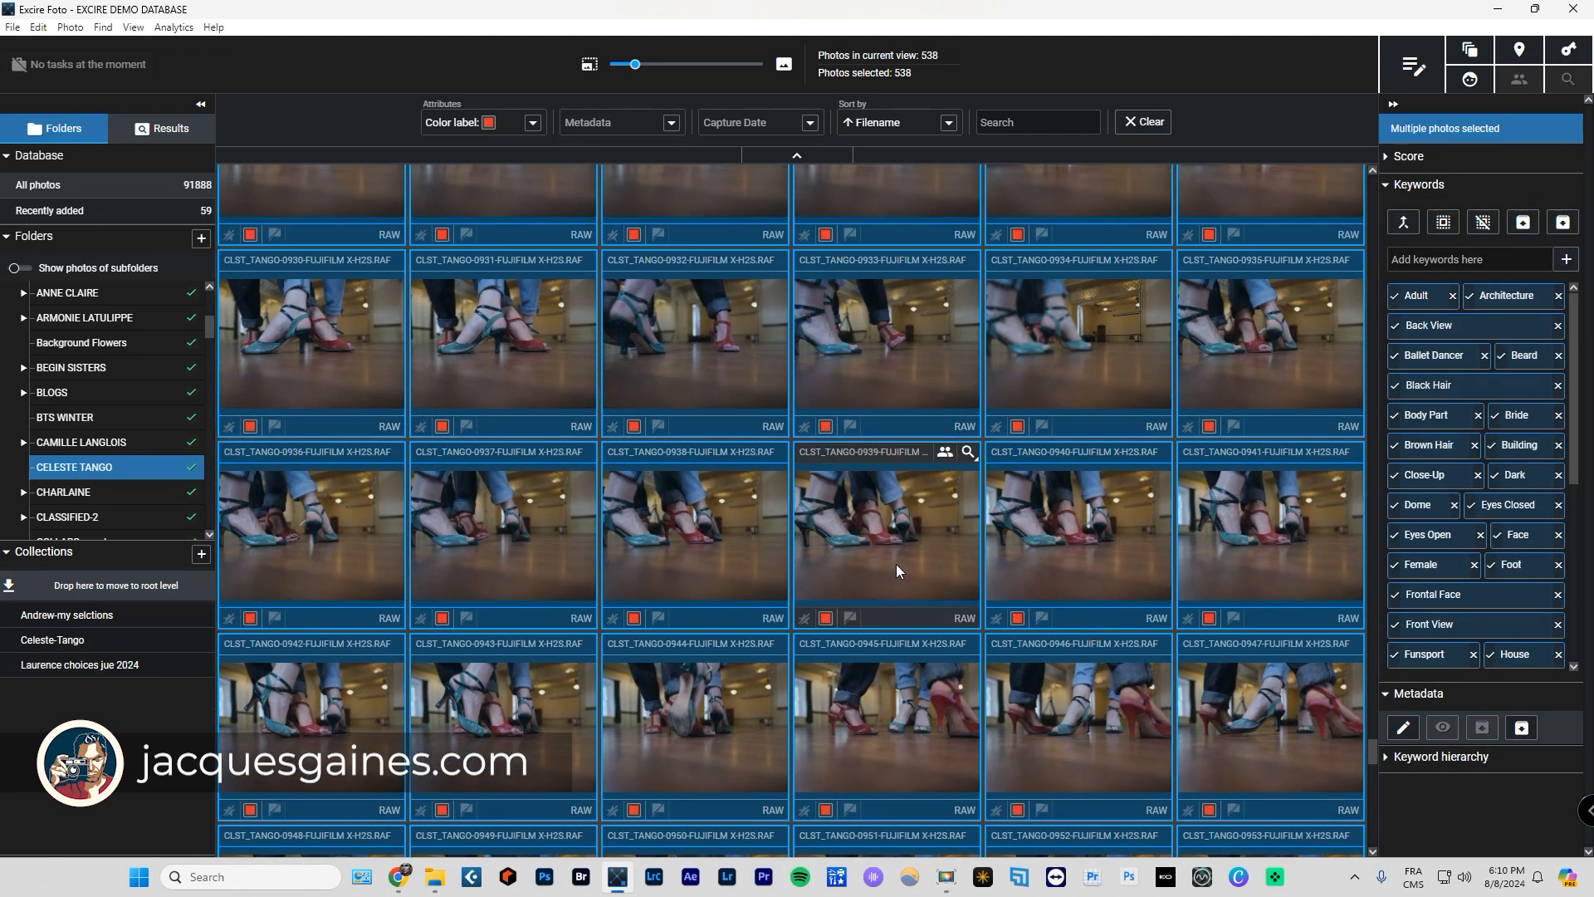
Put the 538 selected red-label photos into Celeste-Tango from the selection's context menu.
scroll("down", 3)
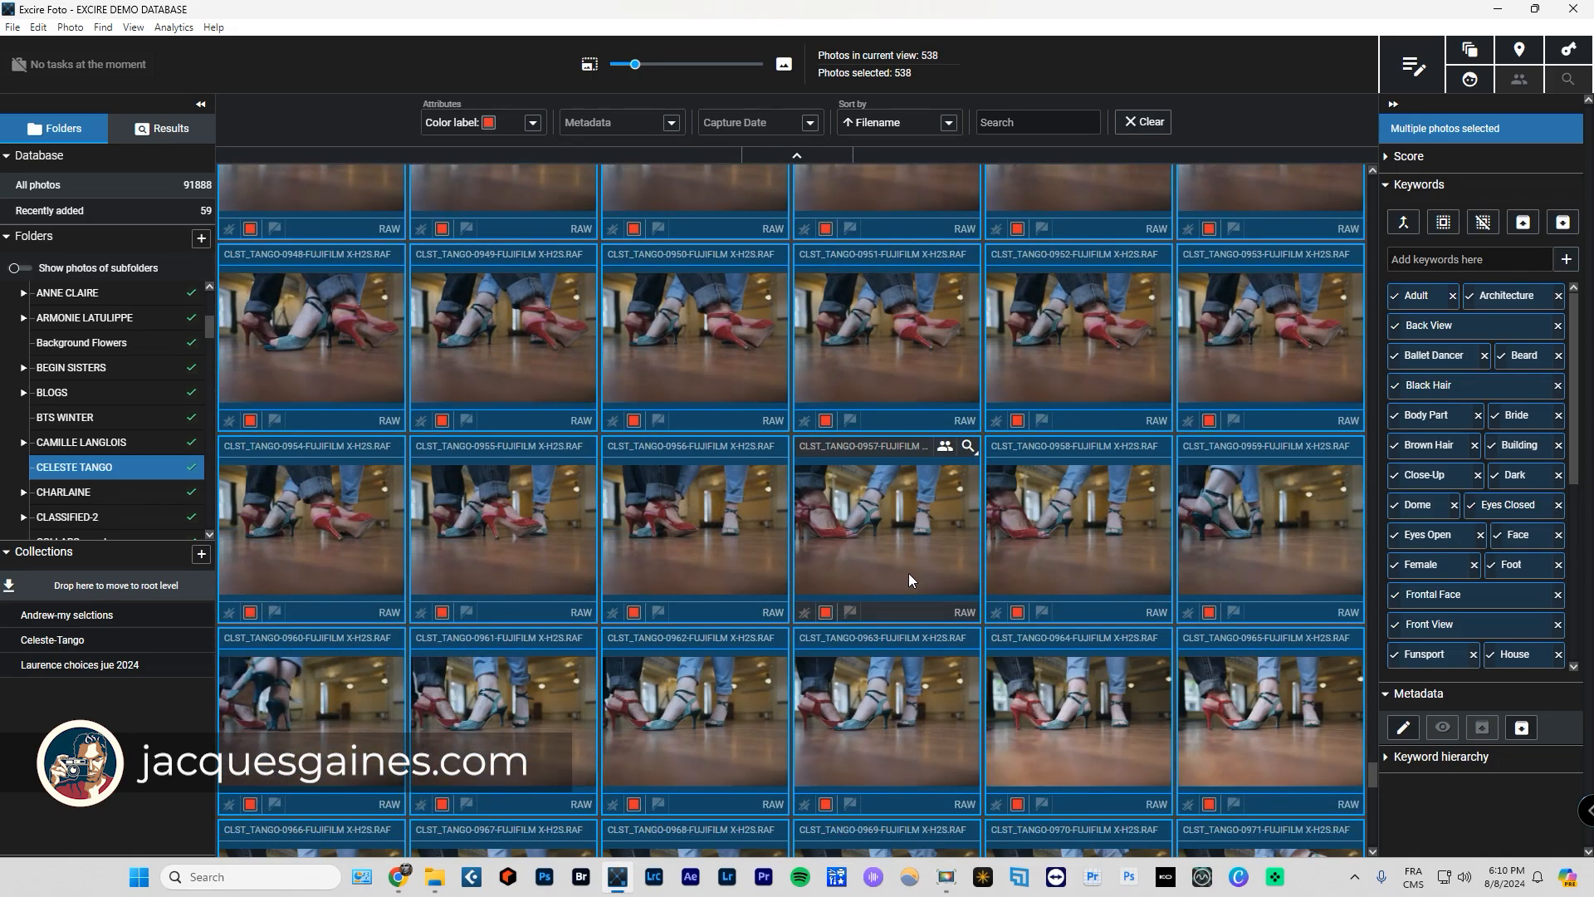
scroll("down", 3)
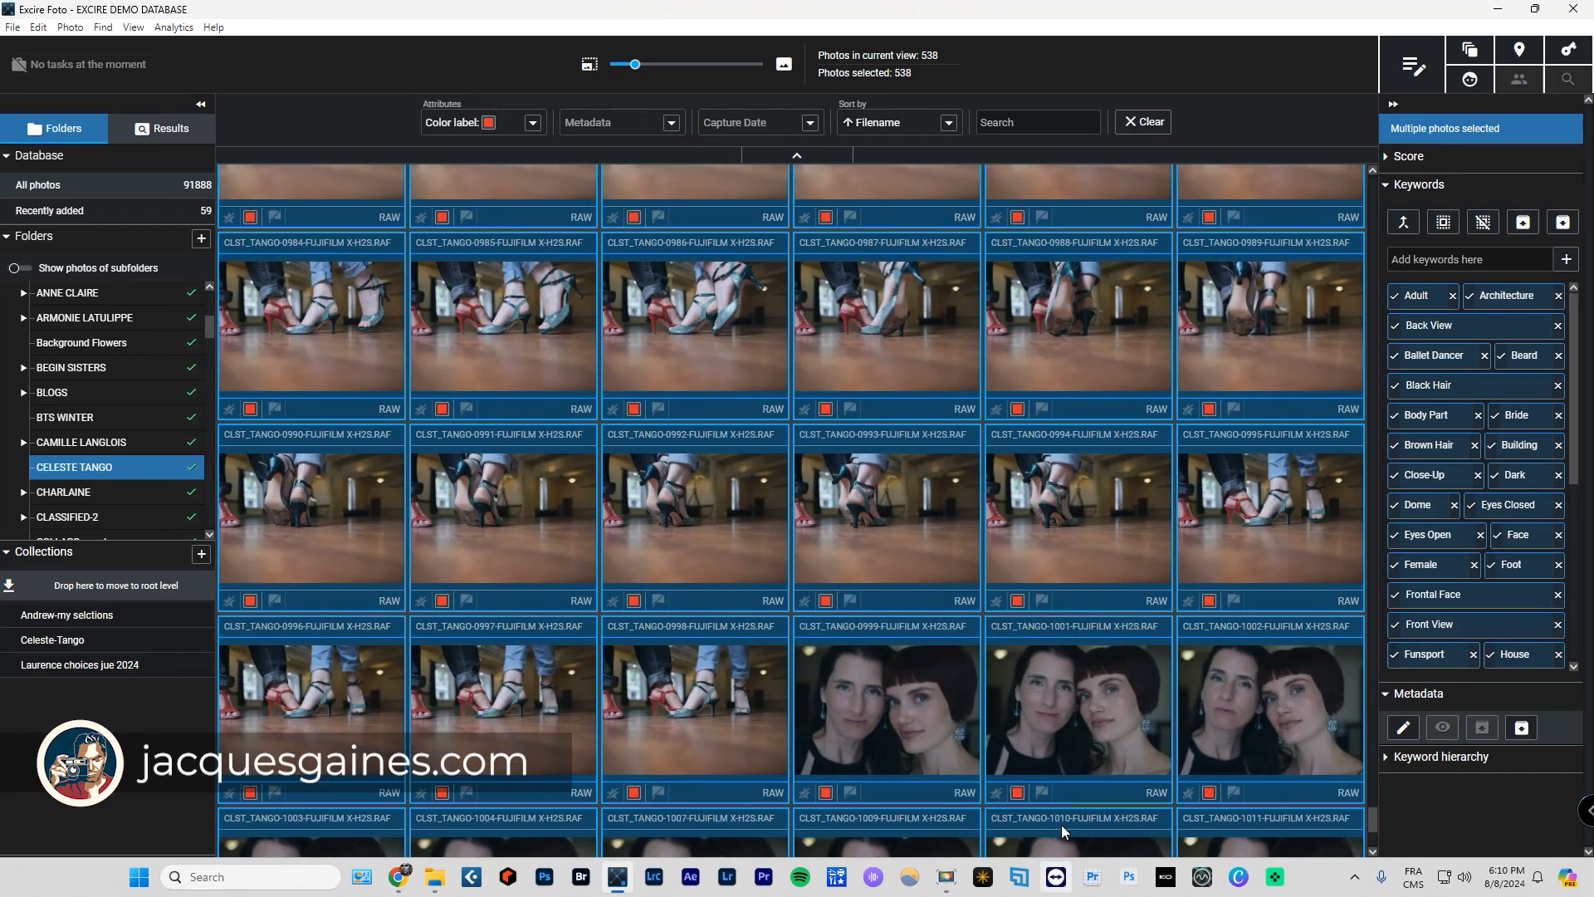
scroll("down", 3)
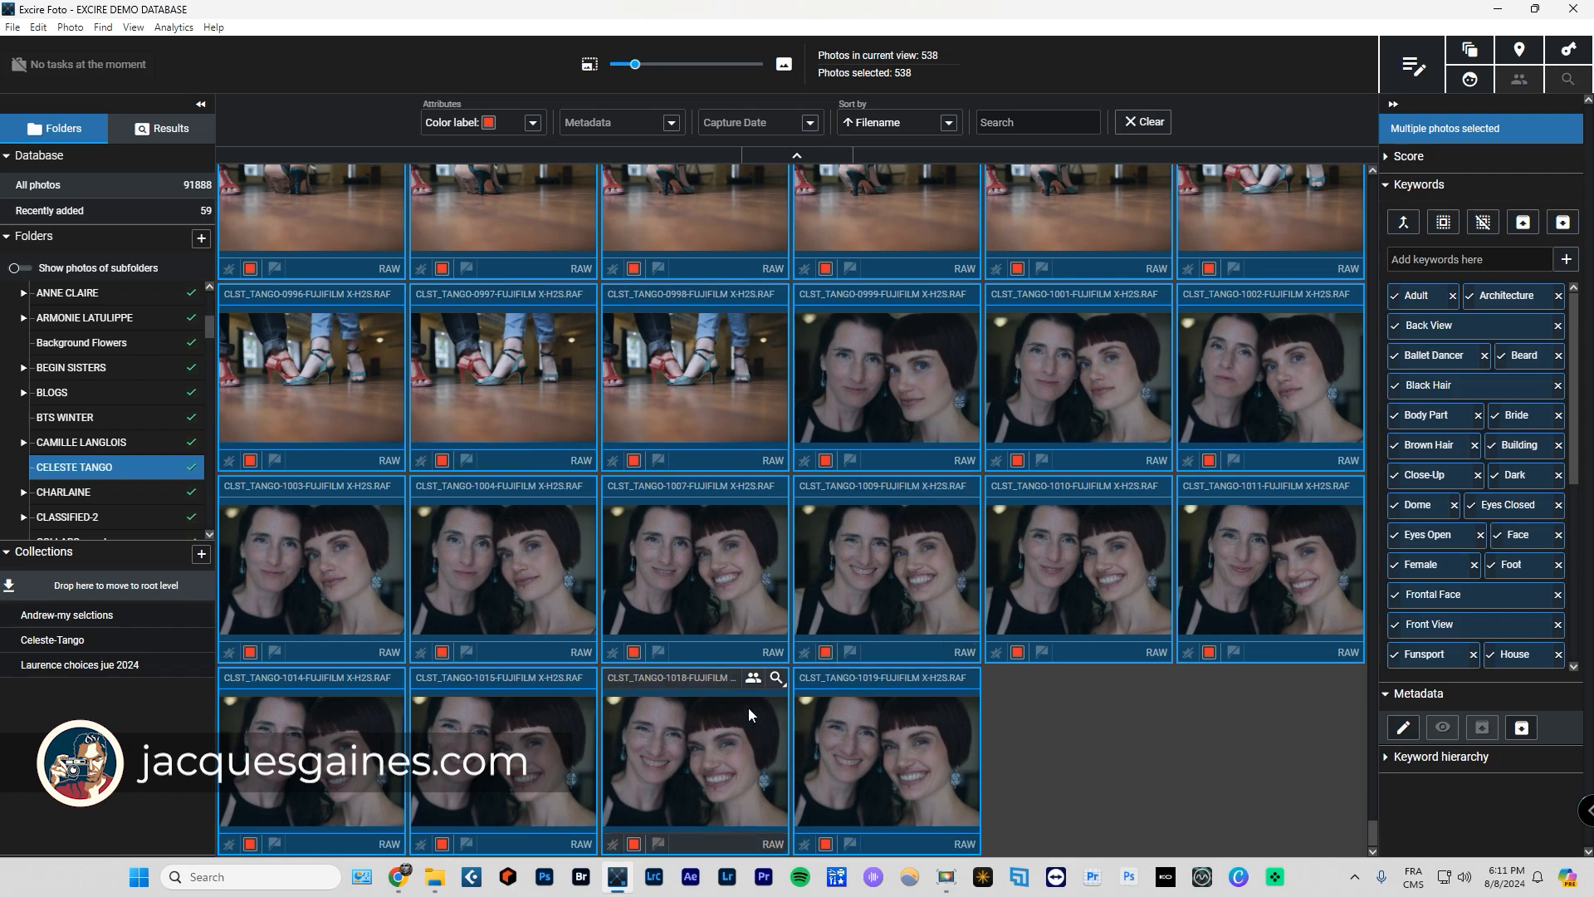
right_click(675, 383)
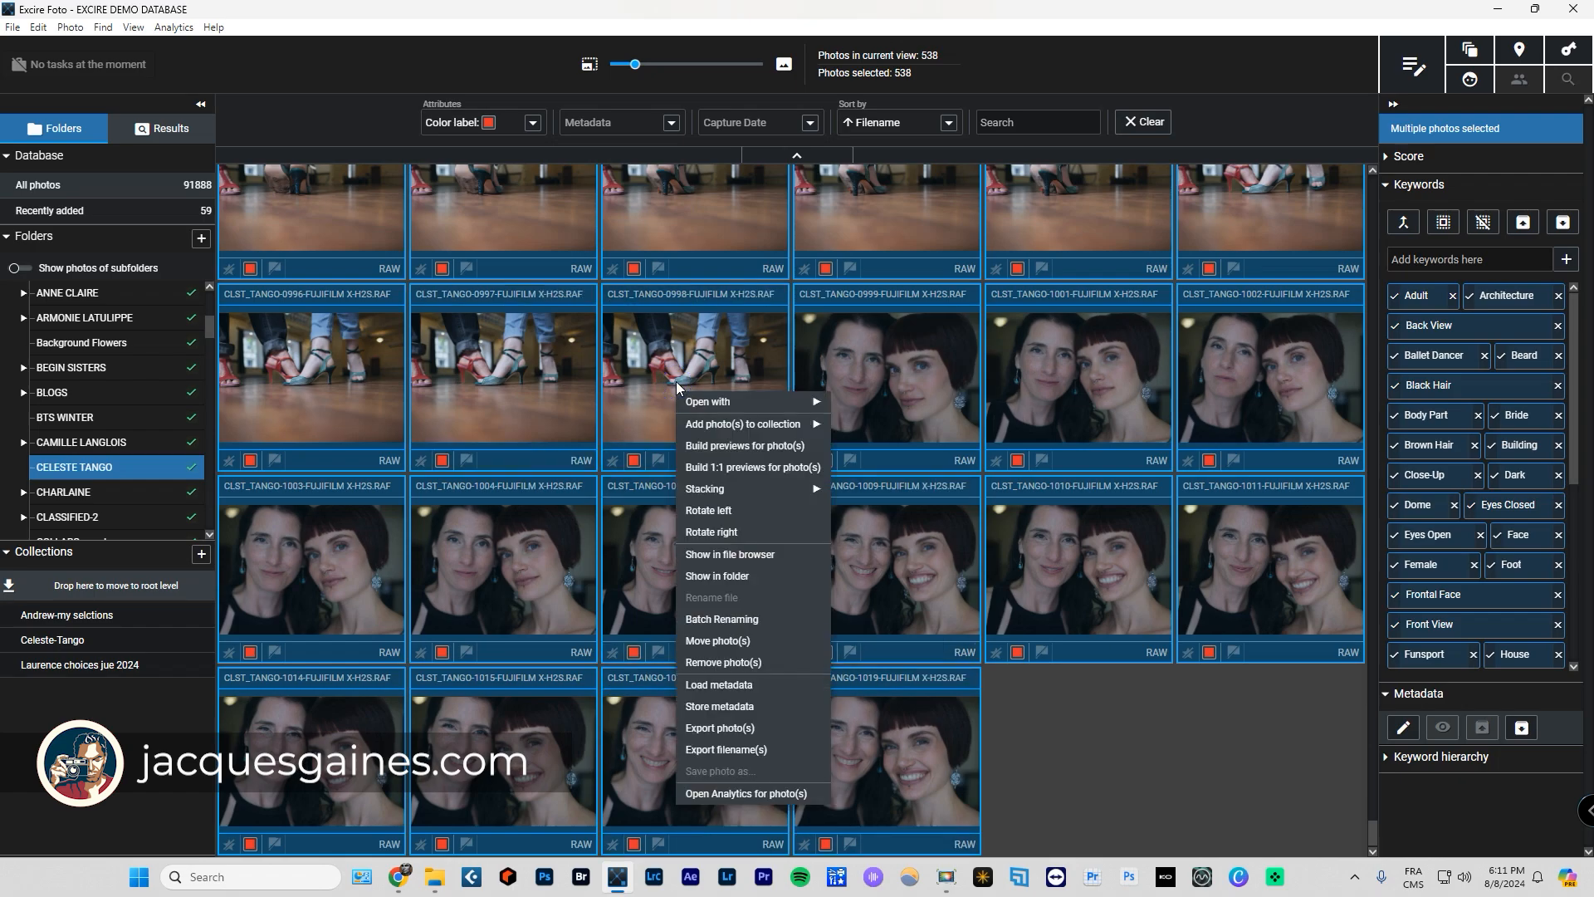
mouse_move(742, 424)
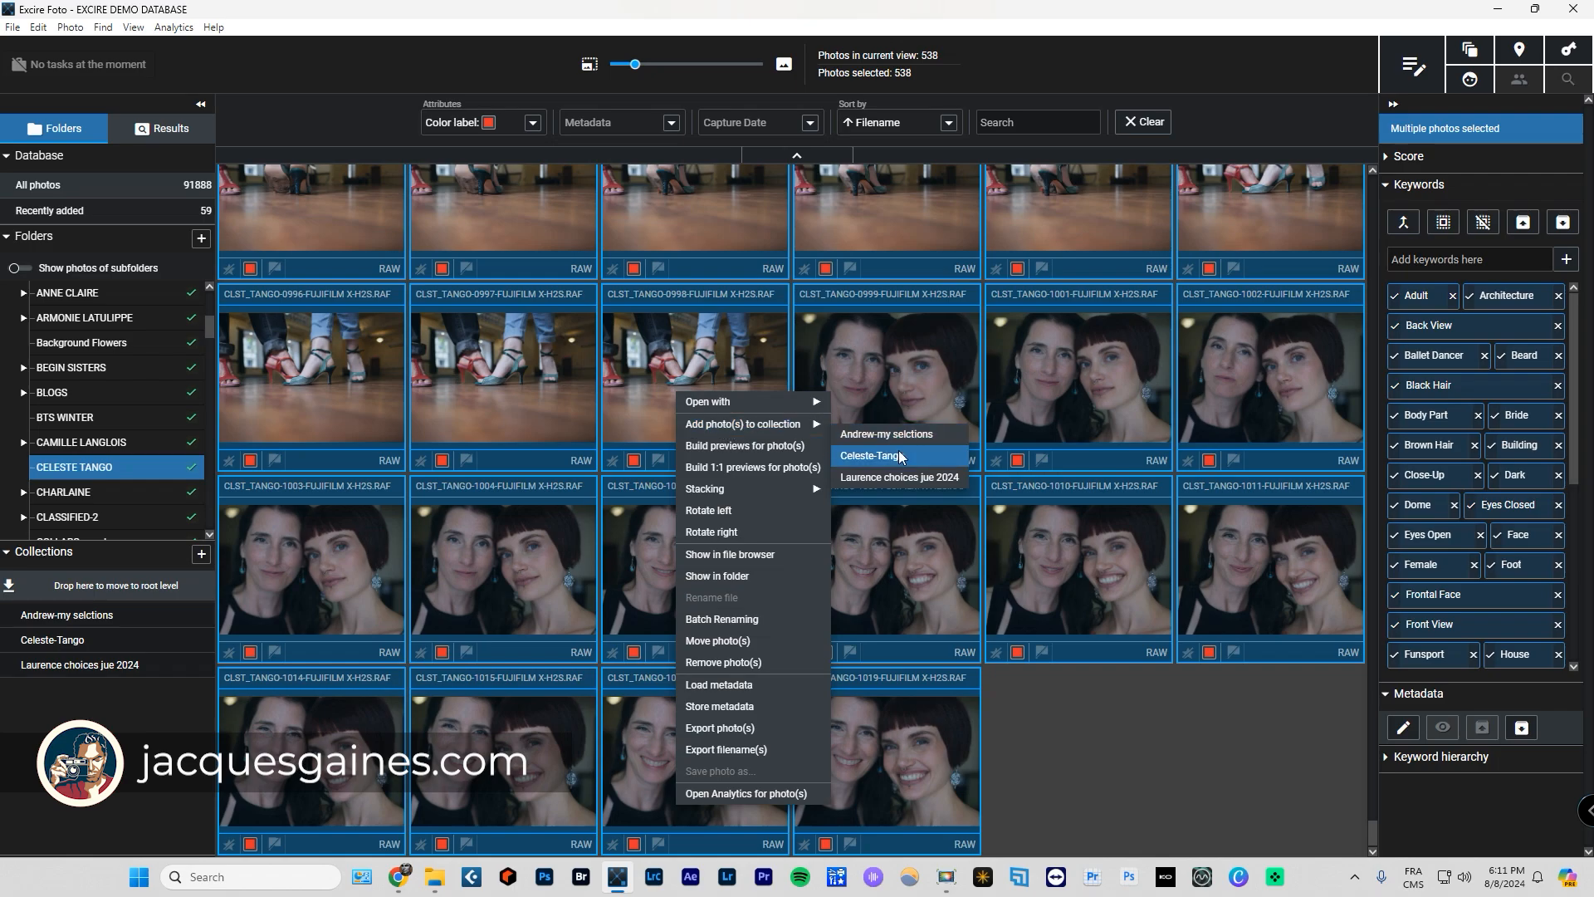
left_click(870, 456)
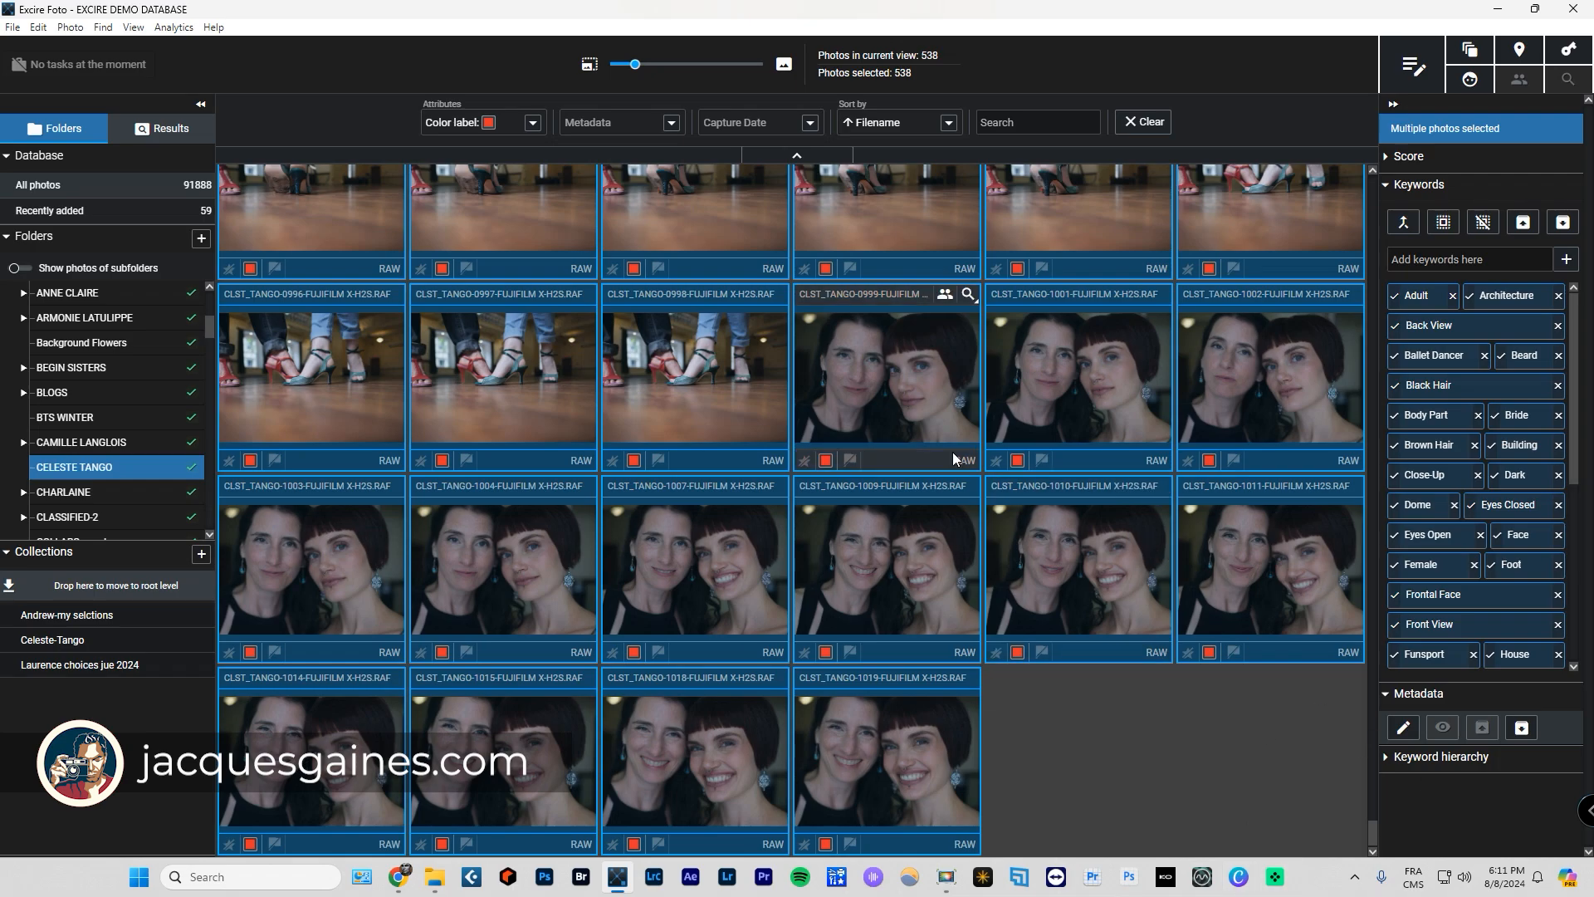
Filter to blue-labelled photos, select all 28, and add them to the Celeste-Tango collection.
left_click(530, 122)
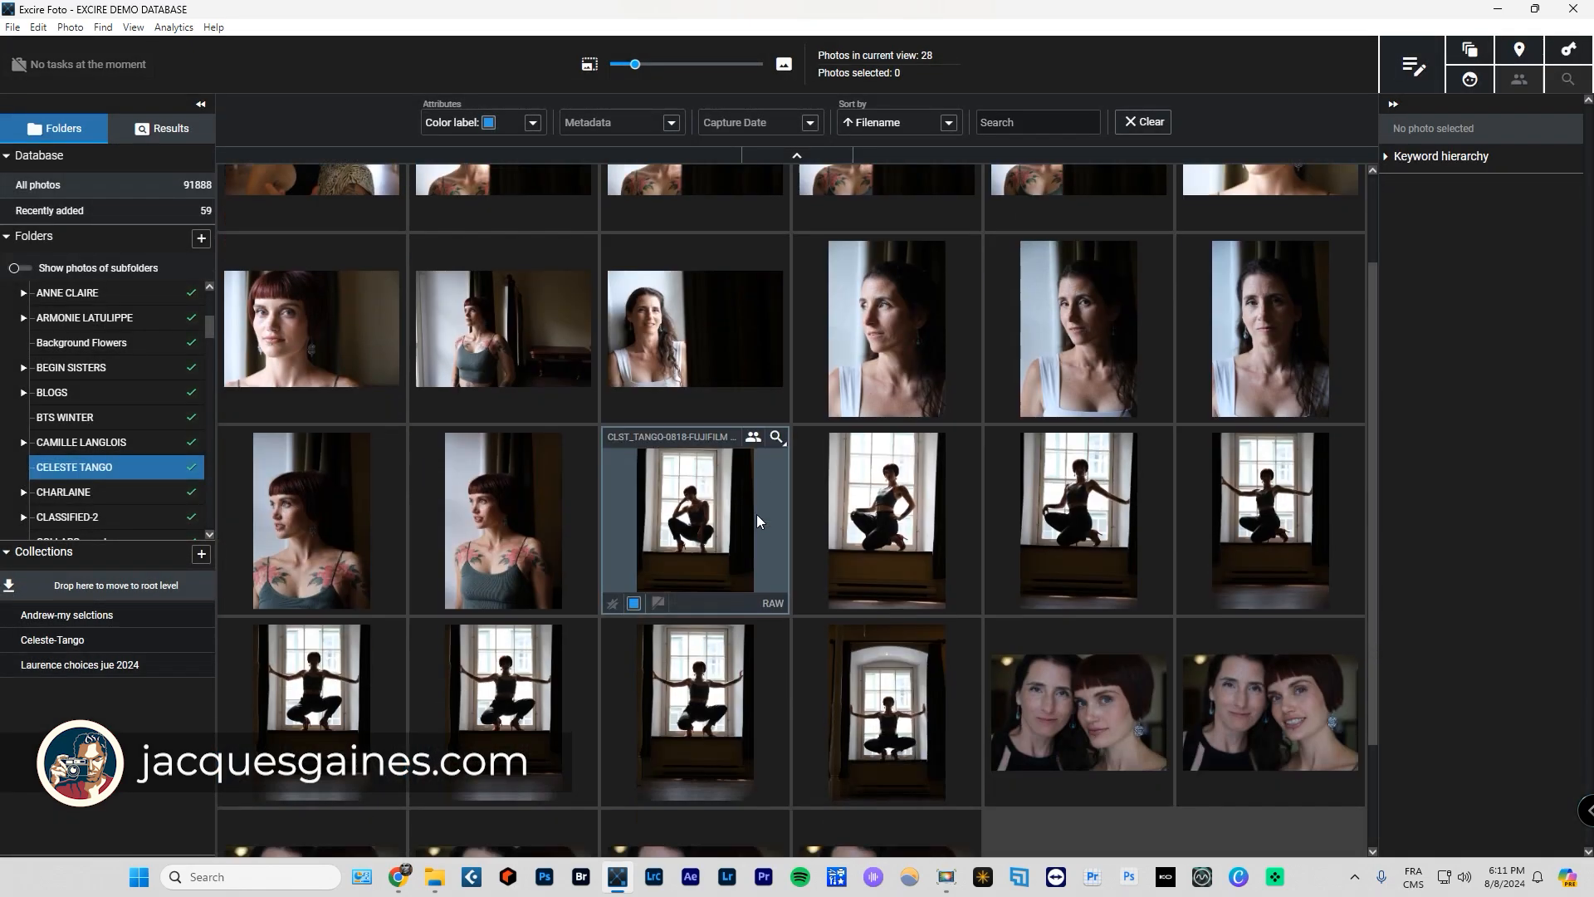
scroll("down", 3)
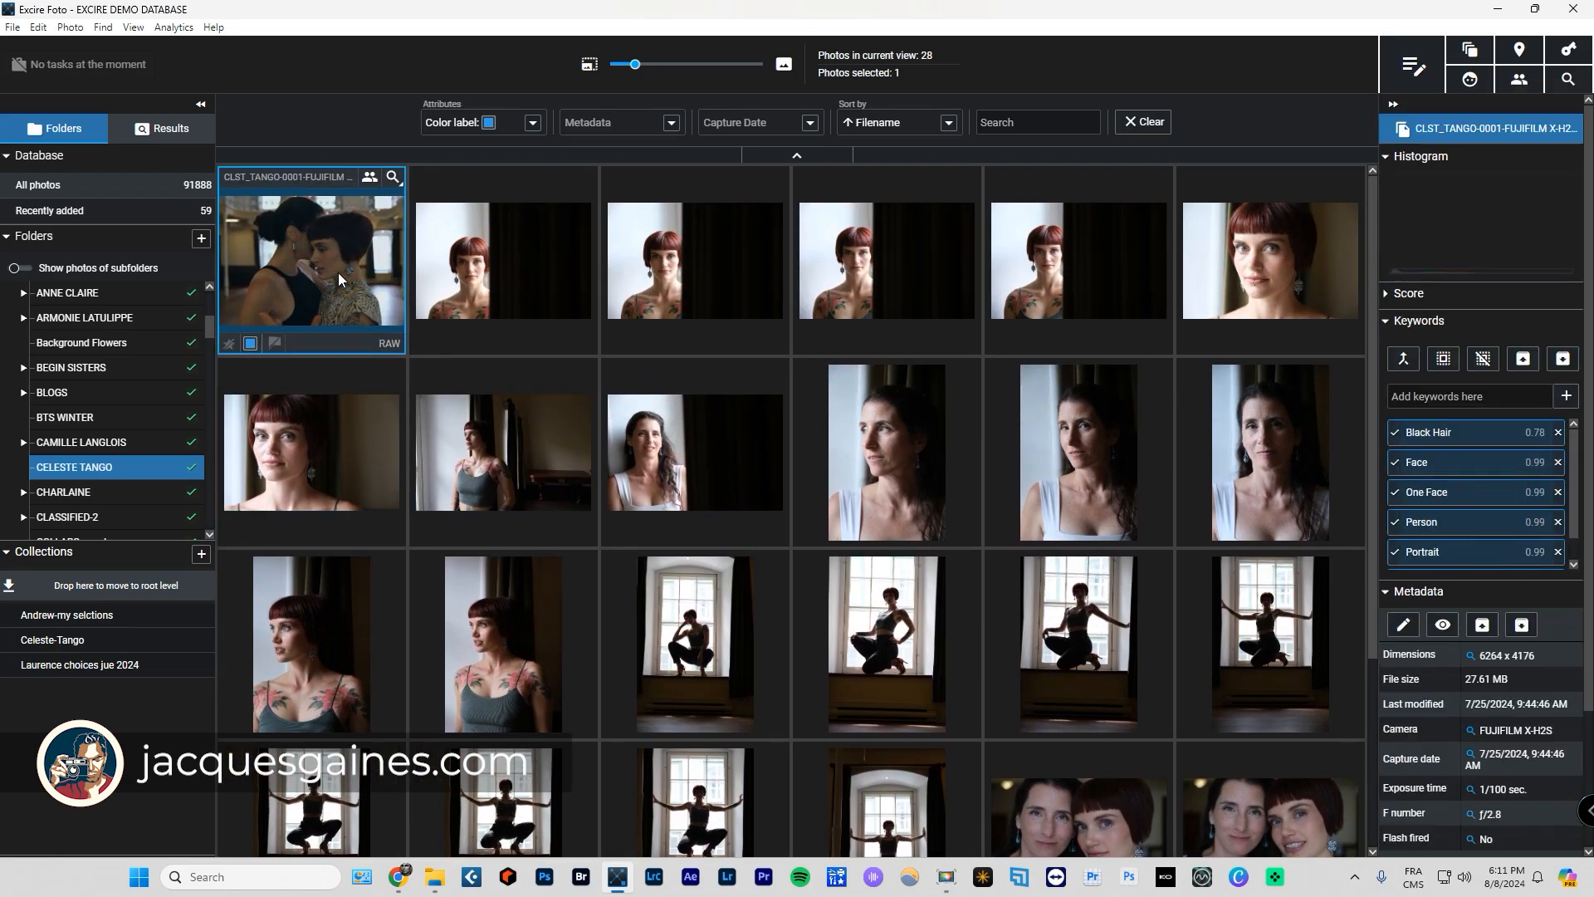
key("ctrl+a")
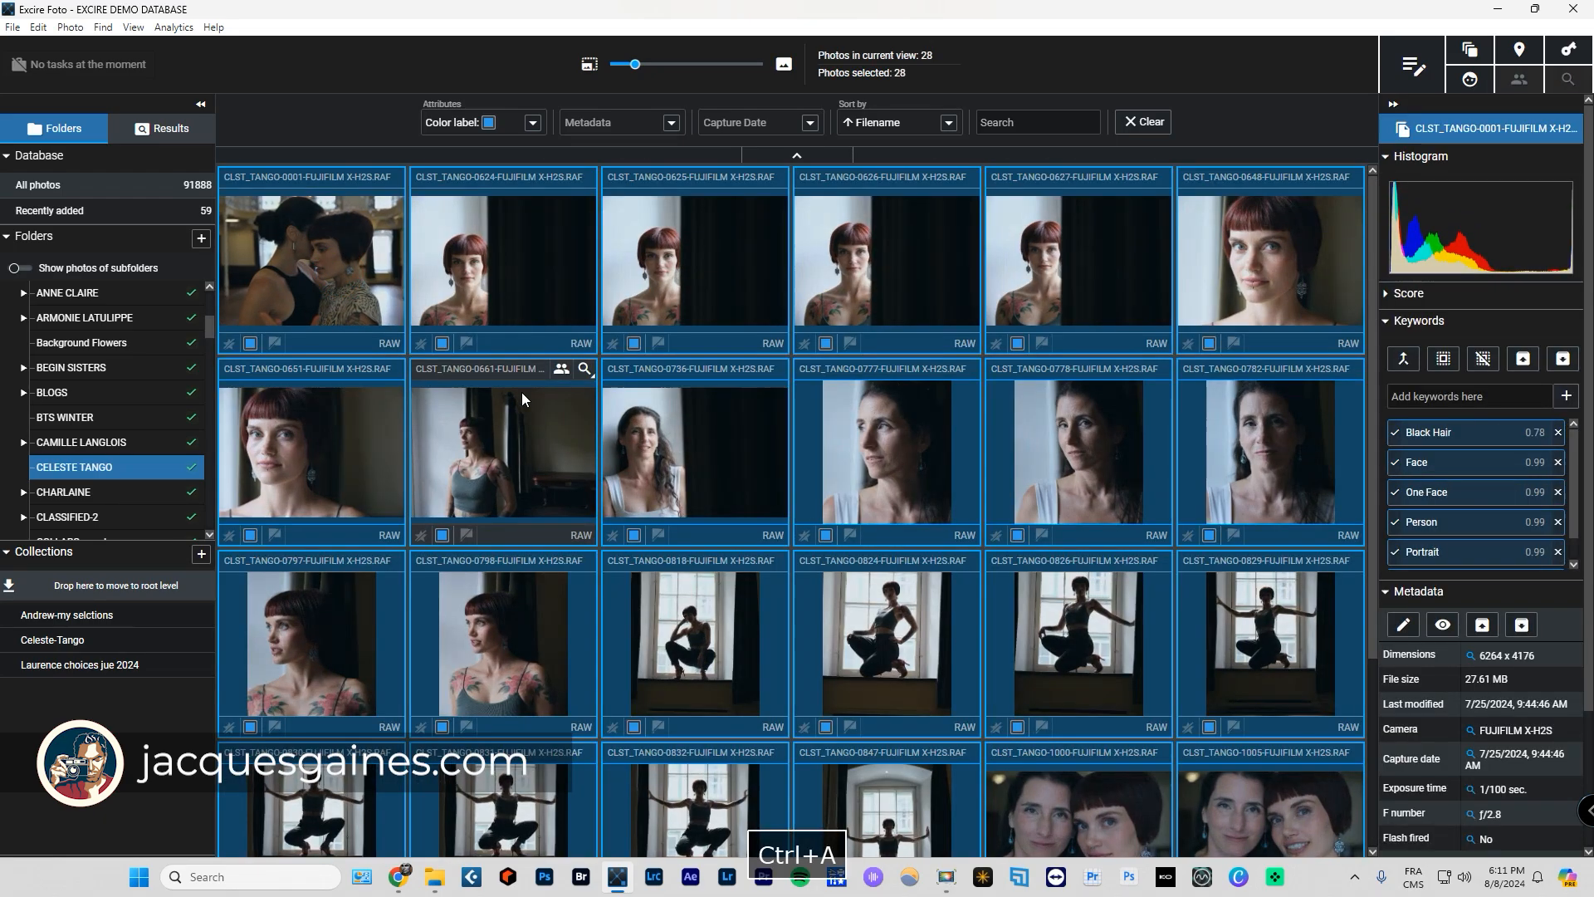
right_click(501, 259)
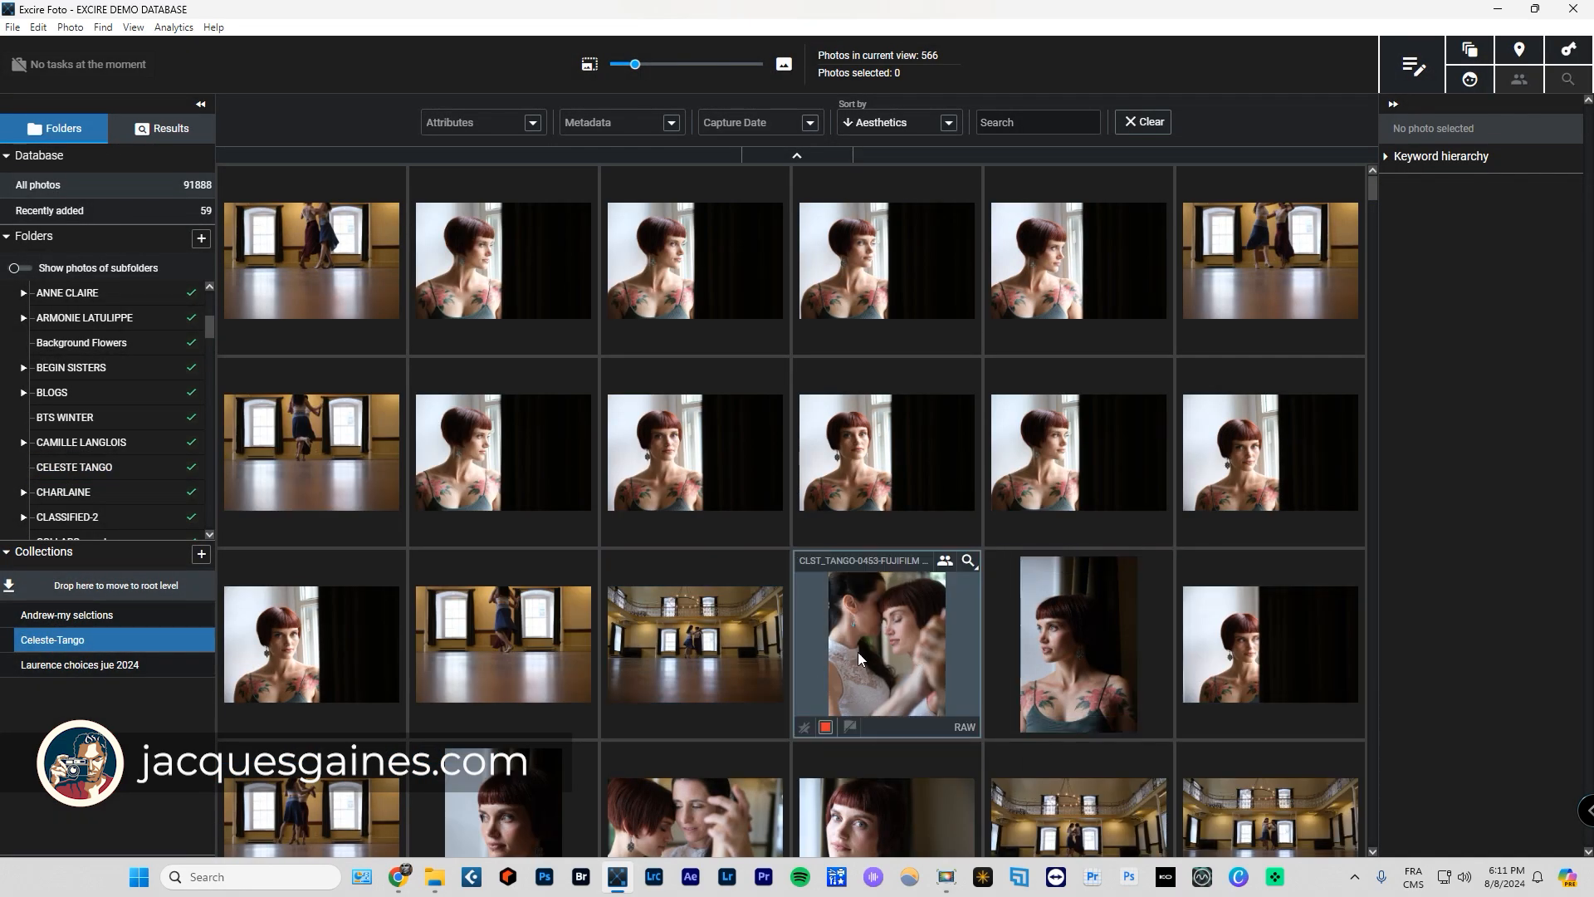
Re-sort the 566-photo collection by aesthetics and view portrait CLST_TANGO-0797 full-size.
scroll("down", 3)
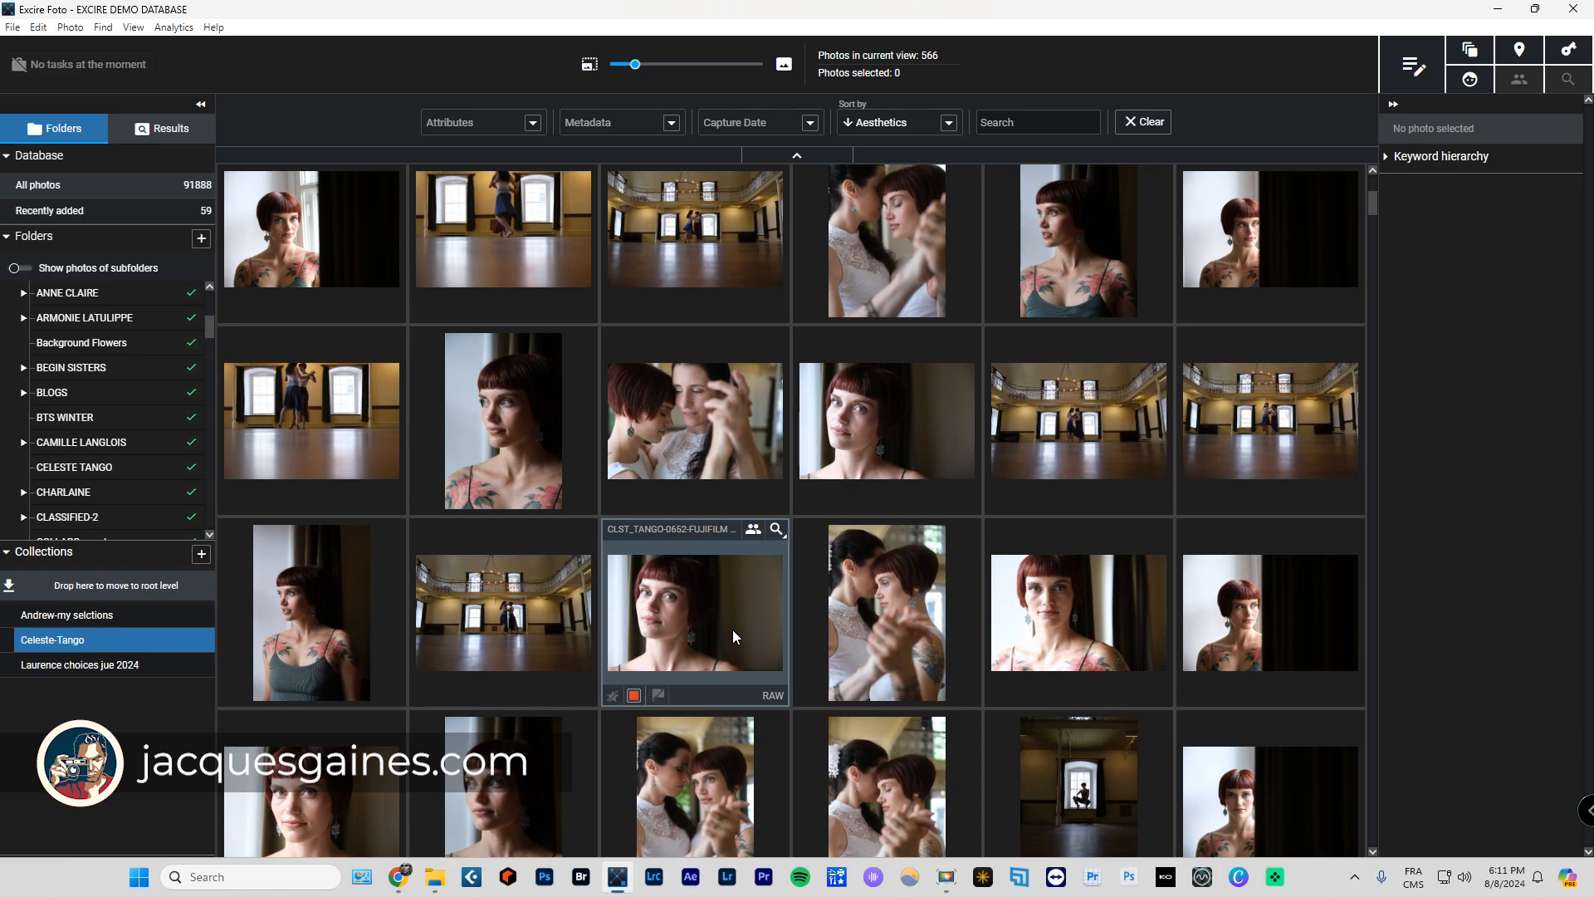
mouse_move(1138, 632)
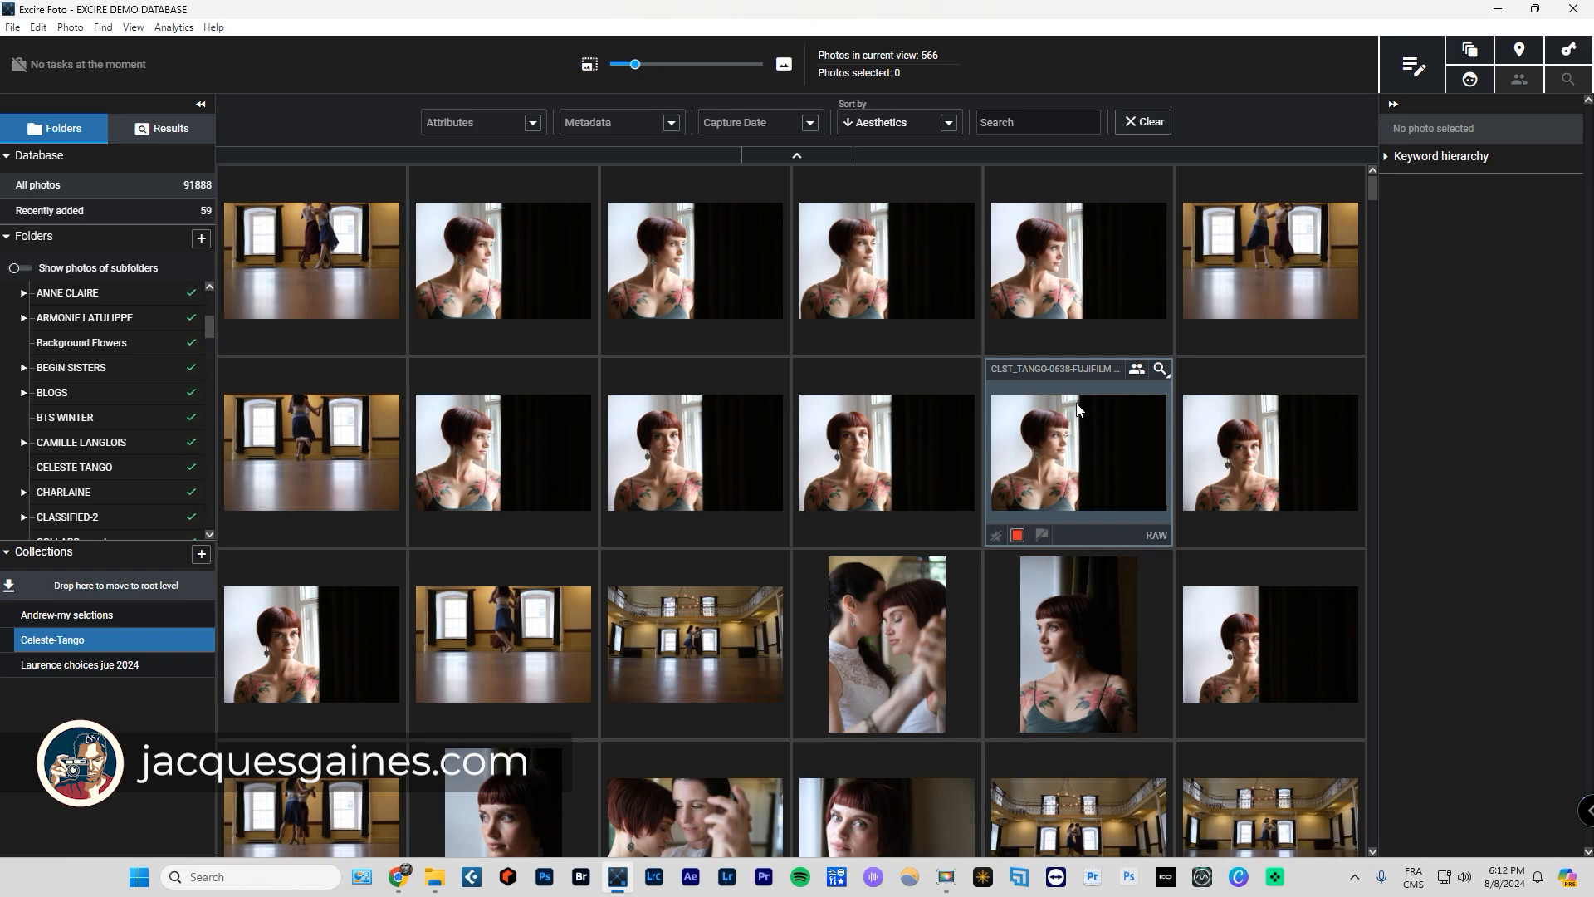
mouse_move(1020, 390)
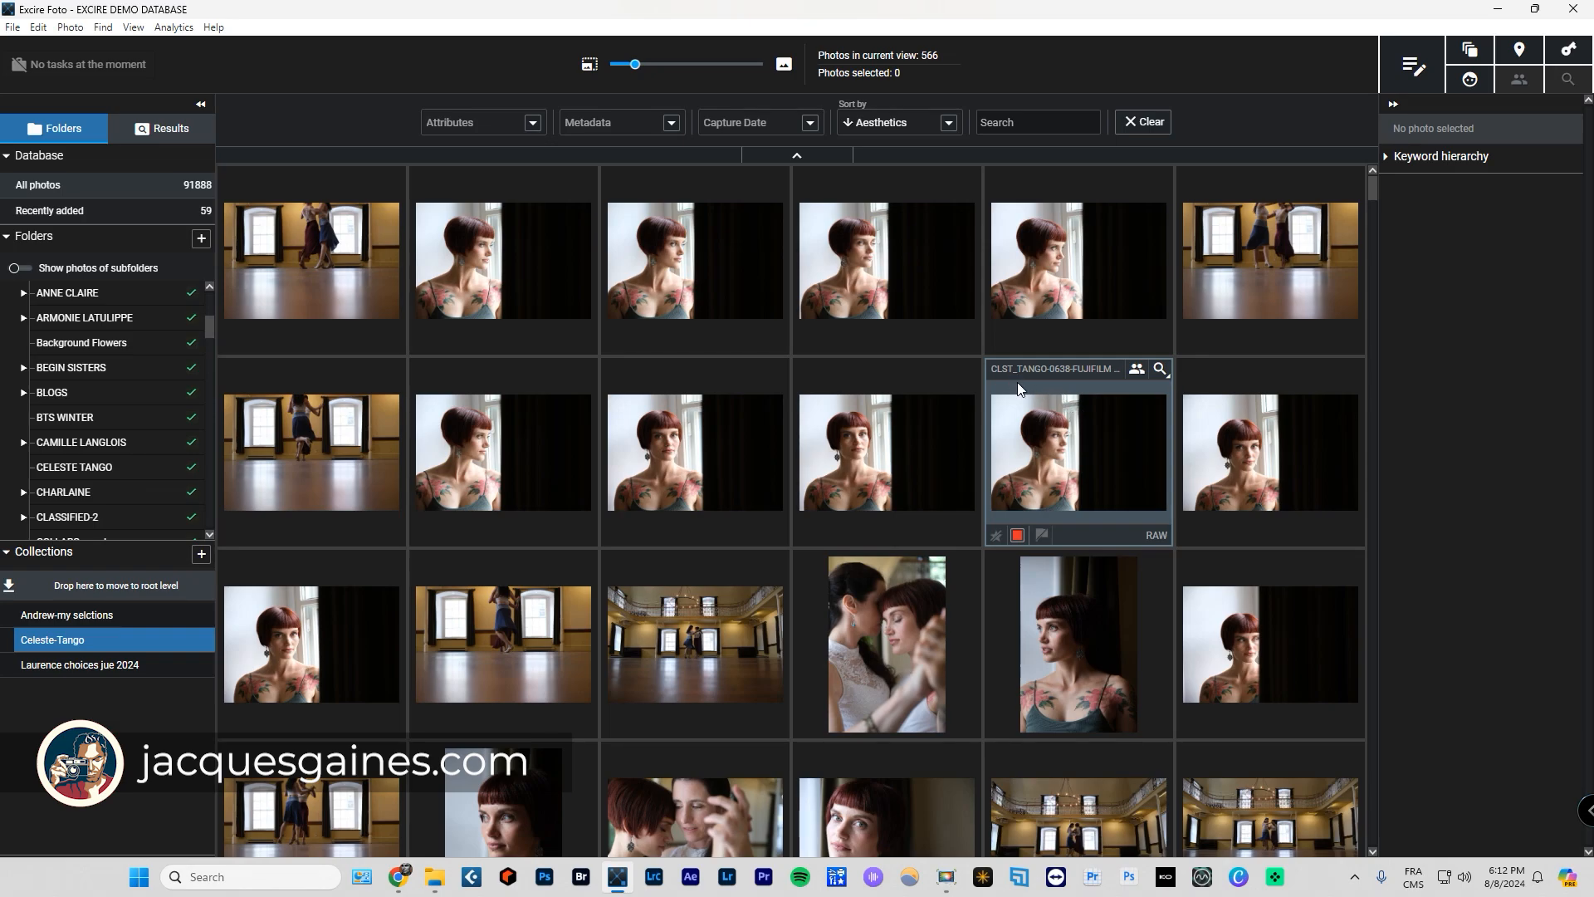
left_click(895, 122)
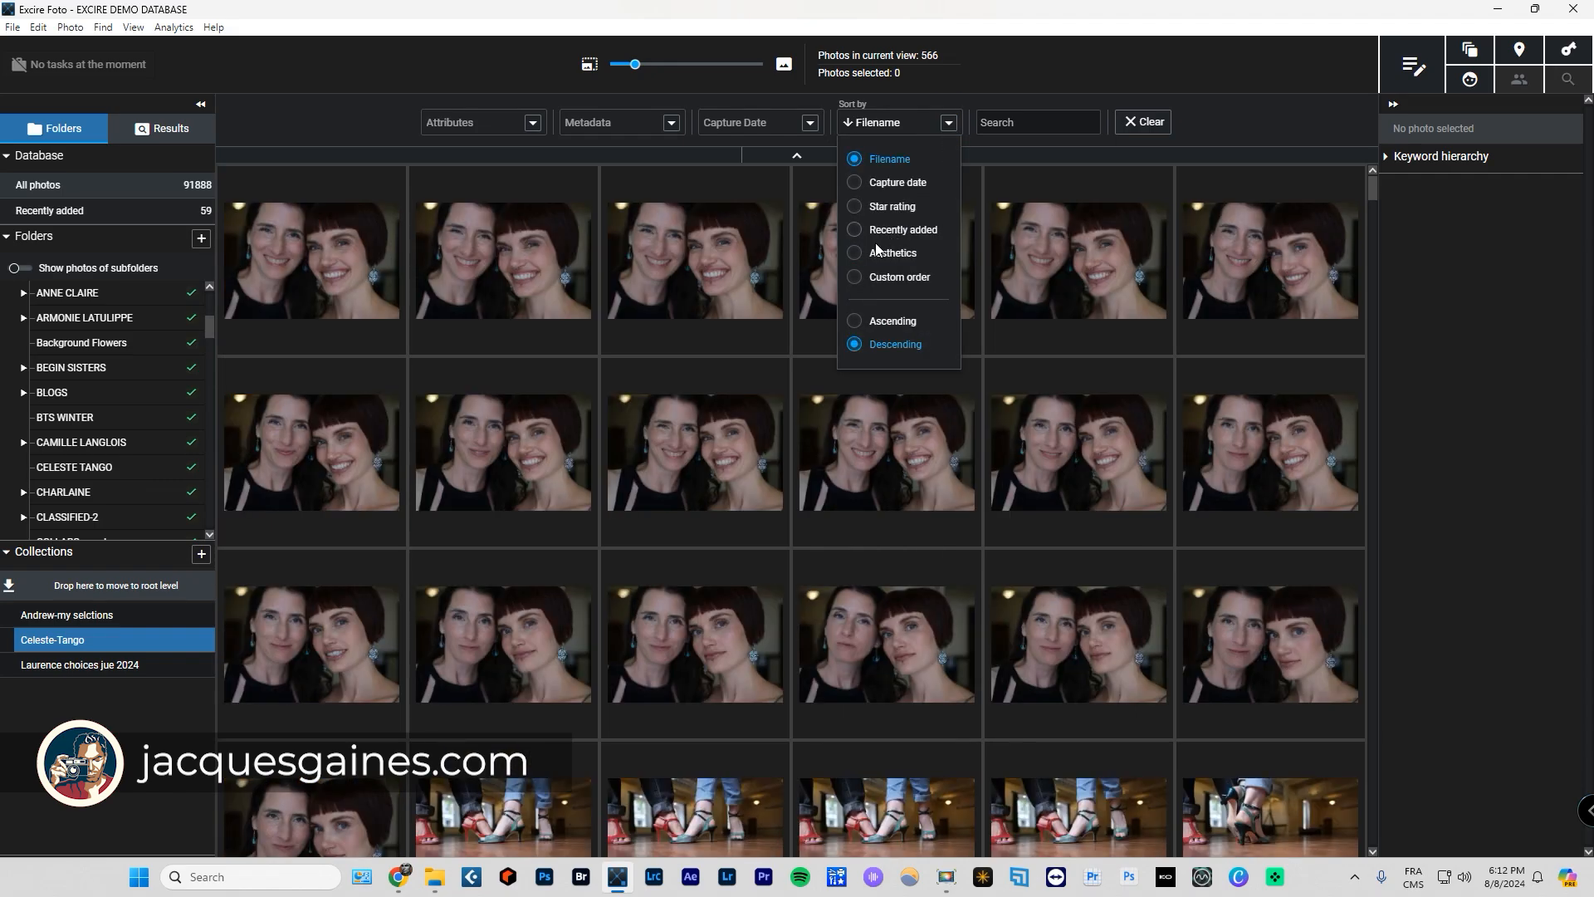
left_click(893, 252)
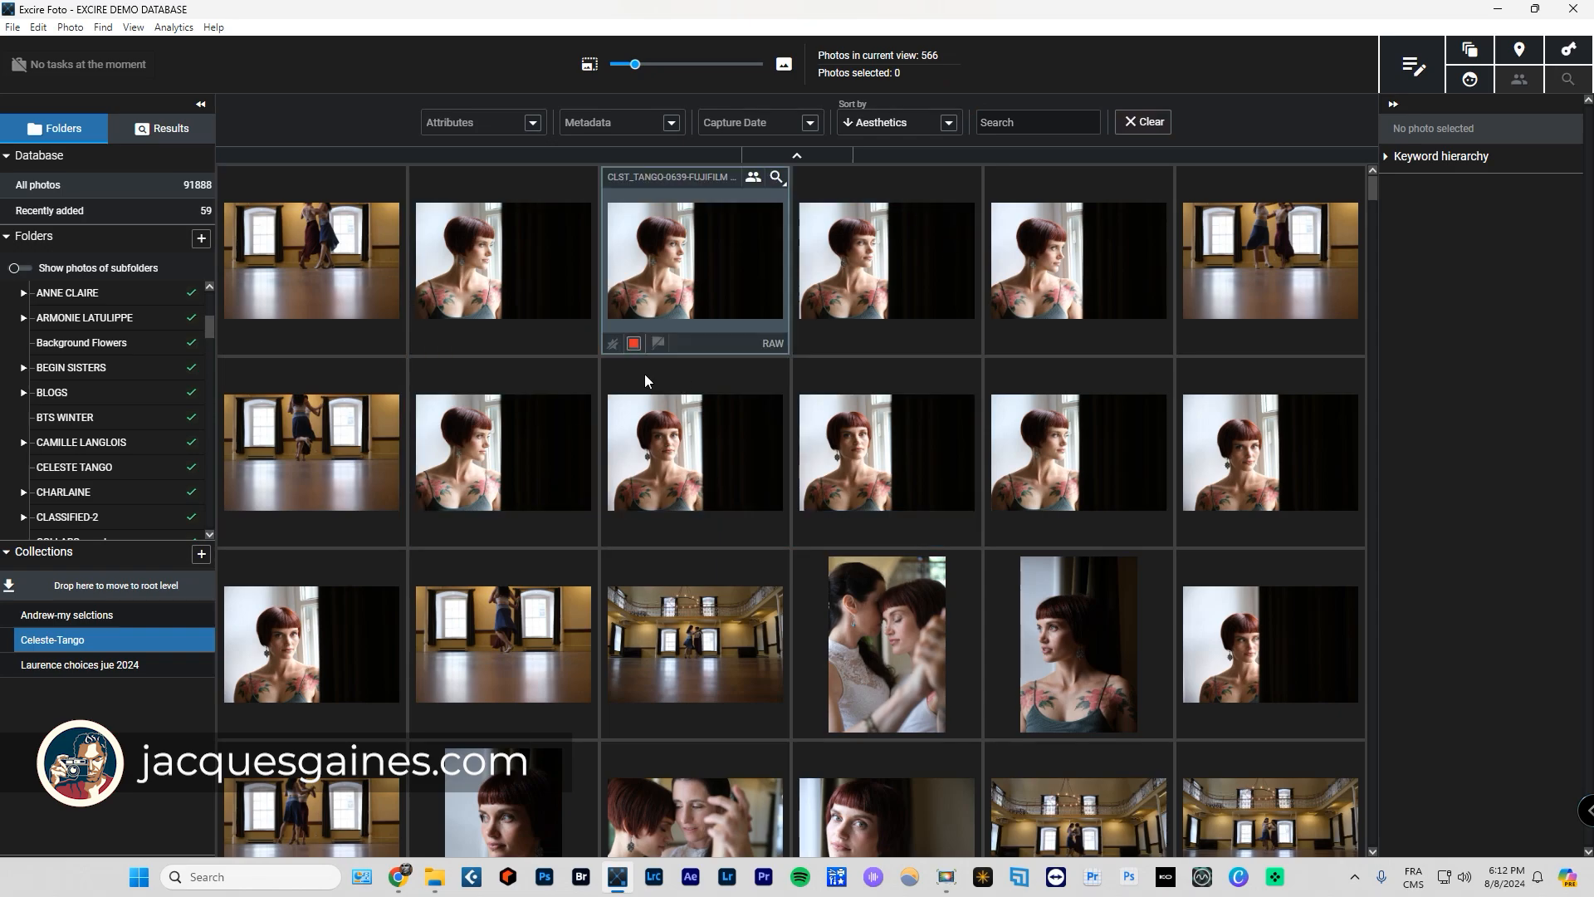
scroll("down", 3)
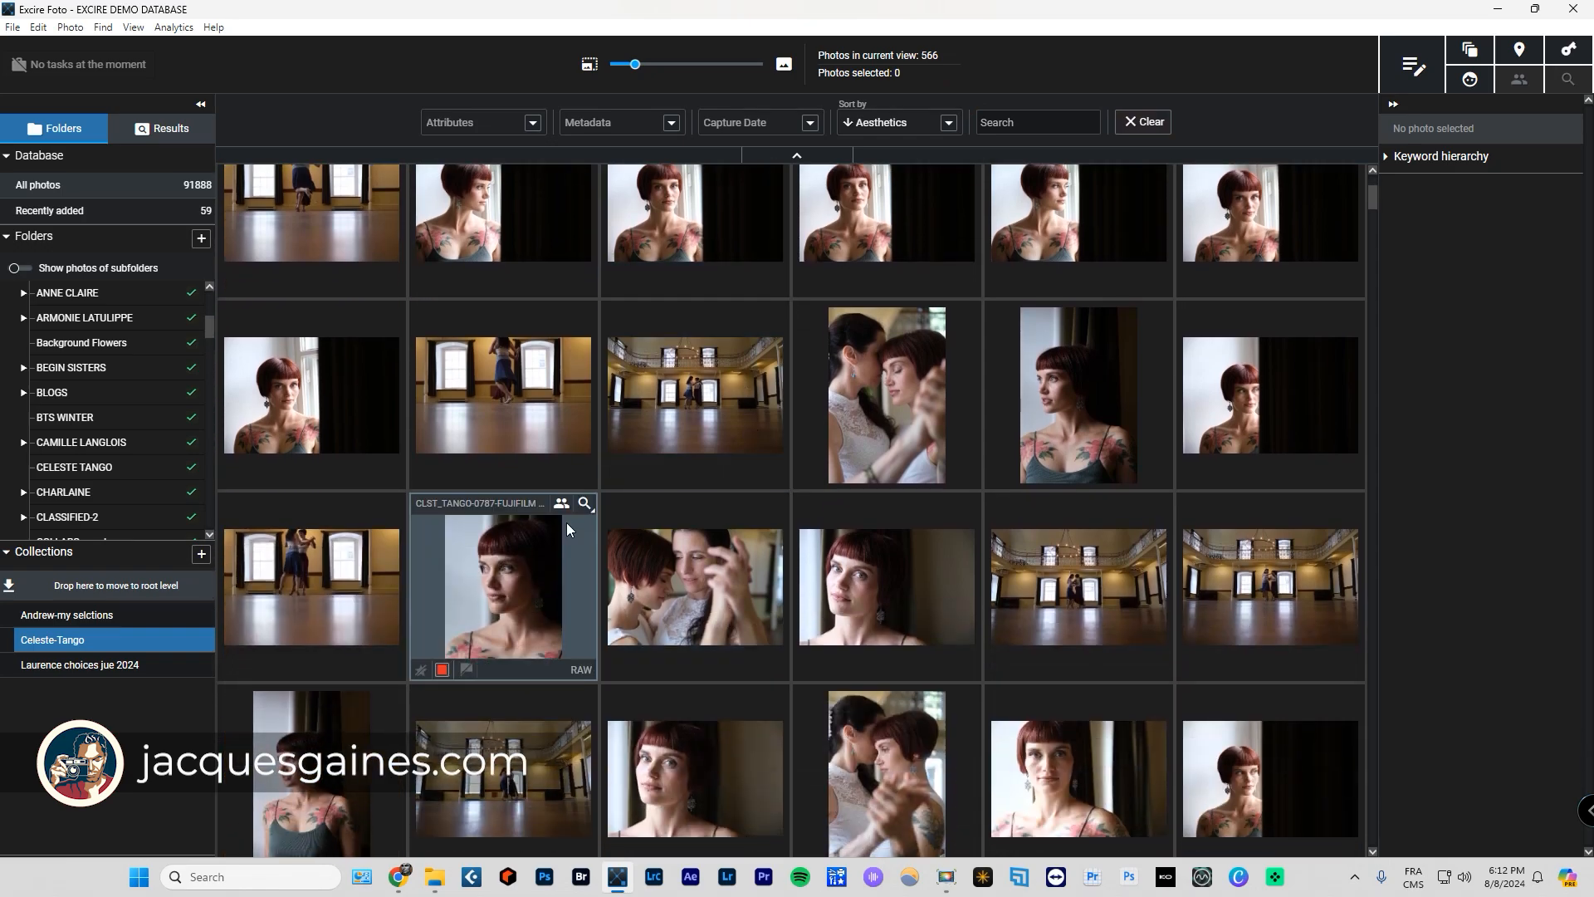
left_click(883, 394)
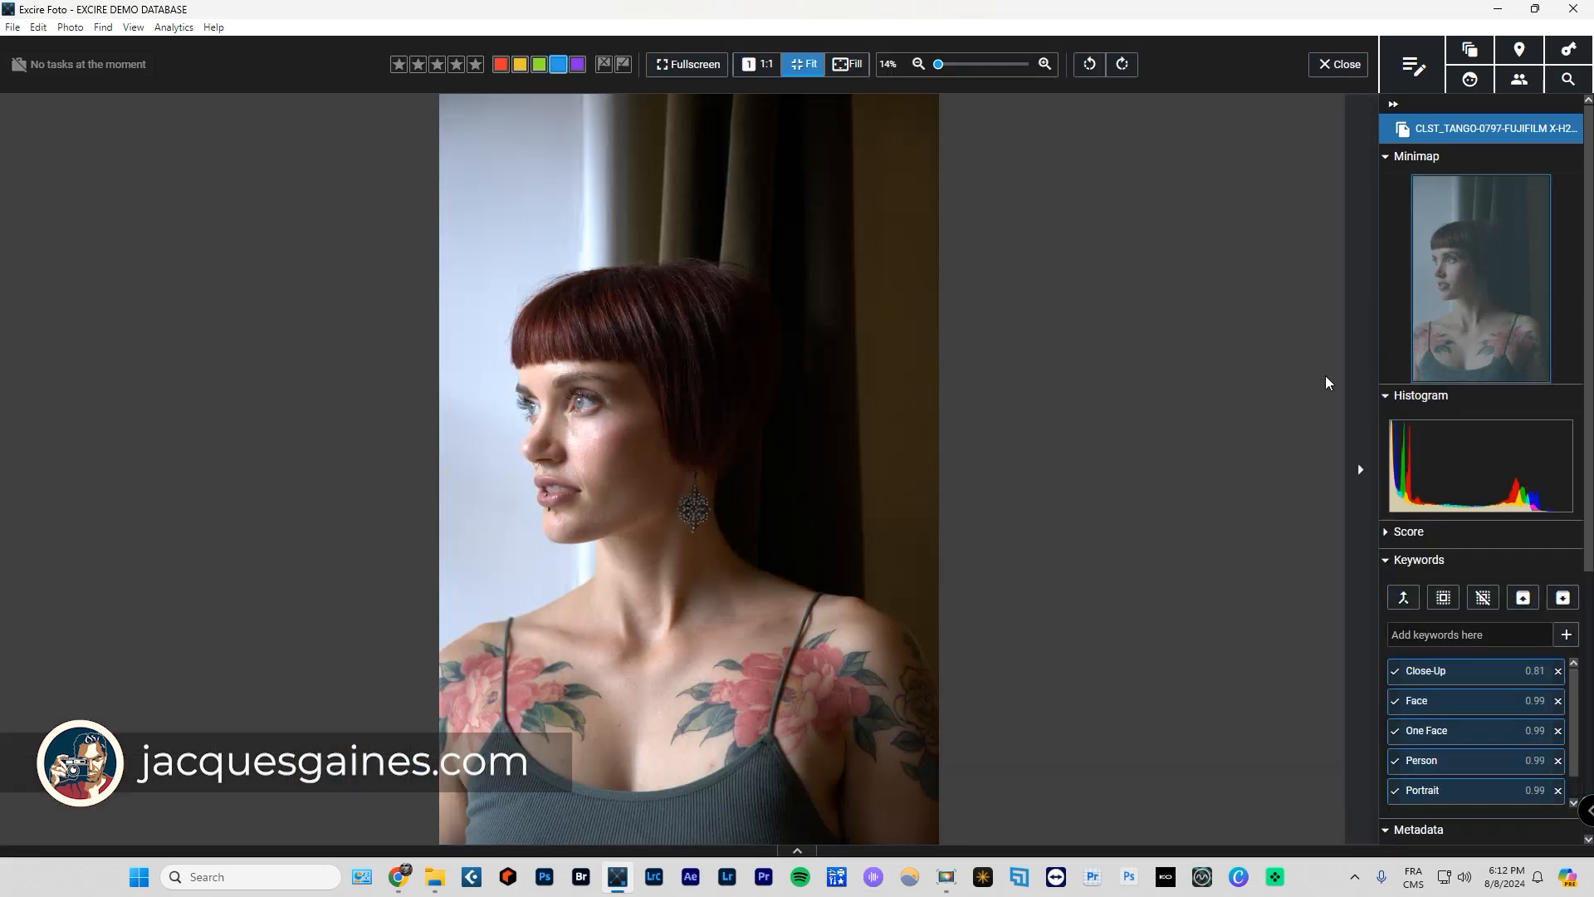
View the kneeling silhouette and ballroom dancers CLST_TANGO-0303 full-size, then return to the grid.
left_click(1337, 64)
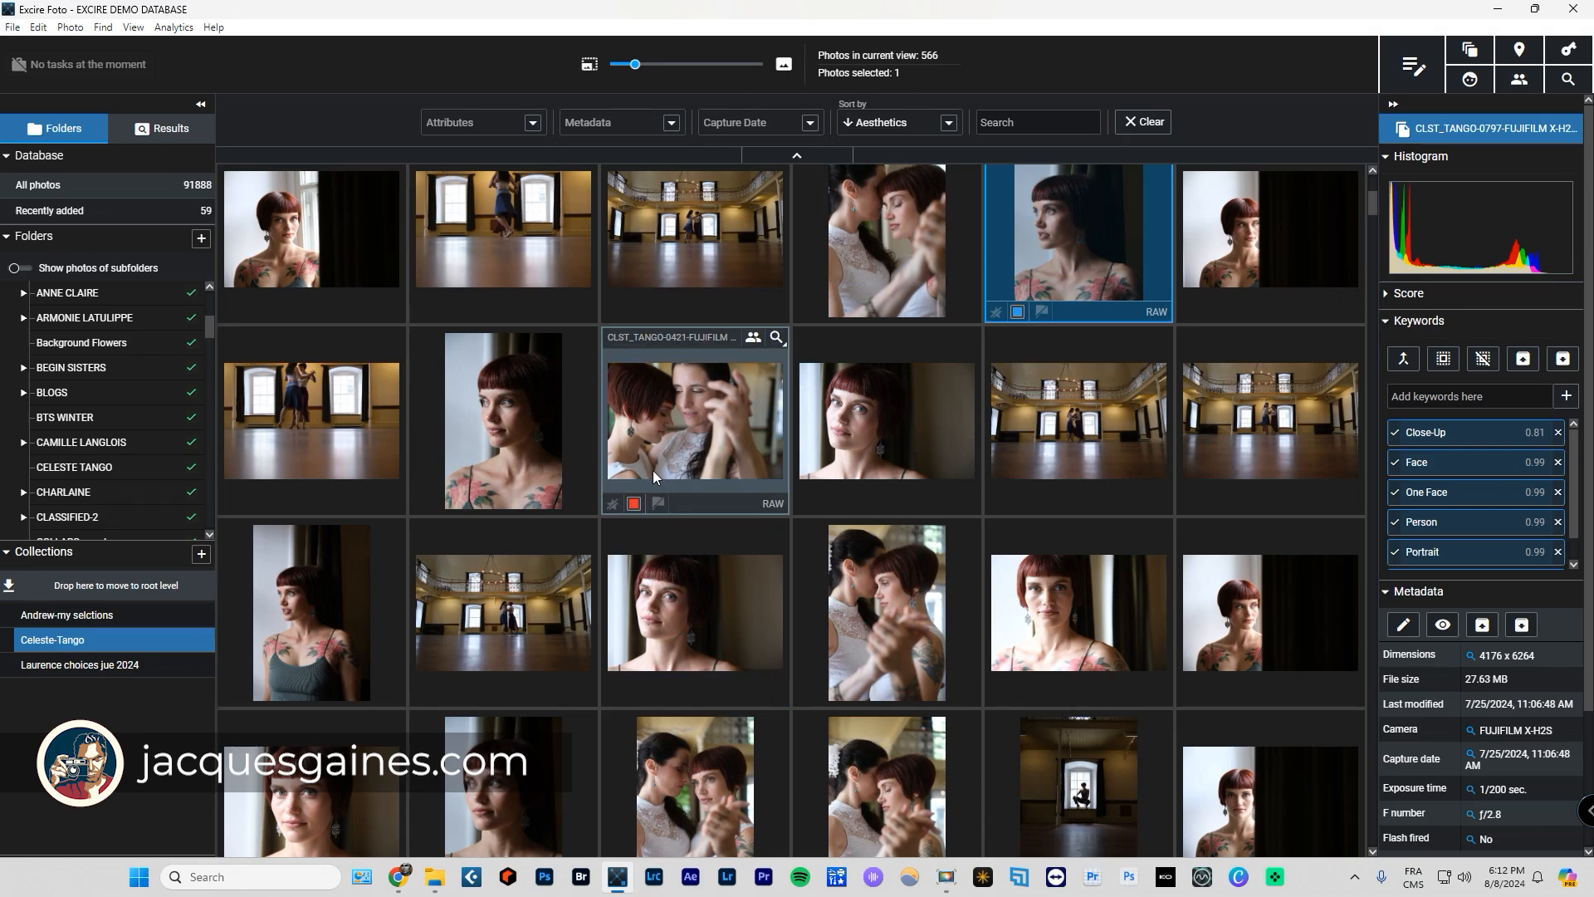
double_click(694, 420)
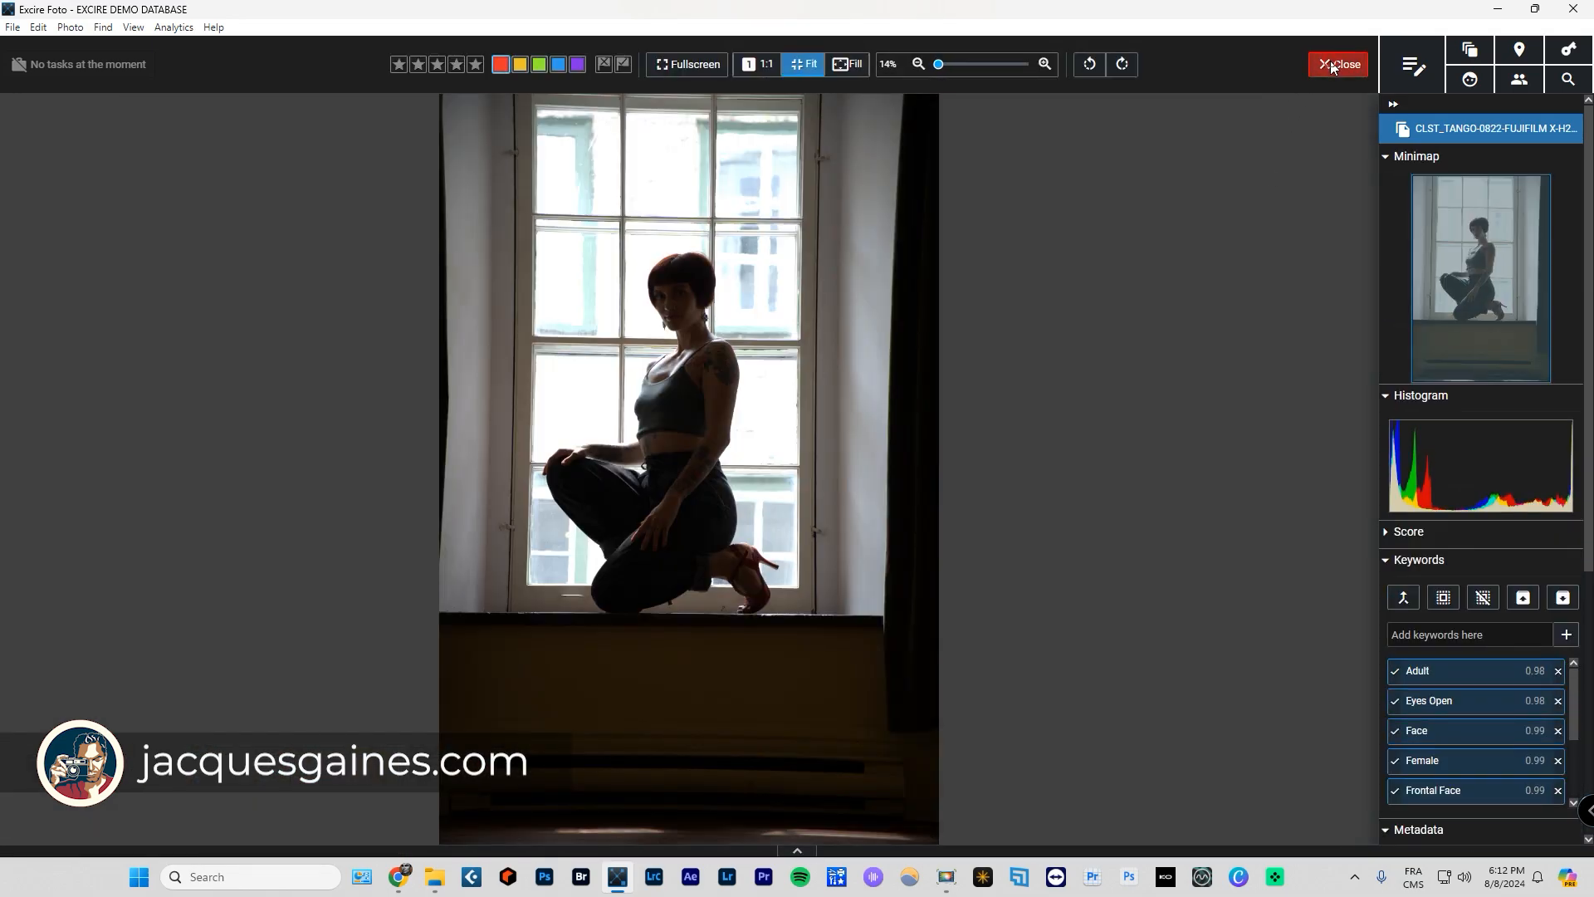
left_click(1336, 64)
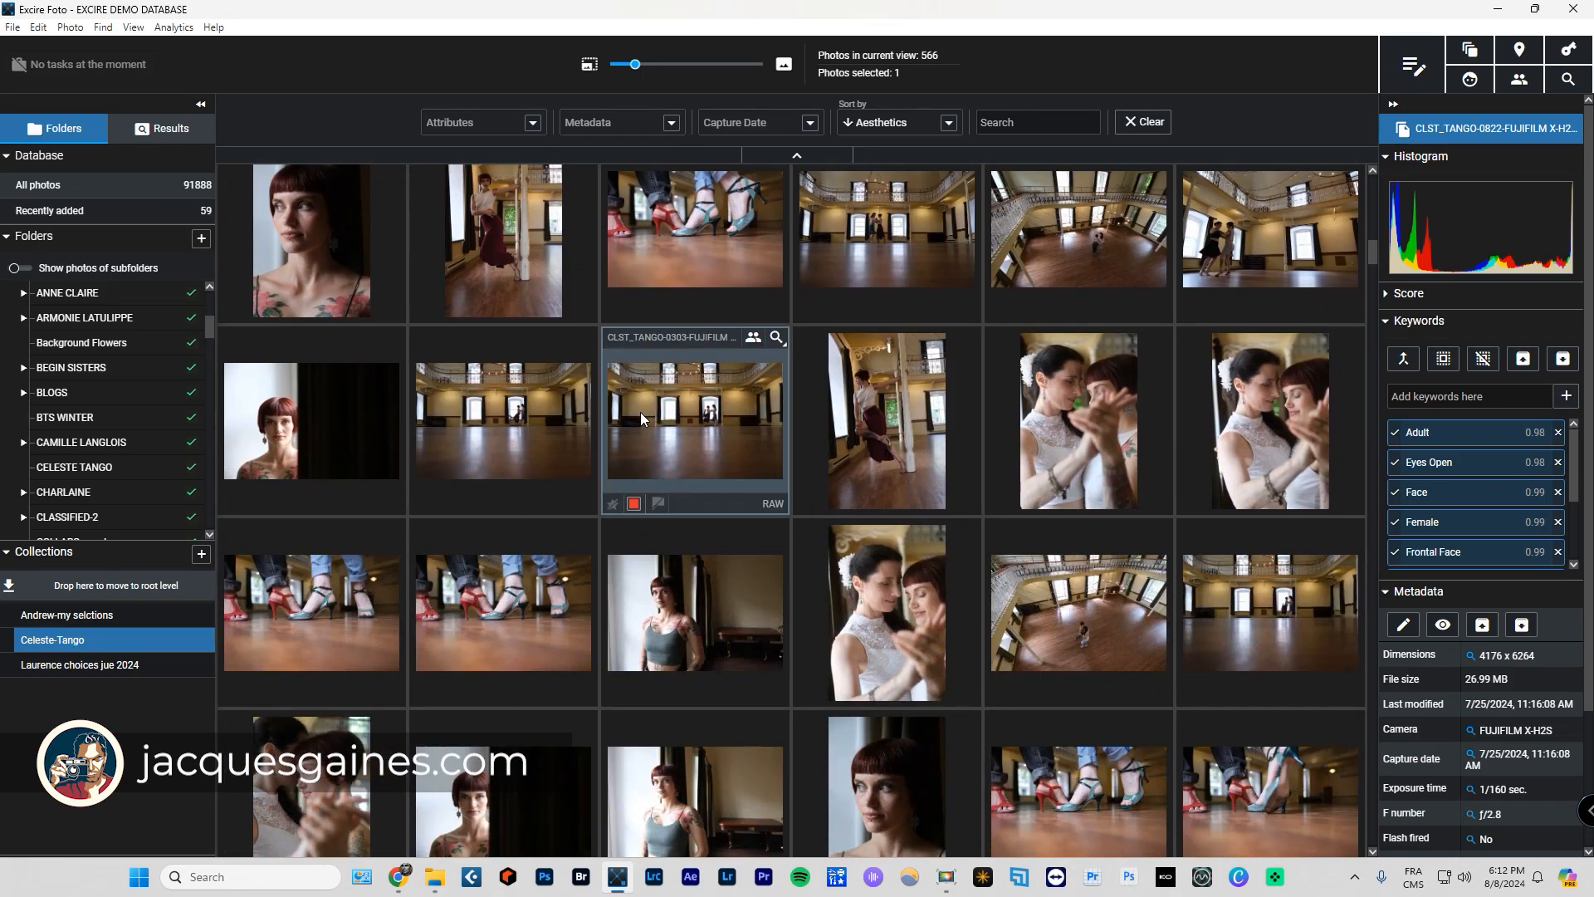
double_click(694, 420)
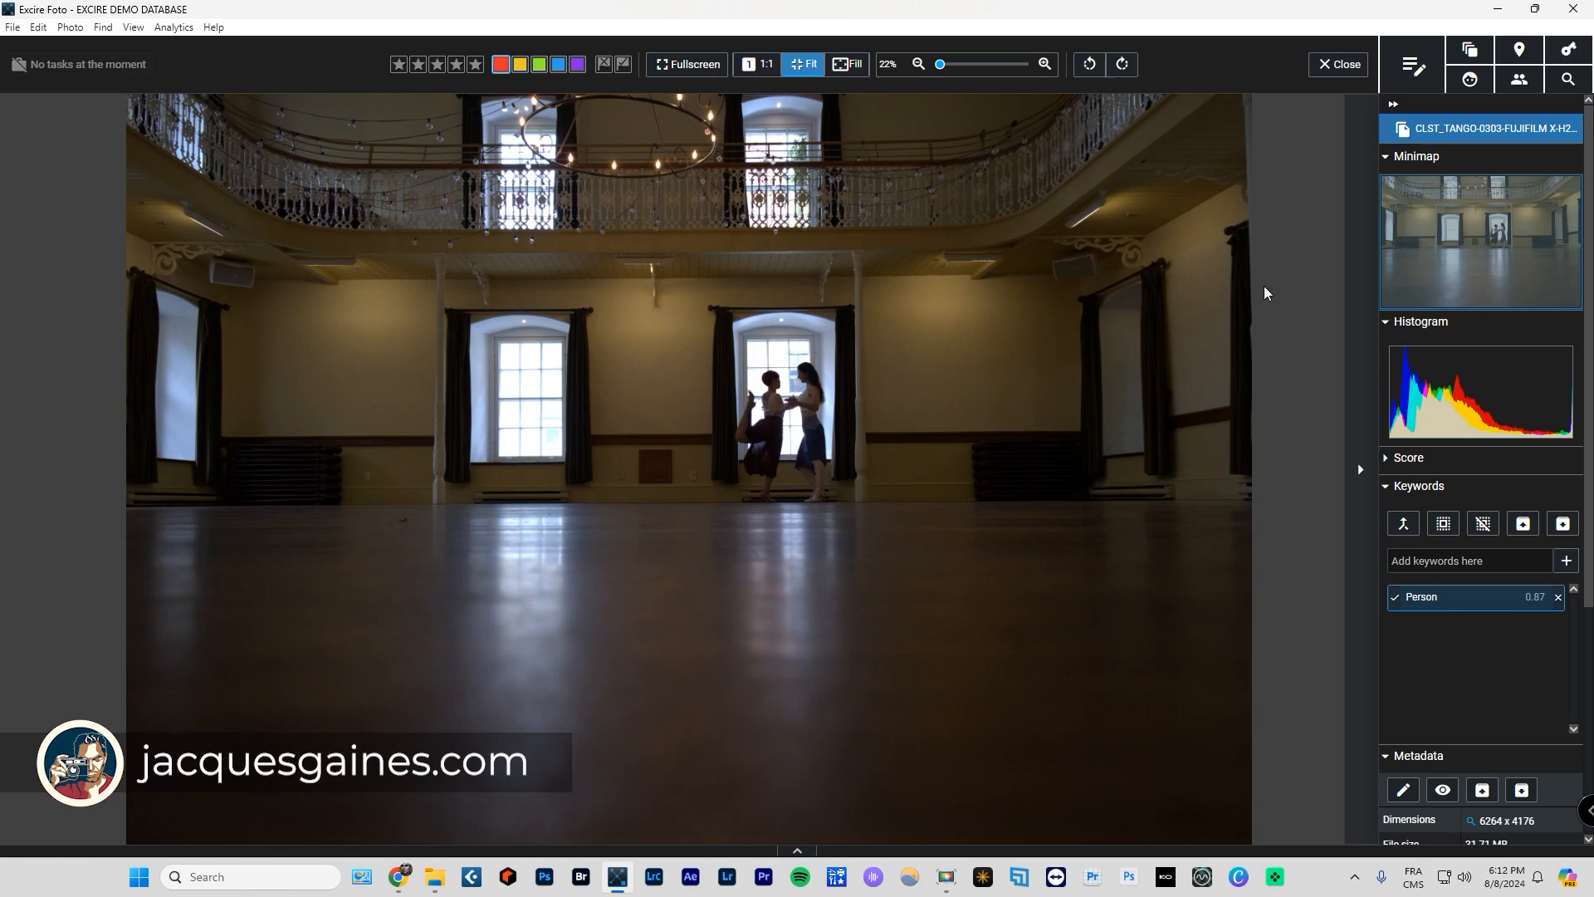
mouse_move(1259, 269)
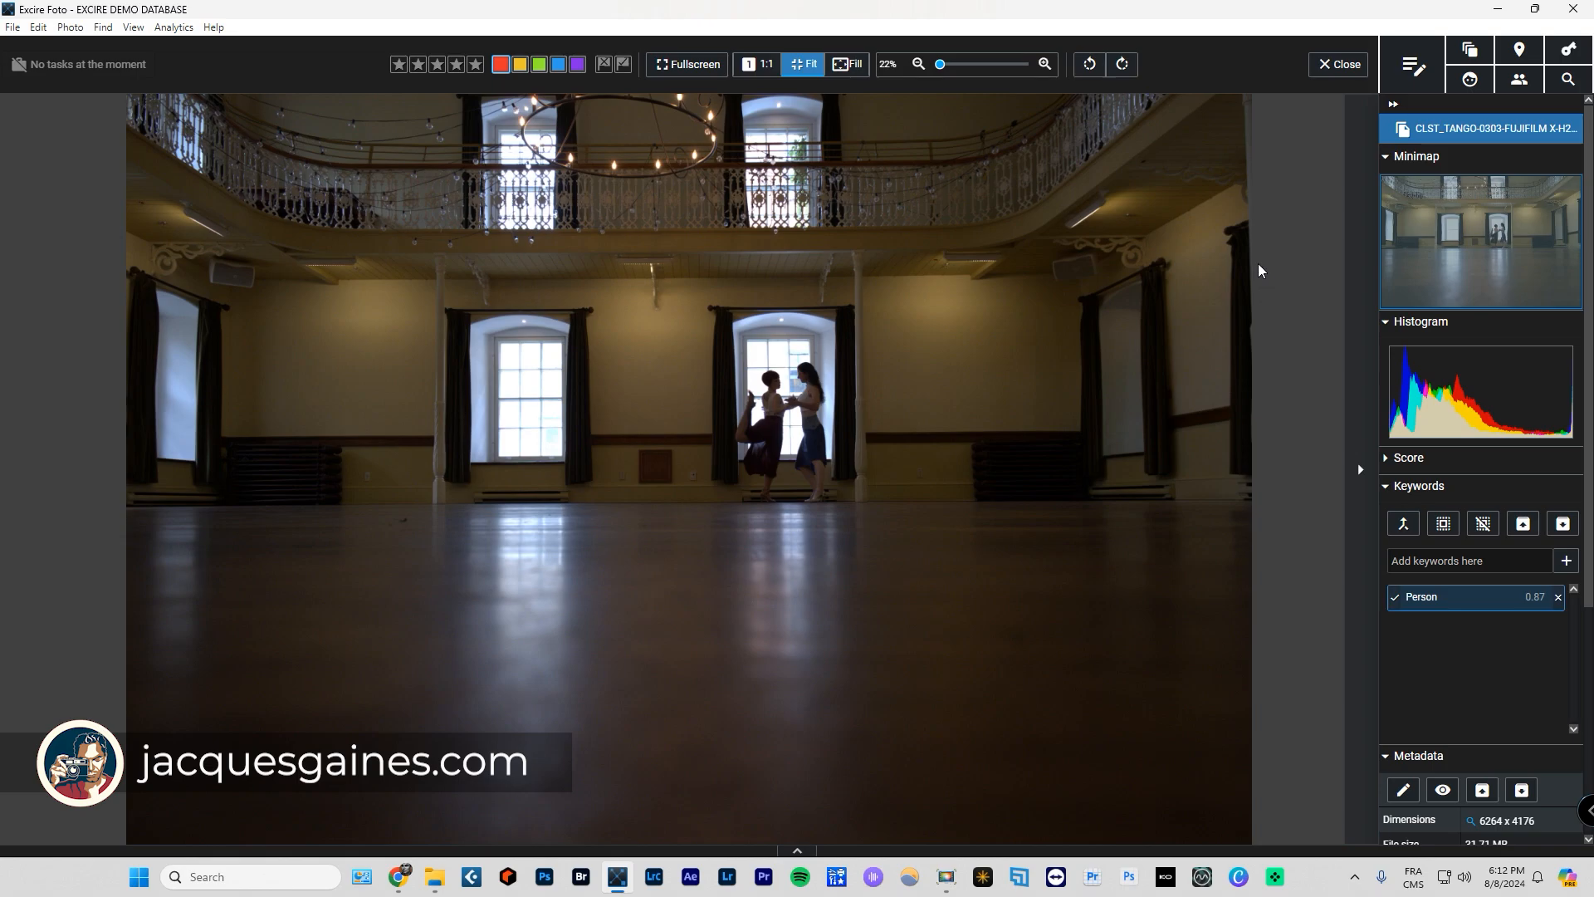
mouse_move(1259, 277)
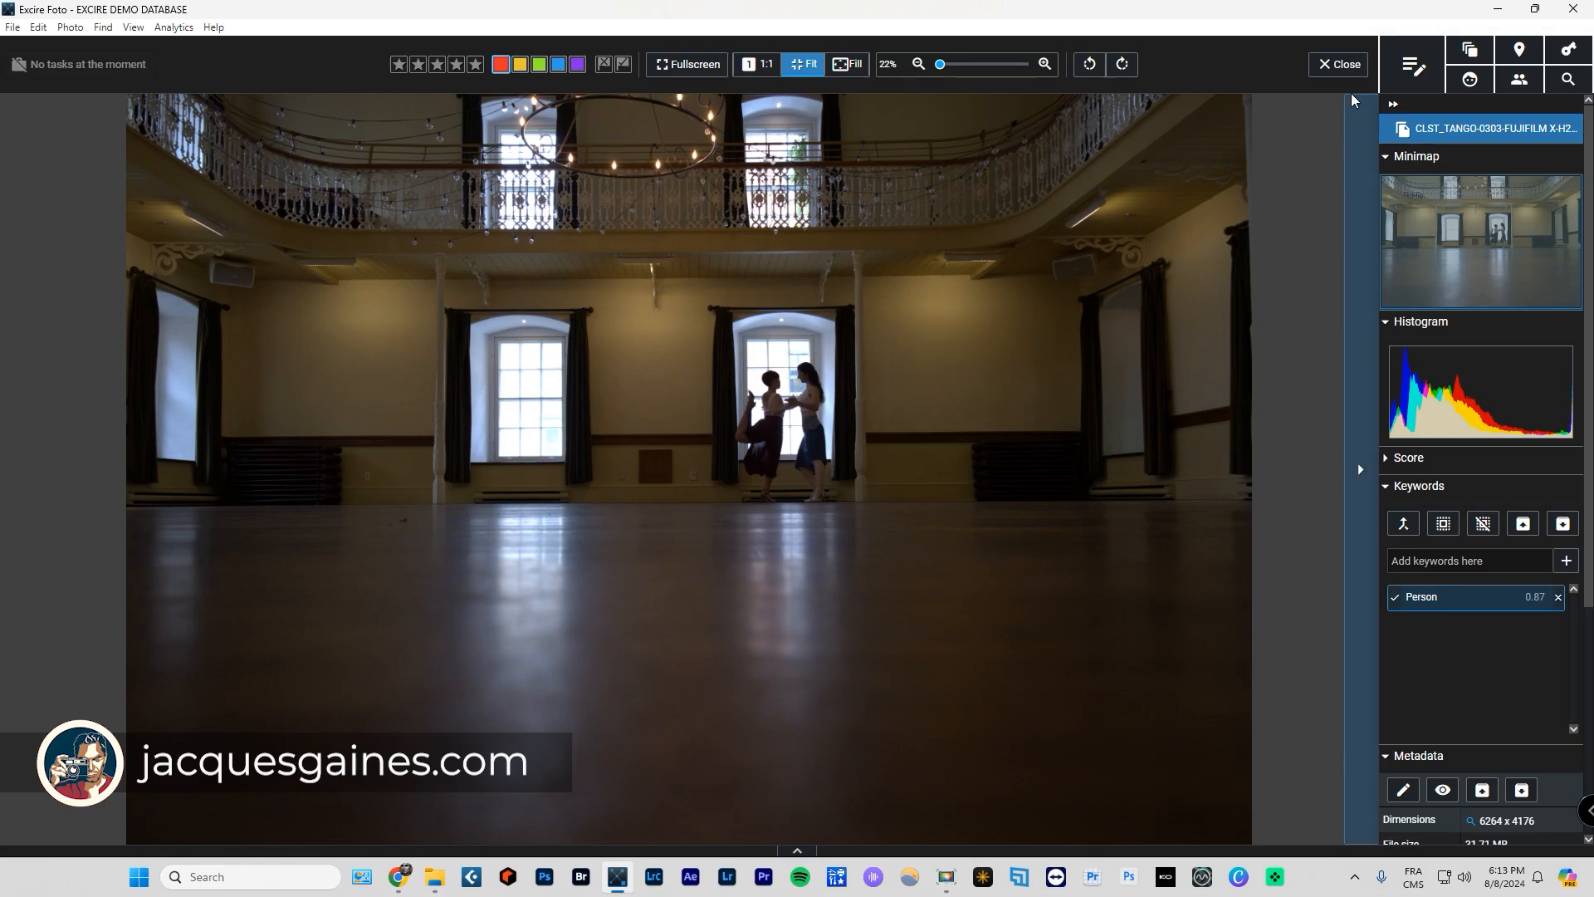
left_click(1338, 64)
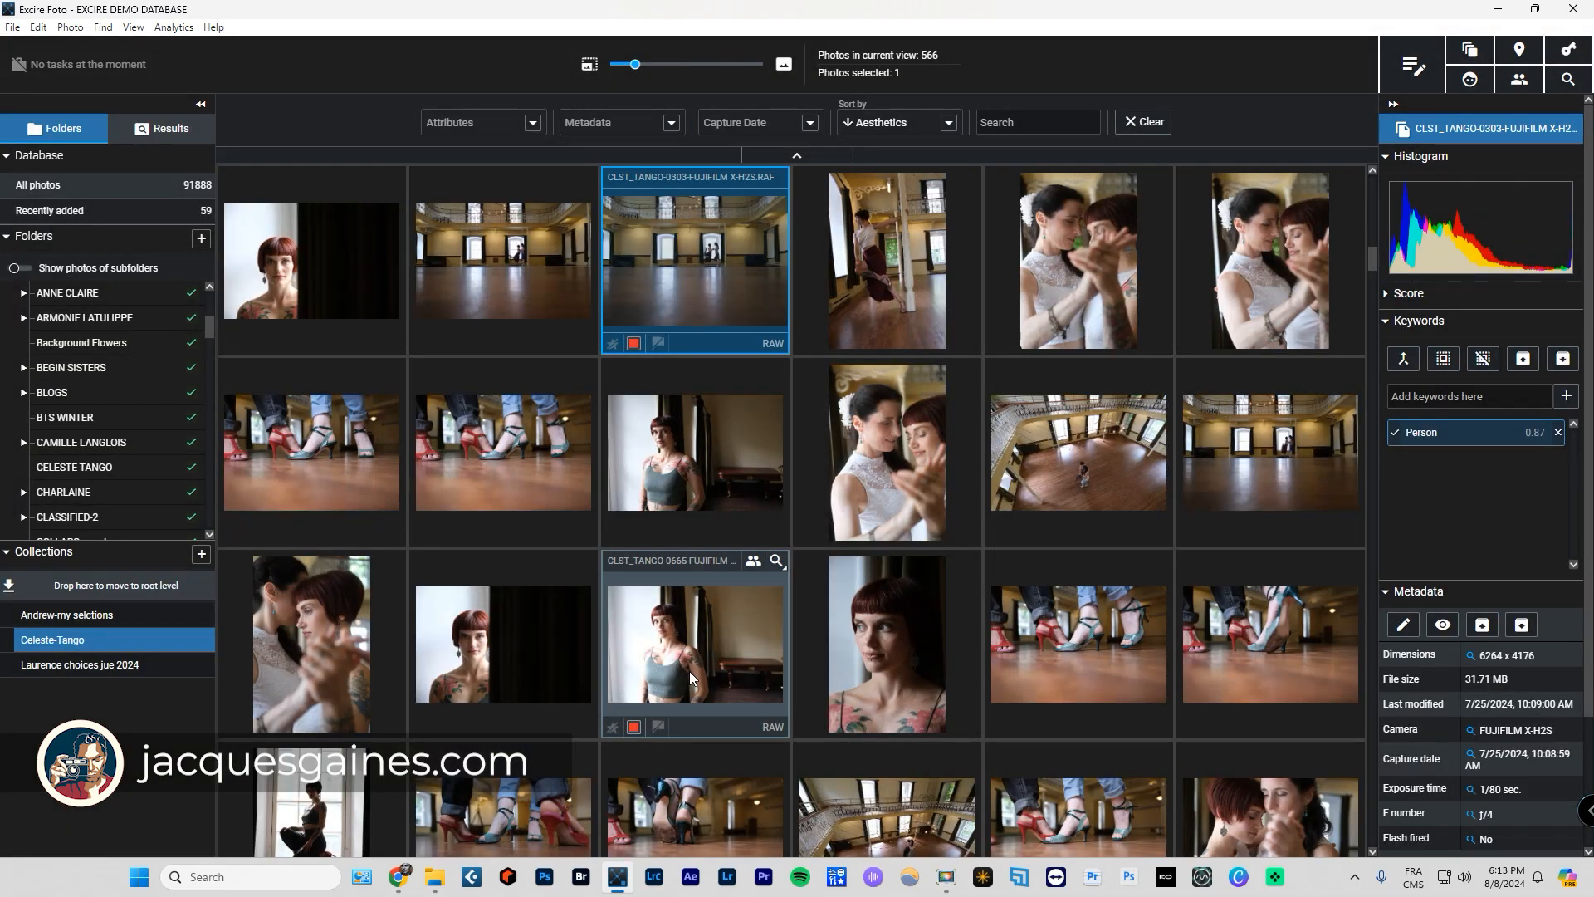
scroll("down", 3)
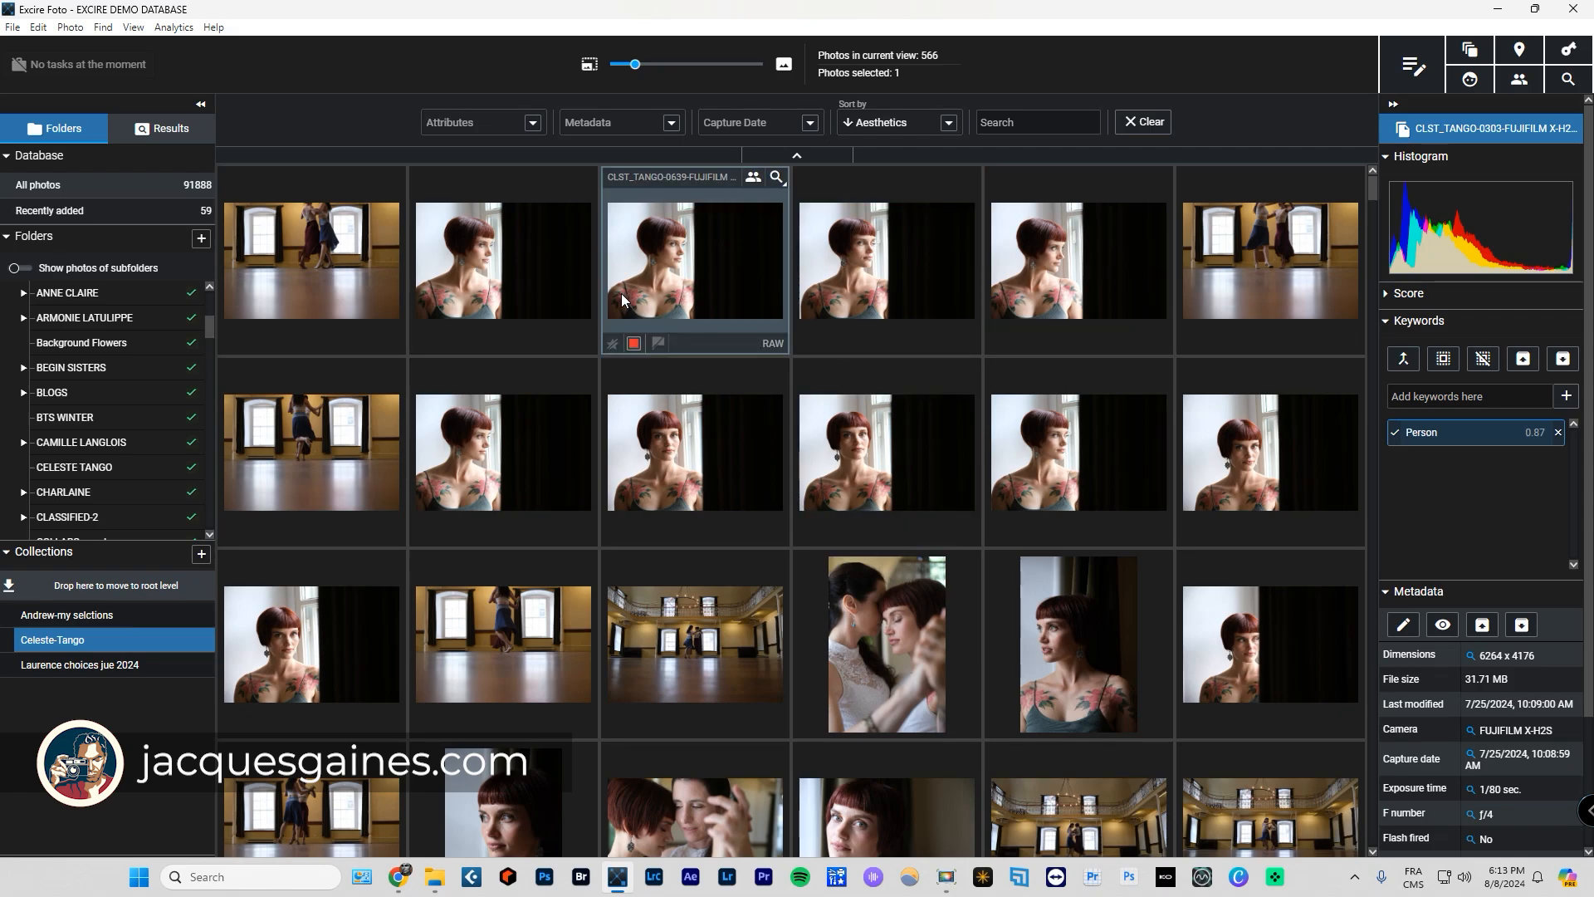
Narrow to the 28 blue-labelled photos sorted by aesthetics and open CLST_TANGO-0797 full-size.
double_click(694, 259)
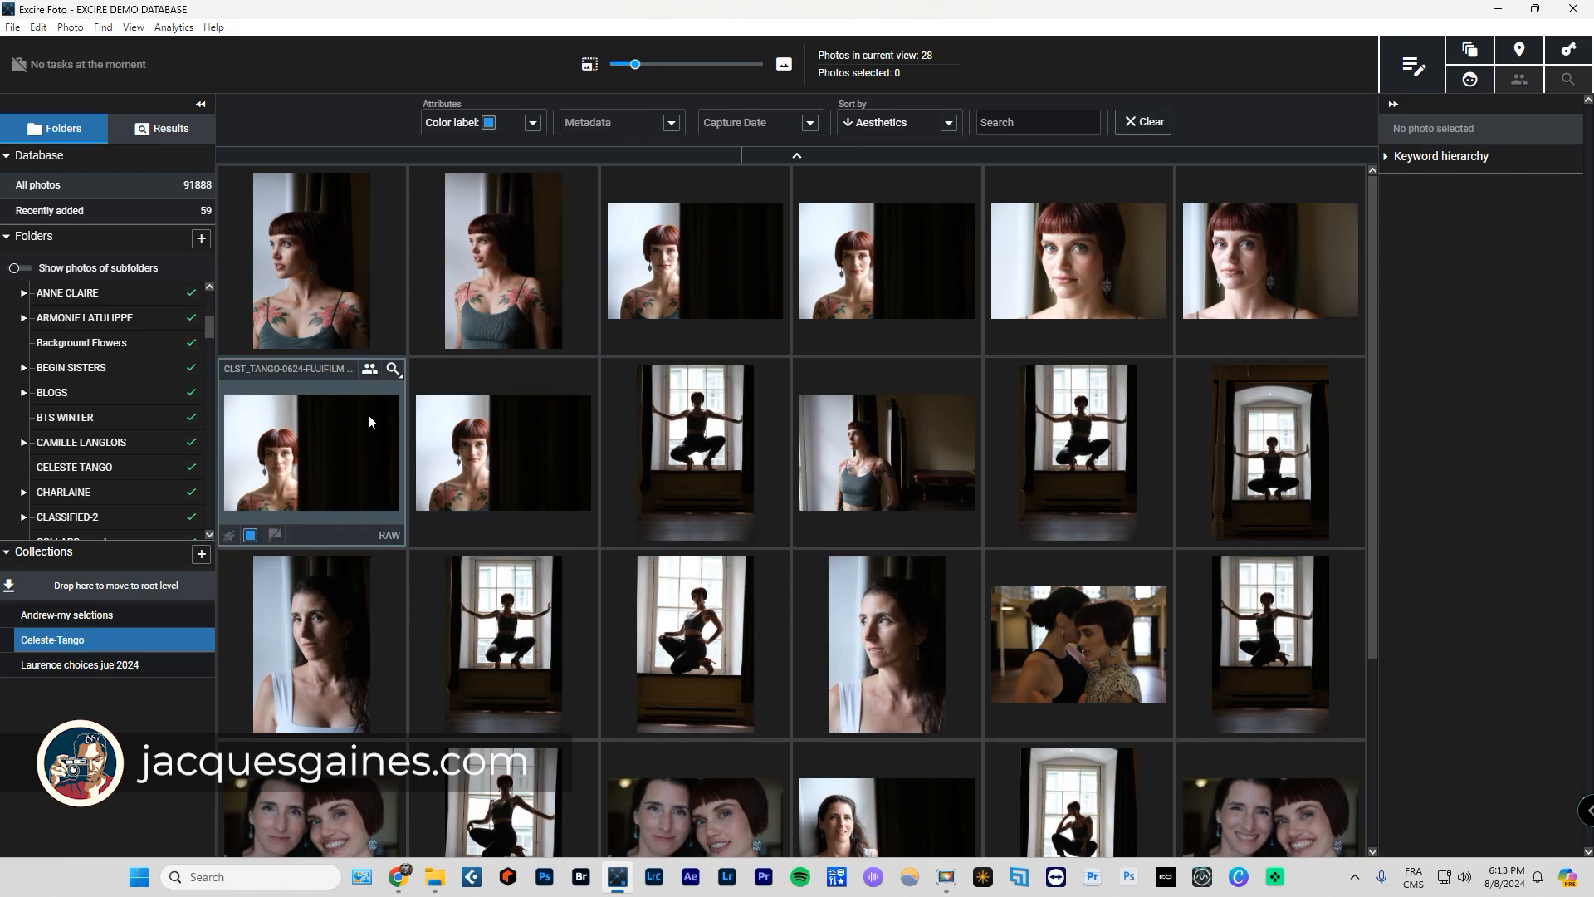
left_click(948, 122)
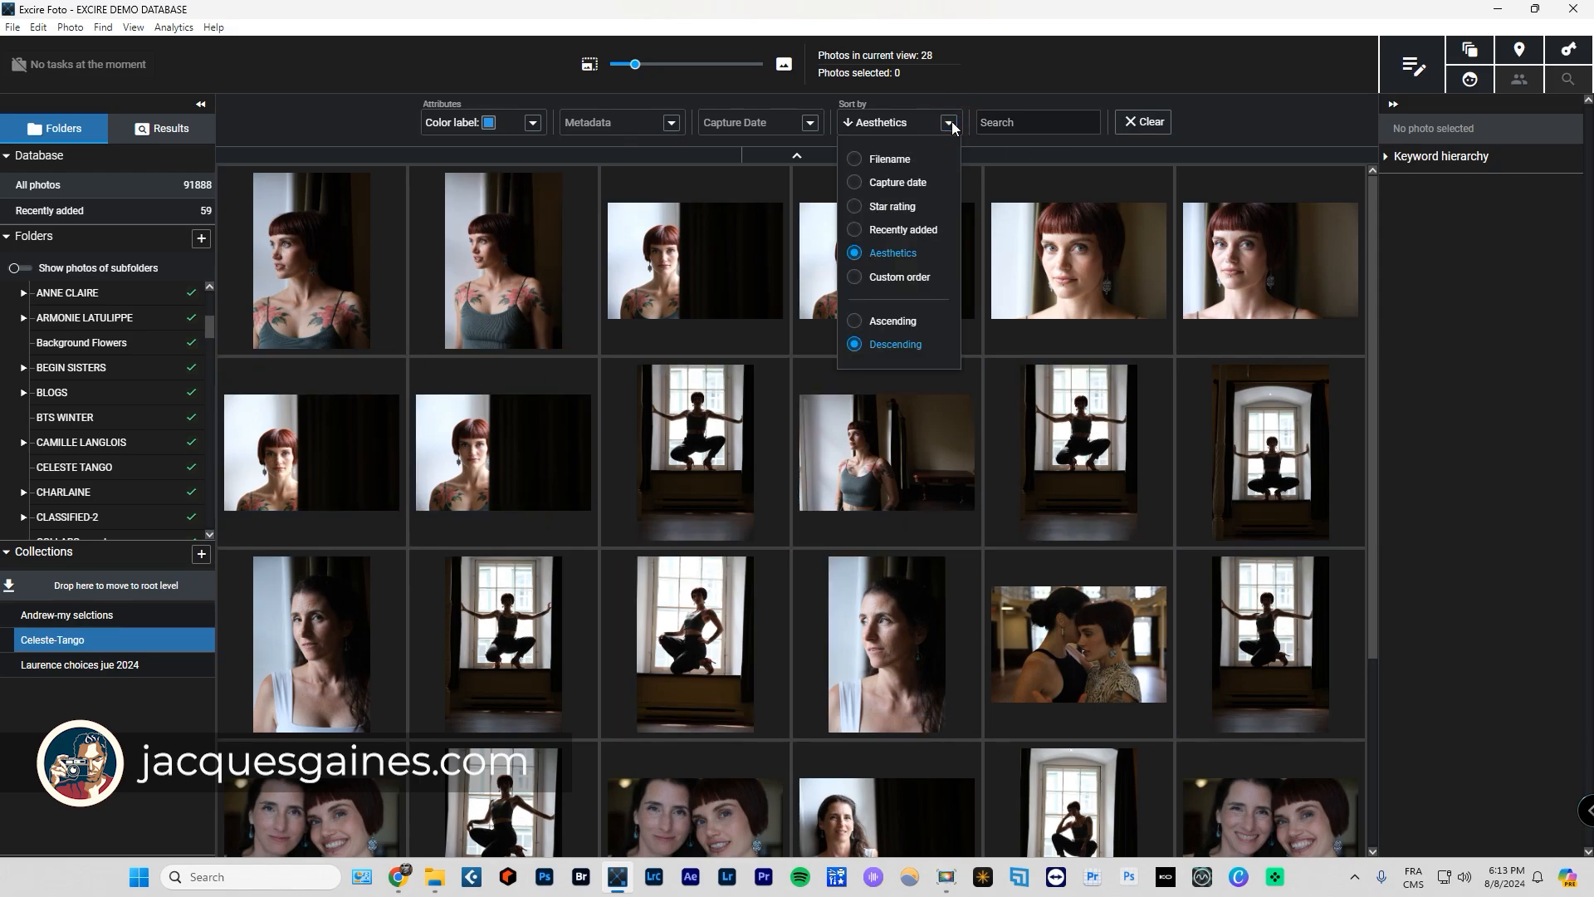
left_click(888, 158)
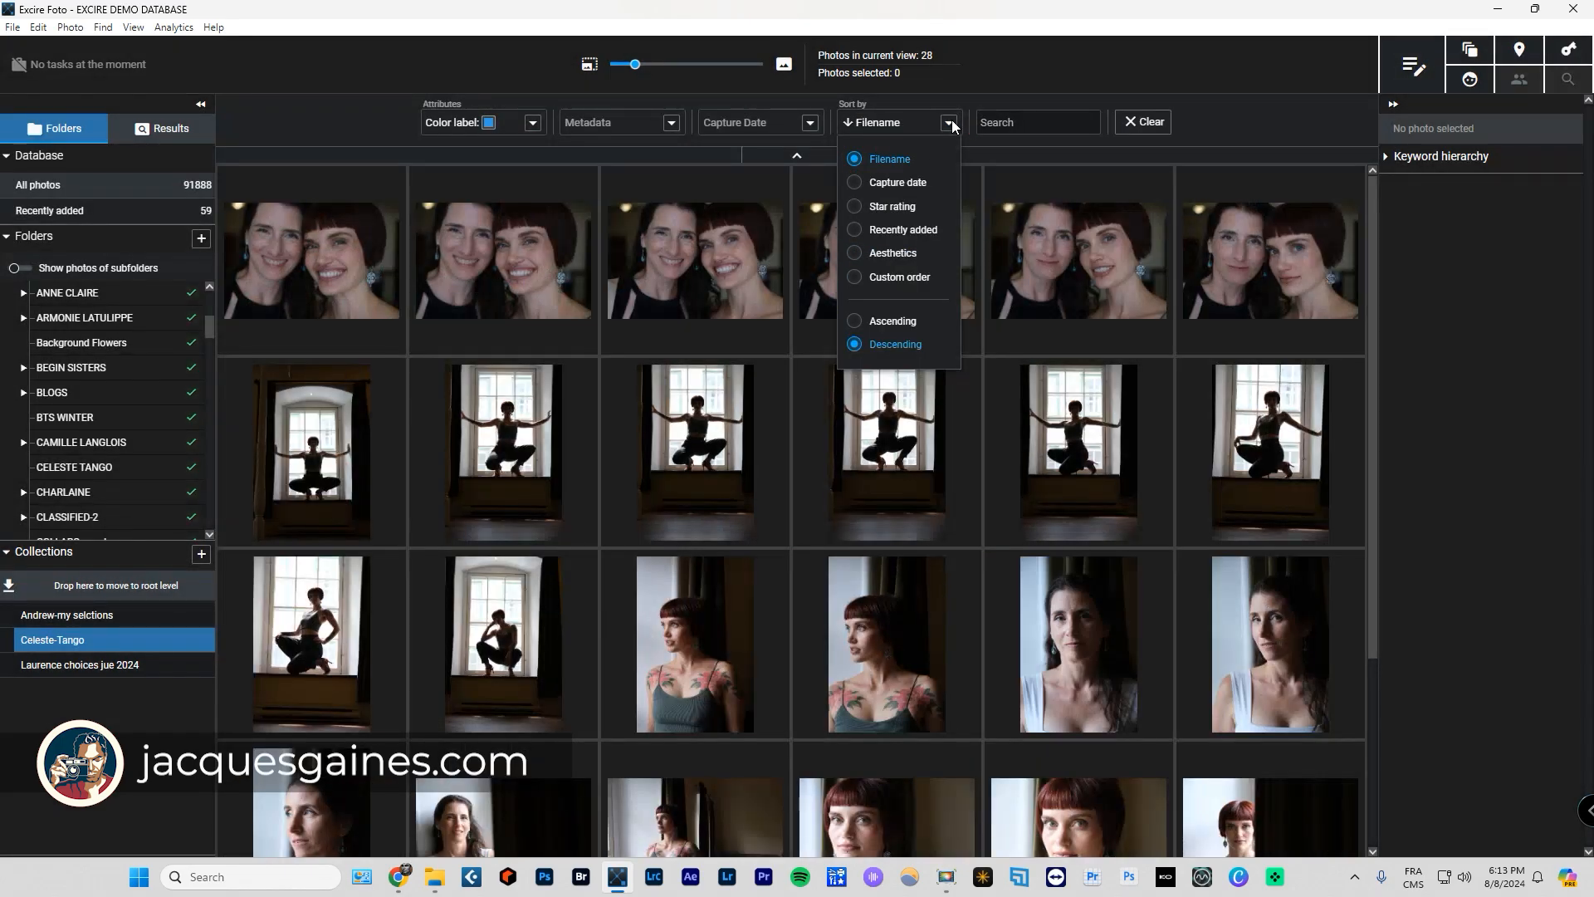
left_click(947, 122)
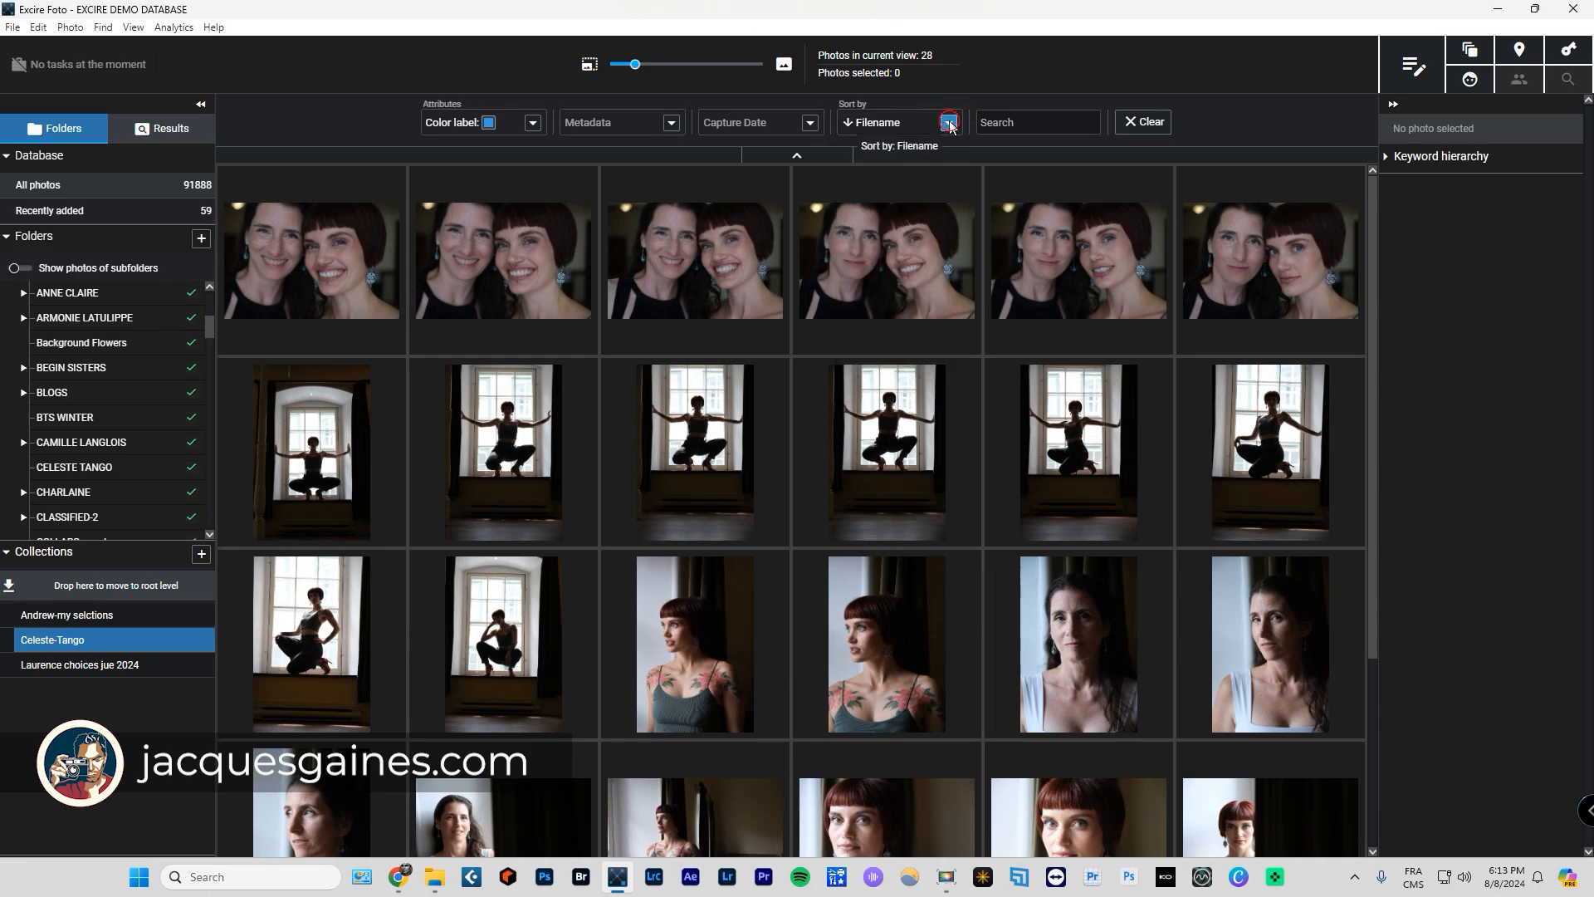
left_click(947, 122)
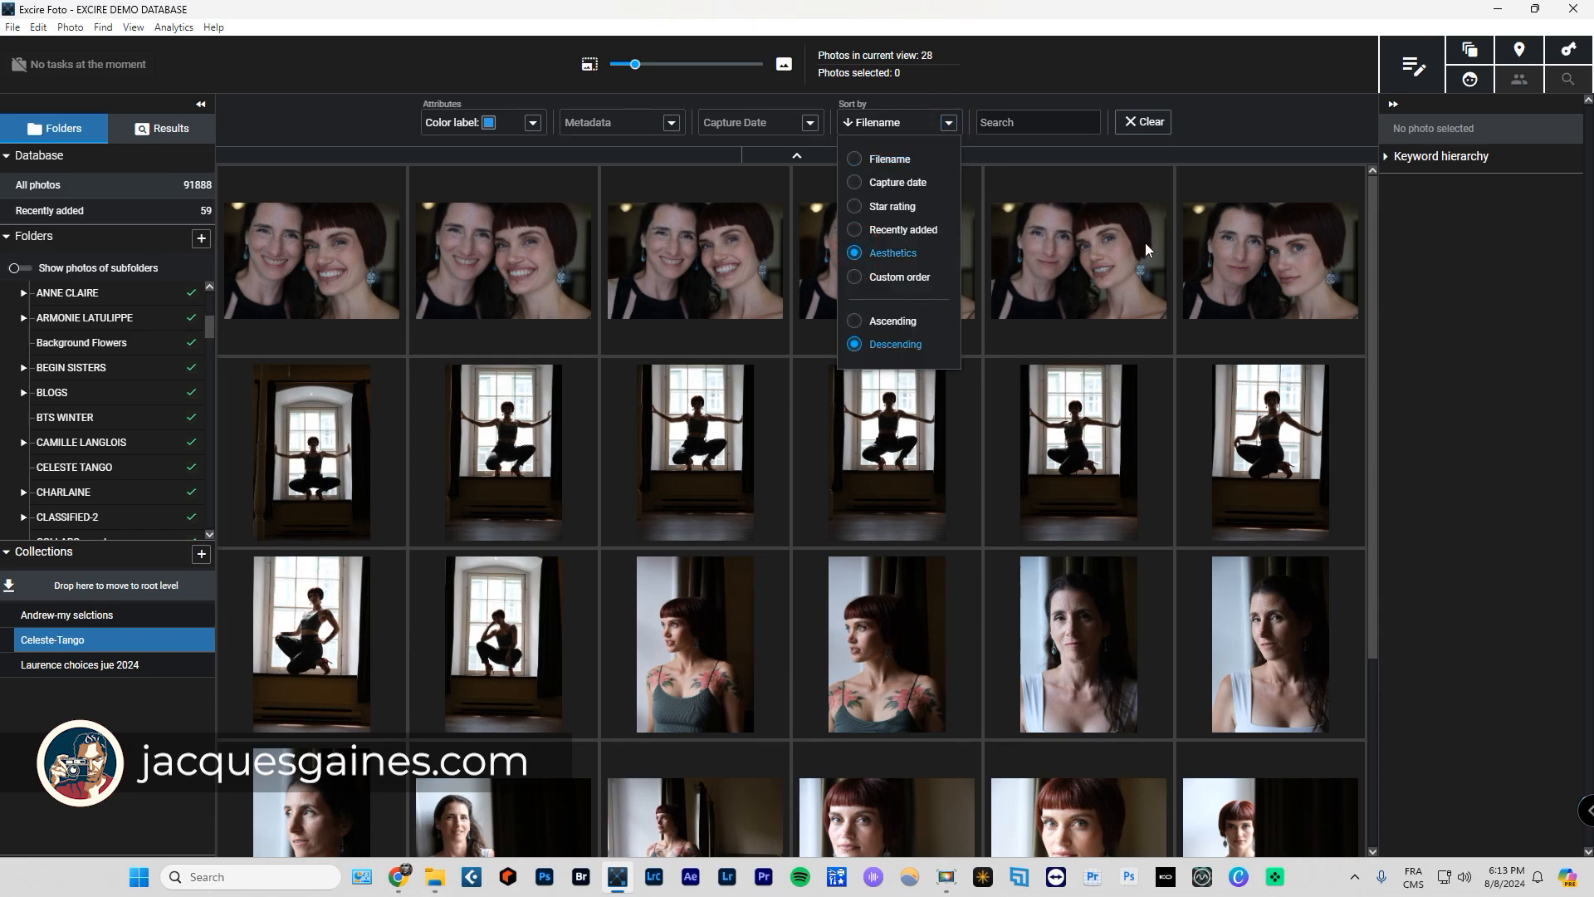
left_click(892, 253)
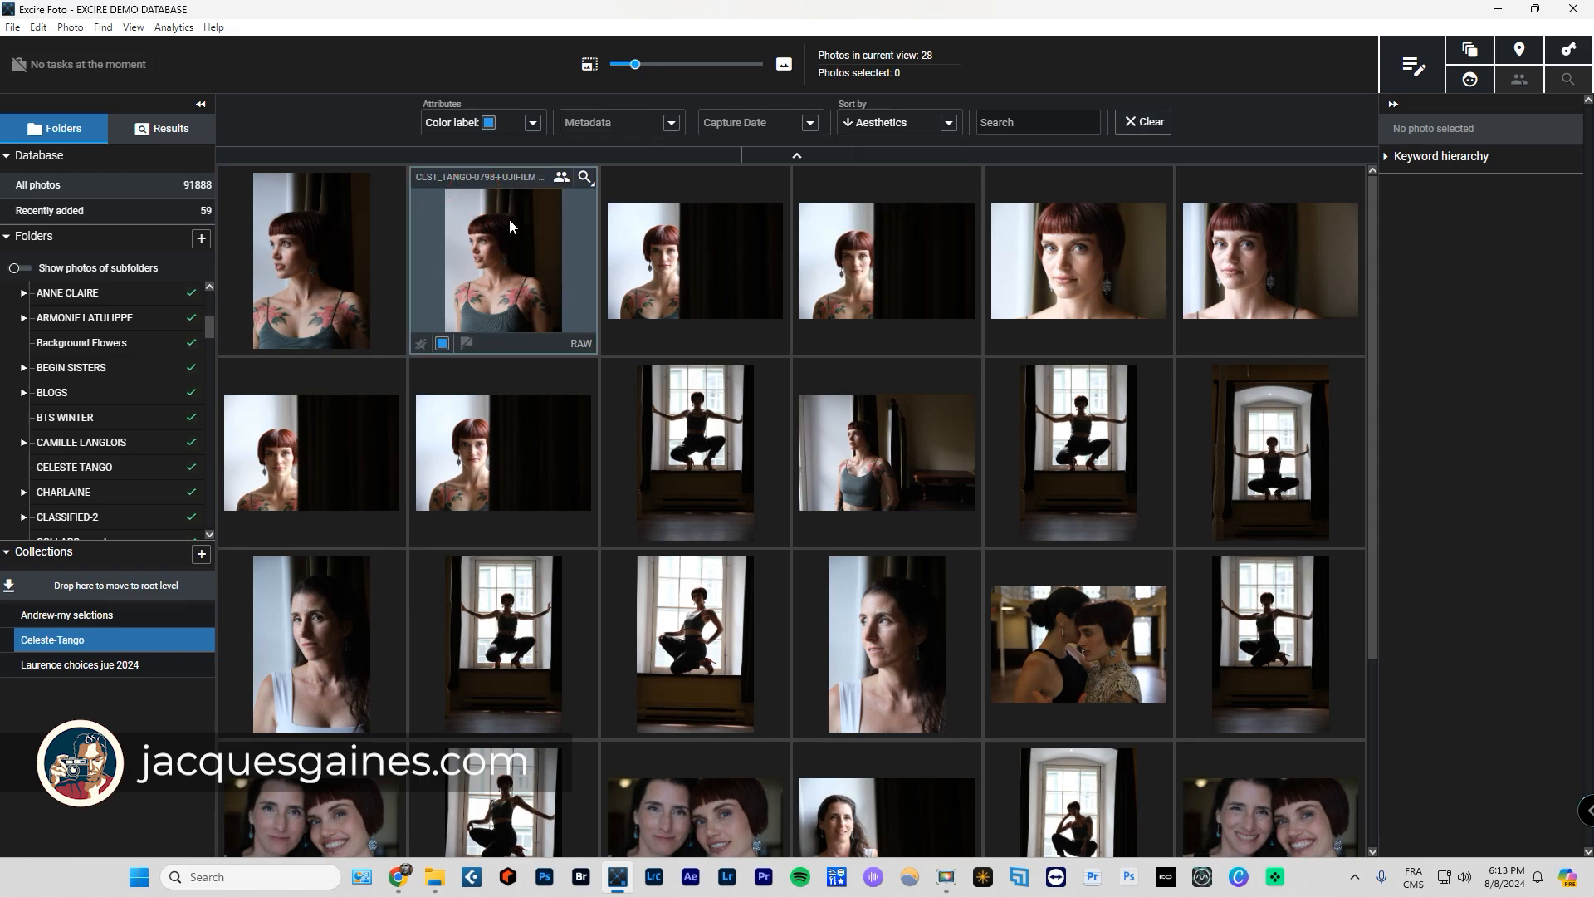
left_click(1076, 259)
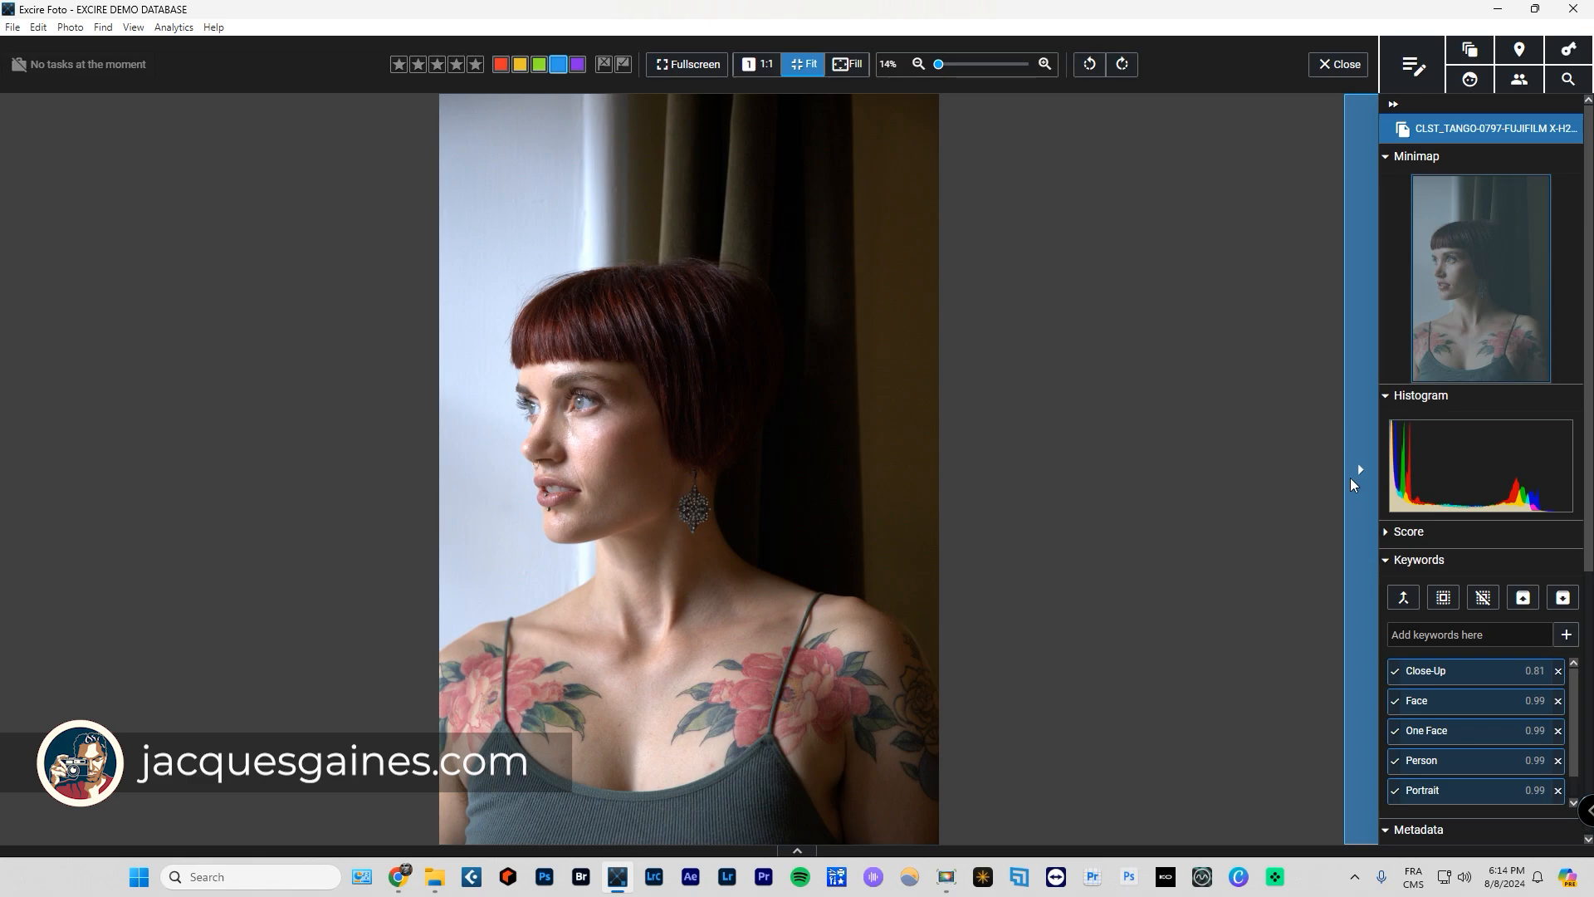
Advance three photos through the blue-labelled set to close-up portrait CLST_TANGO-0648.
key("right")
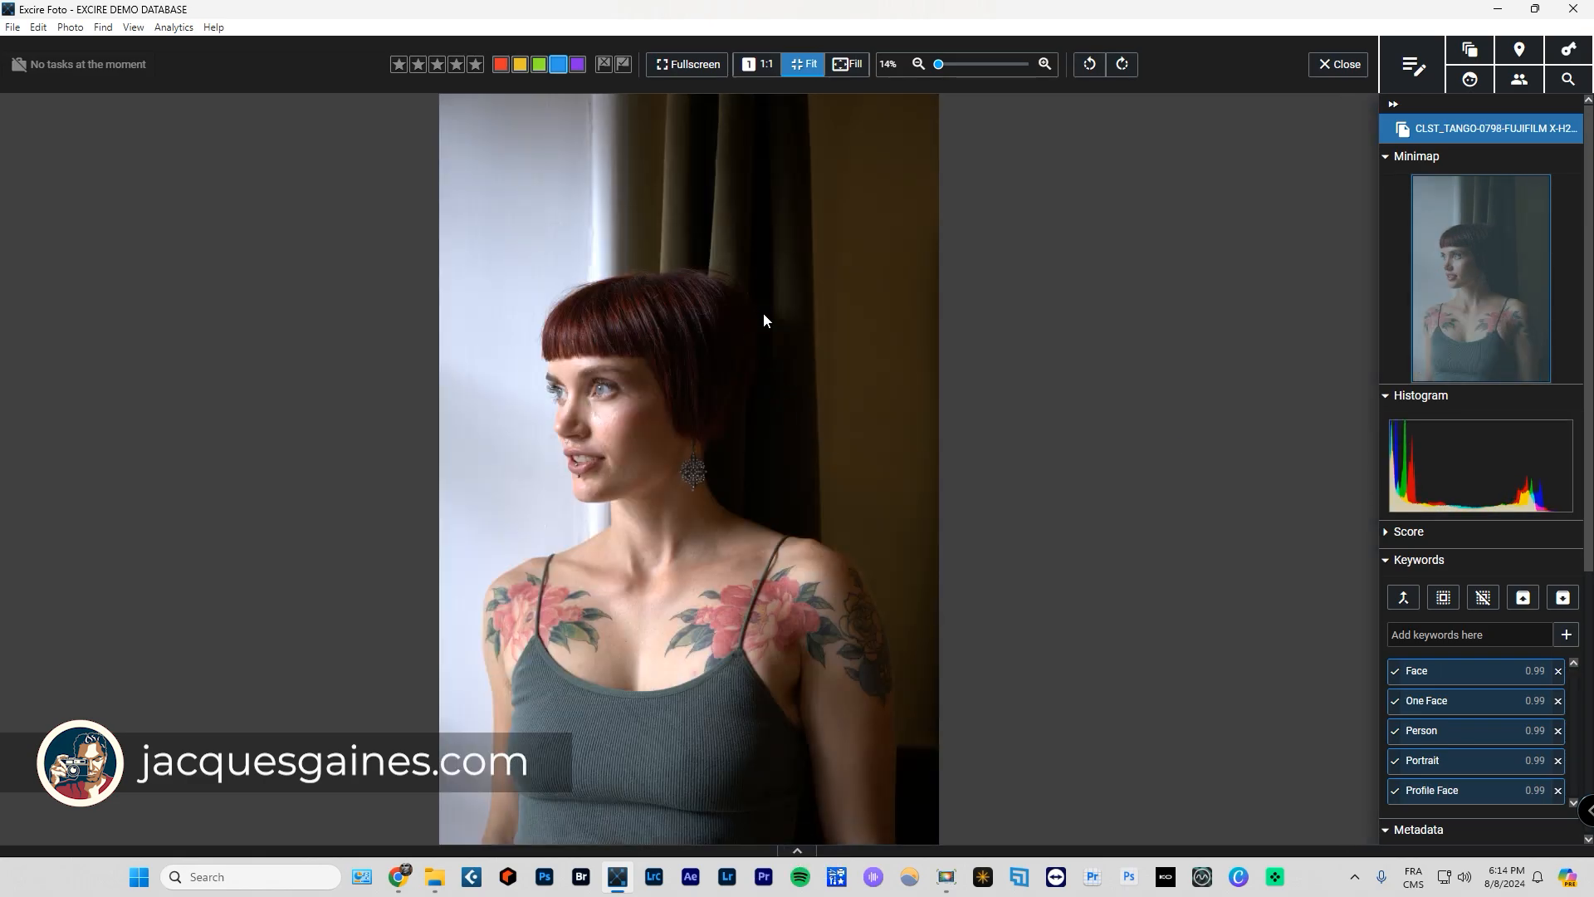
key("Right")
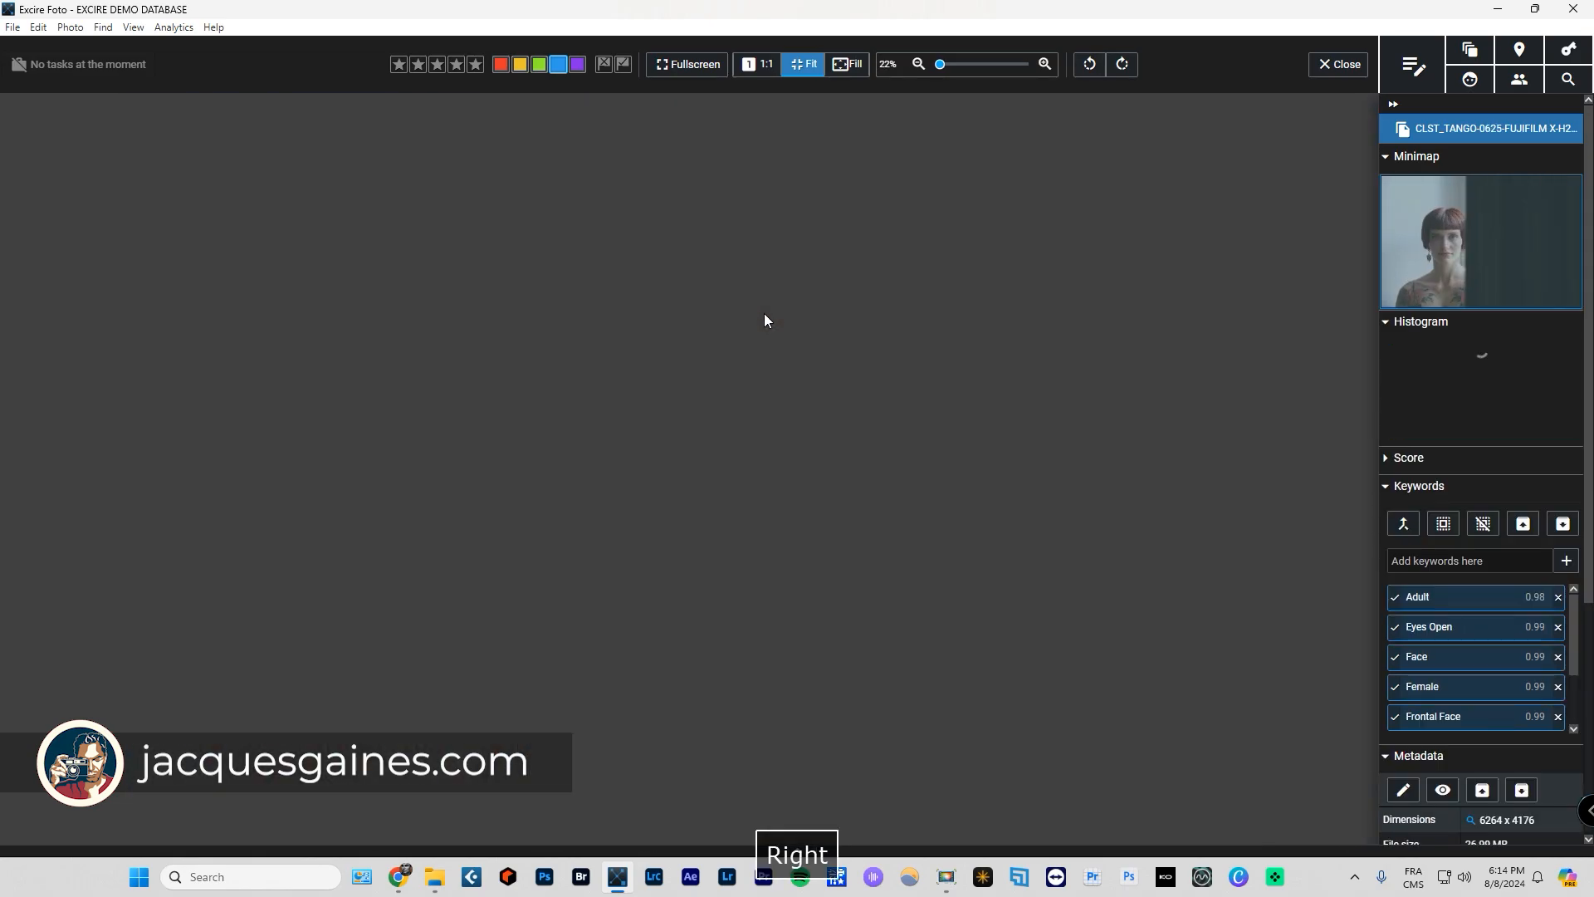
key("Right")
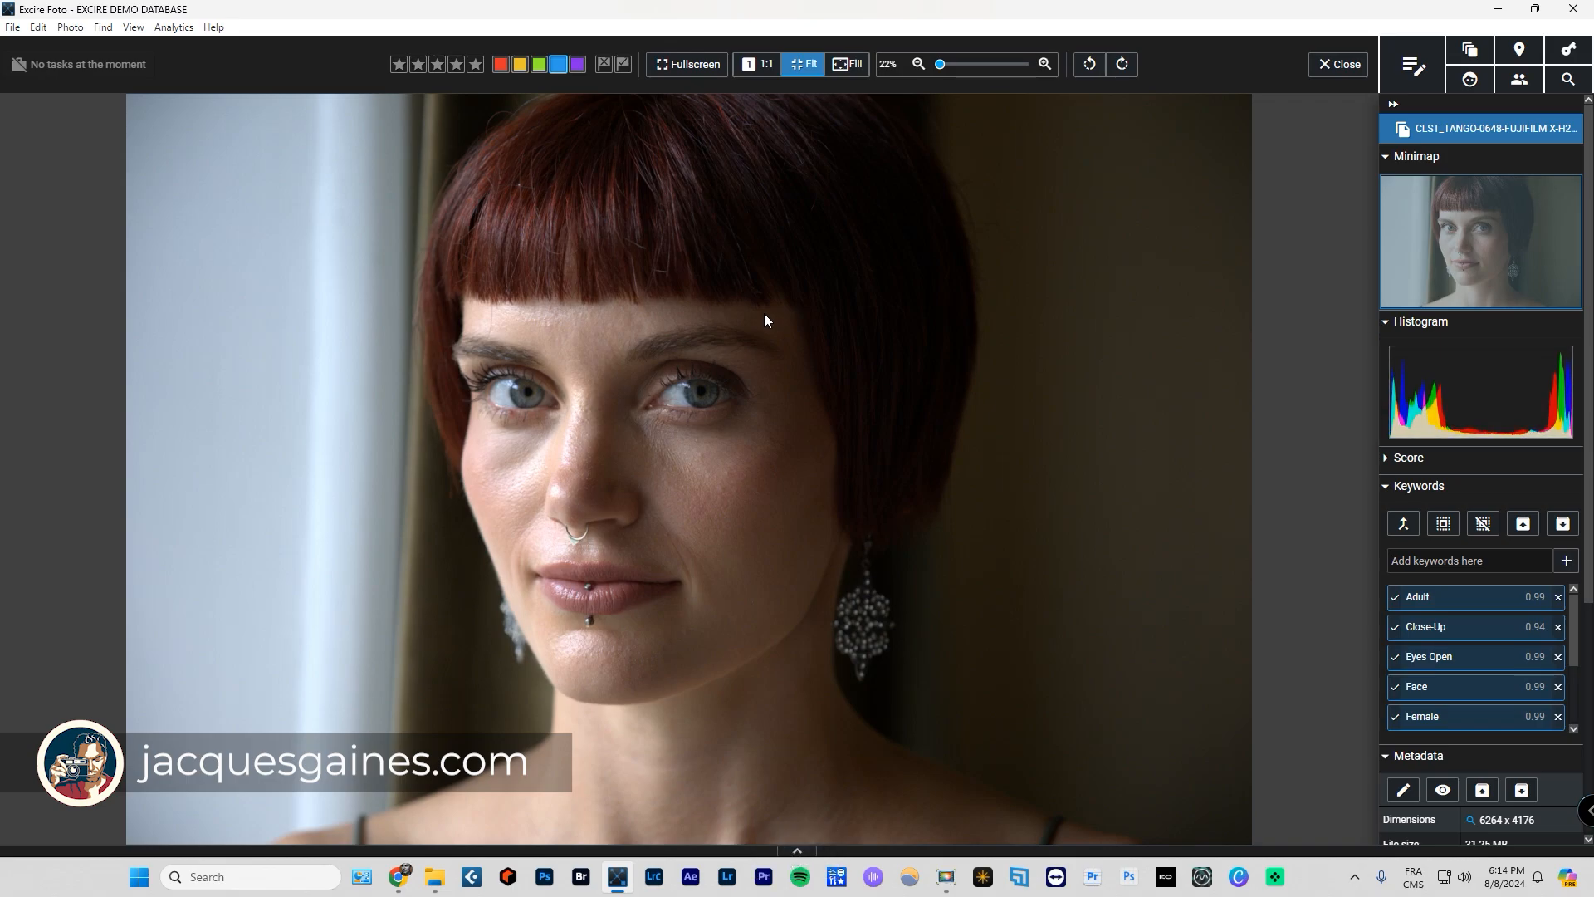